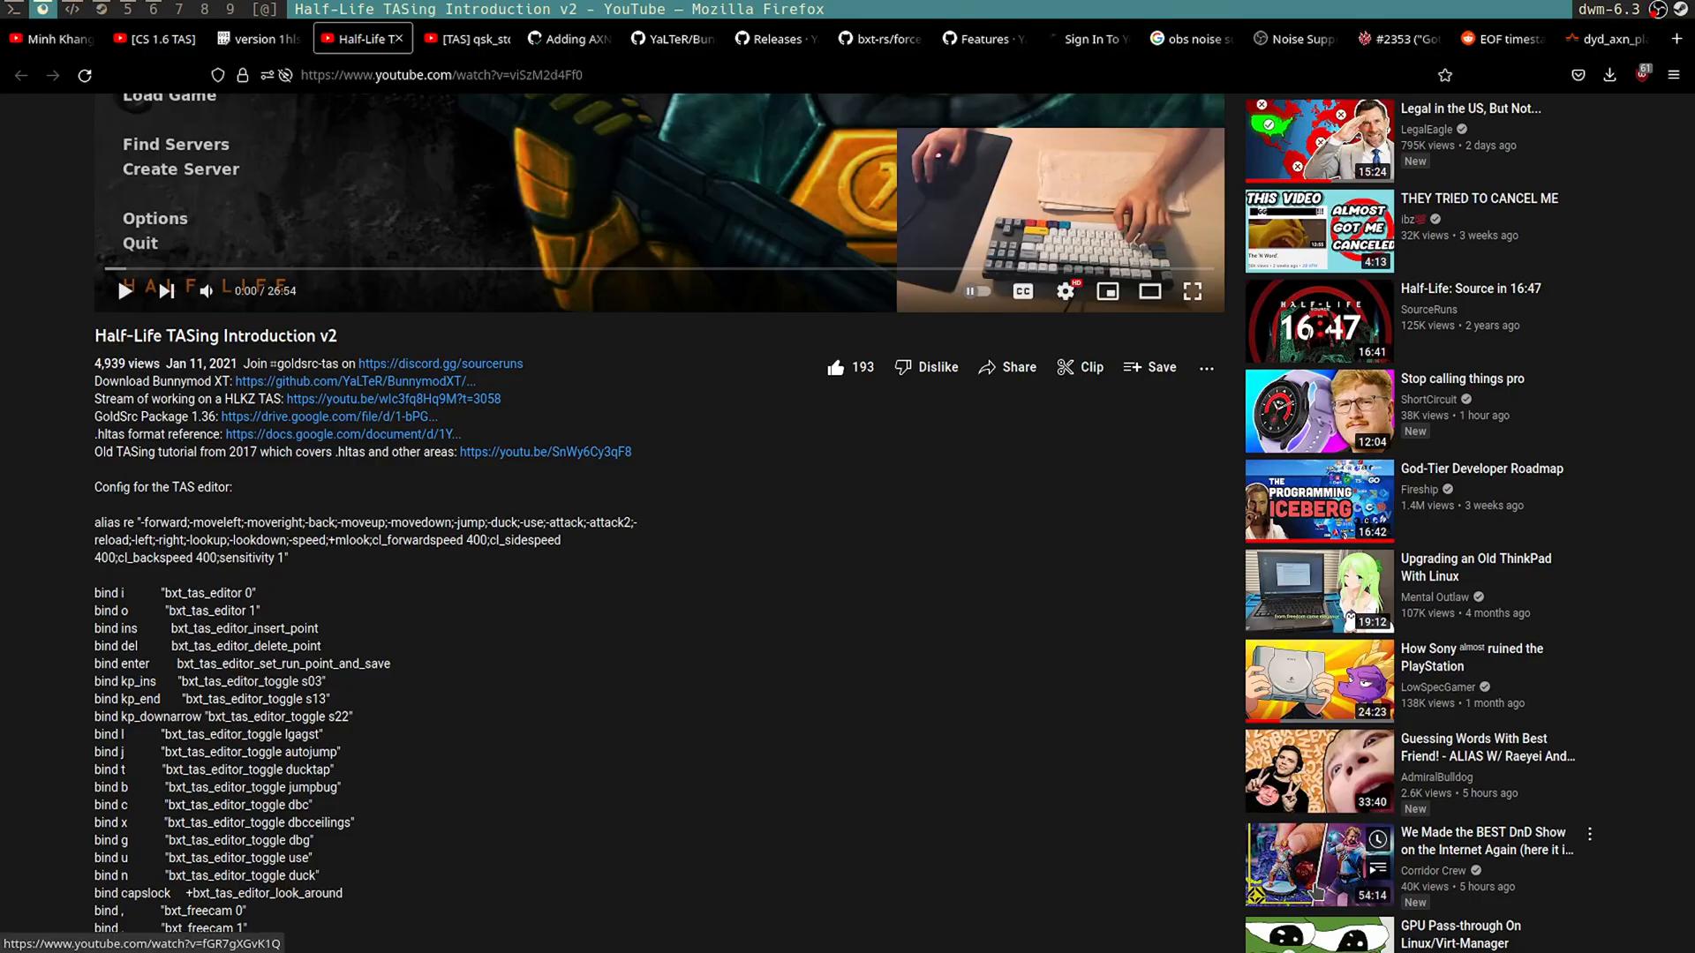
pyautogui.moveTo(551, 631)
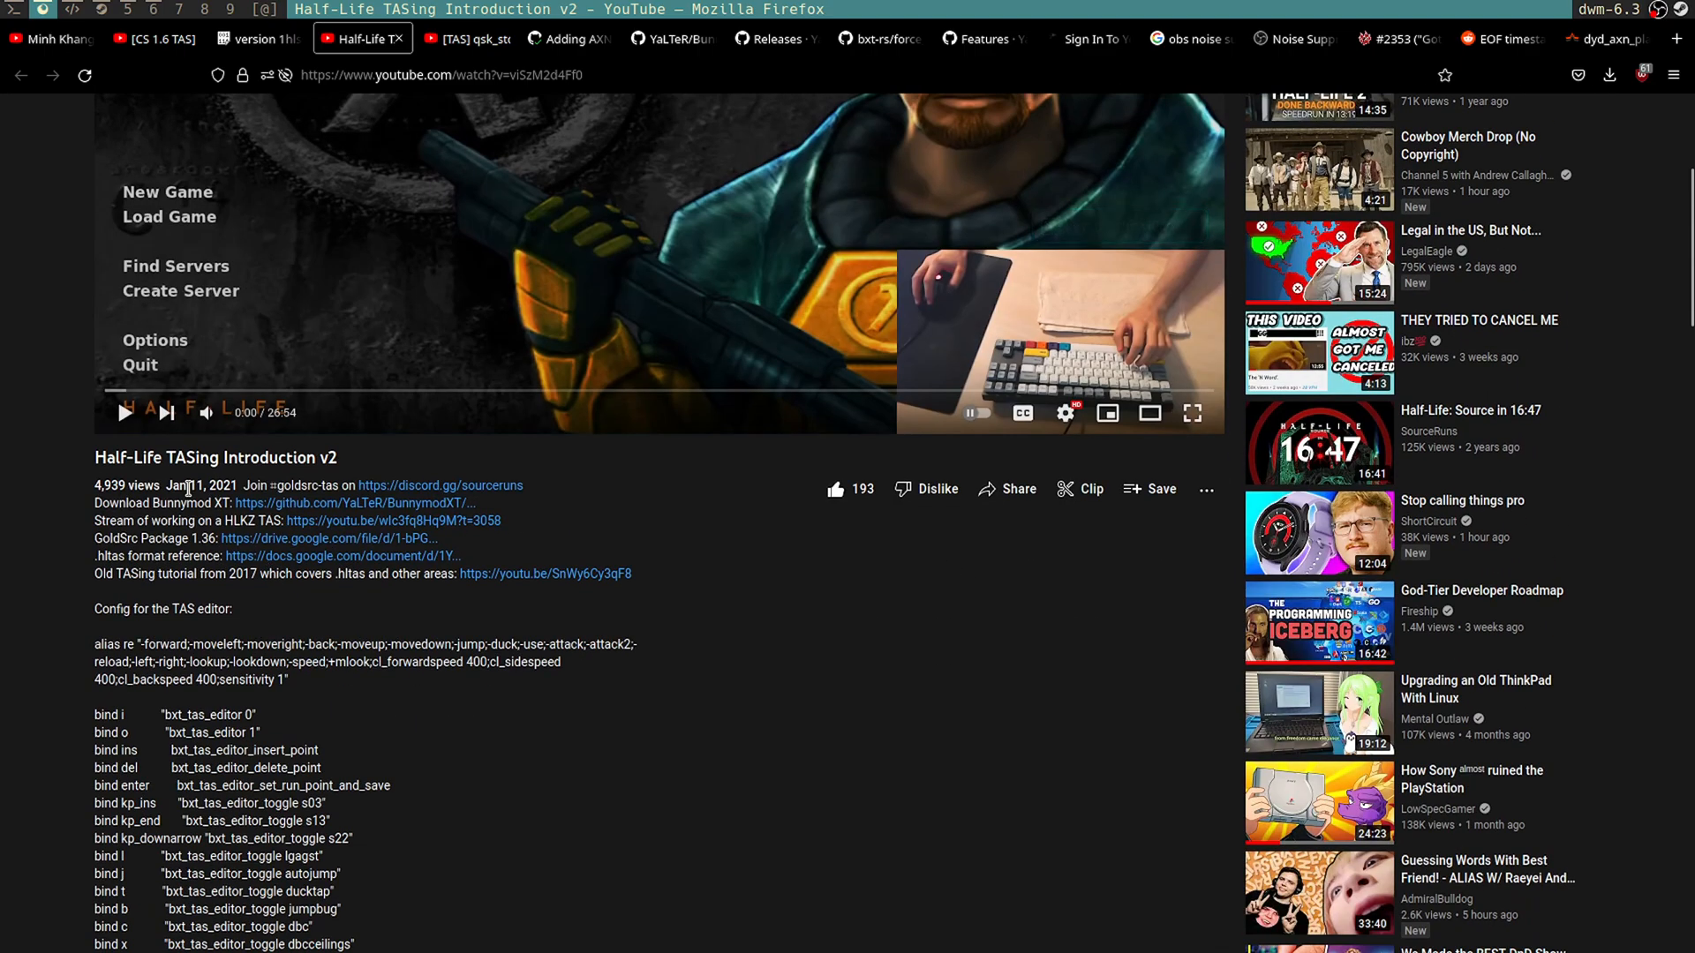
# Step: Switch to the YaLTeR/BunnymodXT GitHub tab and scroll to the top of the repository page
pyautogui.scroll(-3)
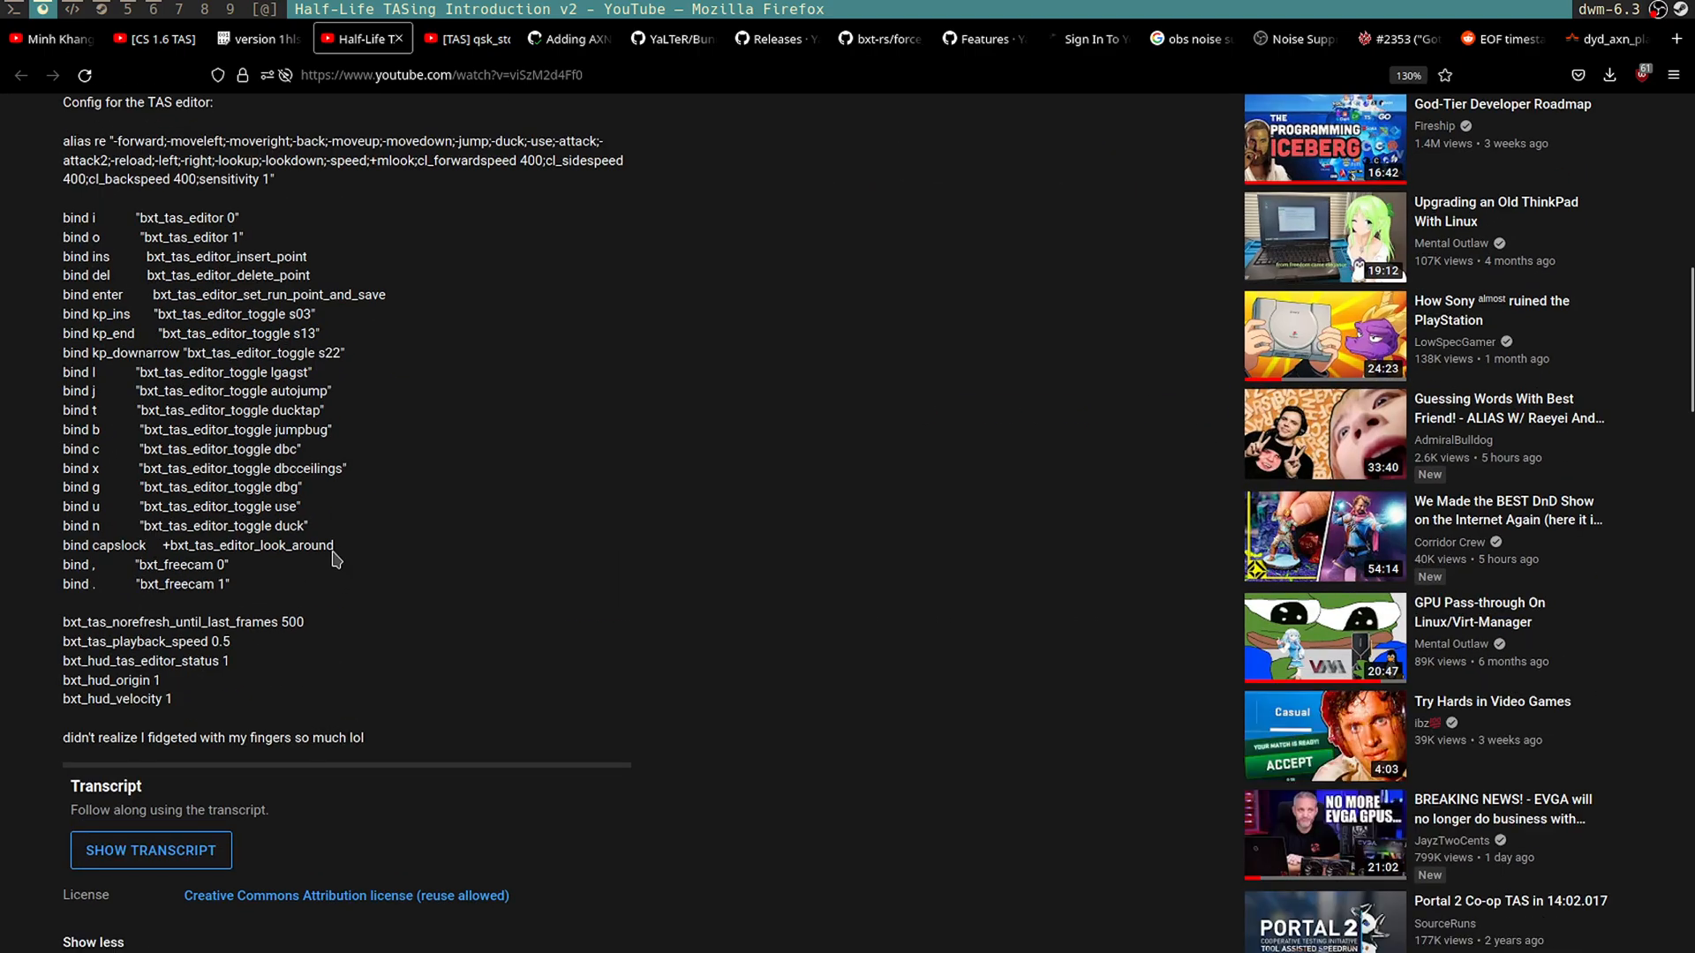
pyautogui.scroll(3)
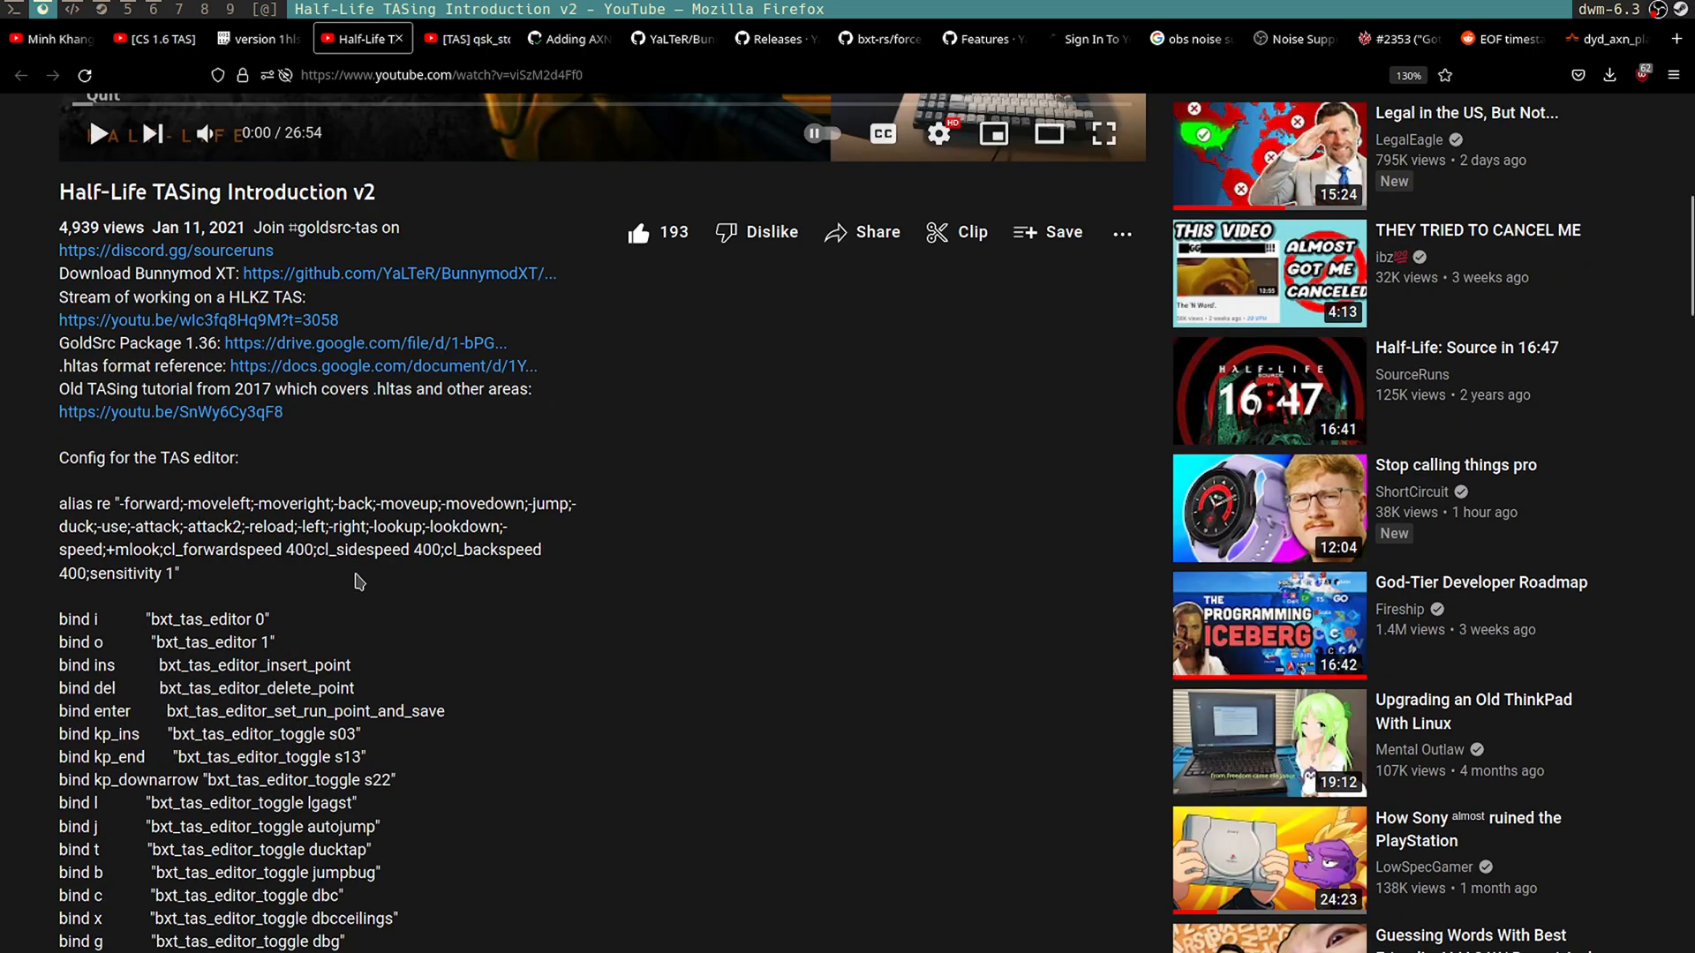
pyautogui.scroll(3)
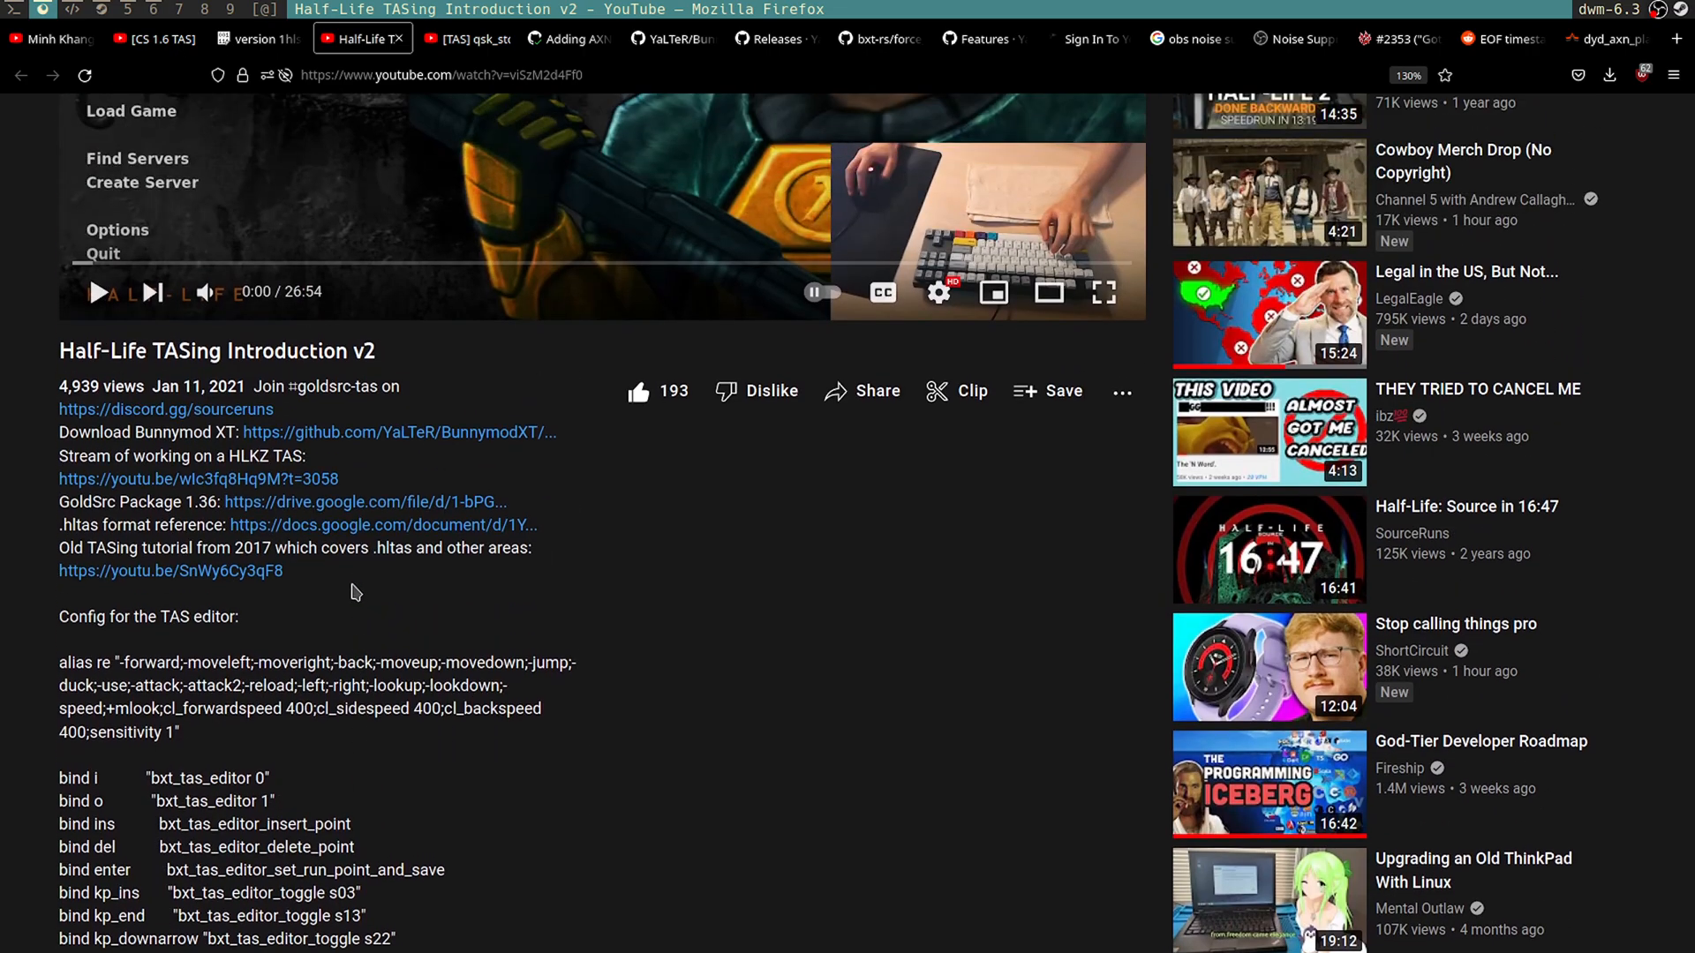
pyautogui.moveTo(376, 660)
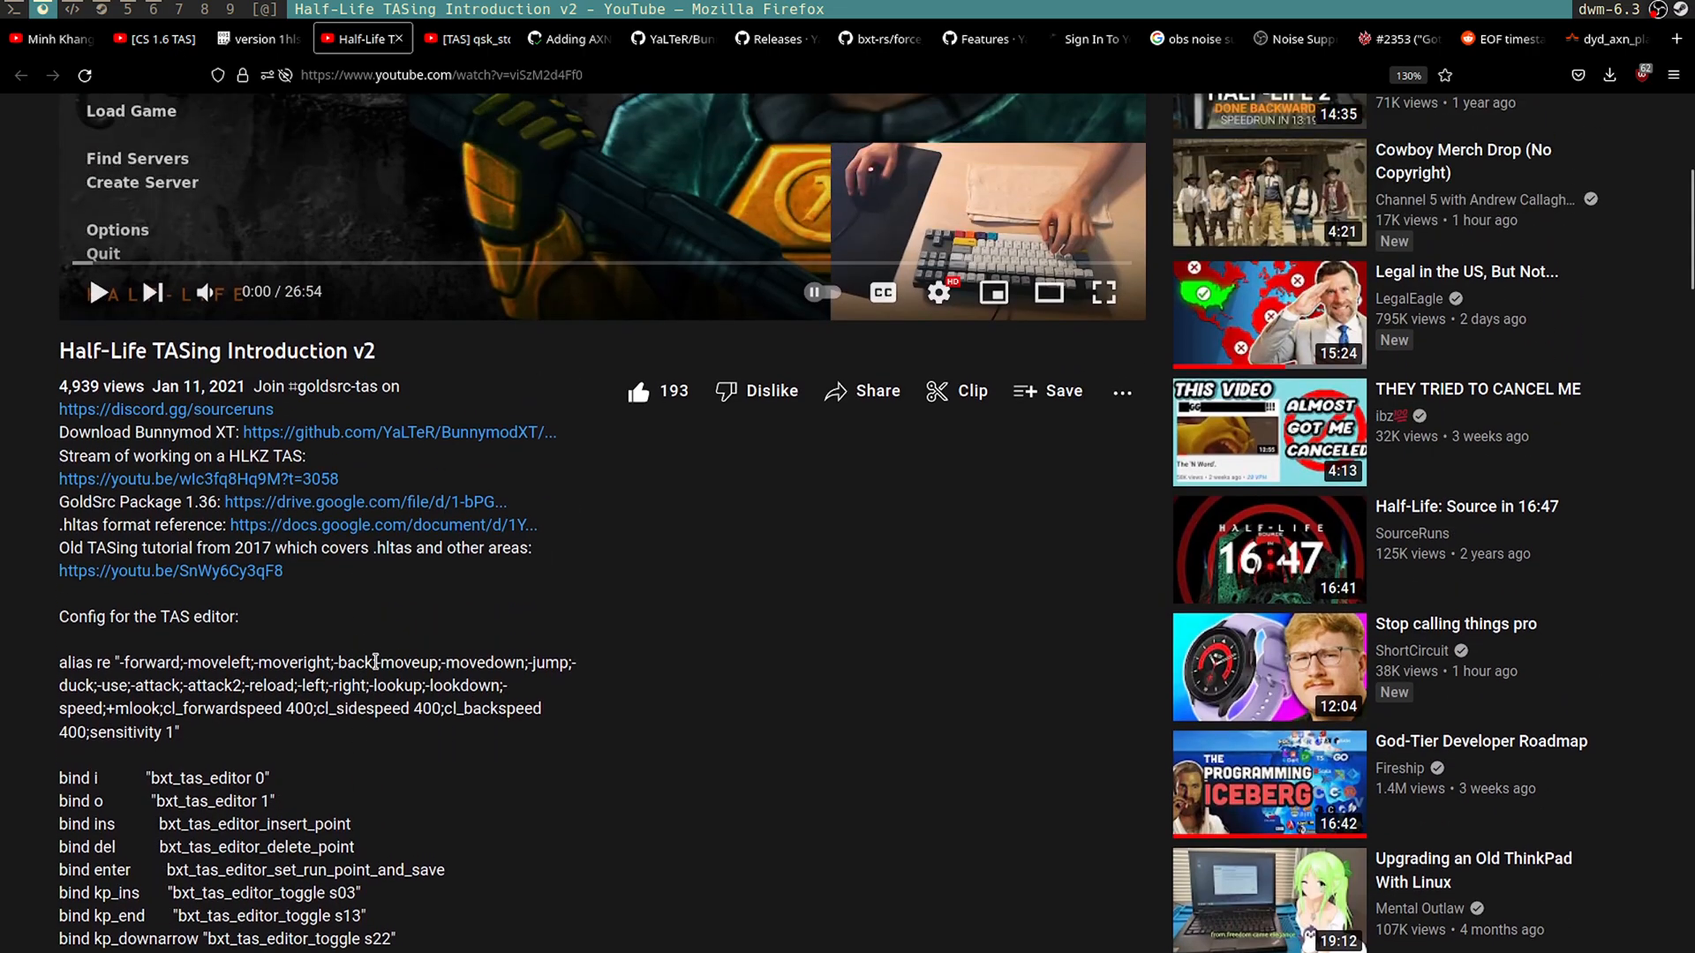
pyautogui.scroll(3)
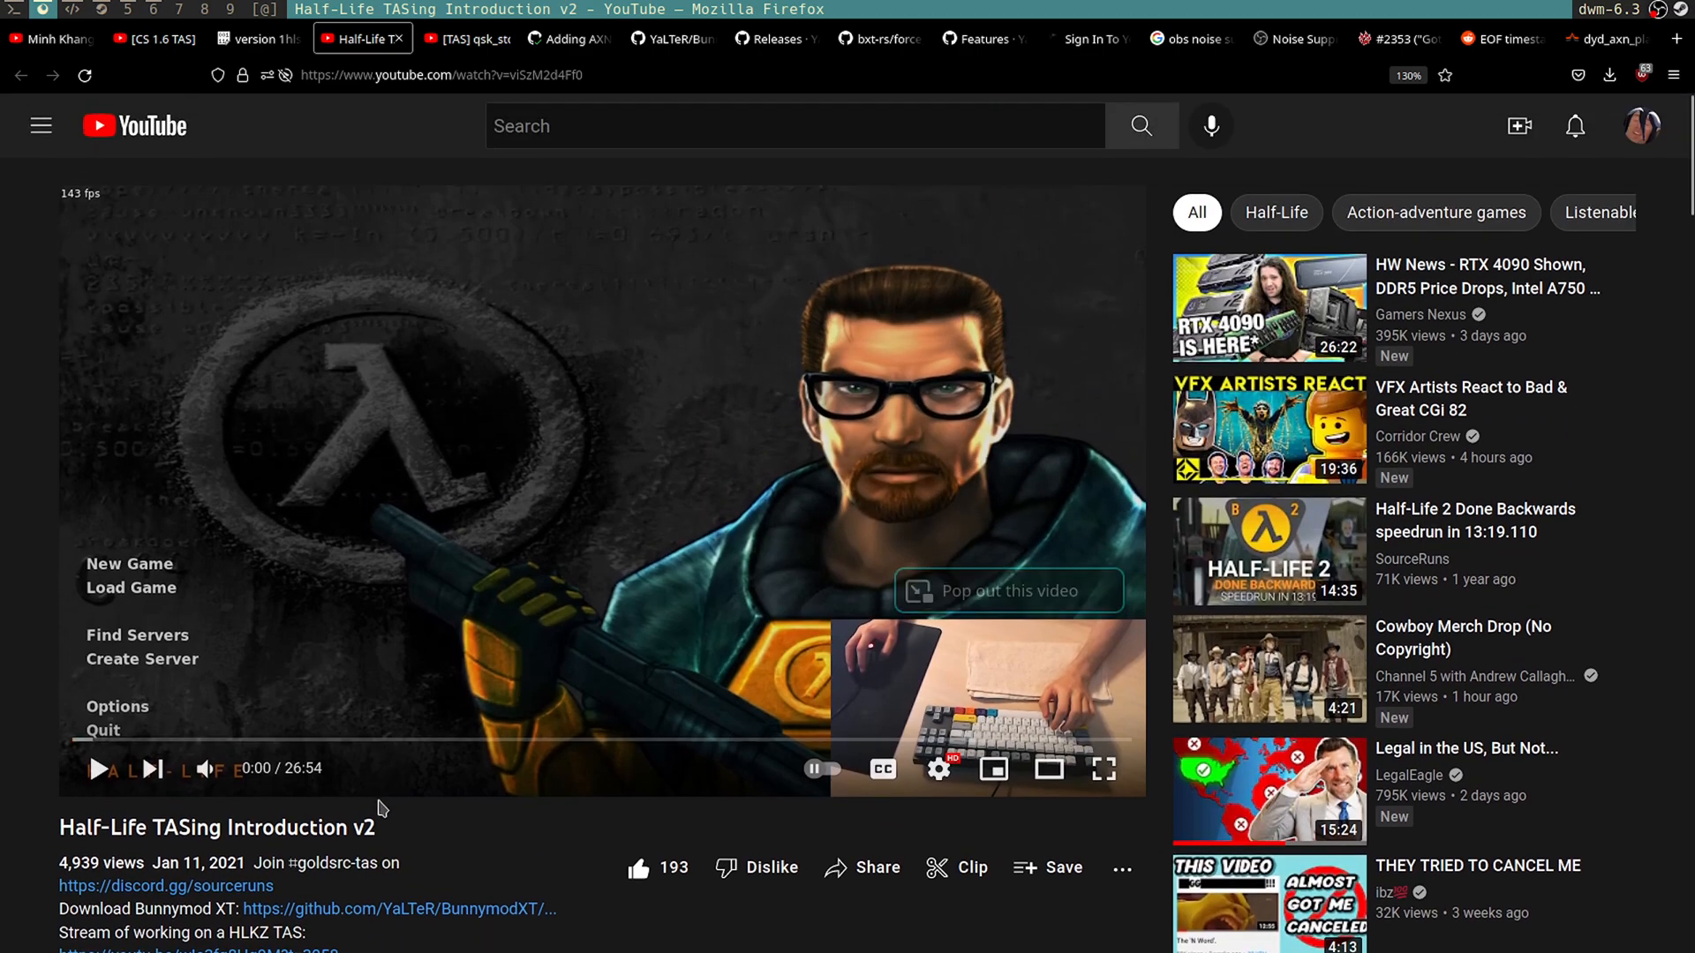
pyautogui.moveTo(227, 324)
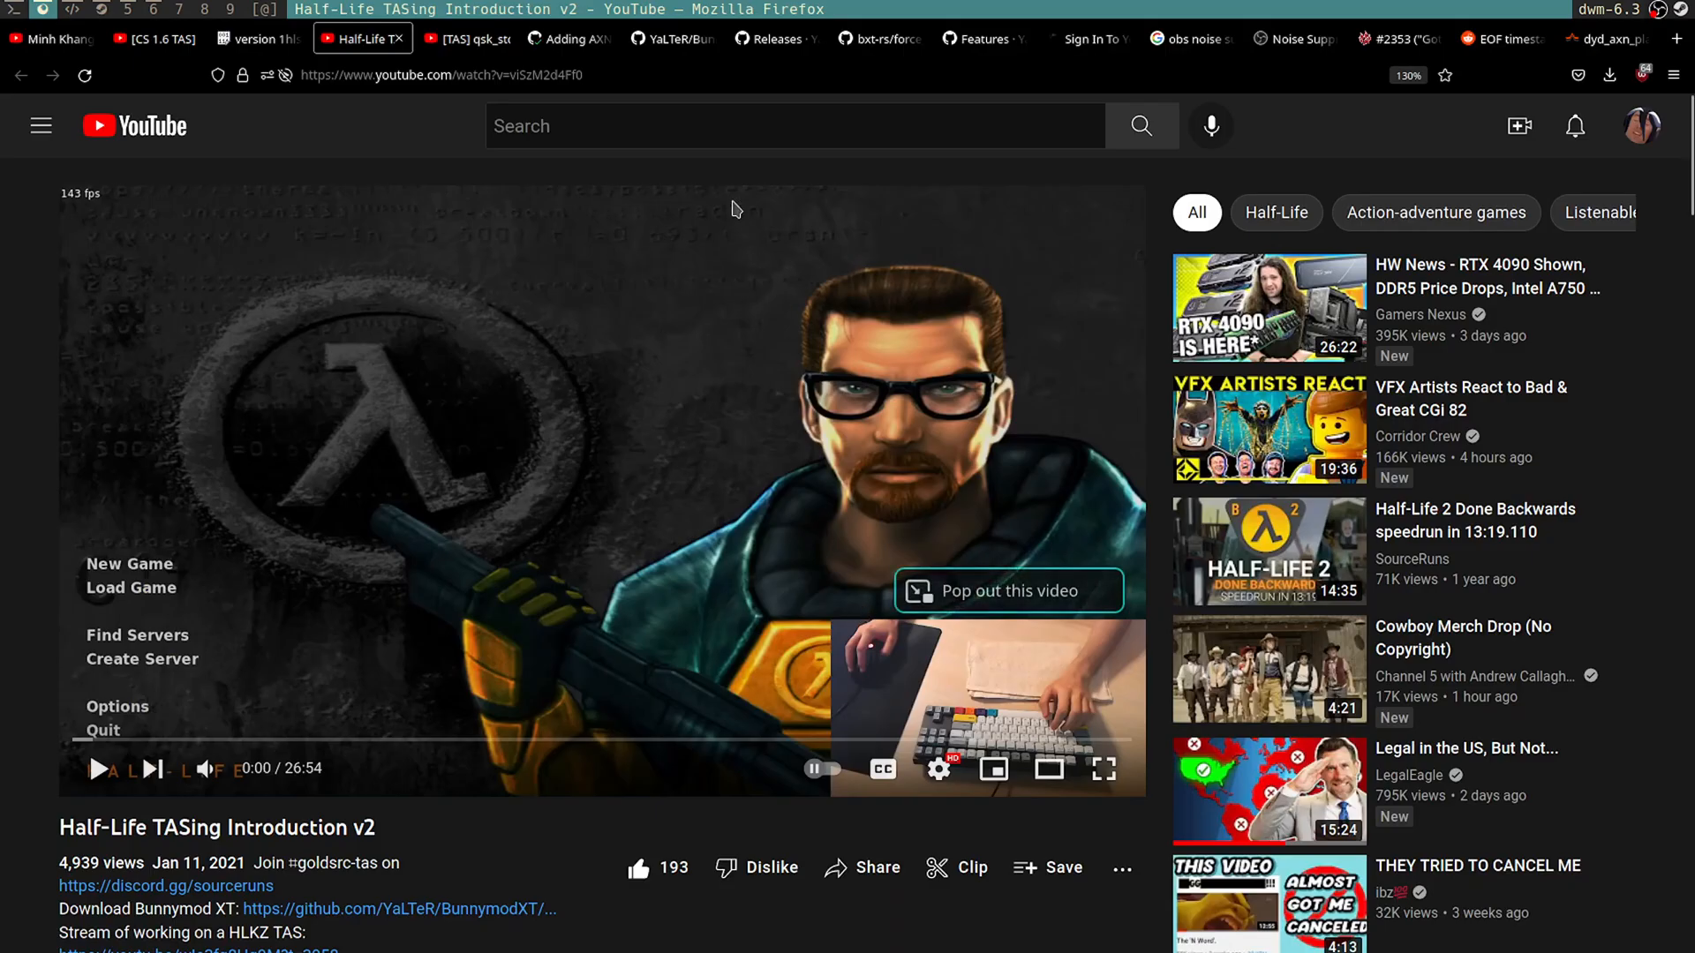
pyautogui.click(670, 39)
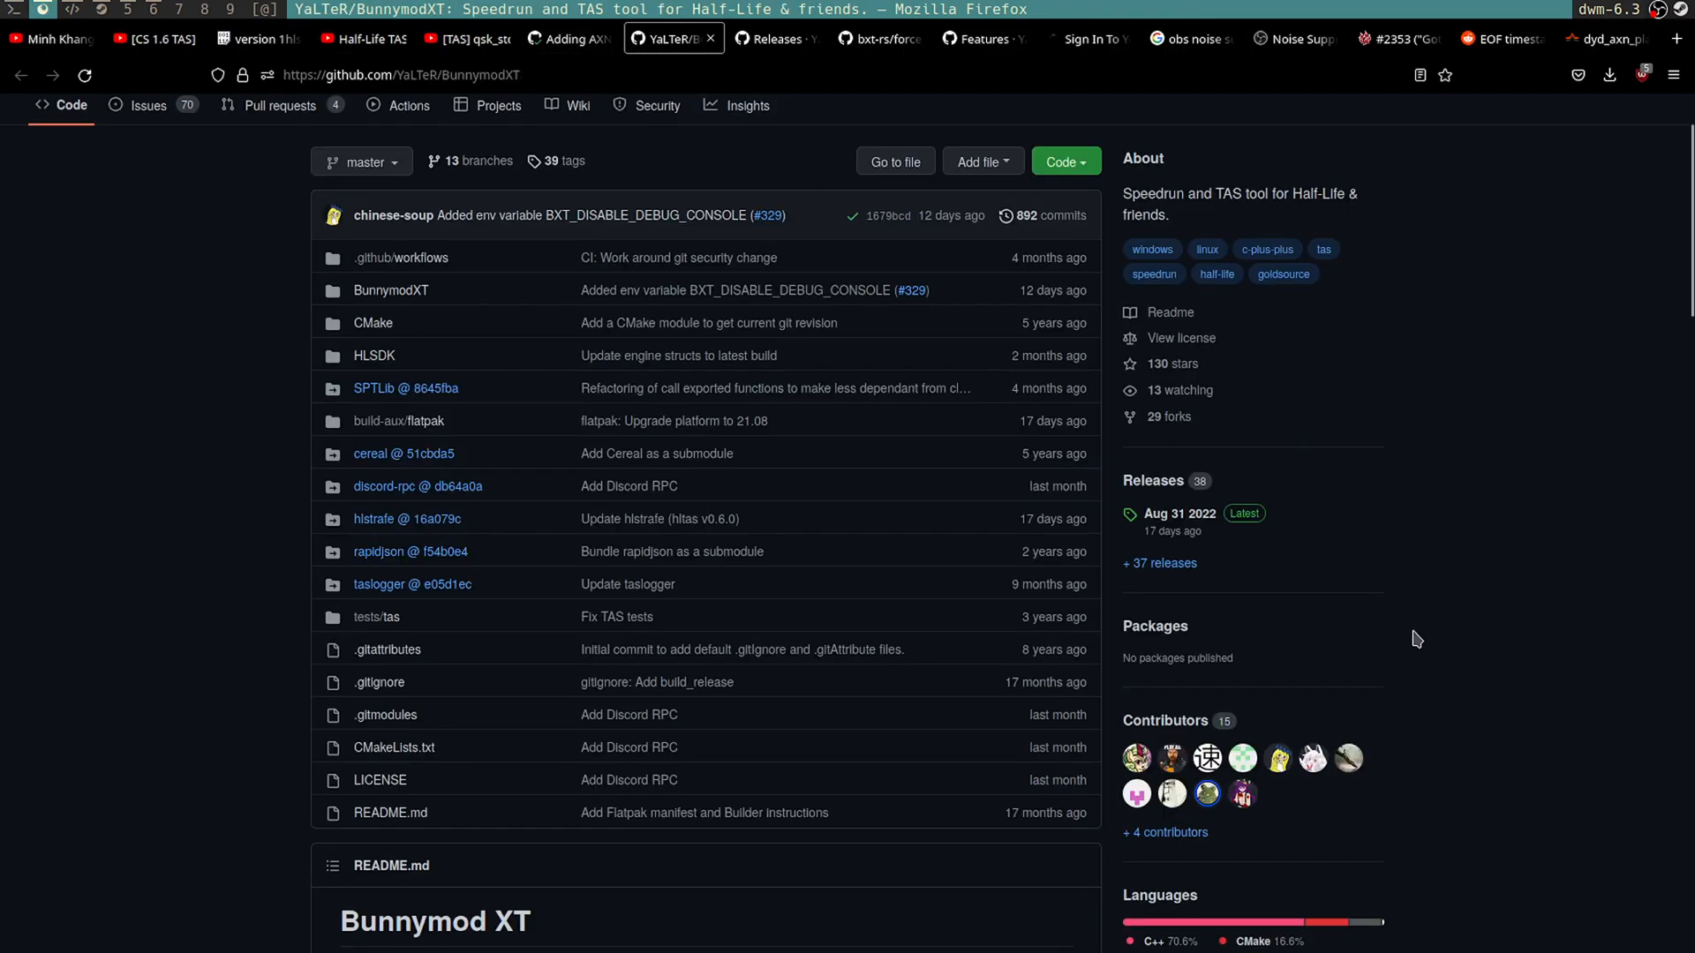
pyautogui.moveTo(1179, 513)
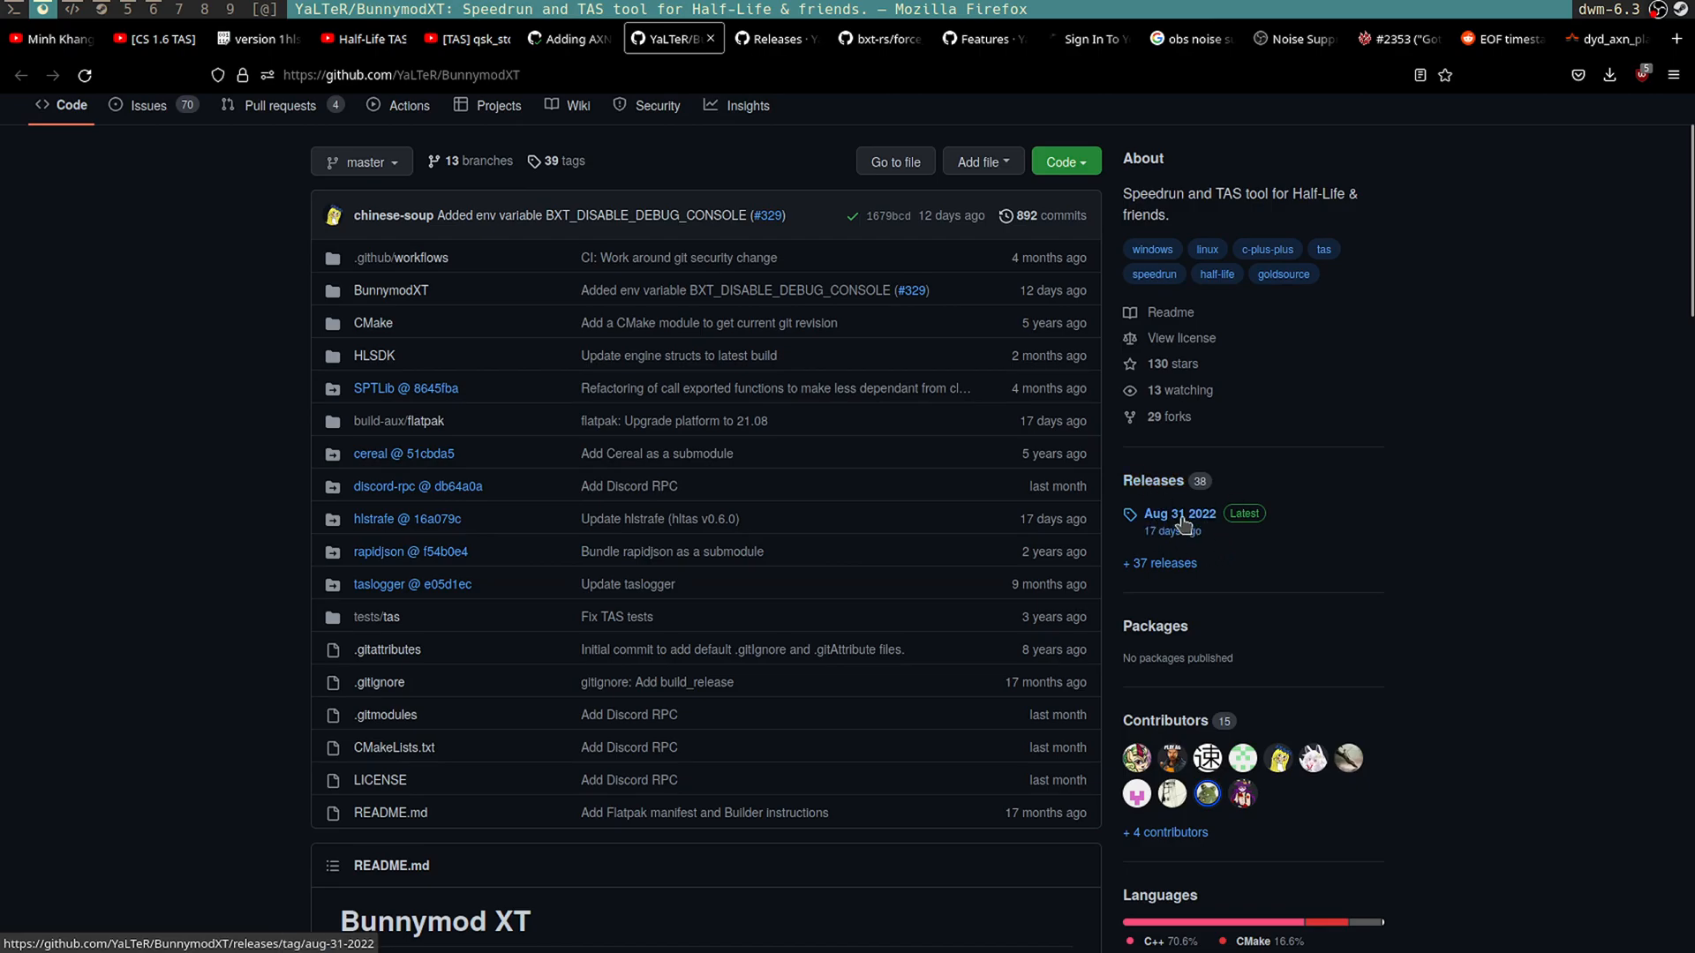
pyautogui.scroll(3)
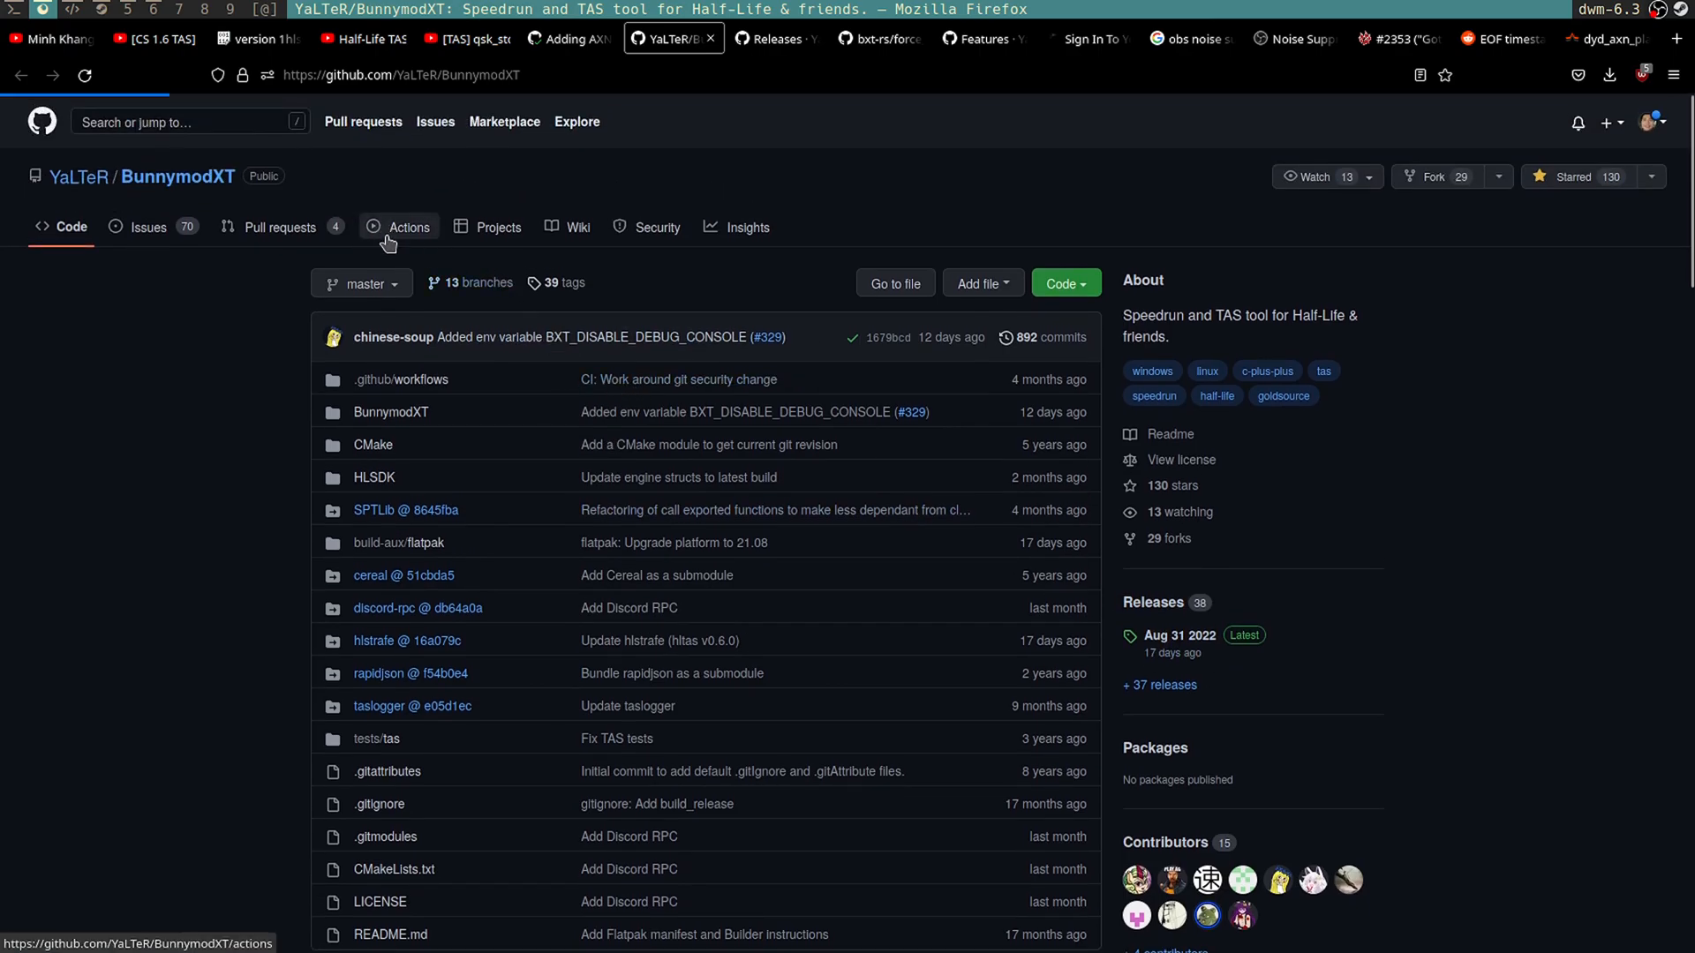
pyautogui.click(408, 227)
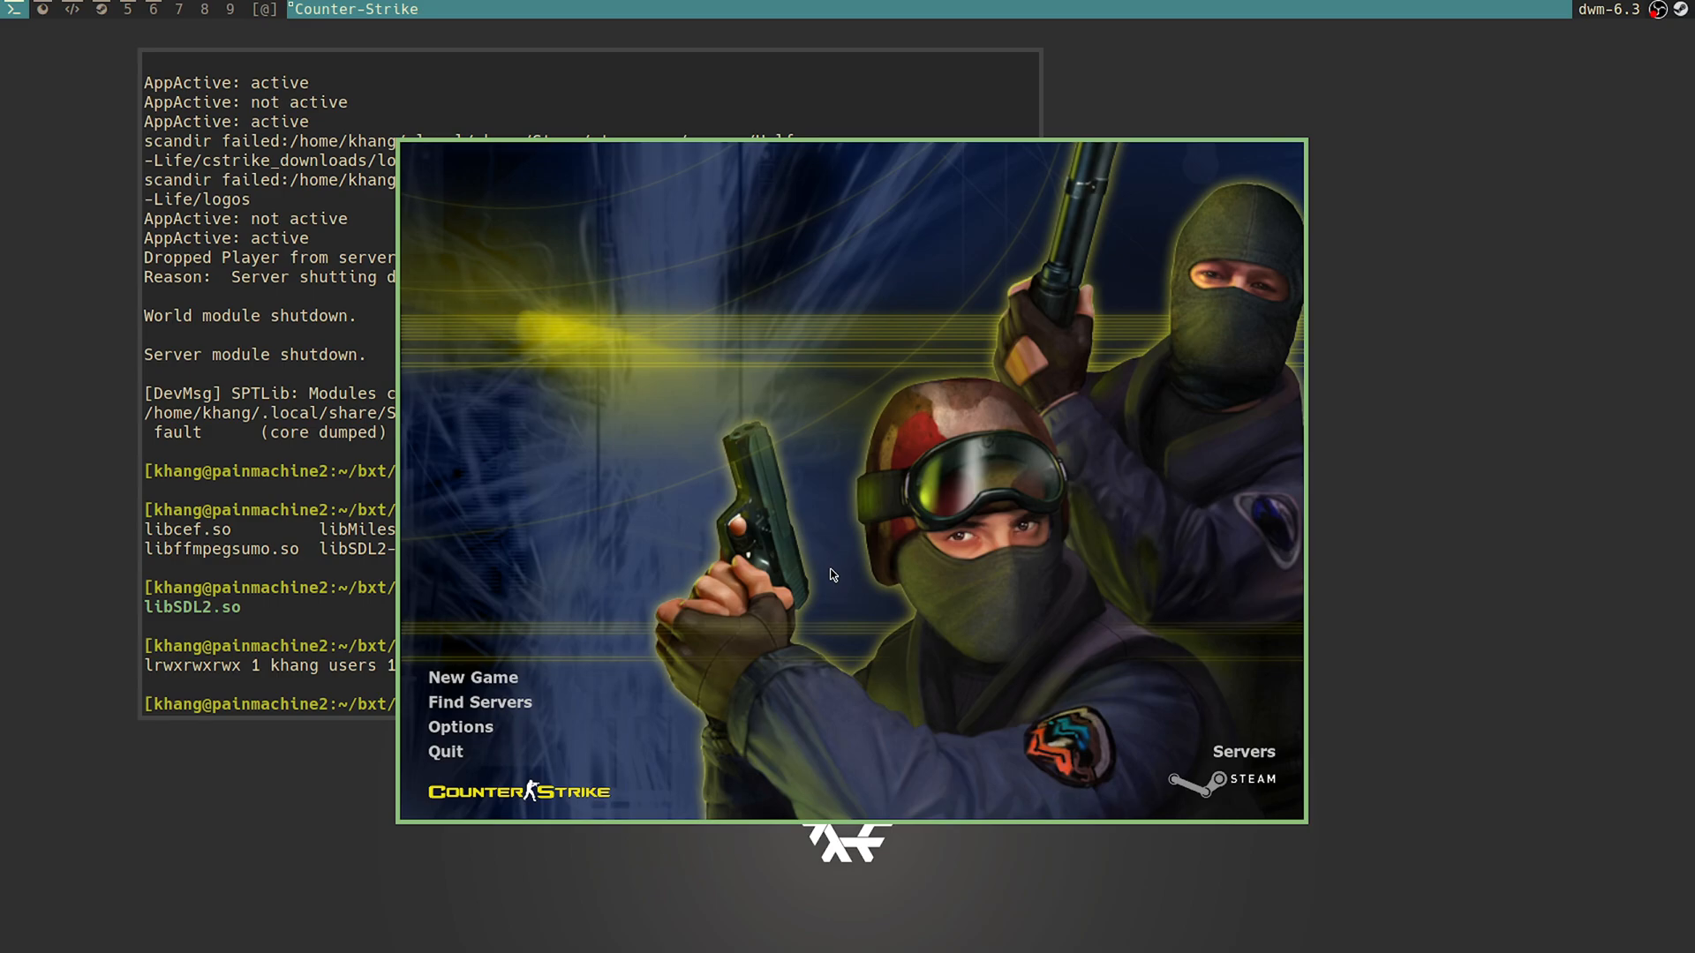
pyautogui.moveTo(744, 584)
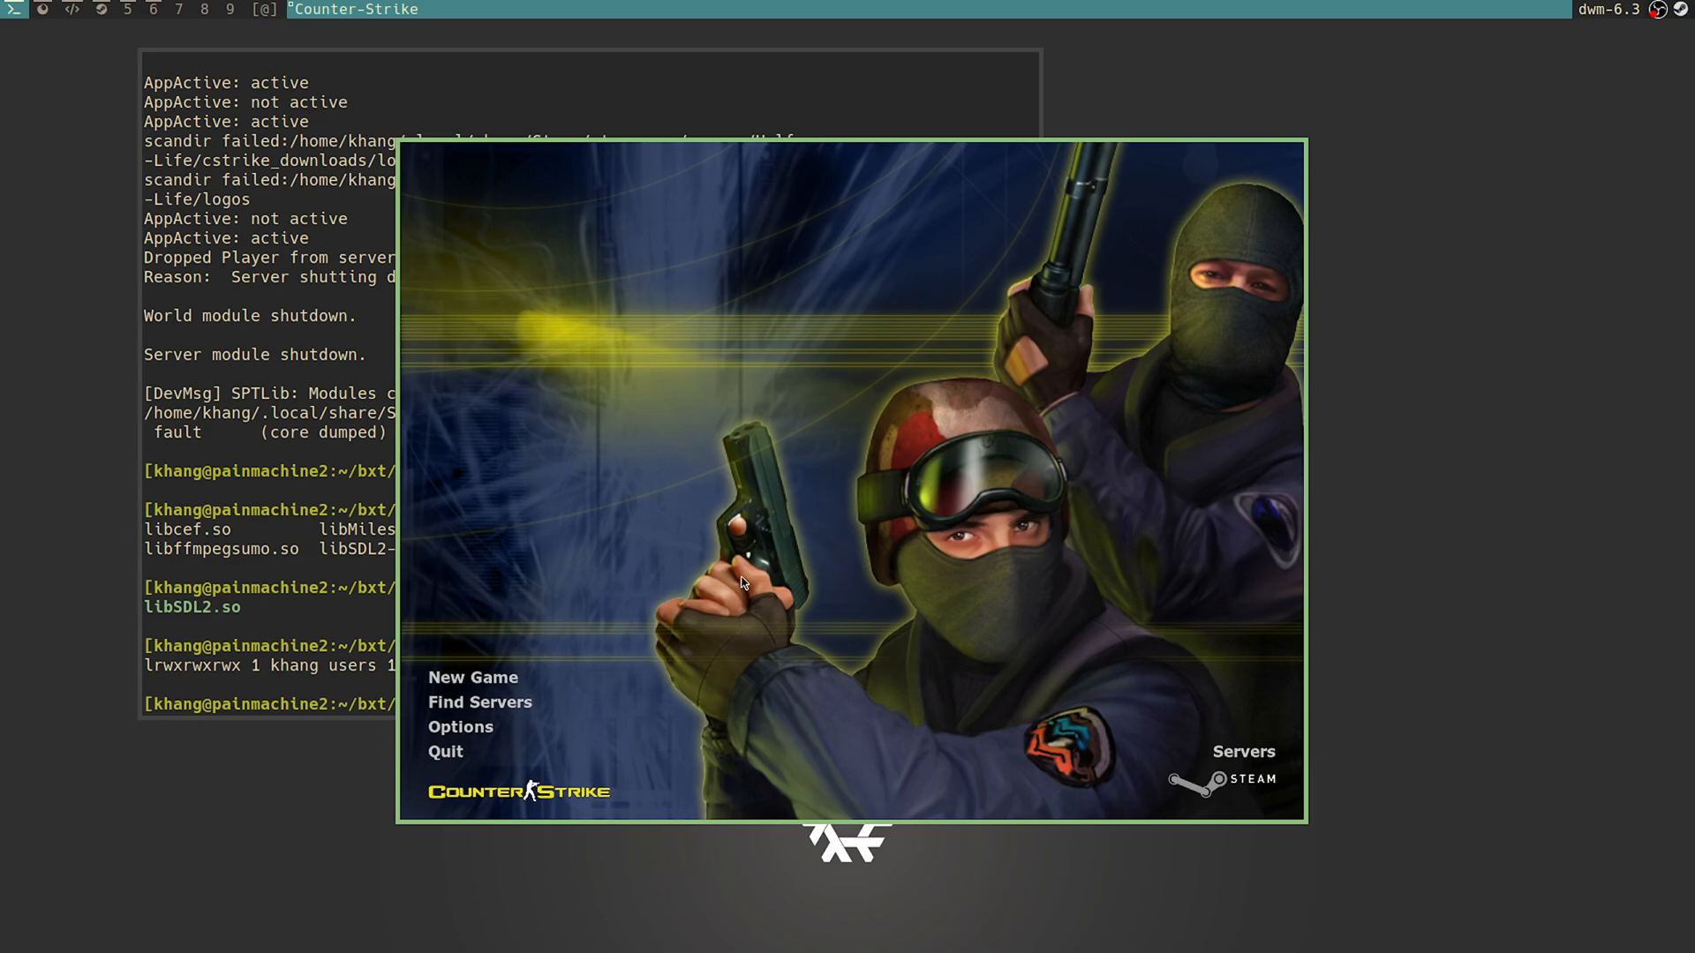
pyautogui.moveTo(636, 712)
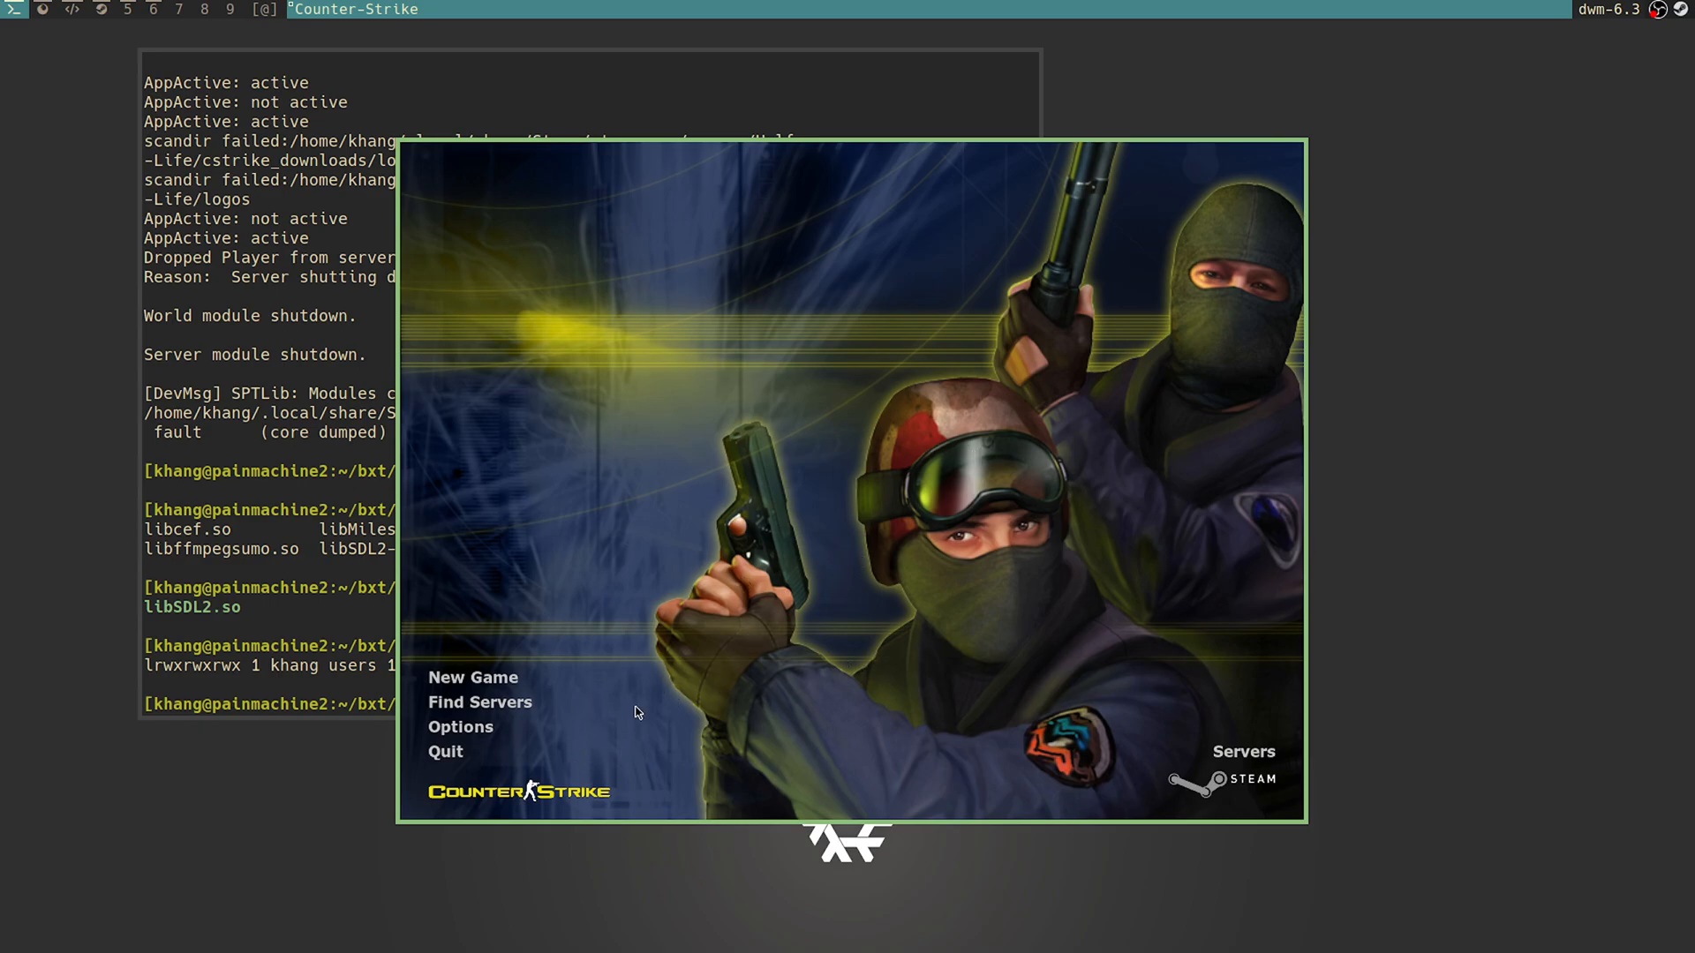
pyautogui.moveTo(571, 677)
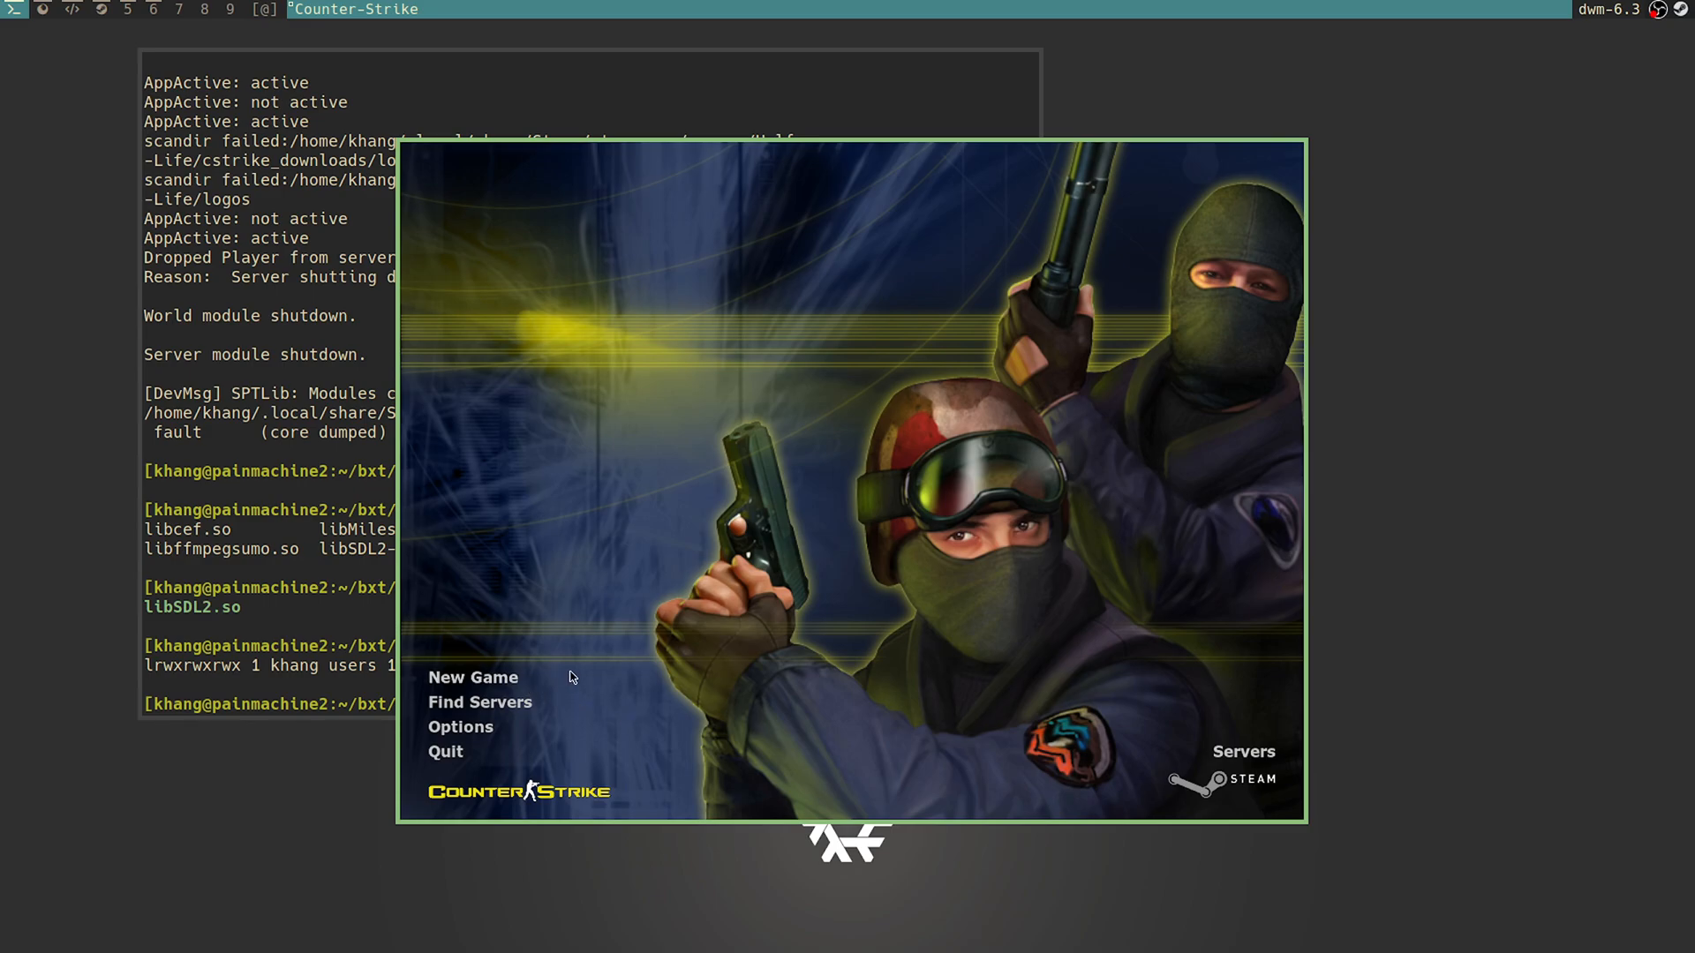
pyautogui.moveTo(454, 677)
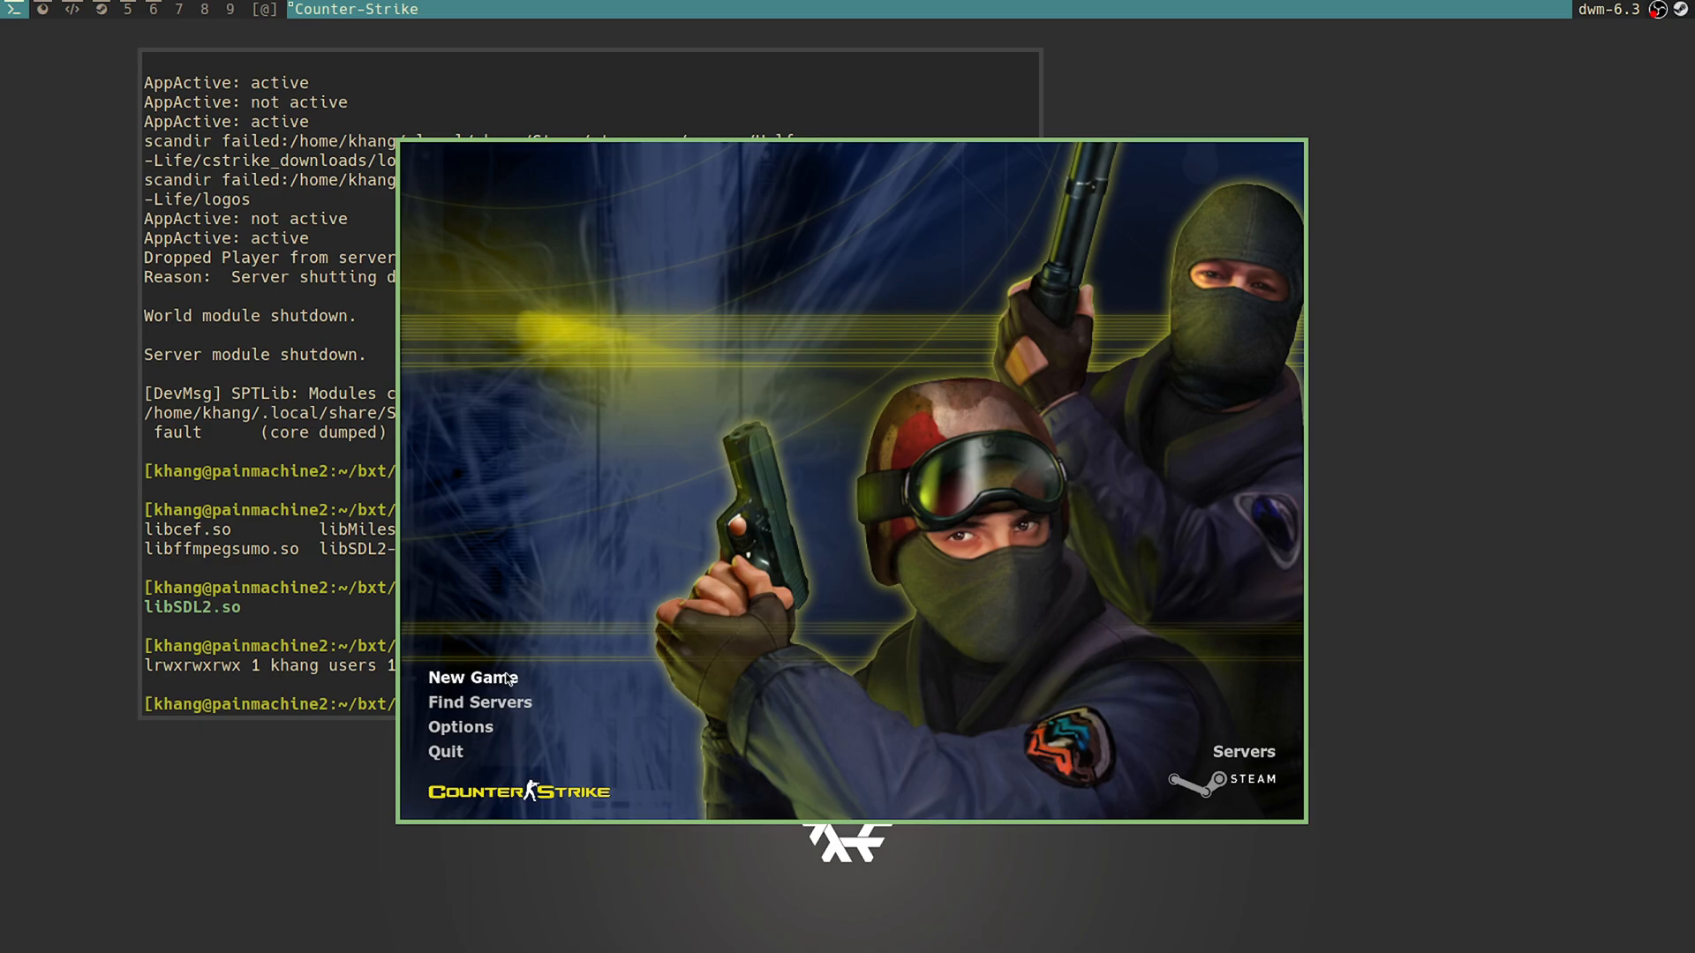
# Step: Choose New Game in the Counter-Strike main menu to bring up Create Server
pyautogui.click(472, 677)
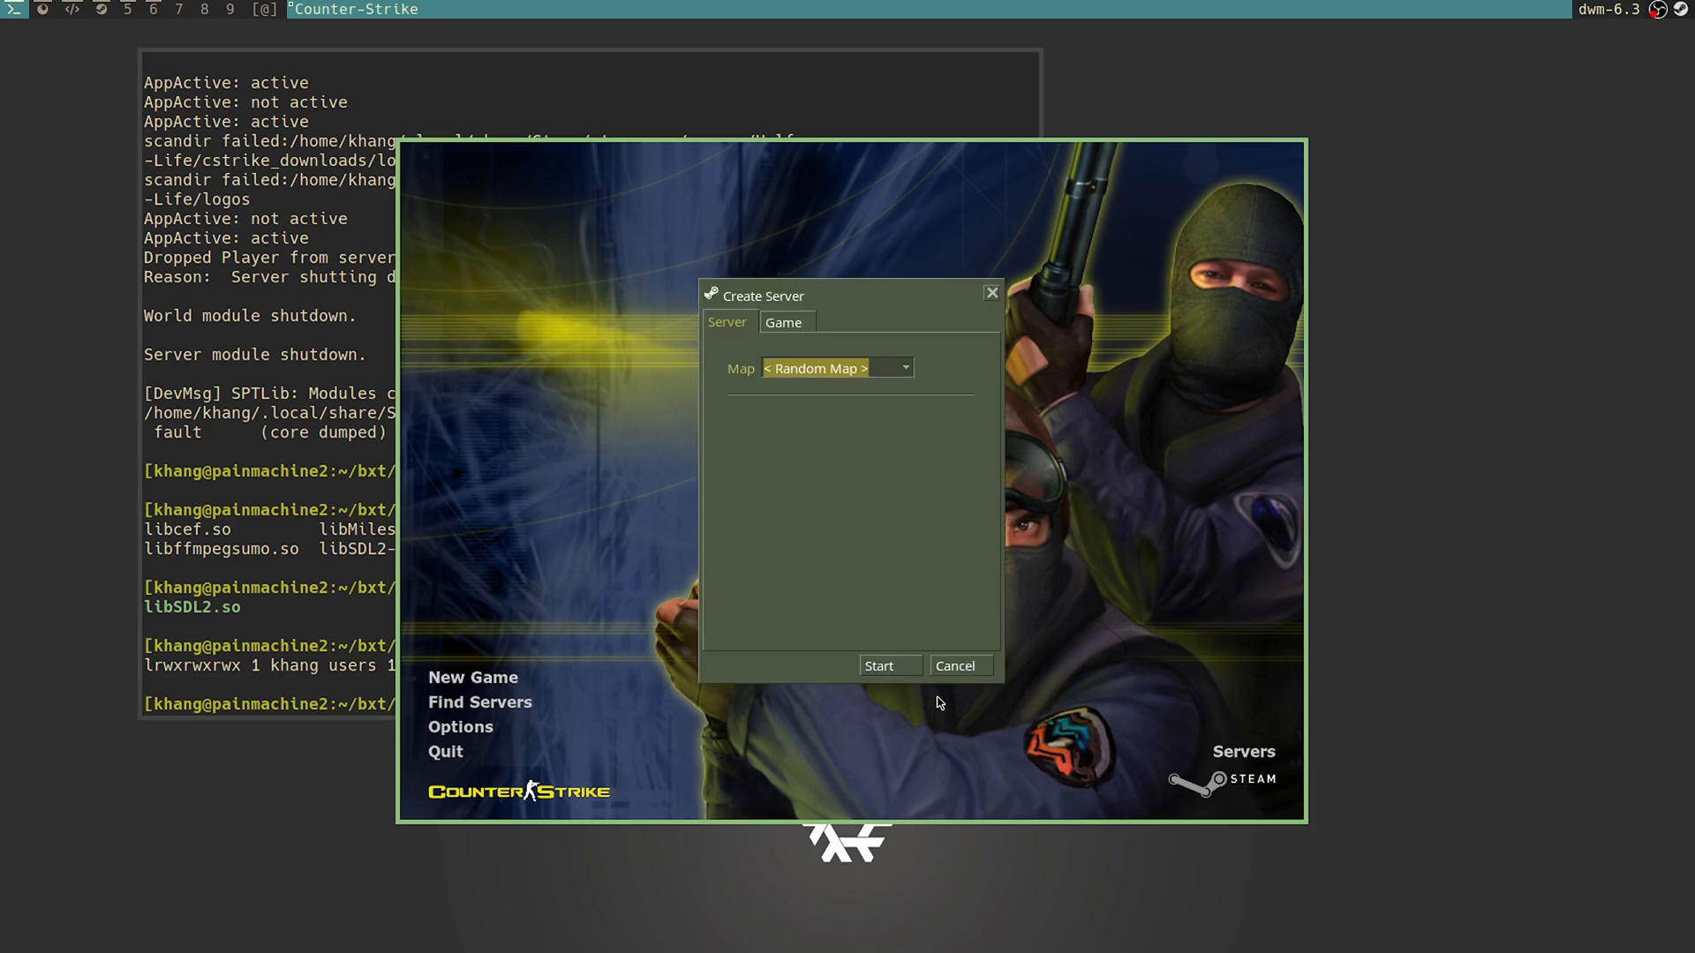
pyautogui.moveTo(484, 701)
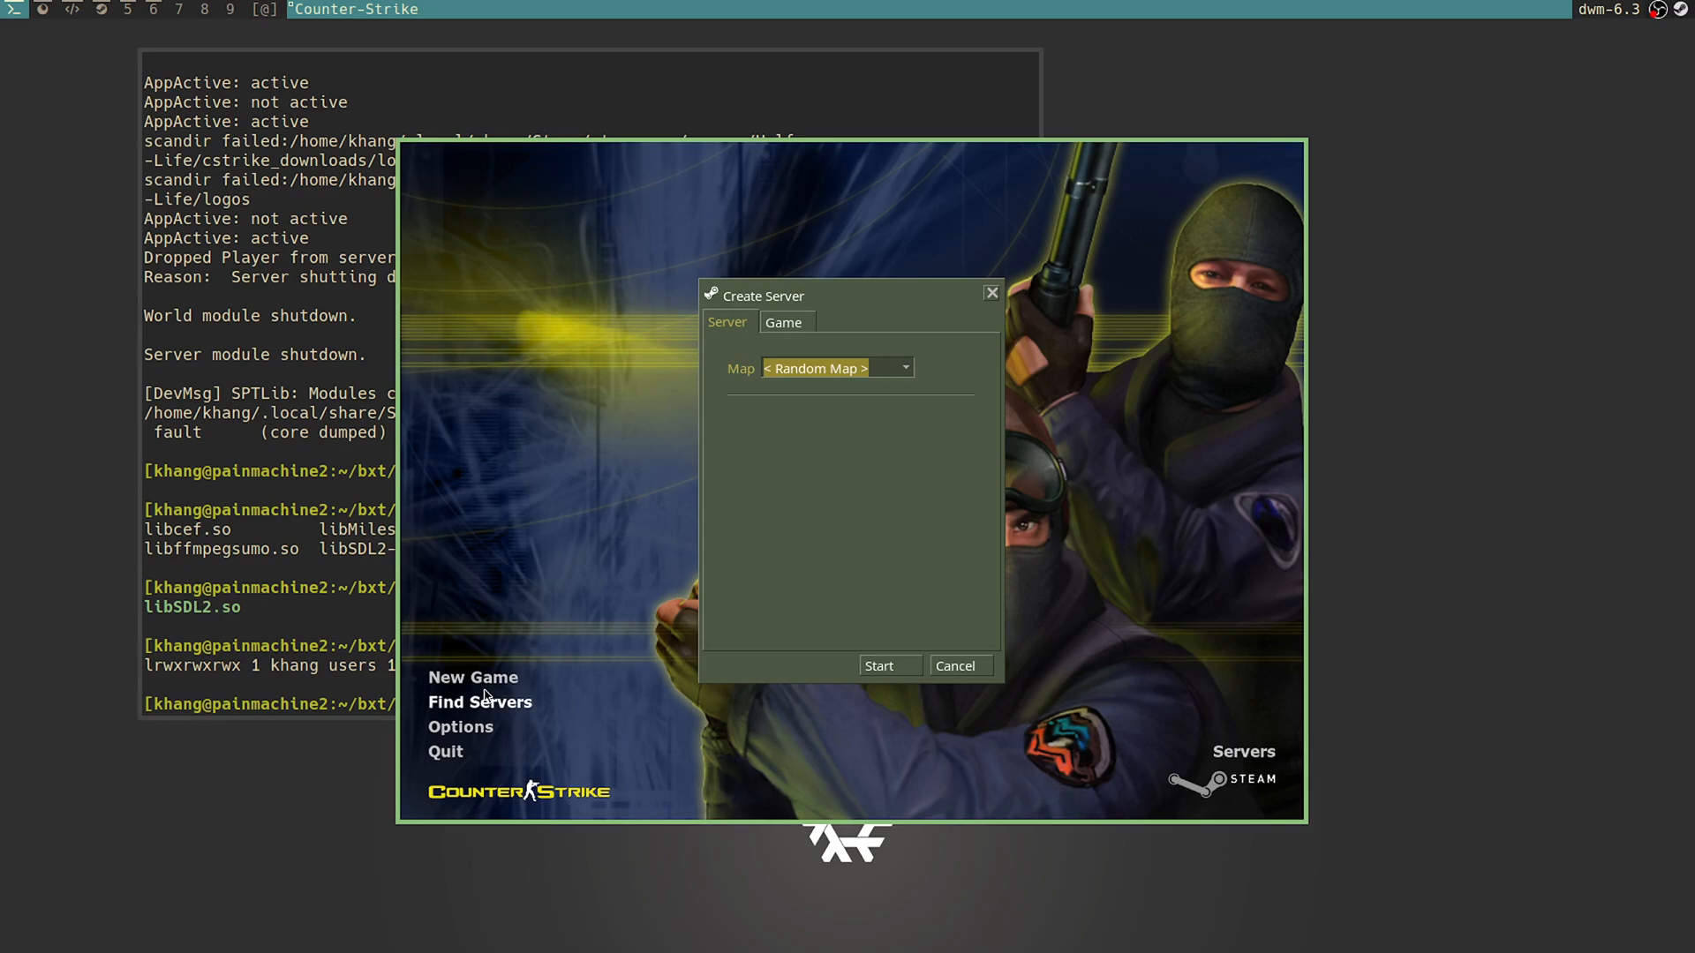
pyautogui.moveTo(933, 692)
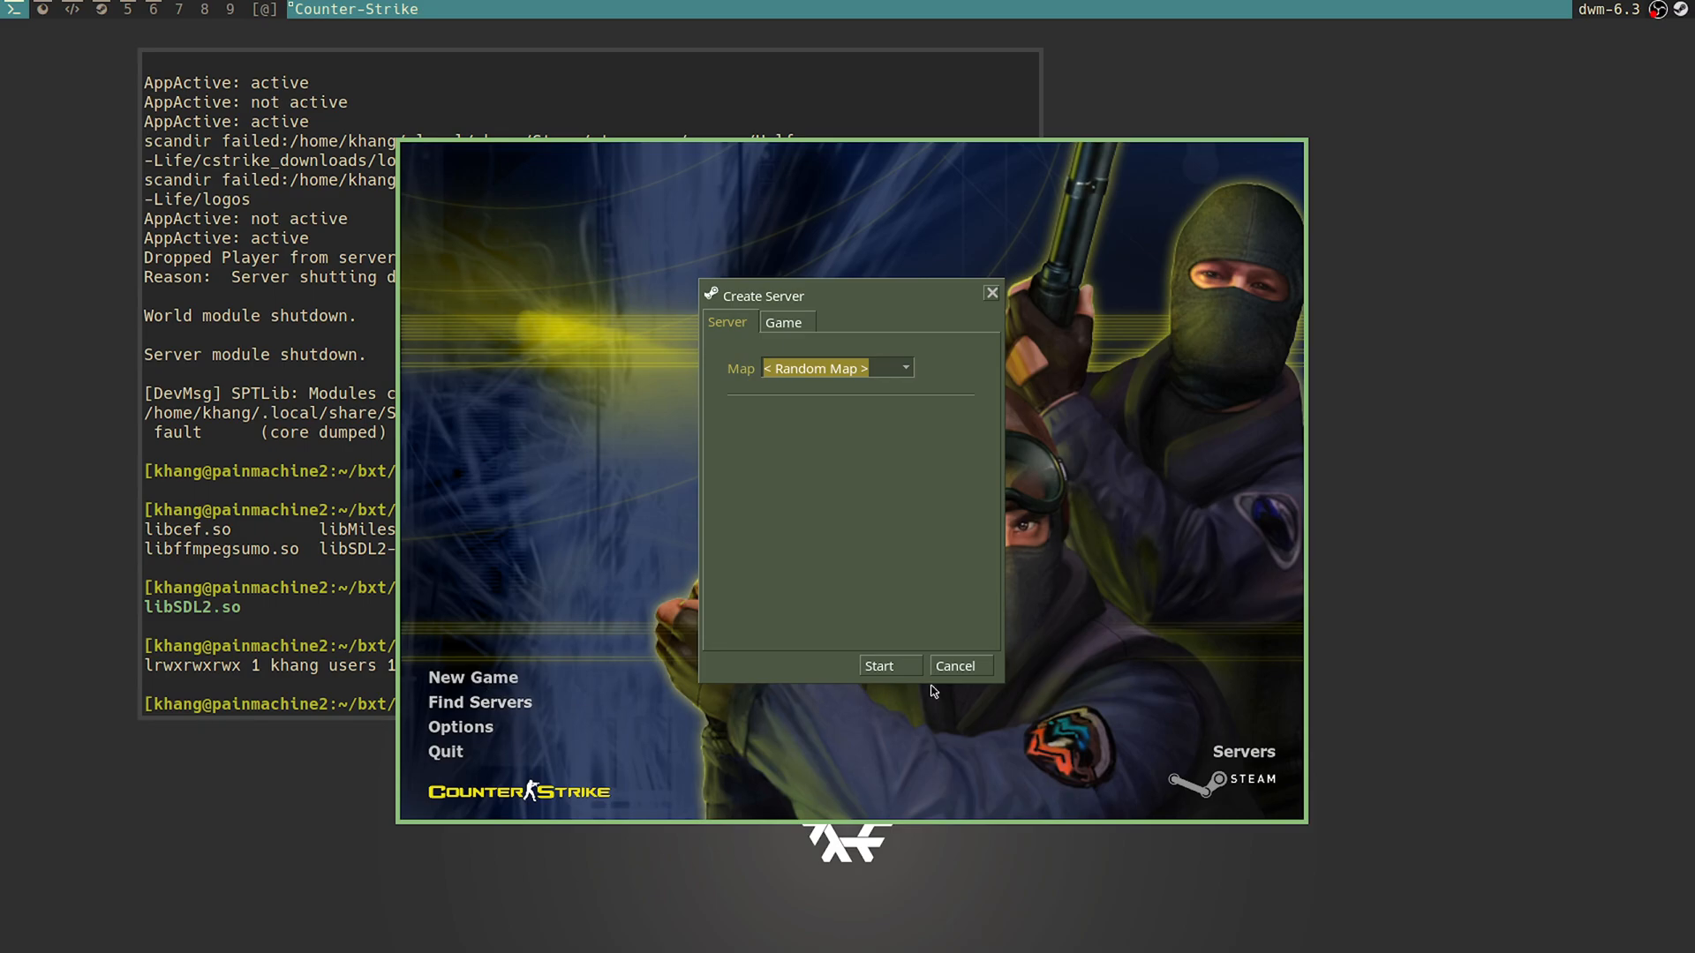
pyautogui.moveTo(960, 665)
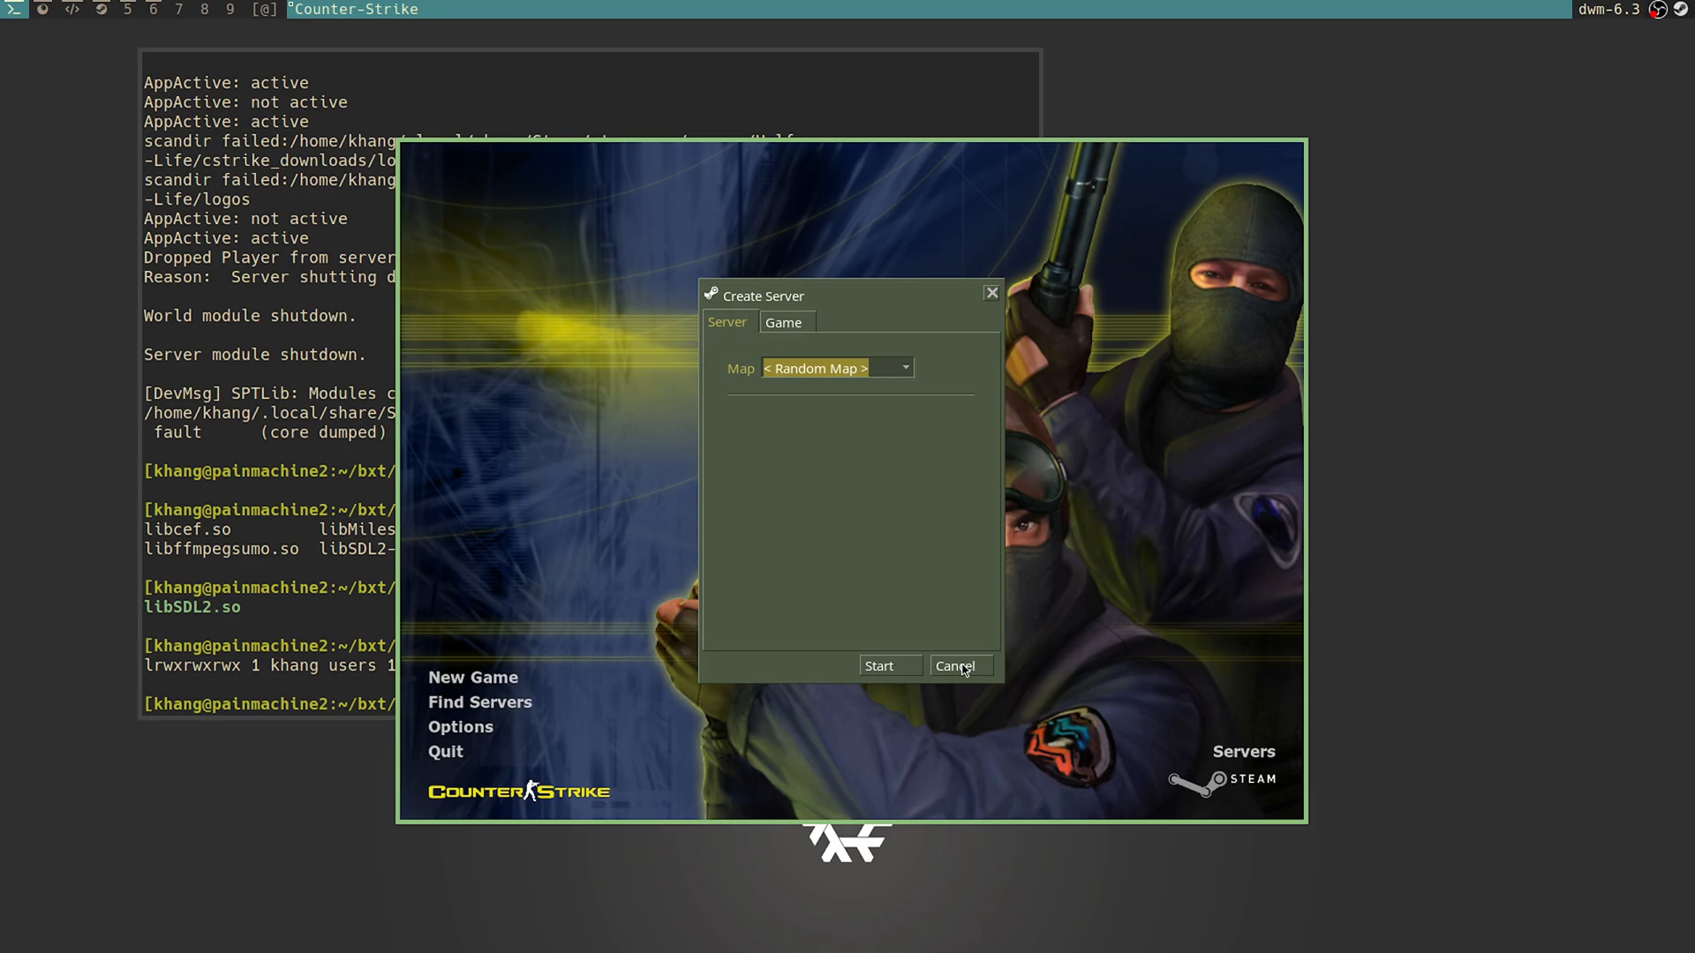
pyautogui.moveTo(1016, 684)
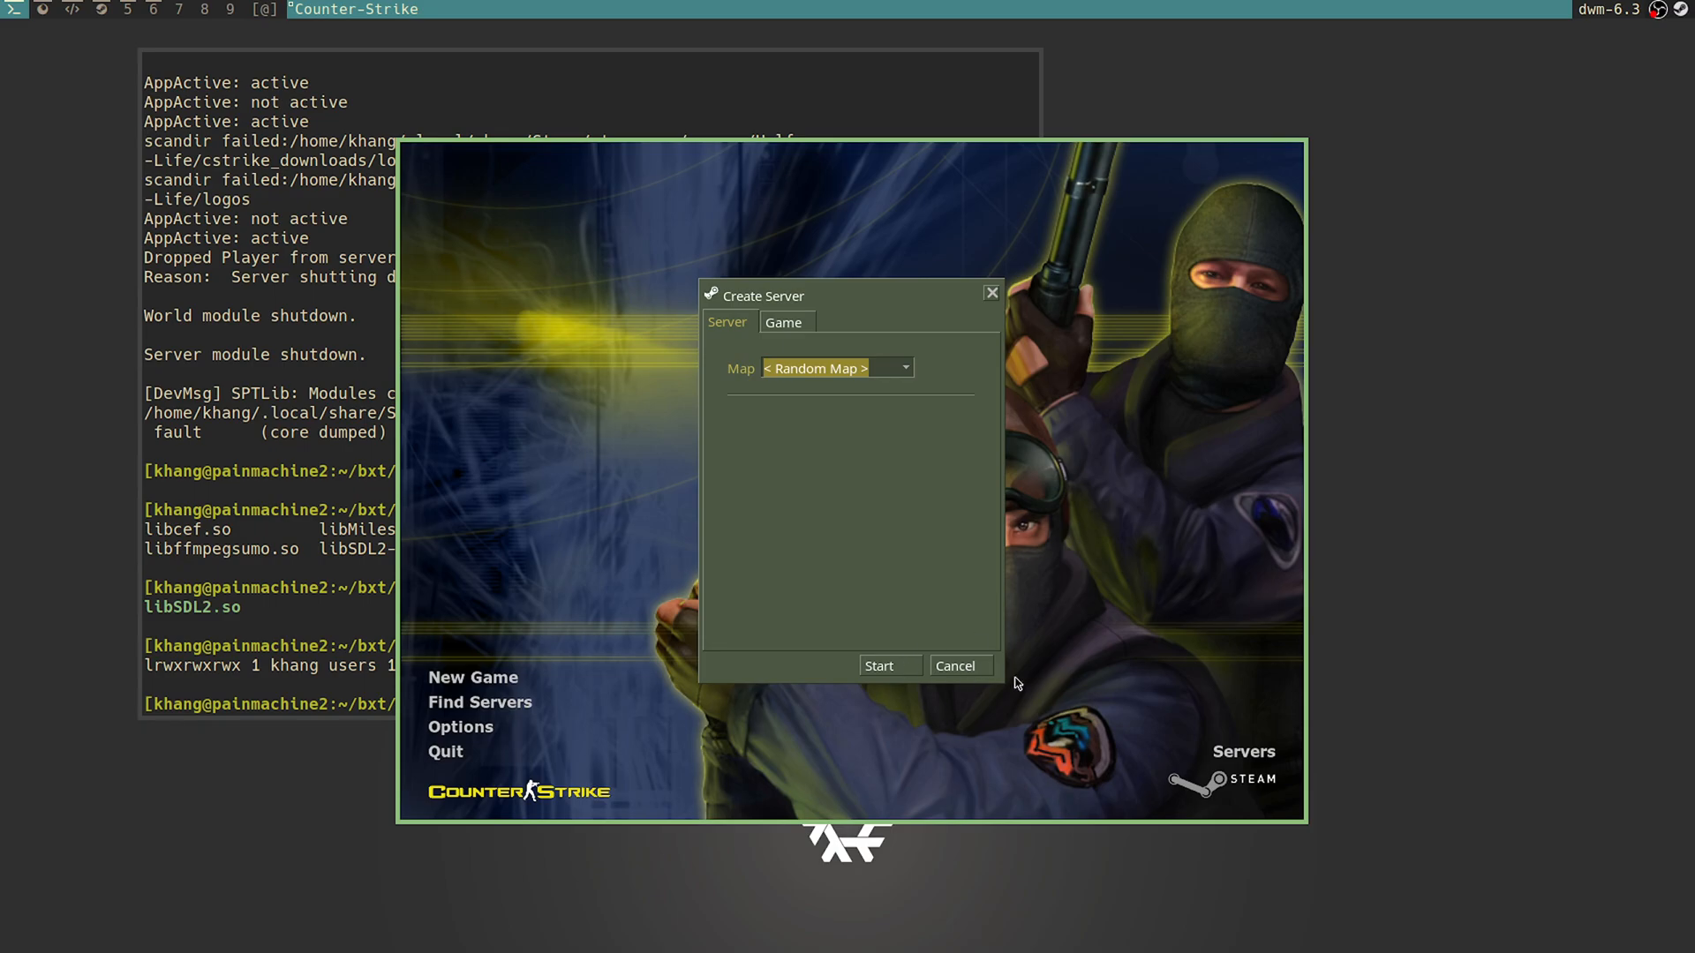
pyautogui.moveTo(976, 673)
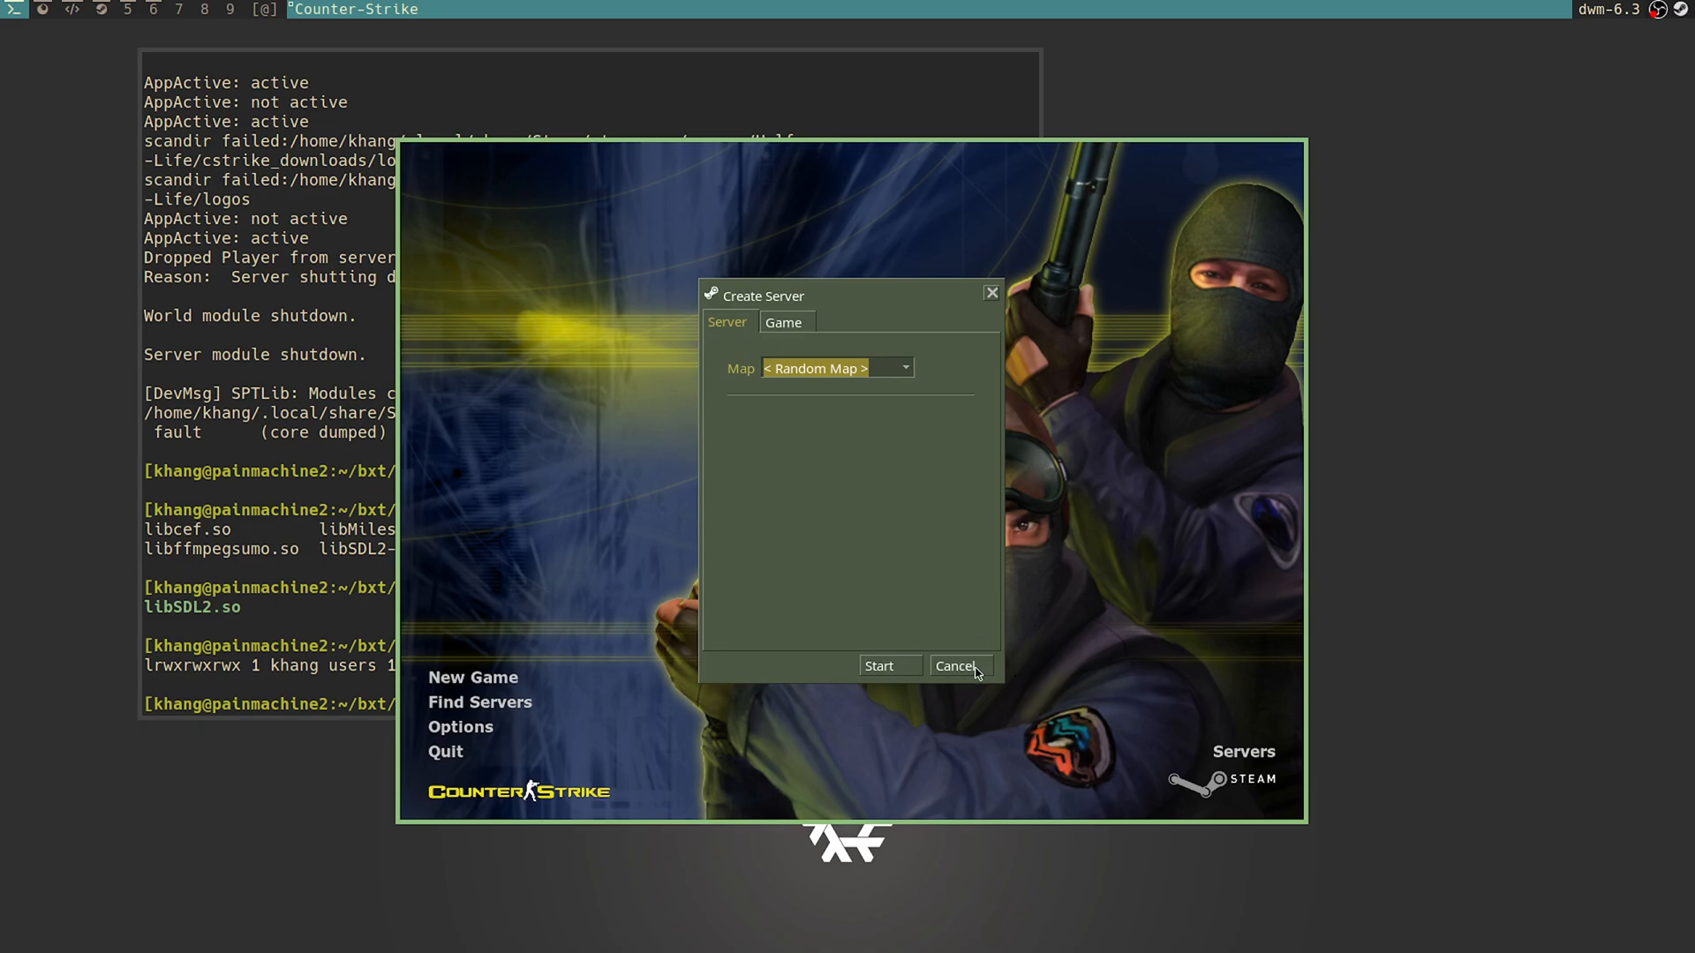
# Step: Cancel Create Server and load cs_siege with the console command 'map cs_siege'
pyautogui.click(955, 666)
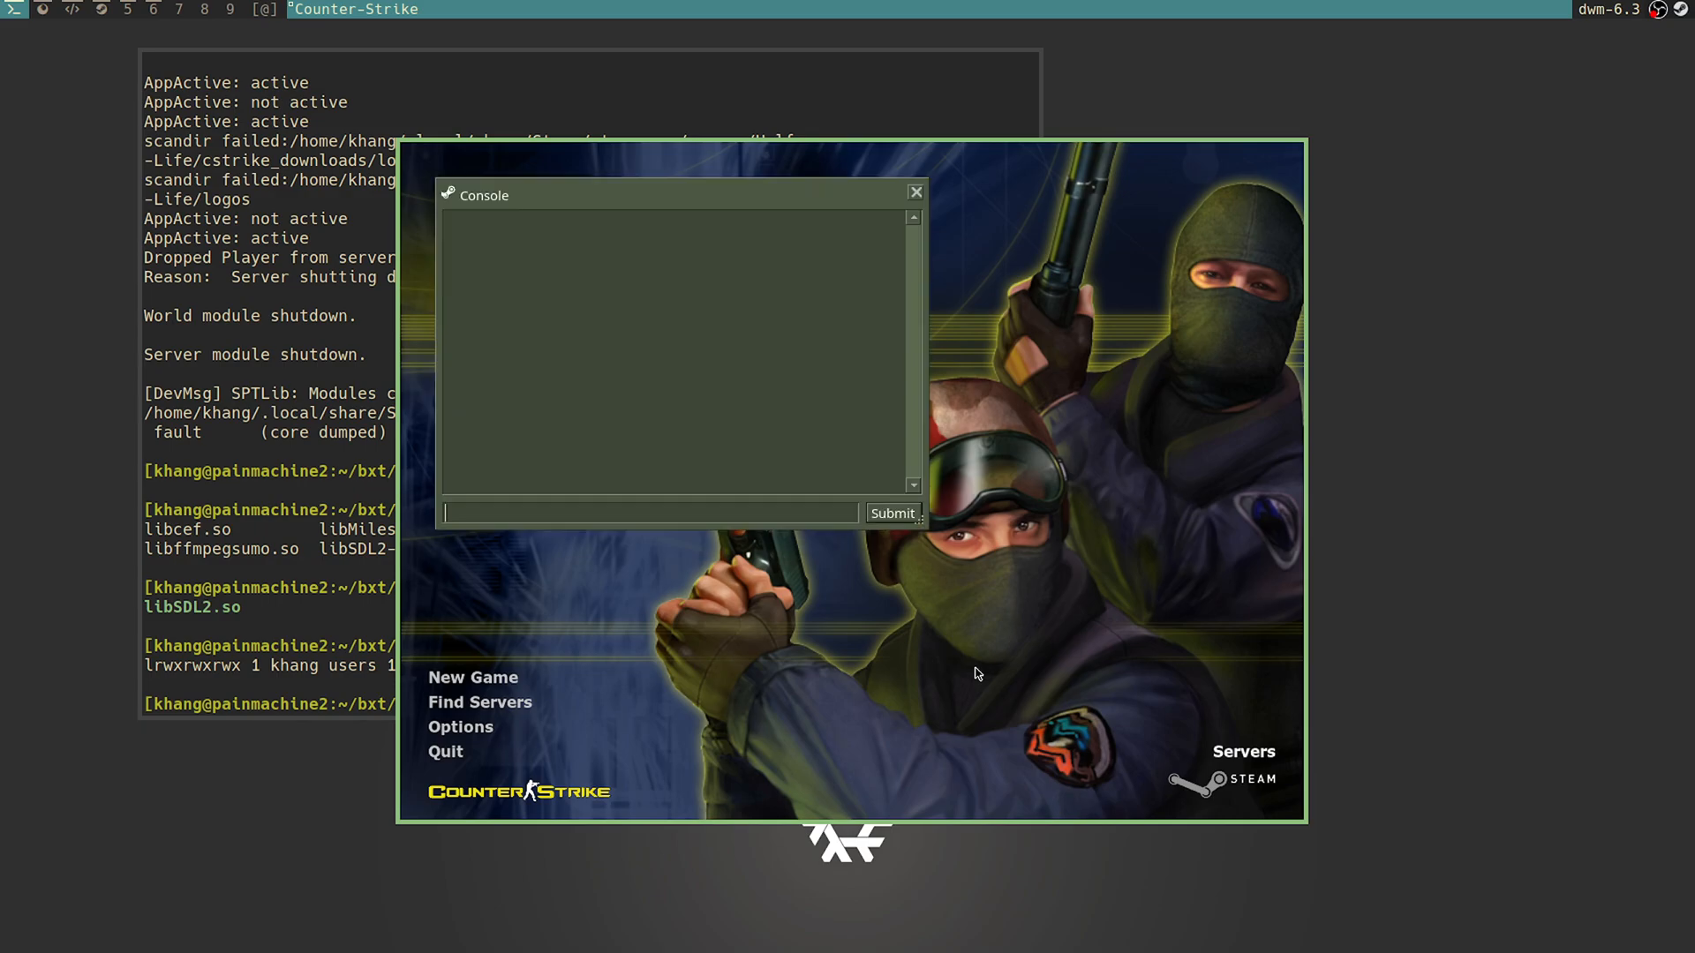
pyautogui.write('map d')
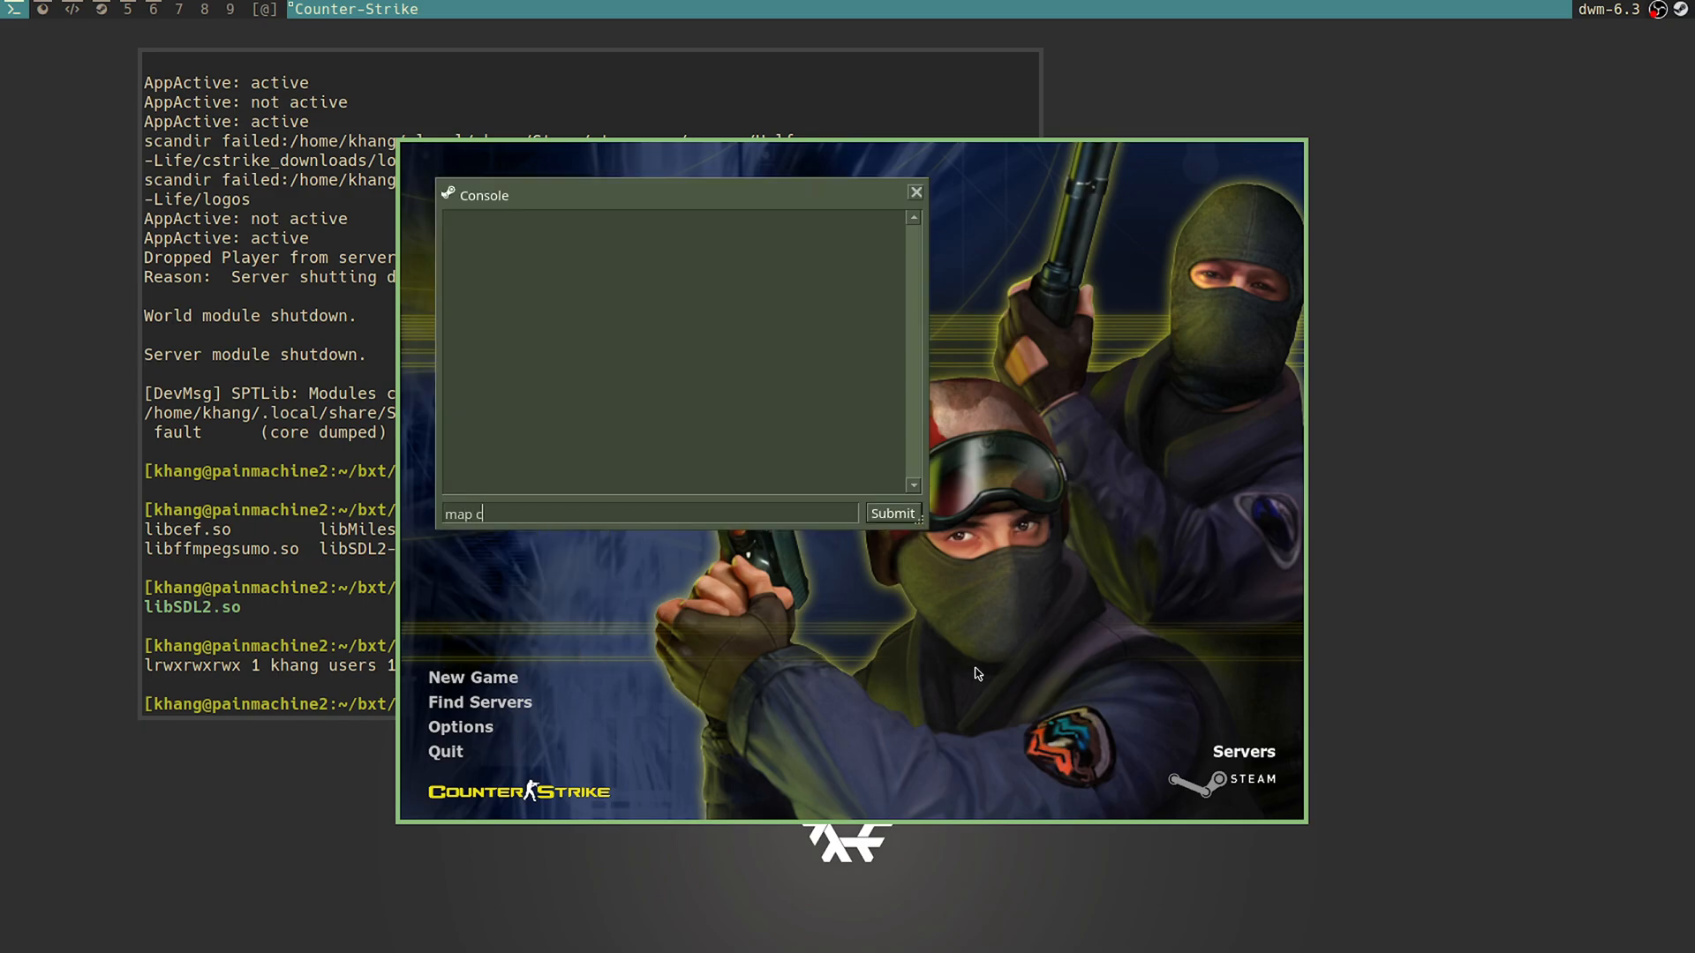
pyautogui.write('s_siege')
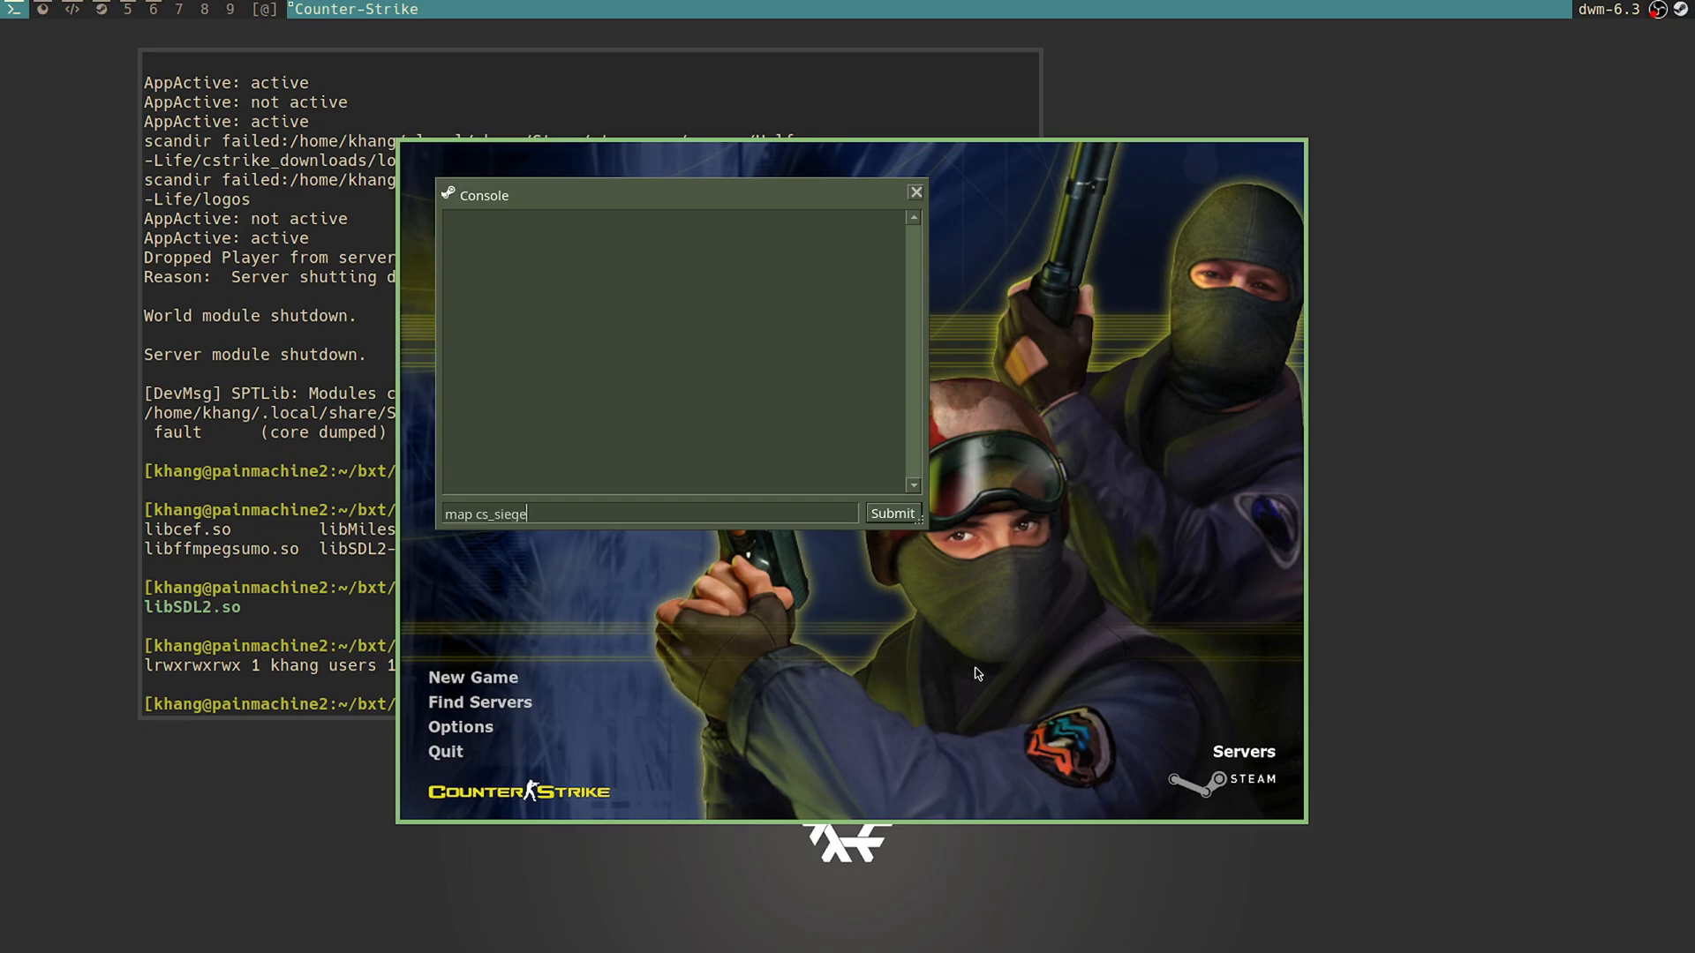
pyautogui.click(892, 512)
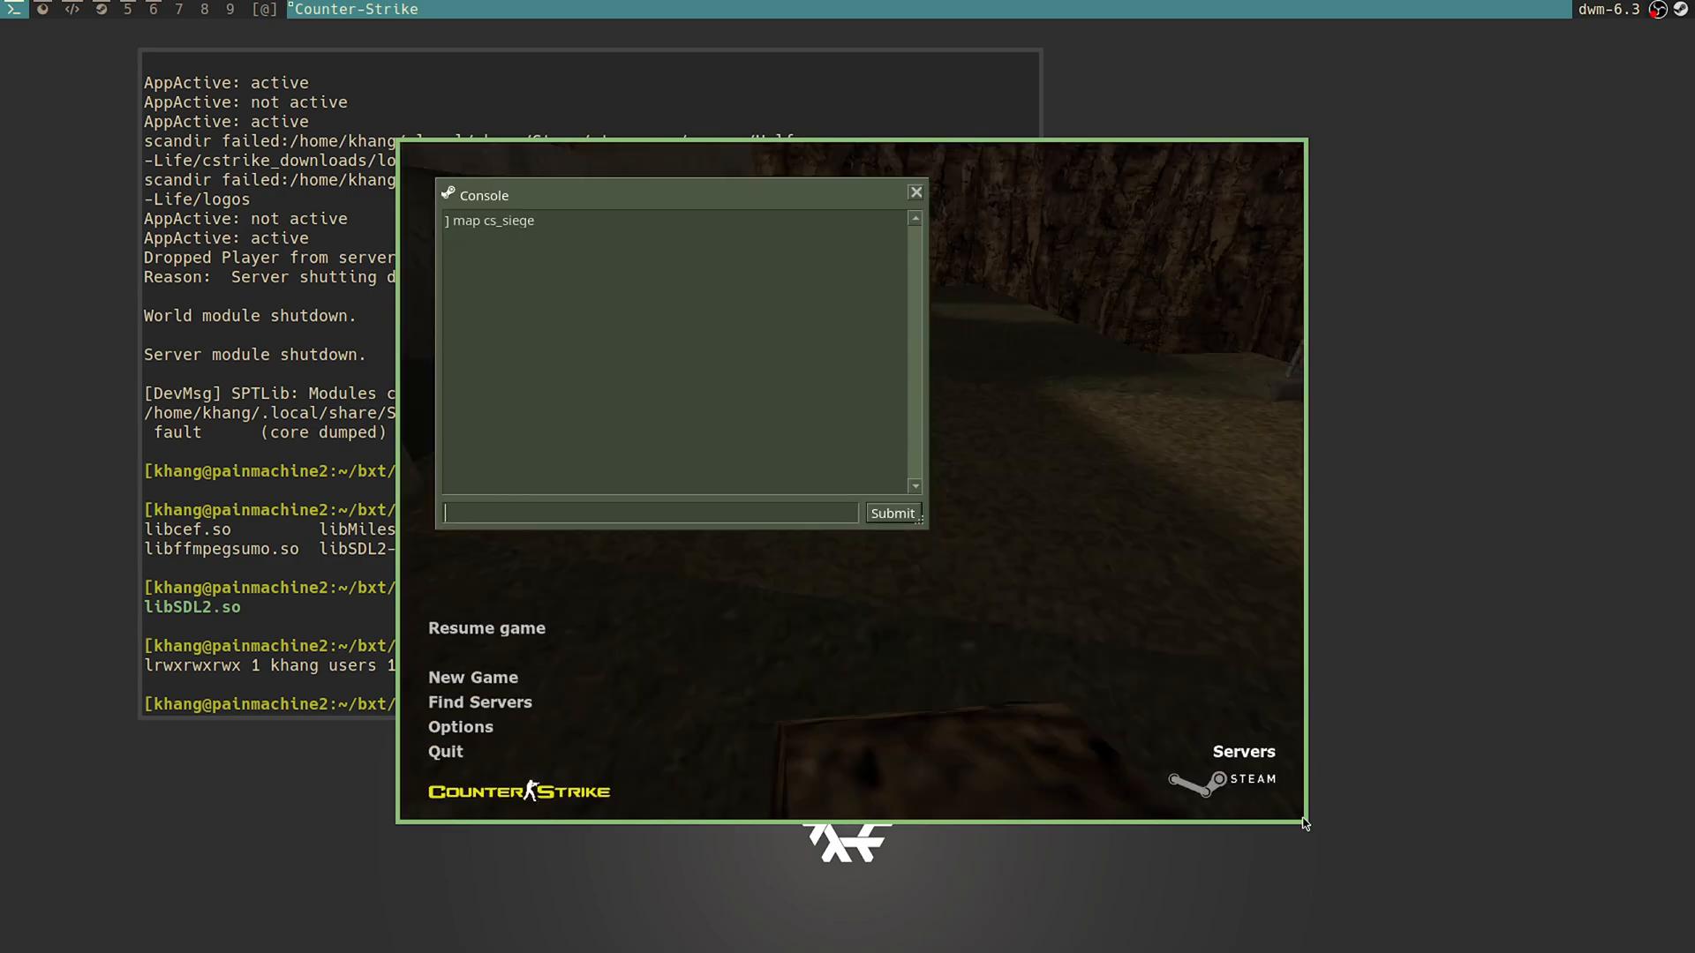
# Step: Set deathmatch to 1 in the console and retype 'map cs_siege' in the input
pyautogui.write('give')
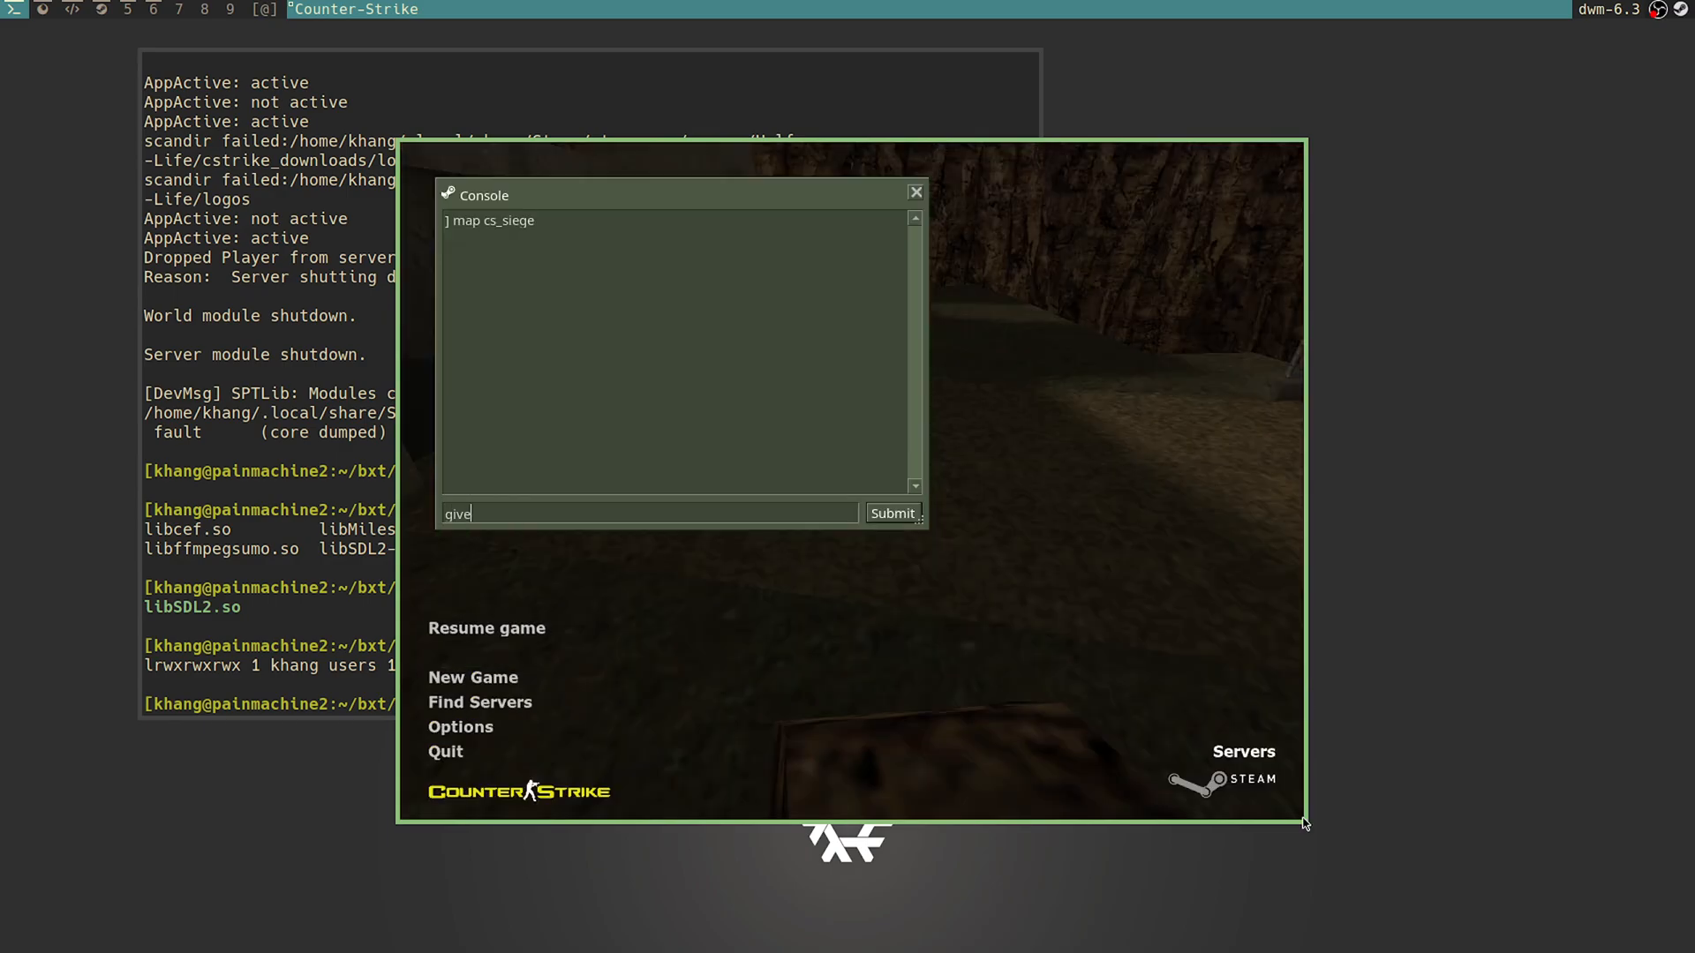
pyautogui.click(891, 512)
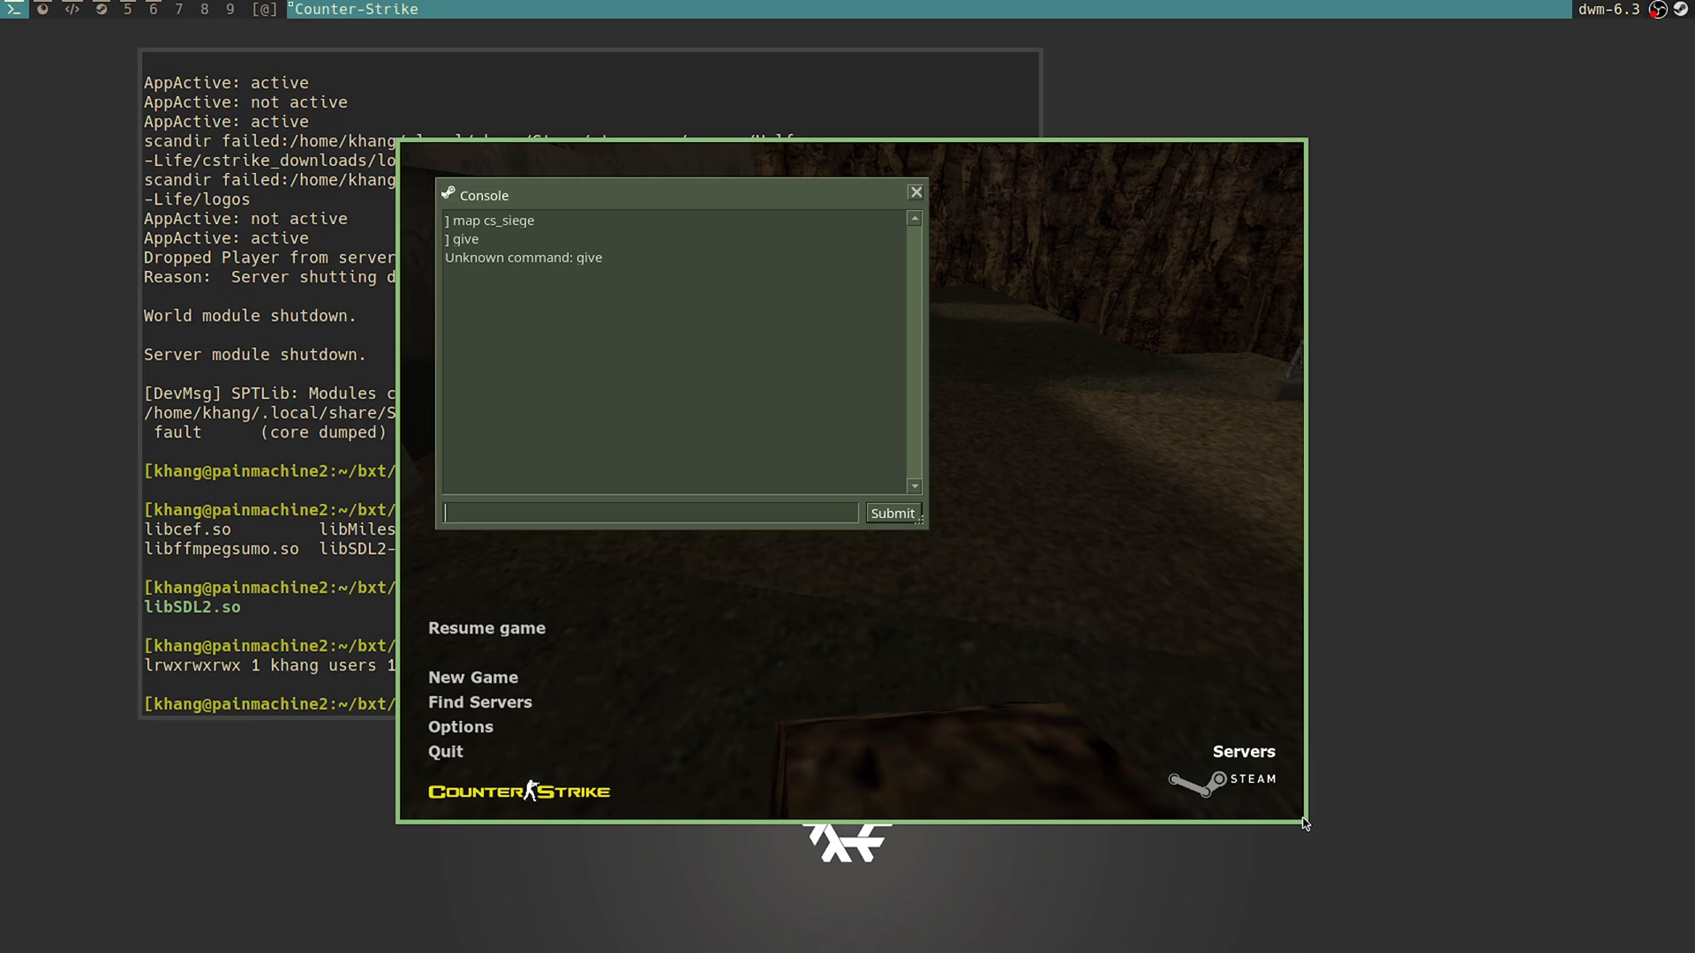
pyautogui.write('deathmat')
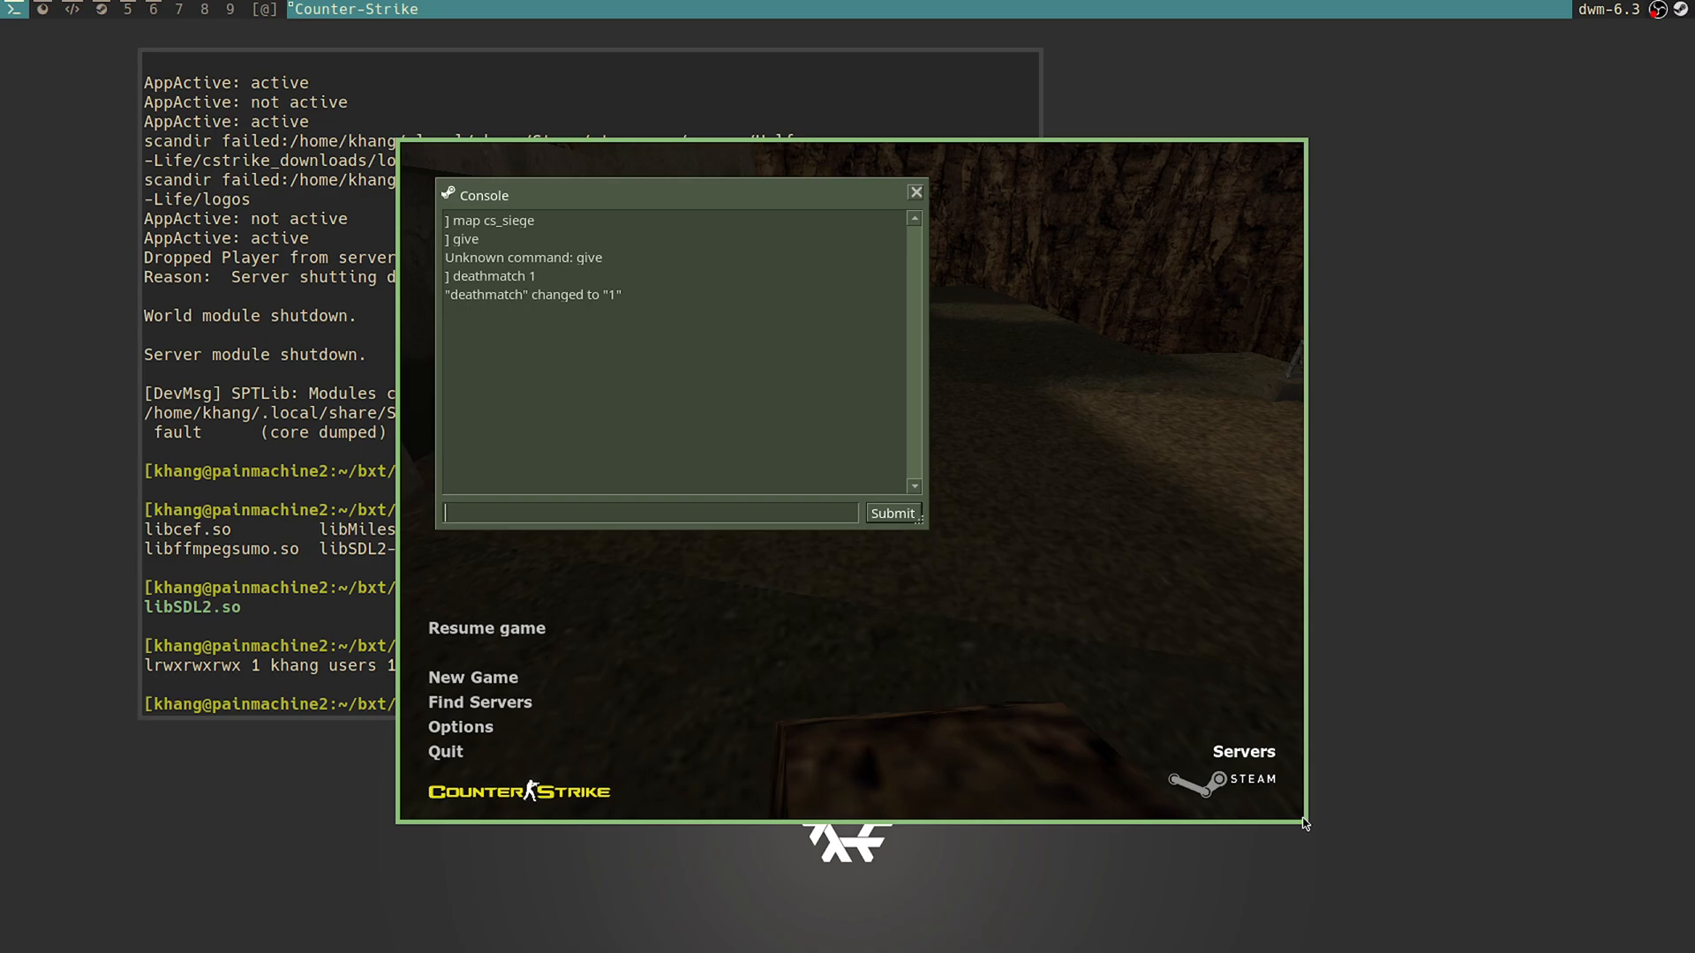
pyautogui.write('give')
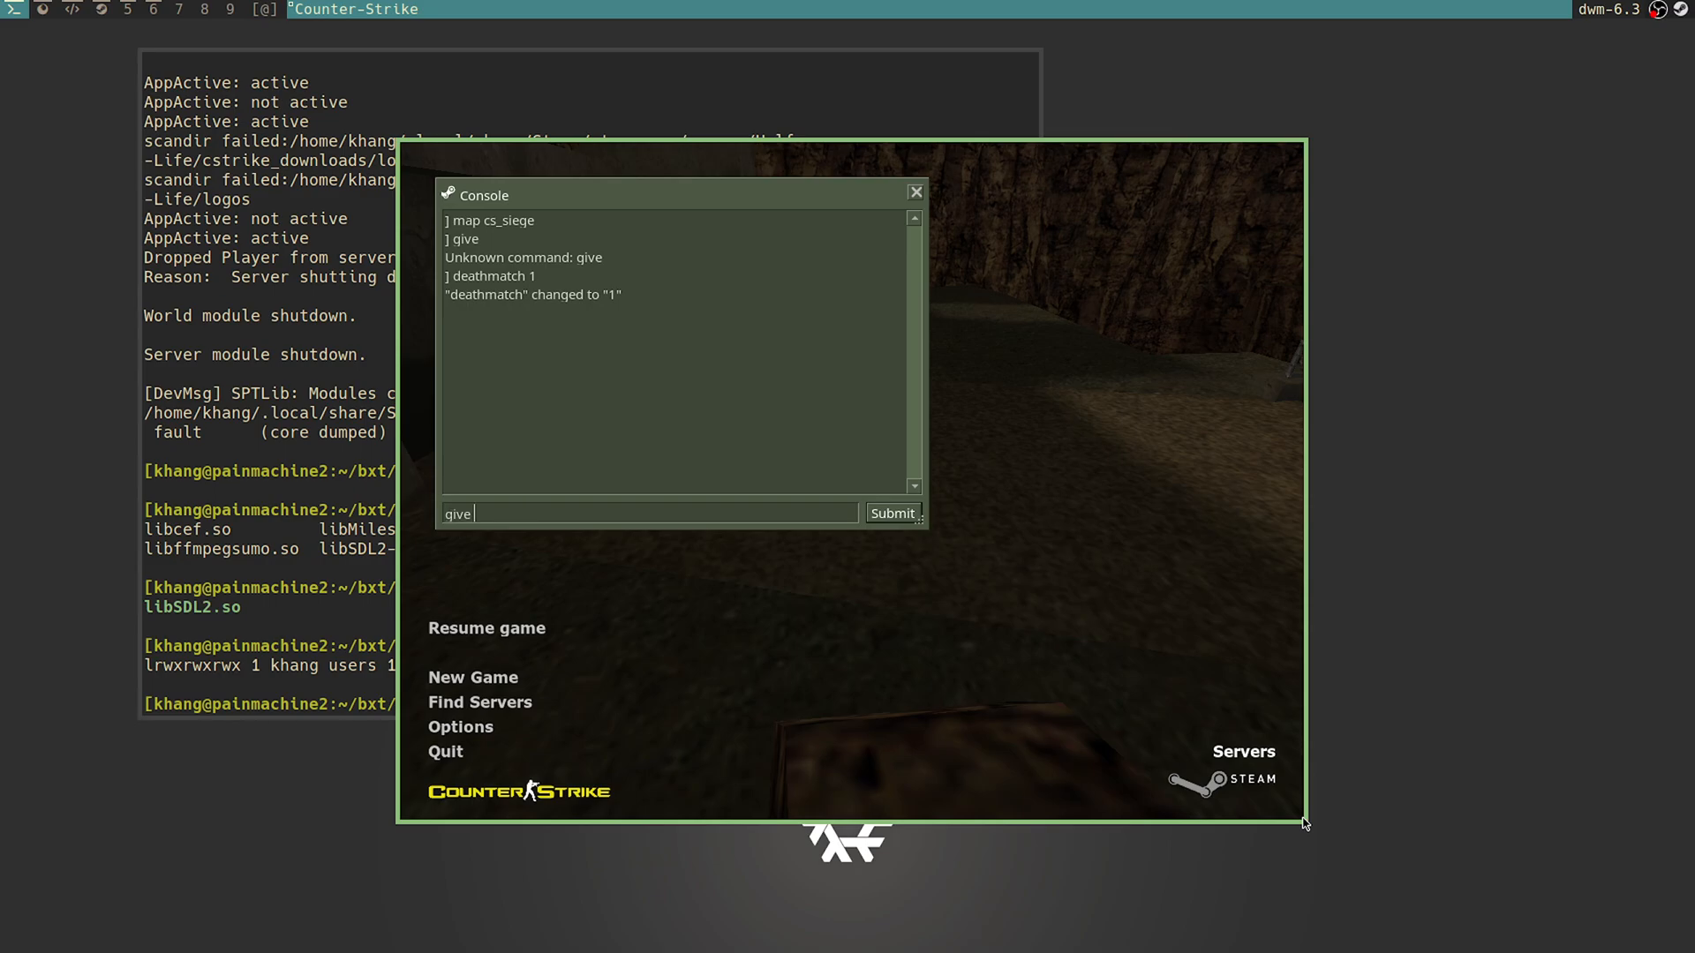
pyautogui.write('map cs_siege')
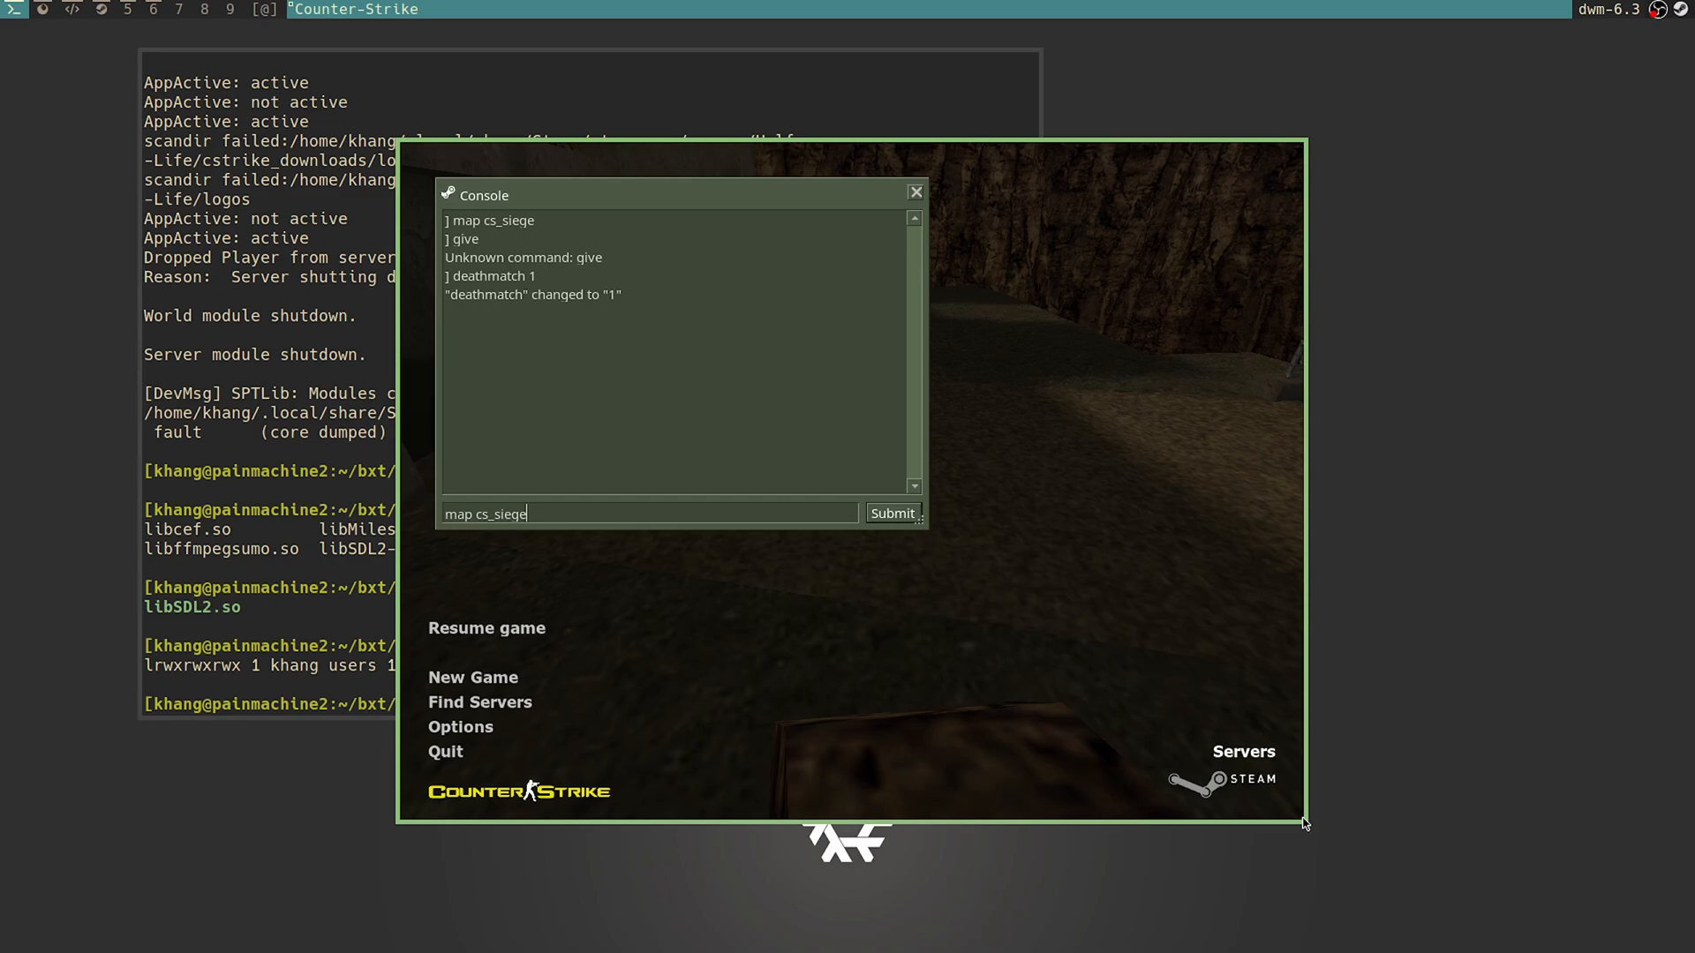
# Step: Run 'map cs_siege', dismiss the welcome message, and join the Counter-Terrorists
pyautogui.click(890, 512)
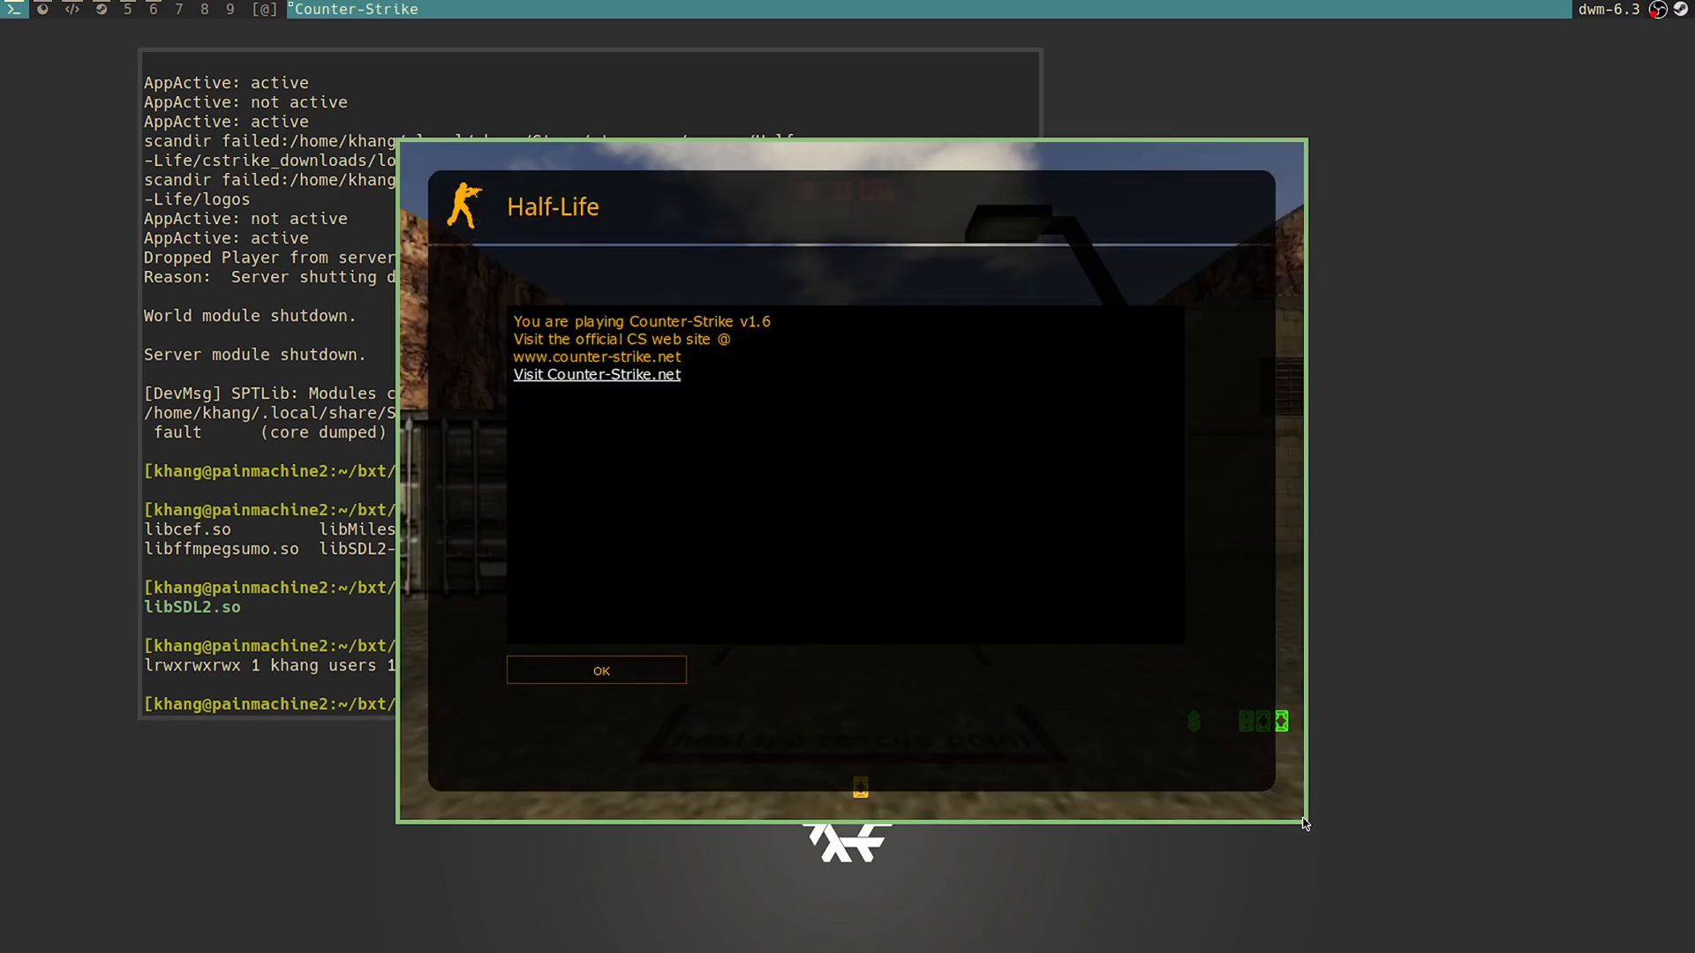
pyautogui.click(596, 670)
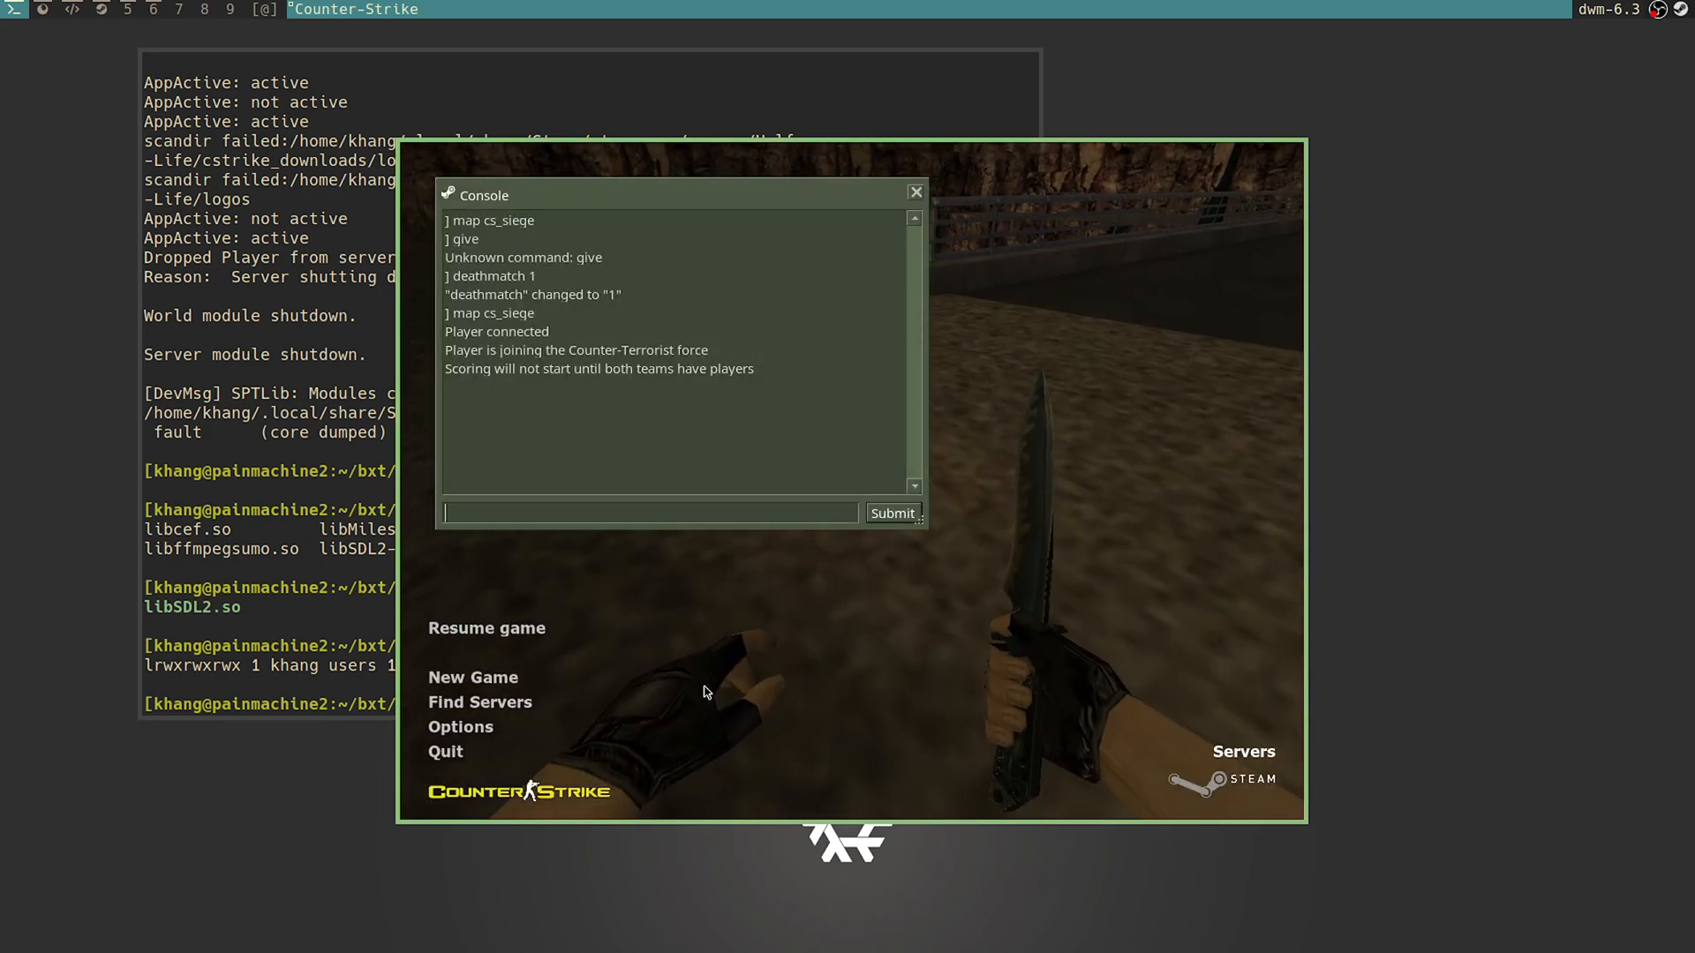
# Step: Type 'bxt_tas_new test2 "map cs_siege;' into the console input
pyautogui.write('death')
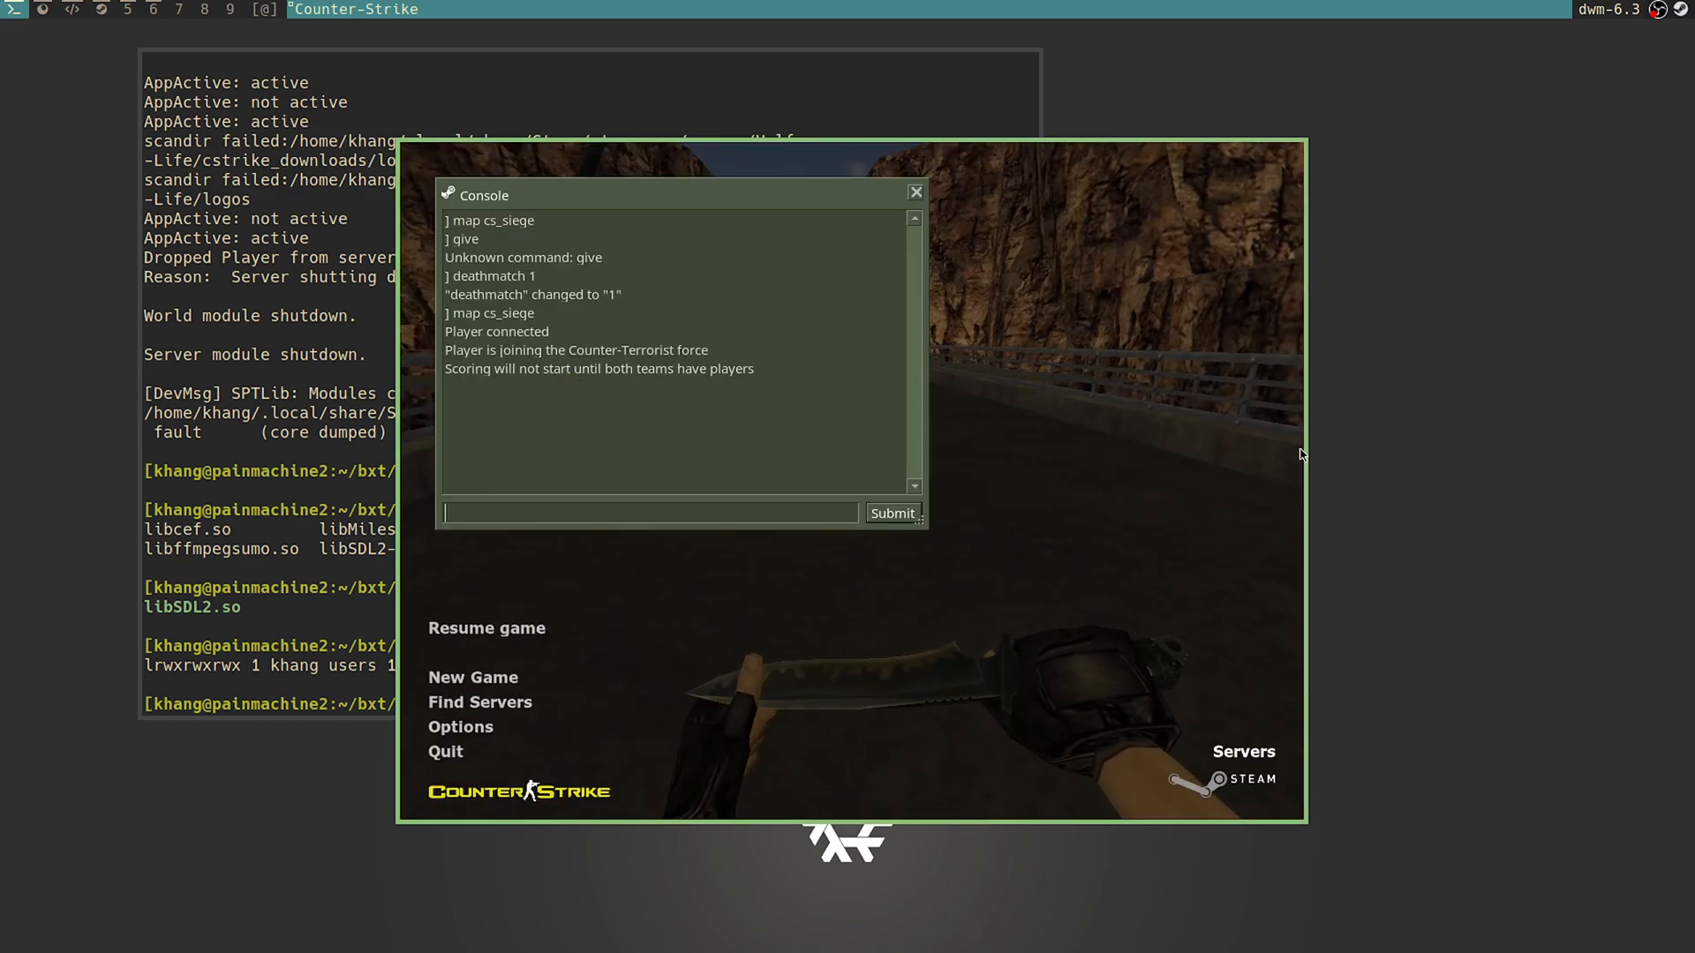
pyautogui.write('bxt_ne')
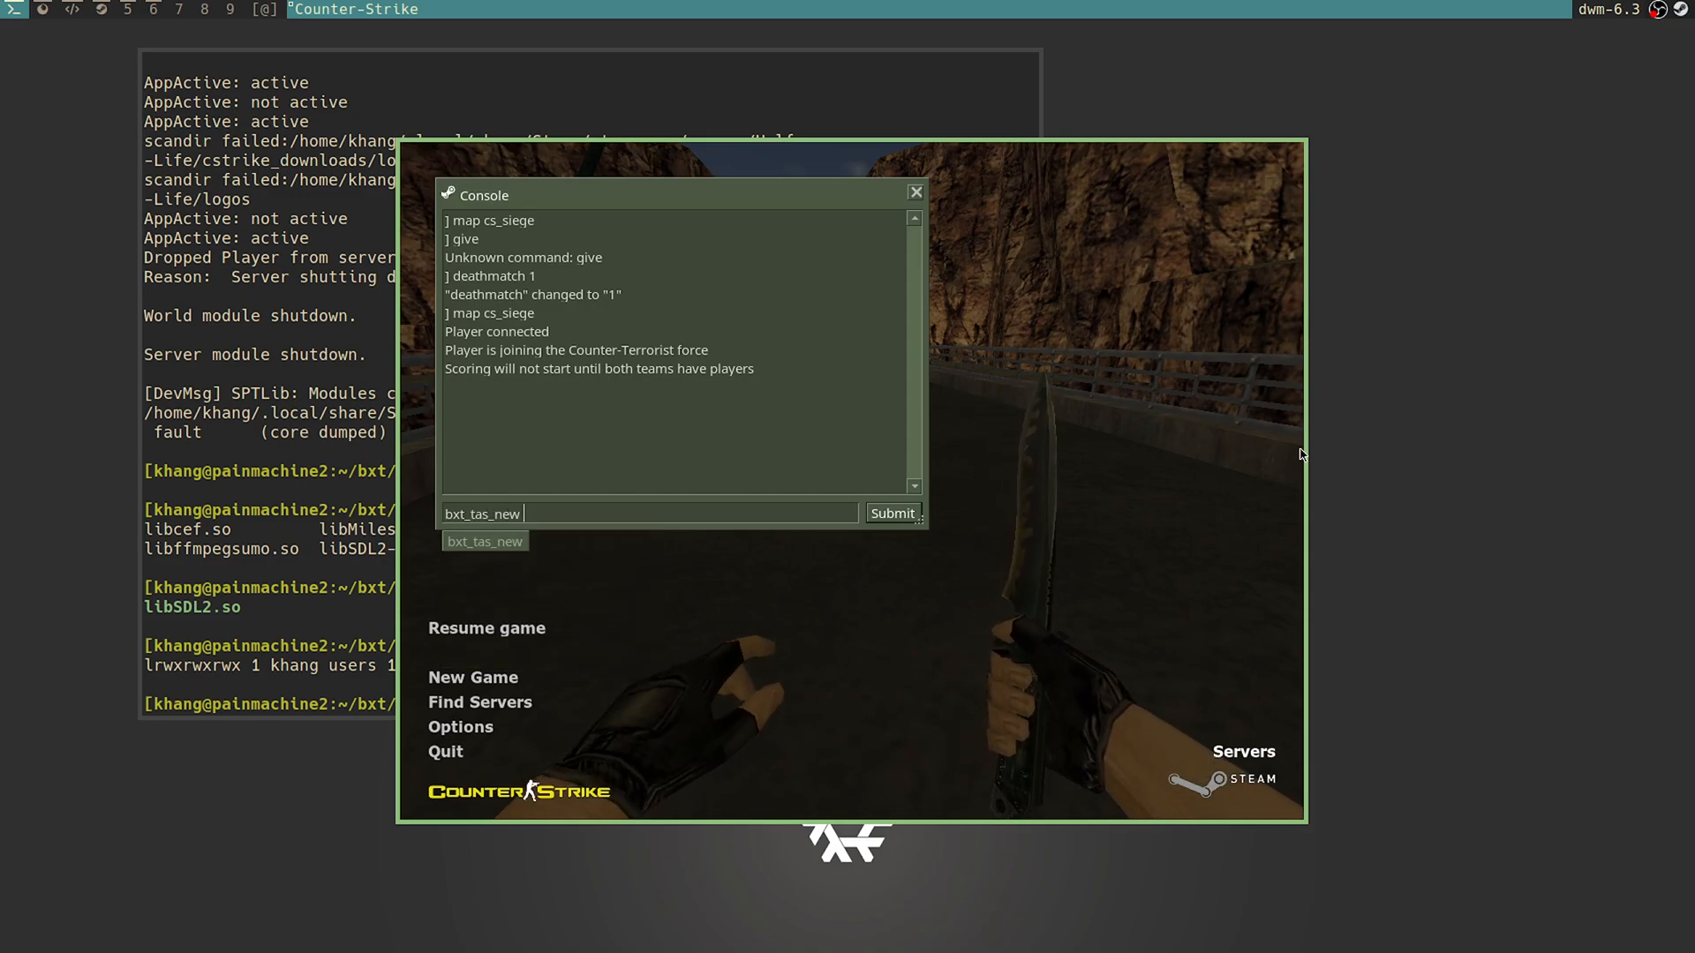
pyautogui.write('test2')
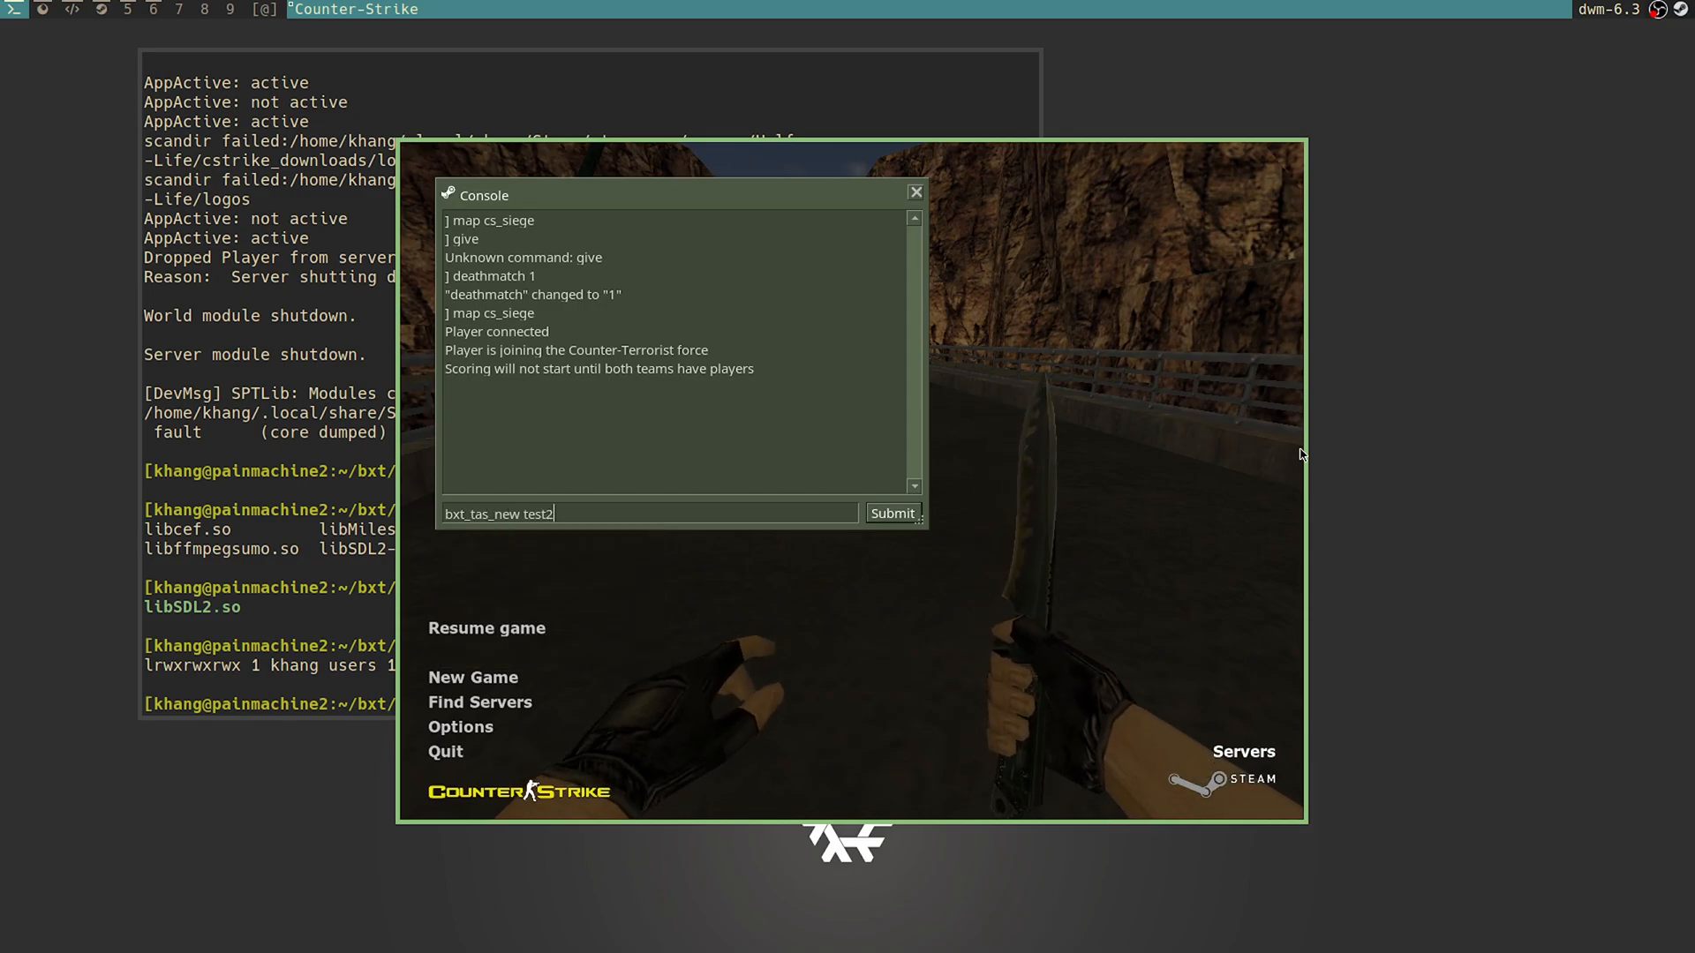
pyautogui.write('"')
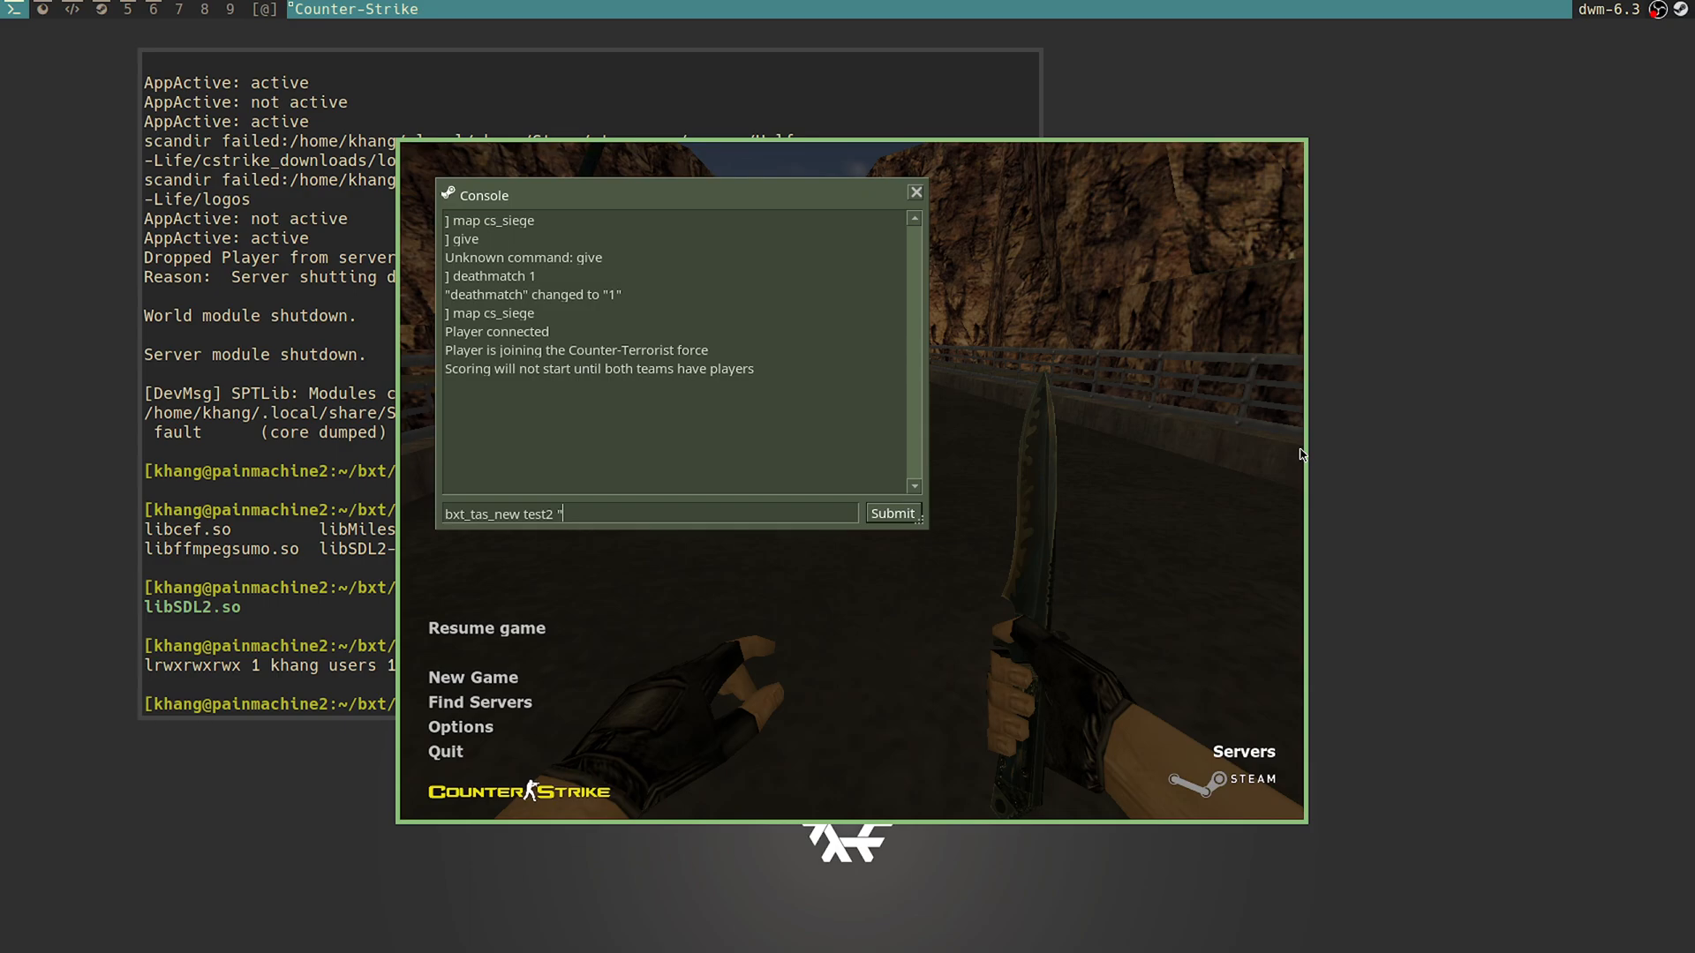
pyautogui.moveTo(698, 539)
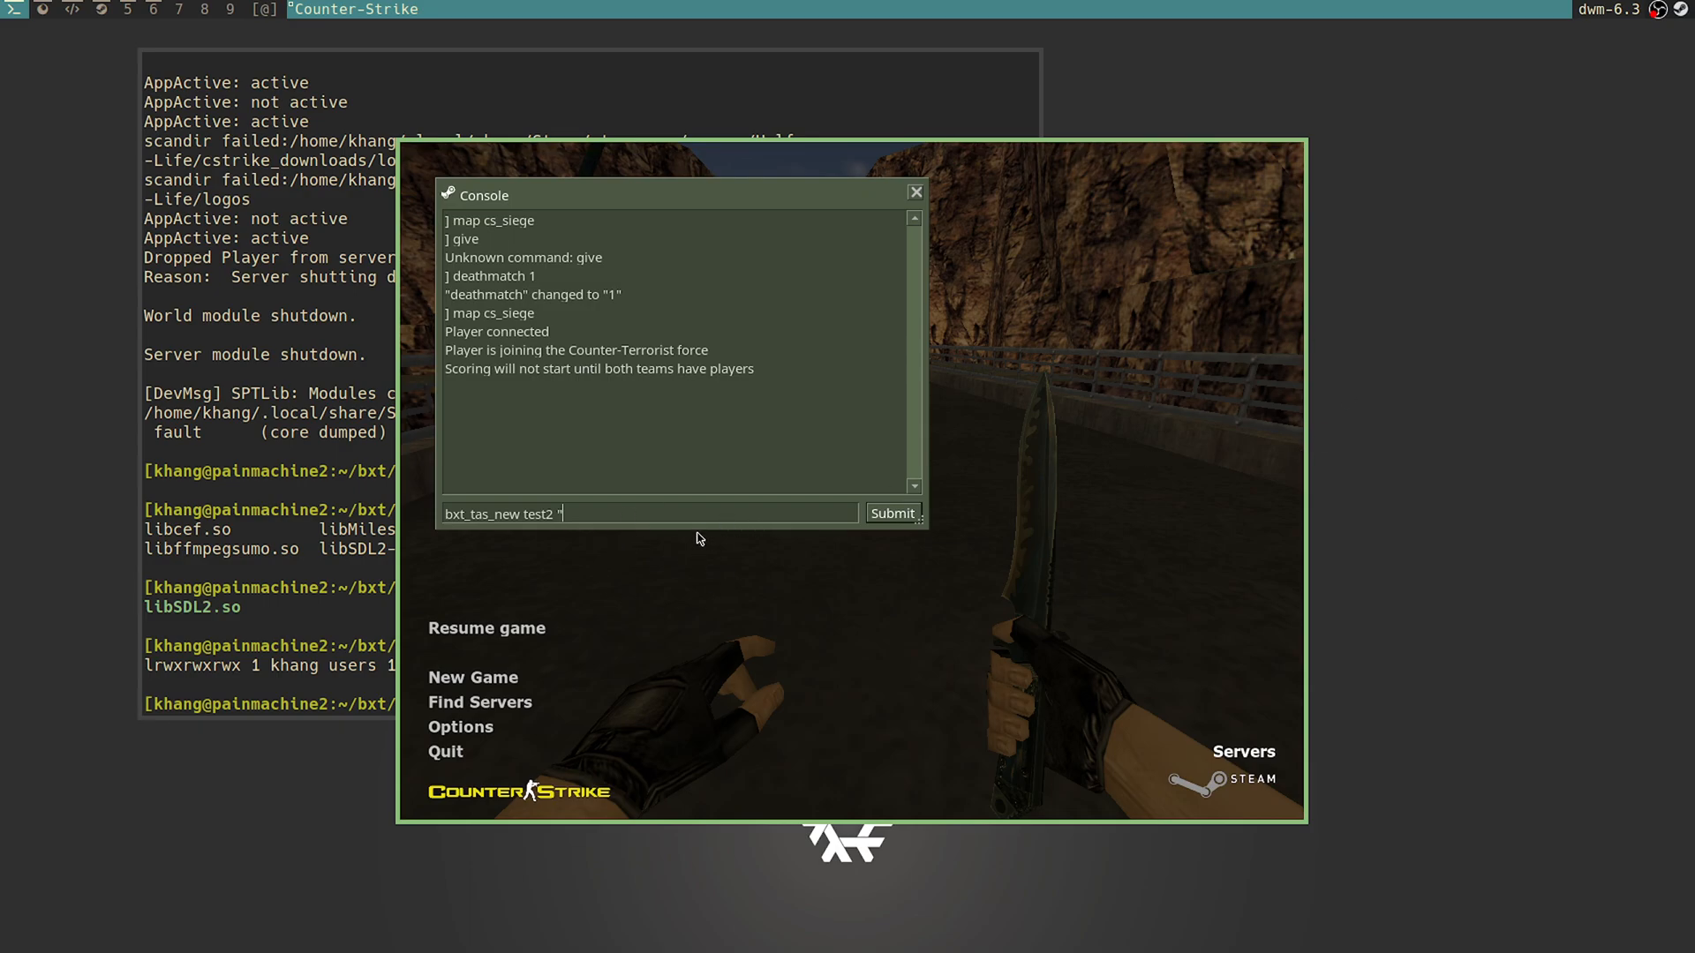
pyautogui.write('map cs_sei')
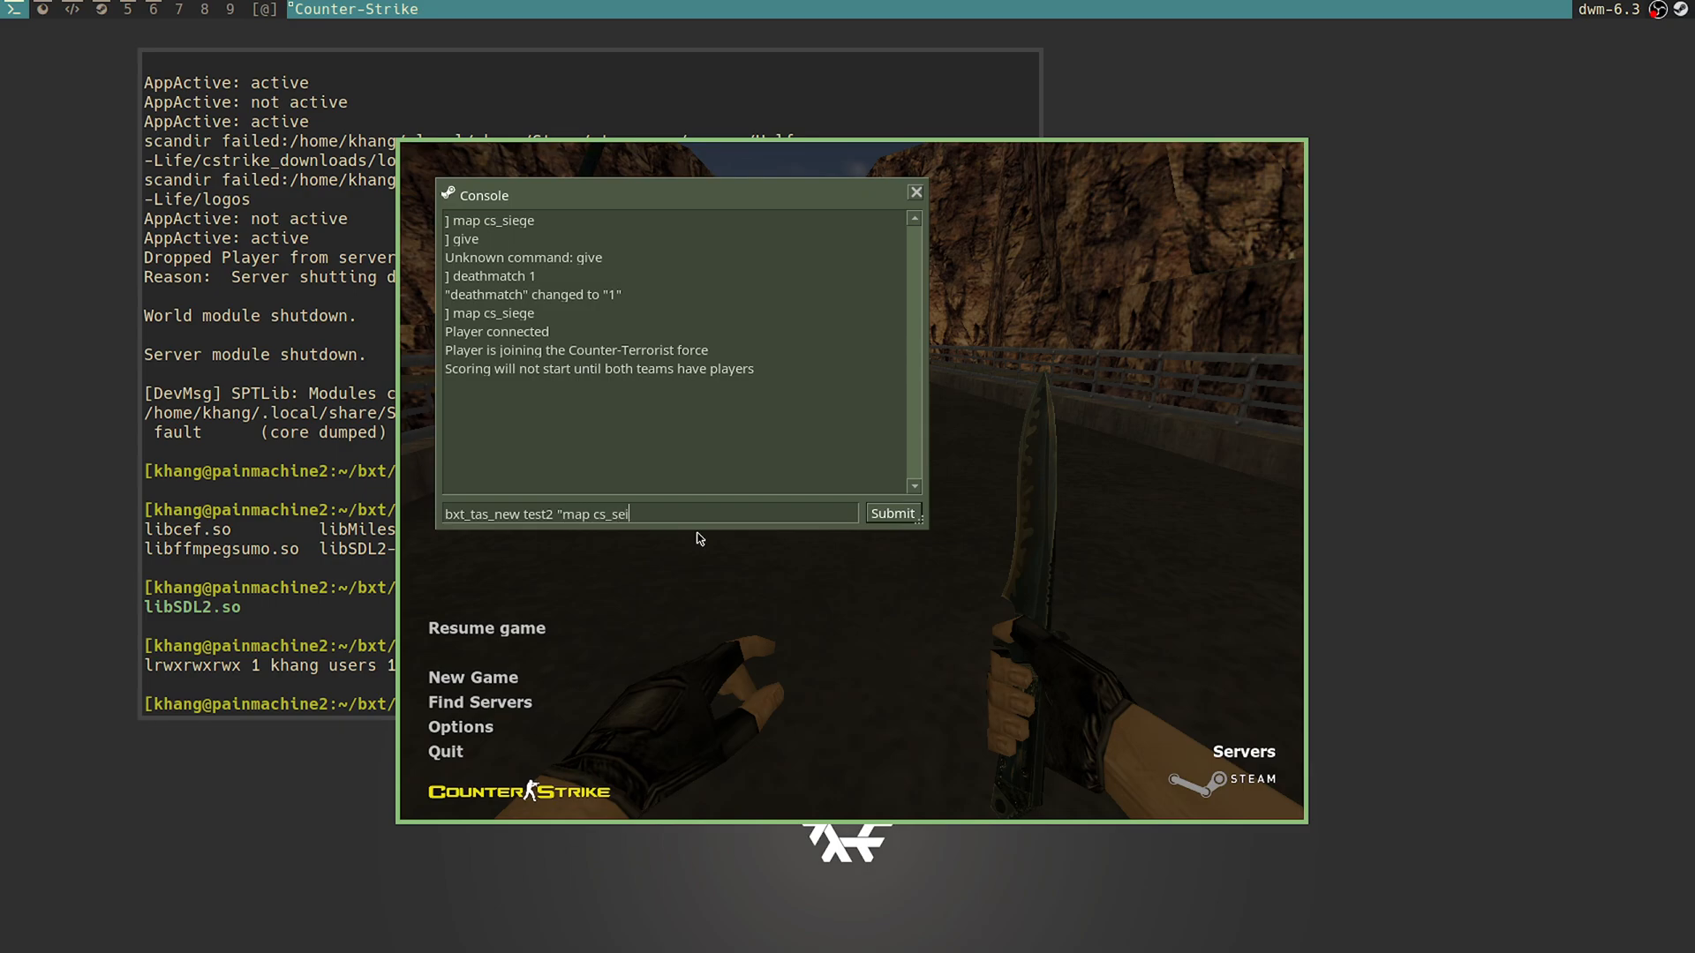
pyautogui.write('ege;')
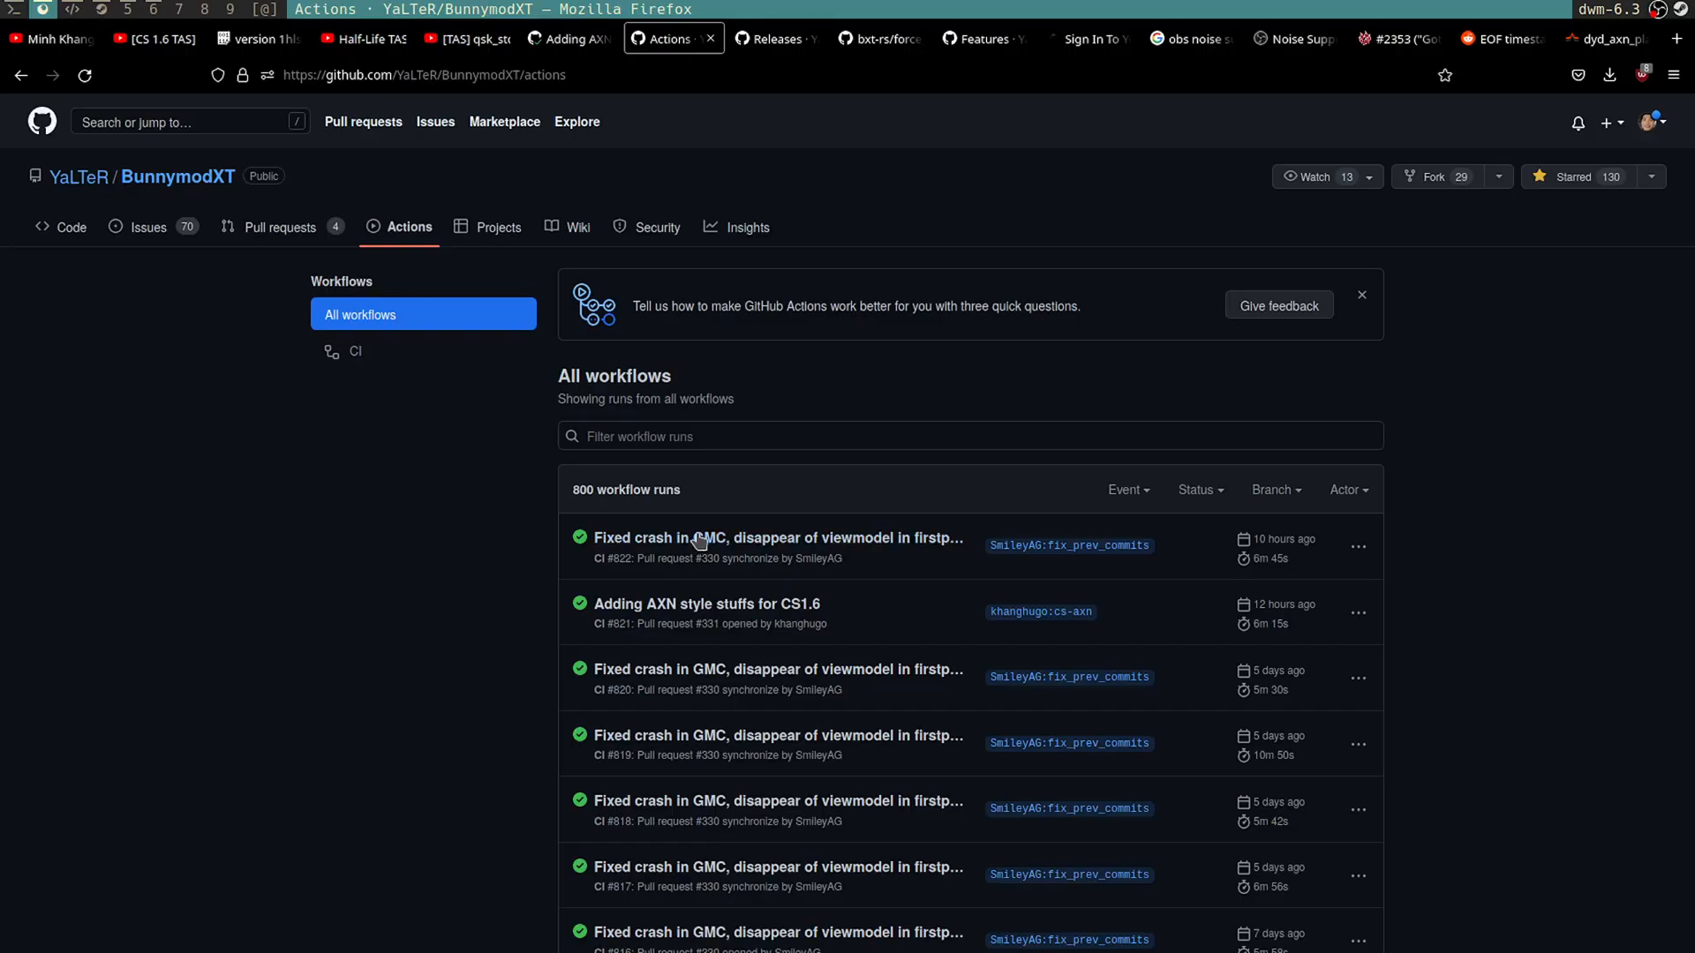
# Step: Copy 'bxt_anglespeed_cap 0; bxt_speed_scaling 0' from the Pastebin script into the console command
pyautogui.click(248, 39)
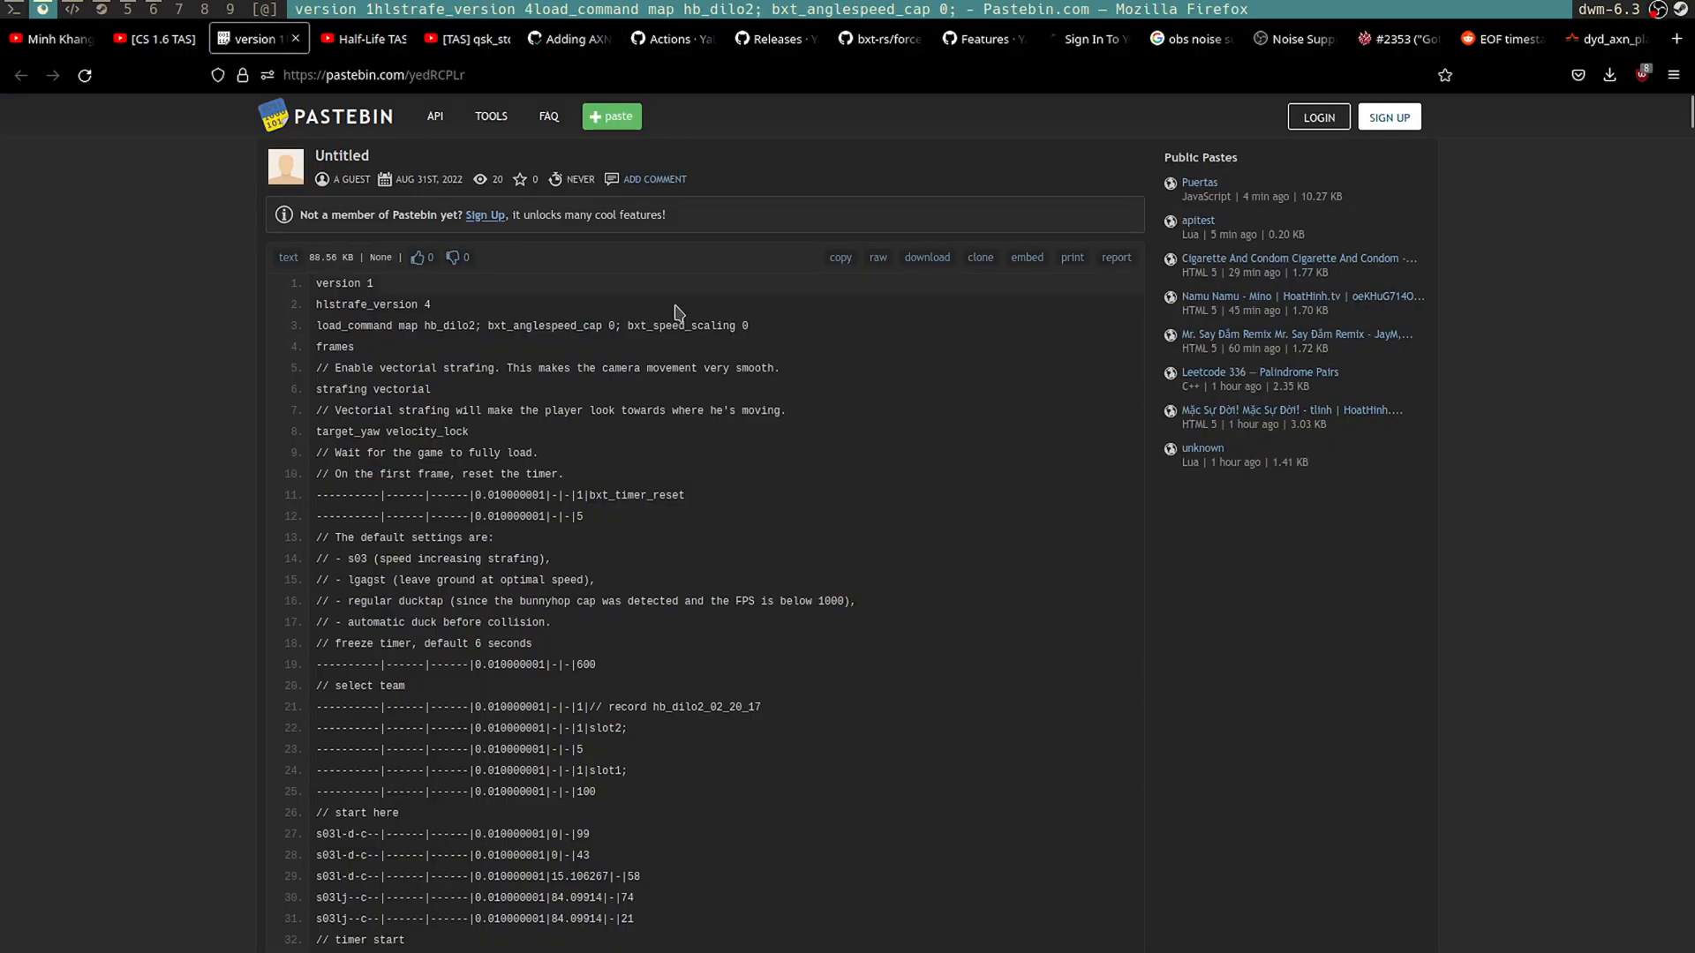
pyautogui.moveTo(482, 326); pyautogui.dragTo(747, 325)
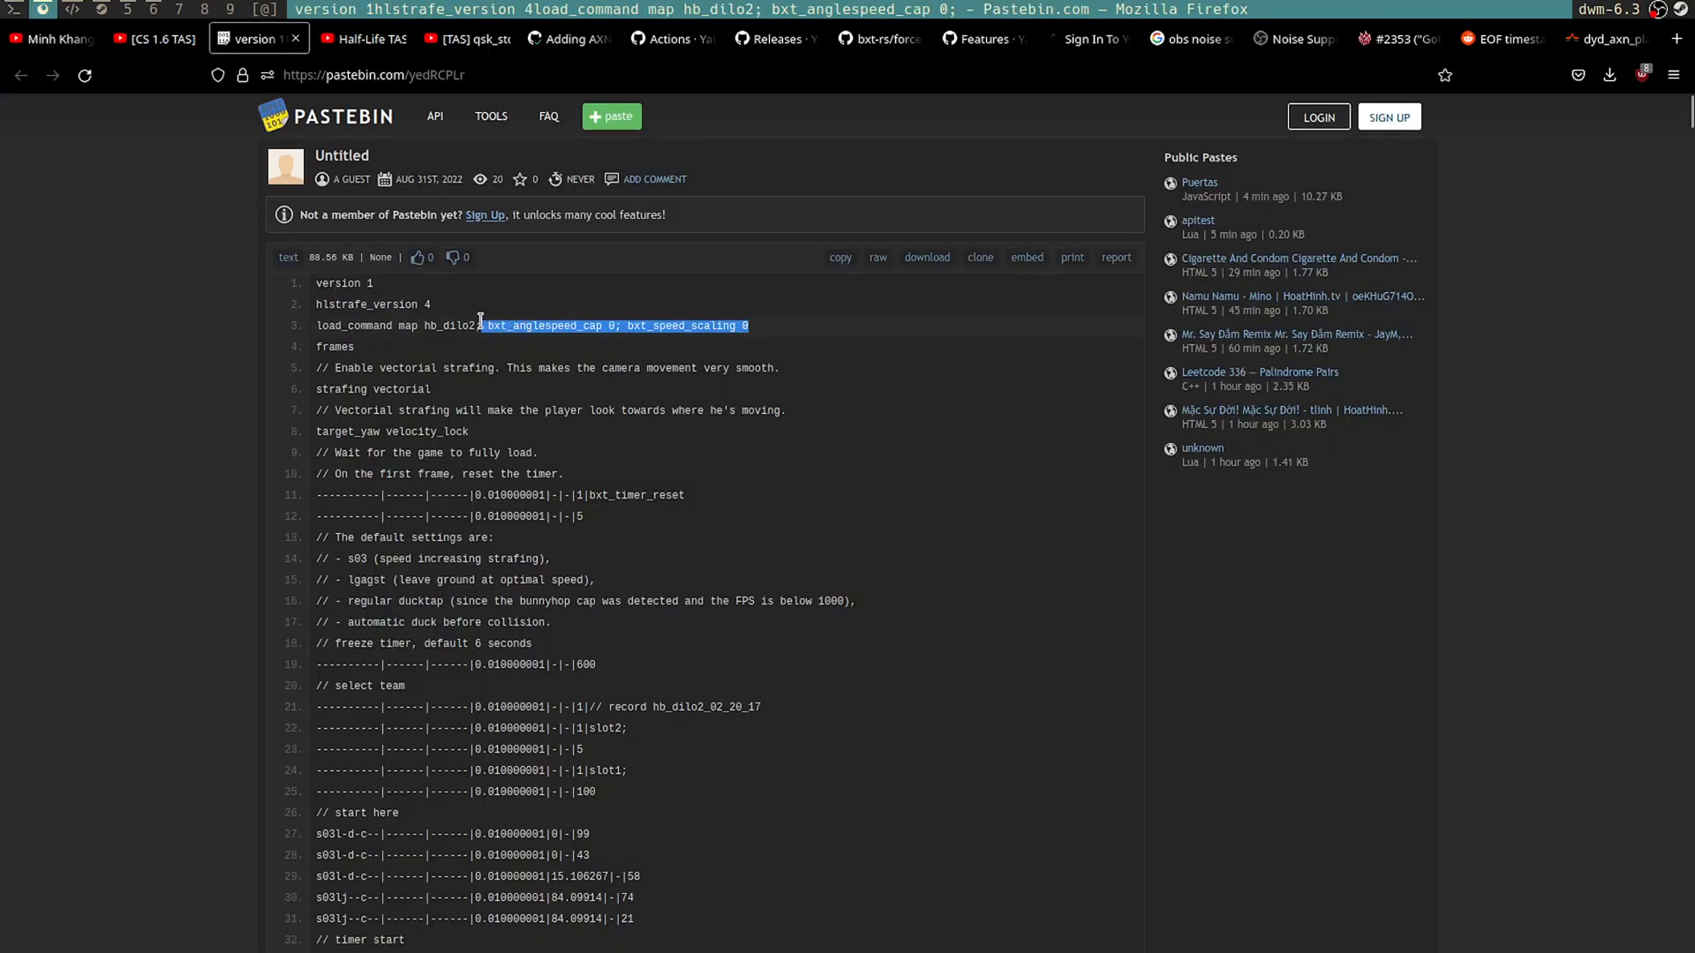
pyautogui.click(713, 326)
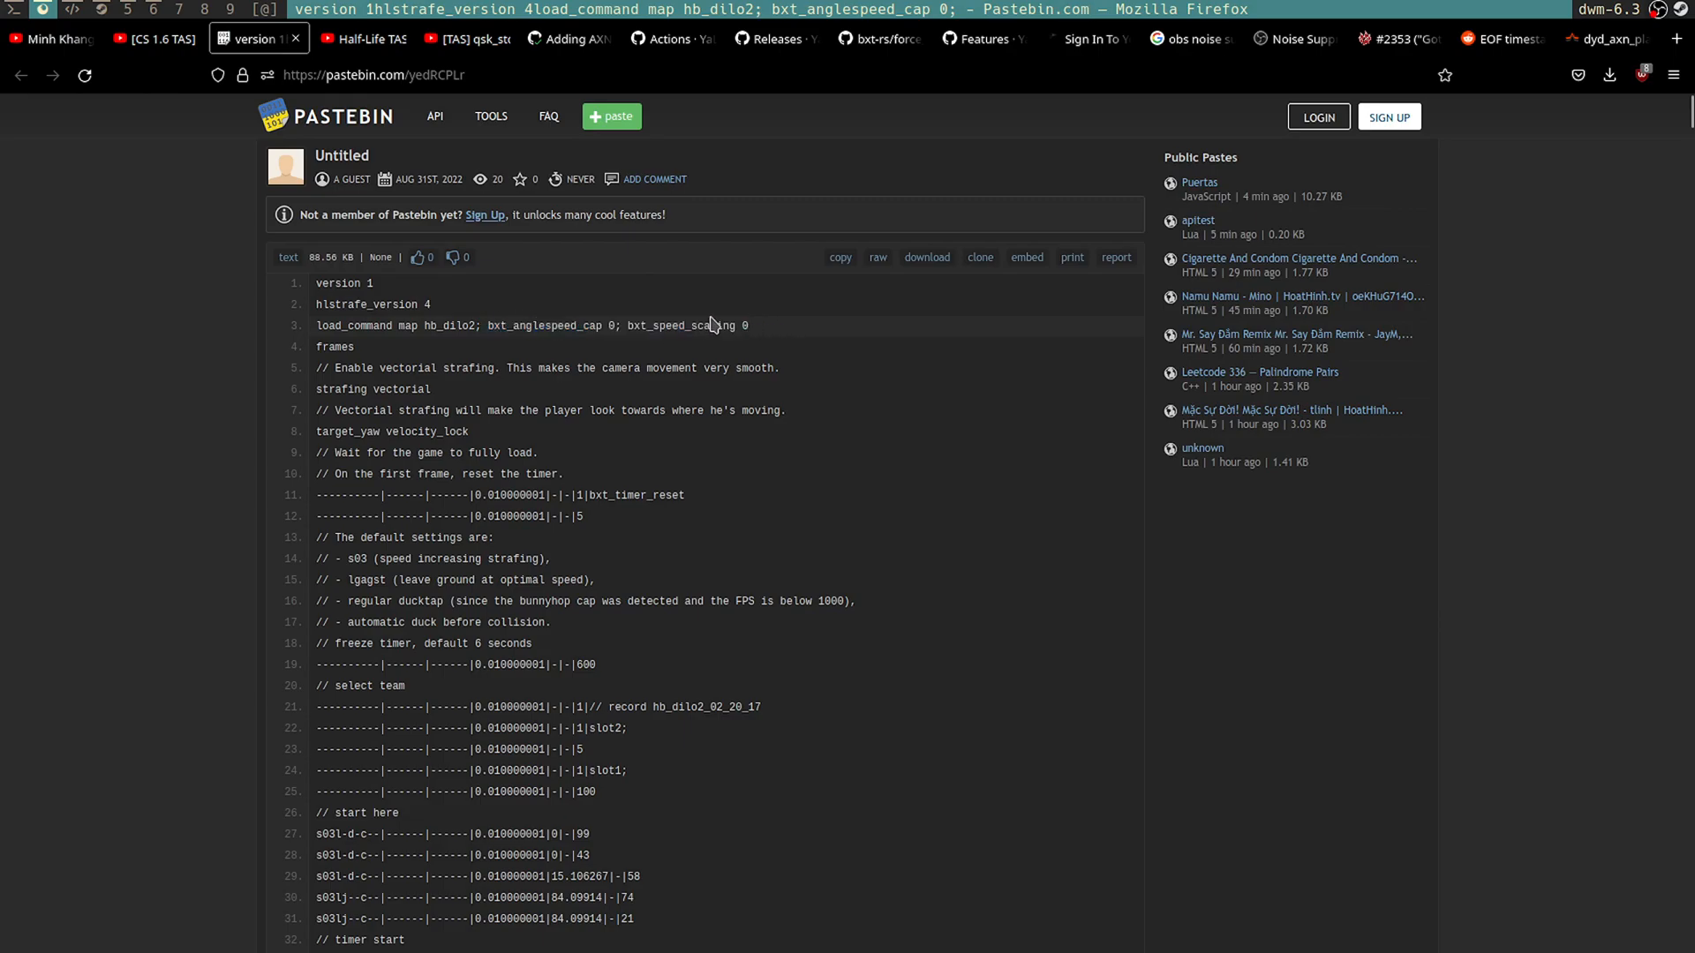
pyautogui.doubleClick(740, 326)
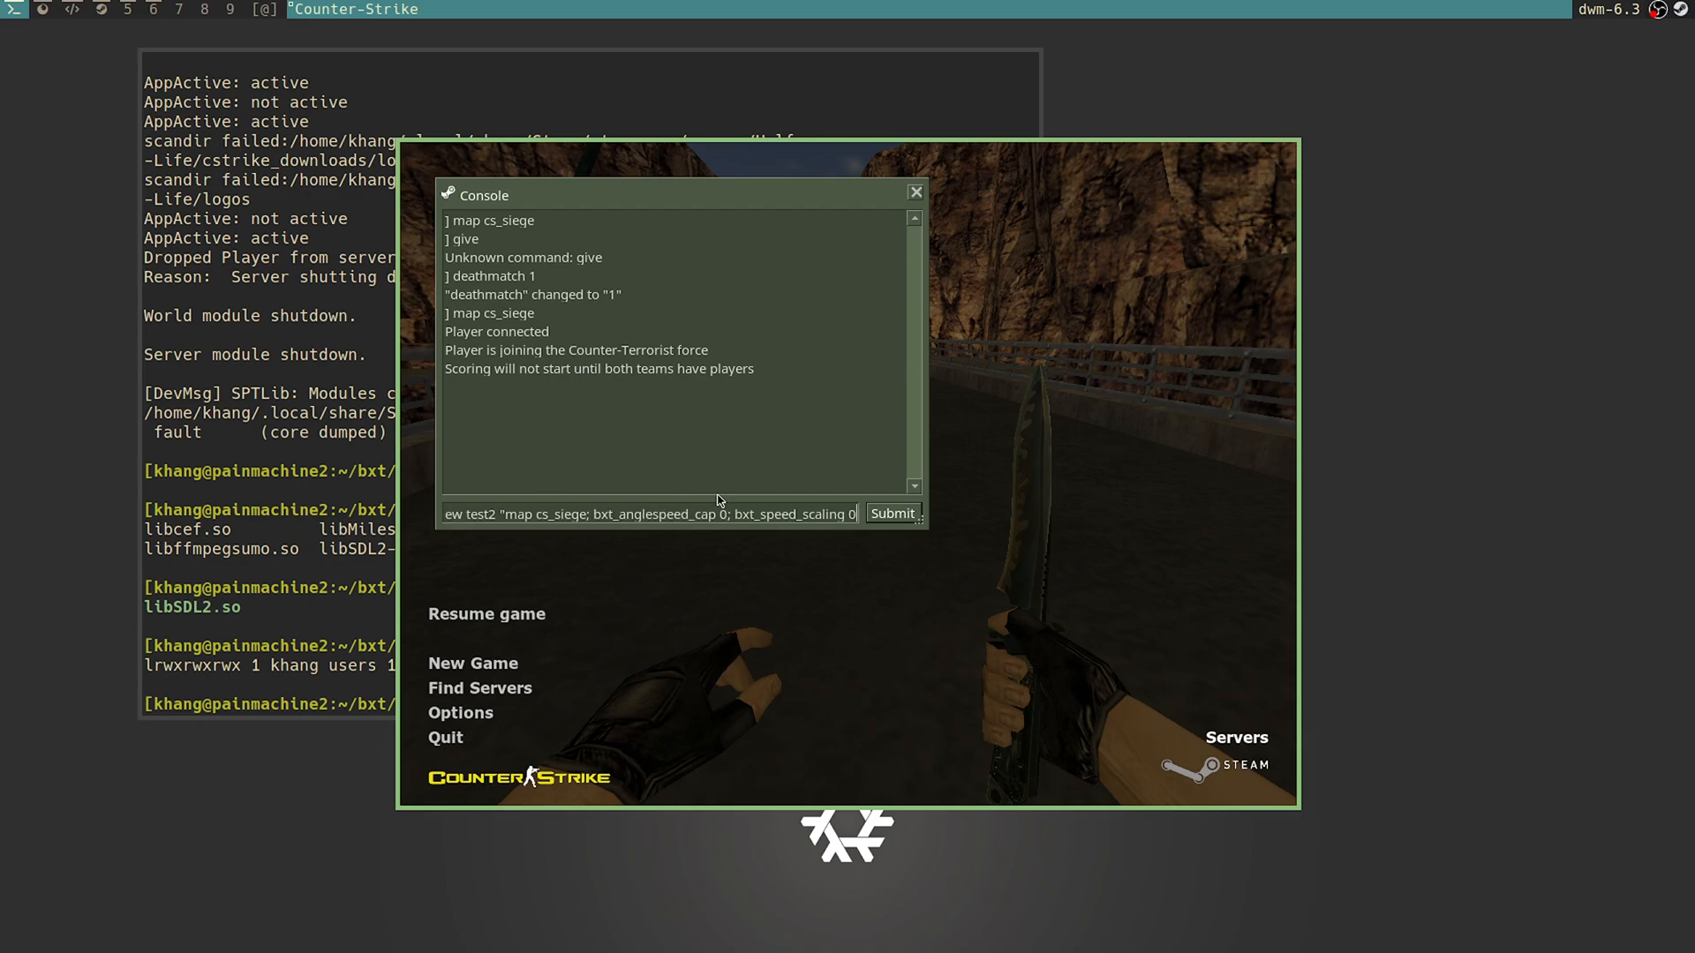
# Step: Finish the test2 command with 100 and submit, getting the 'already exists' error
pyautogui.write('100')
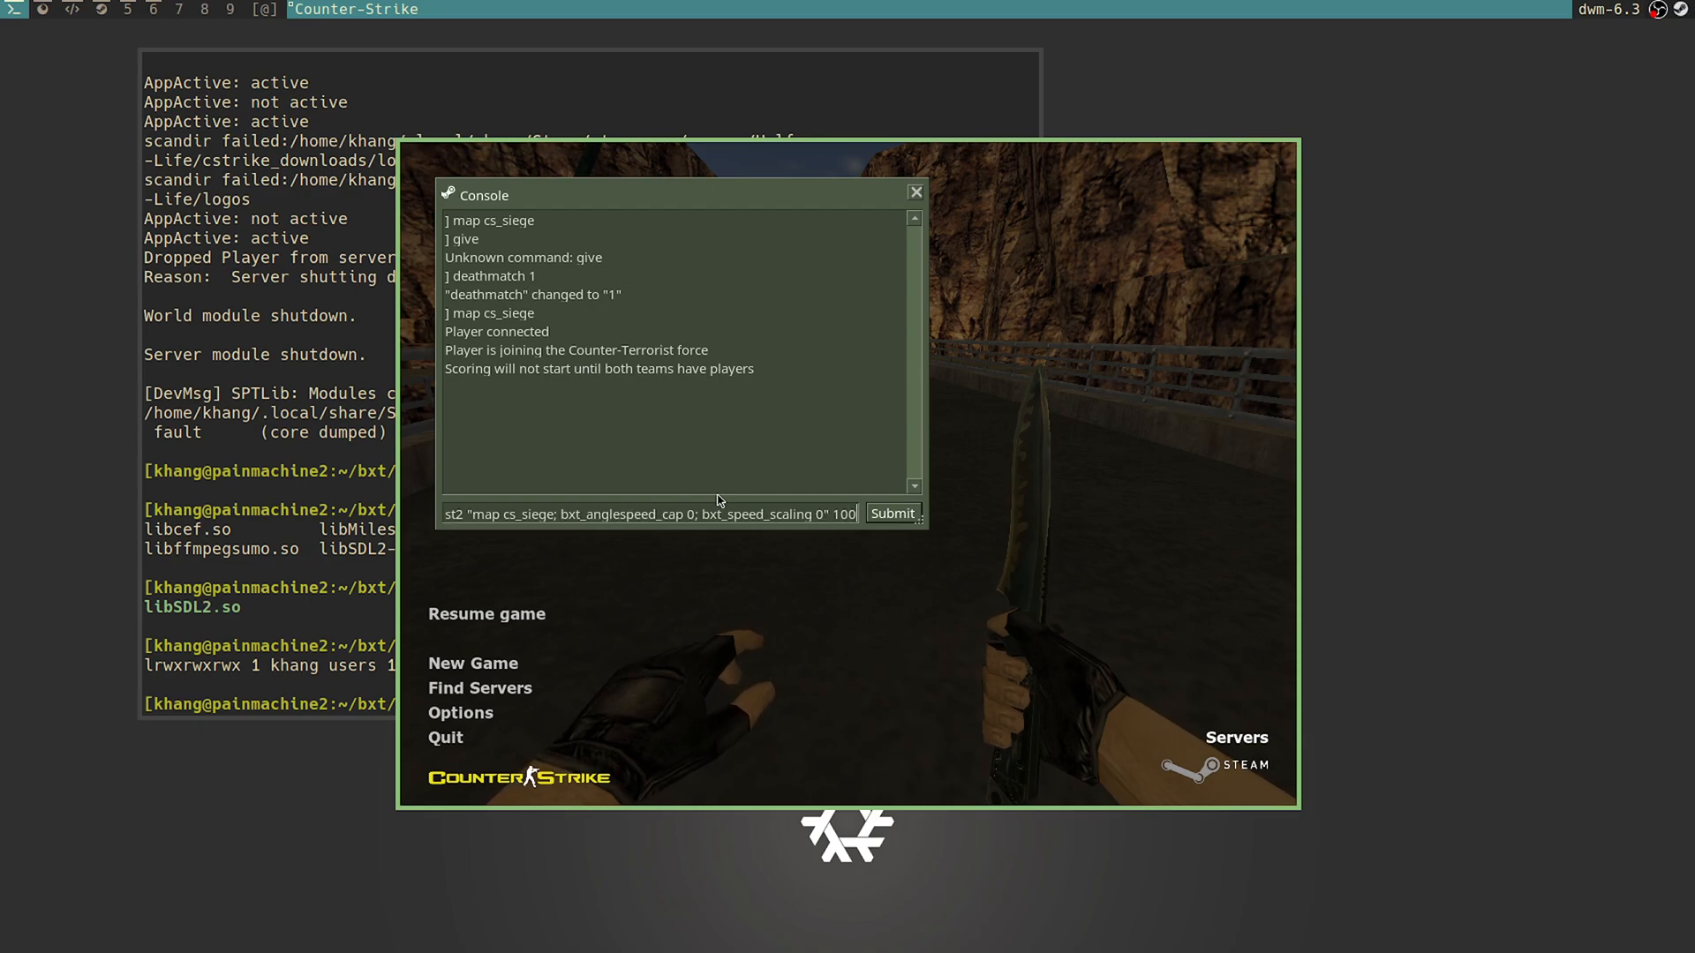
pyautogui.click(891, 512)
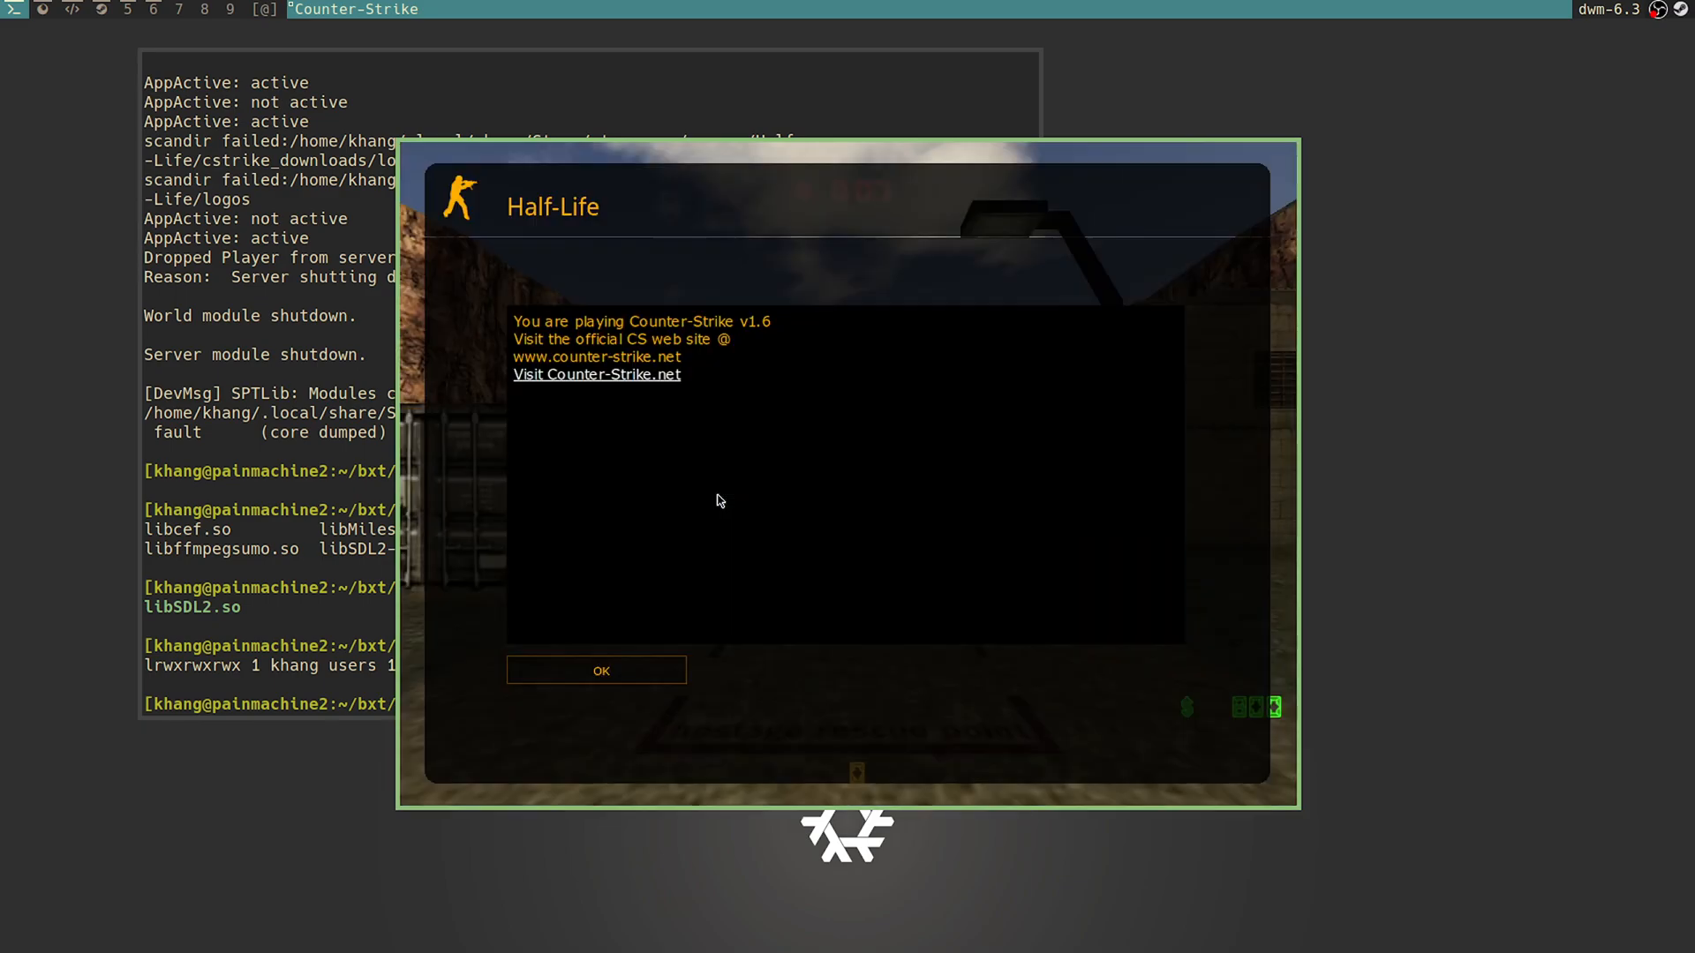
pyautogui.click(600, 670)
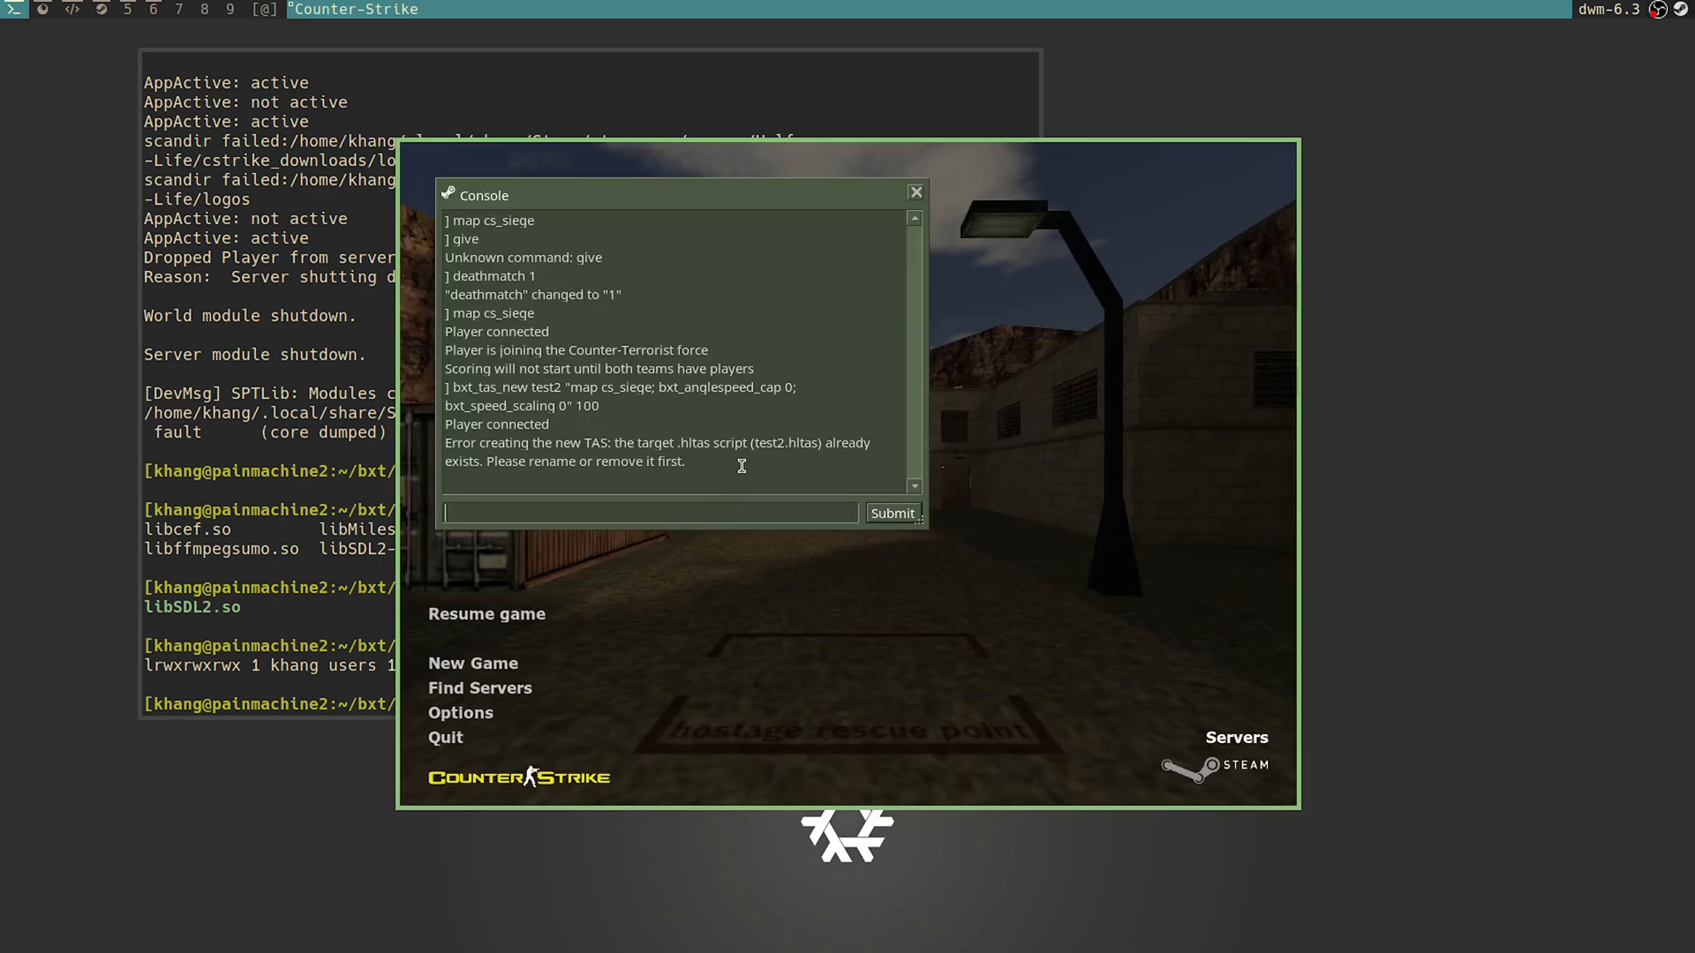
# Step: Create the test3 script with the same map and speed settings, then enter its launch bind
pyautogui.write('st2 "map cs_siege; bxt_anglespeed_cap 0; bxt_speed_scaling 0" 100')
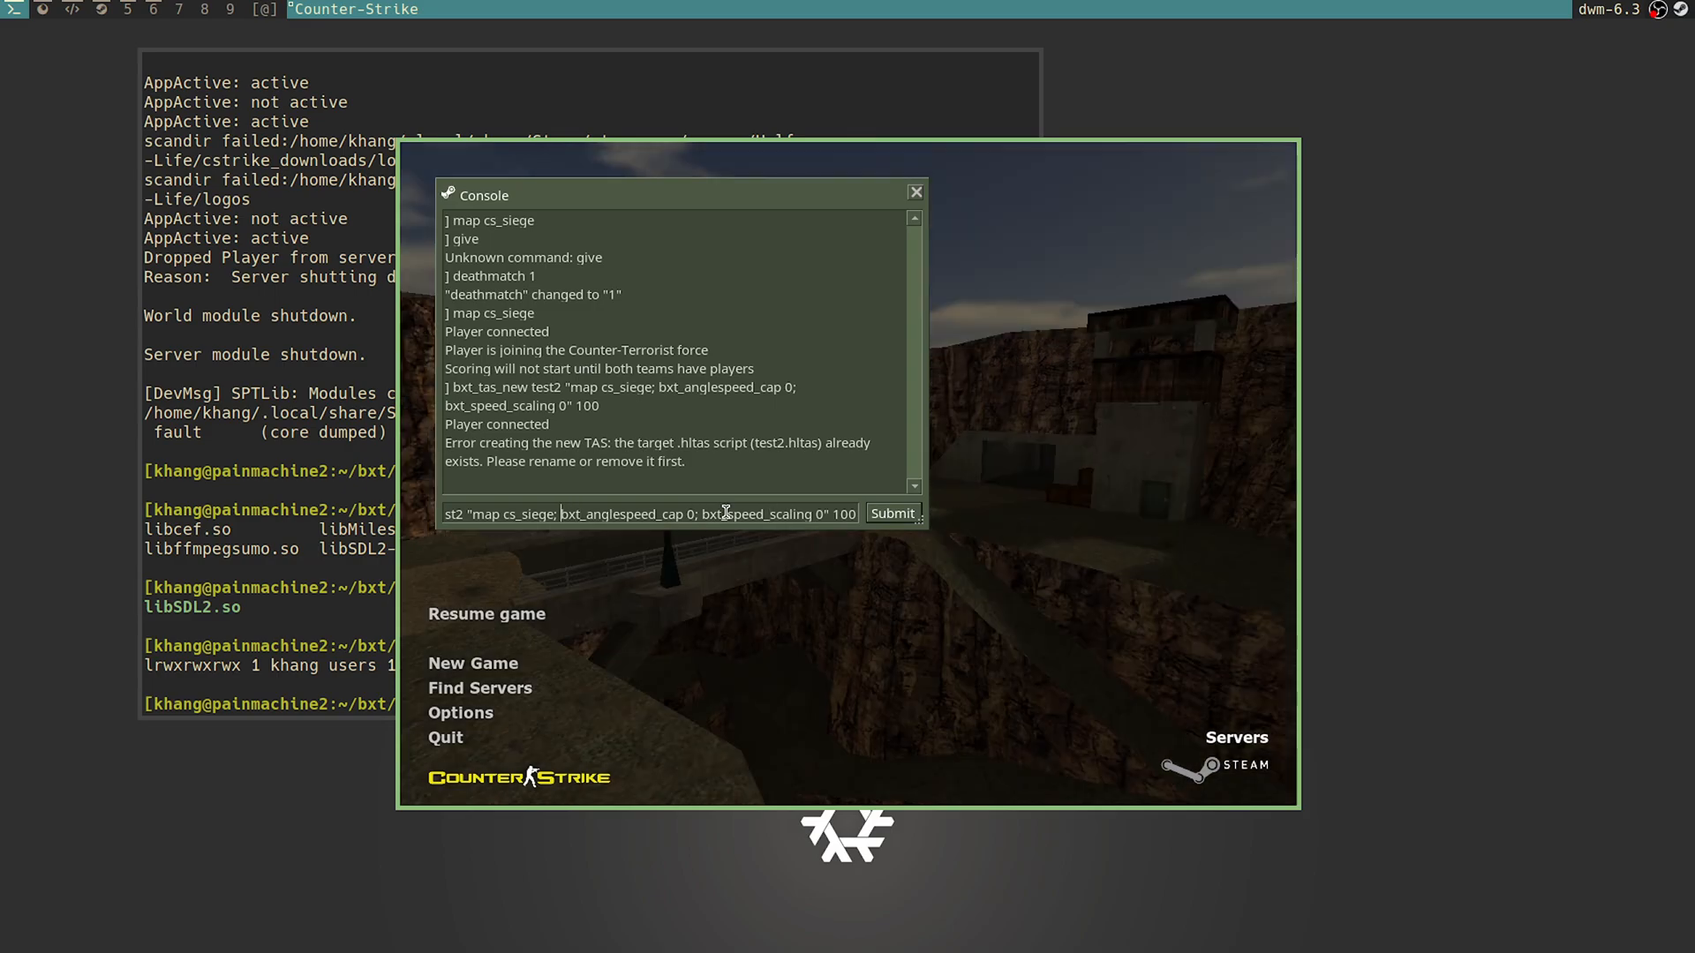
pyautogui.click(890, 512)
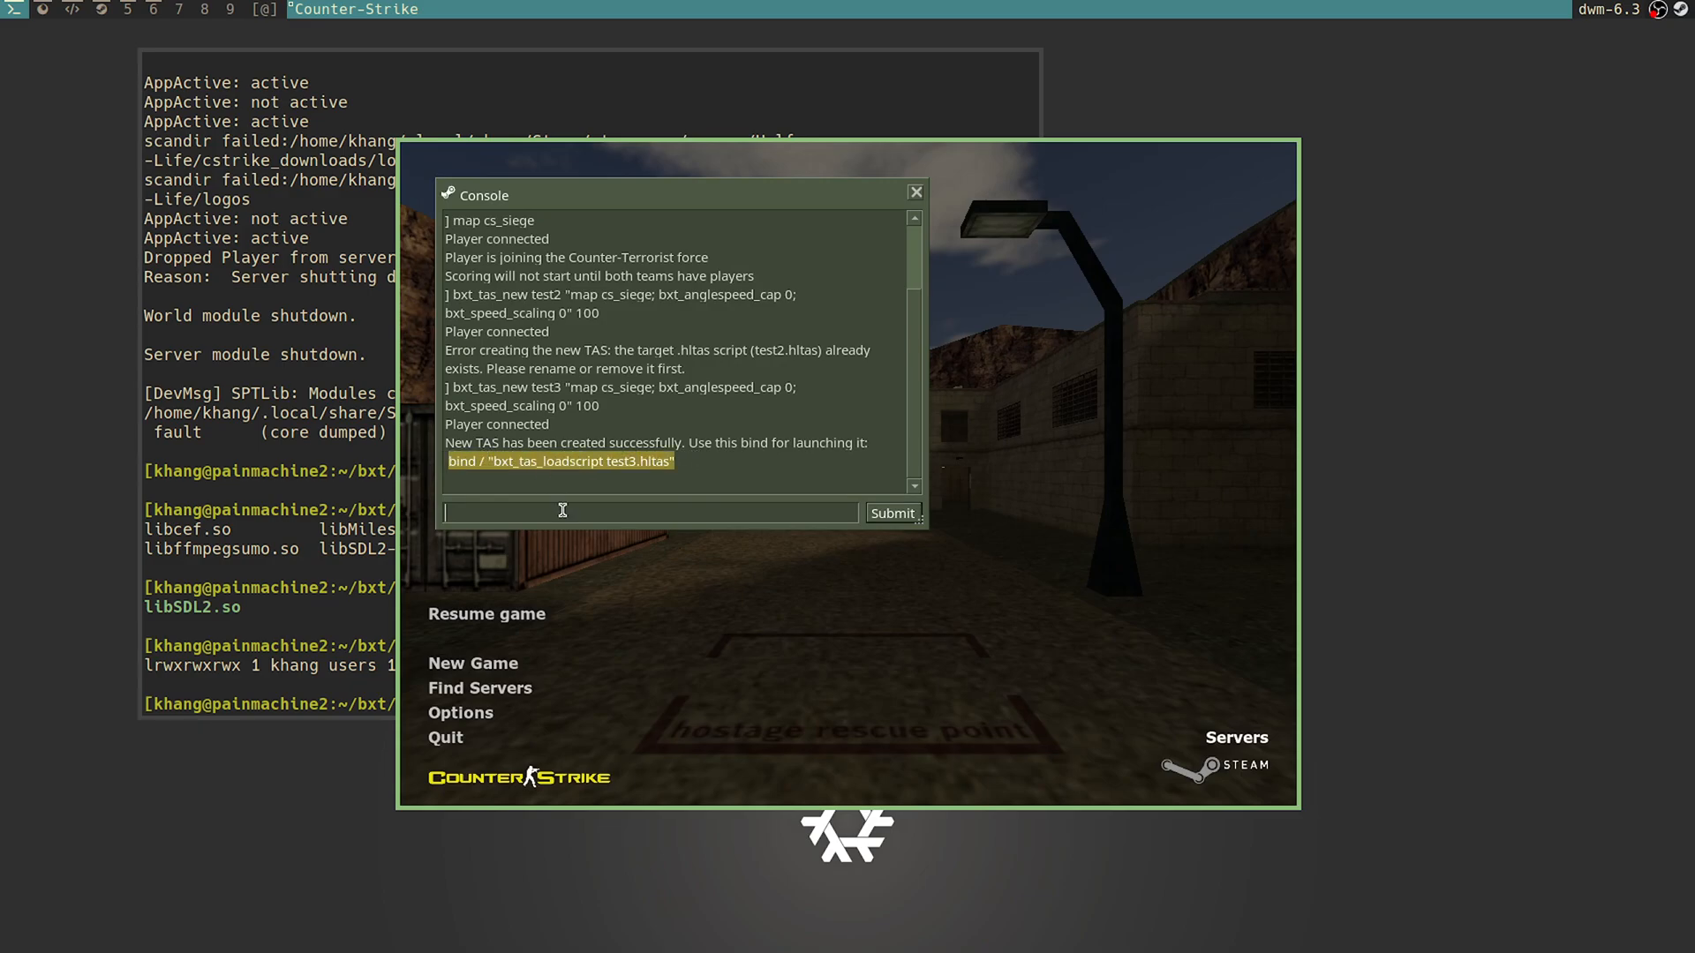
pyautogui.write('bin')
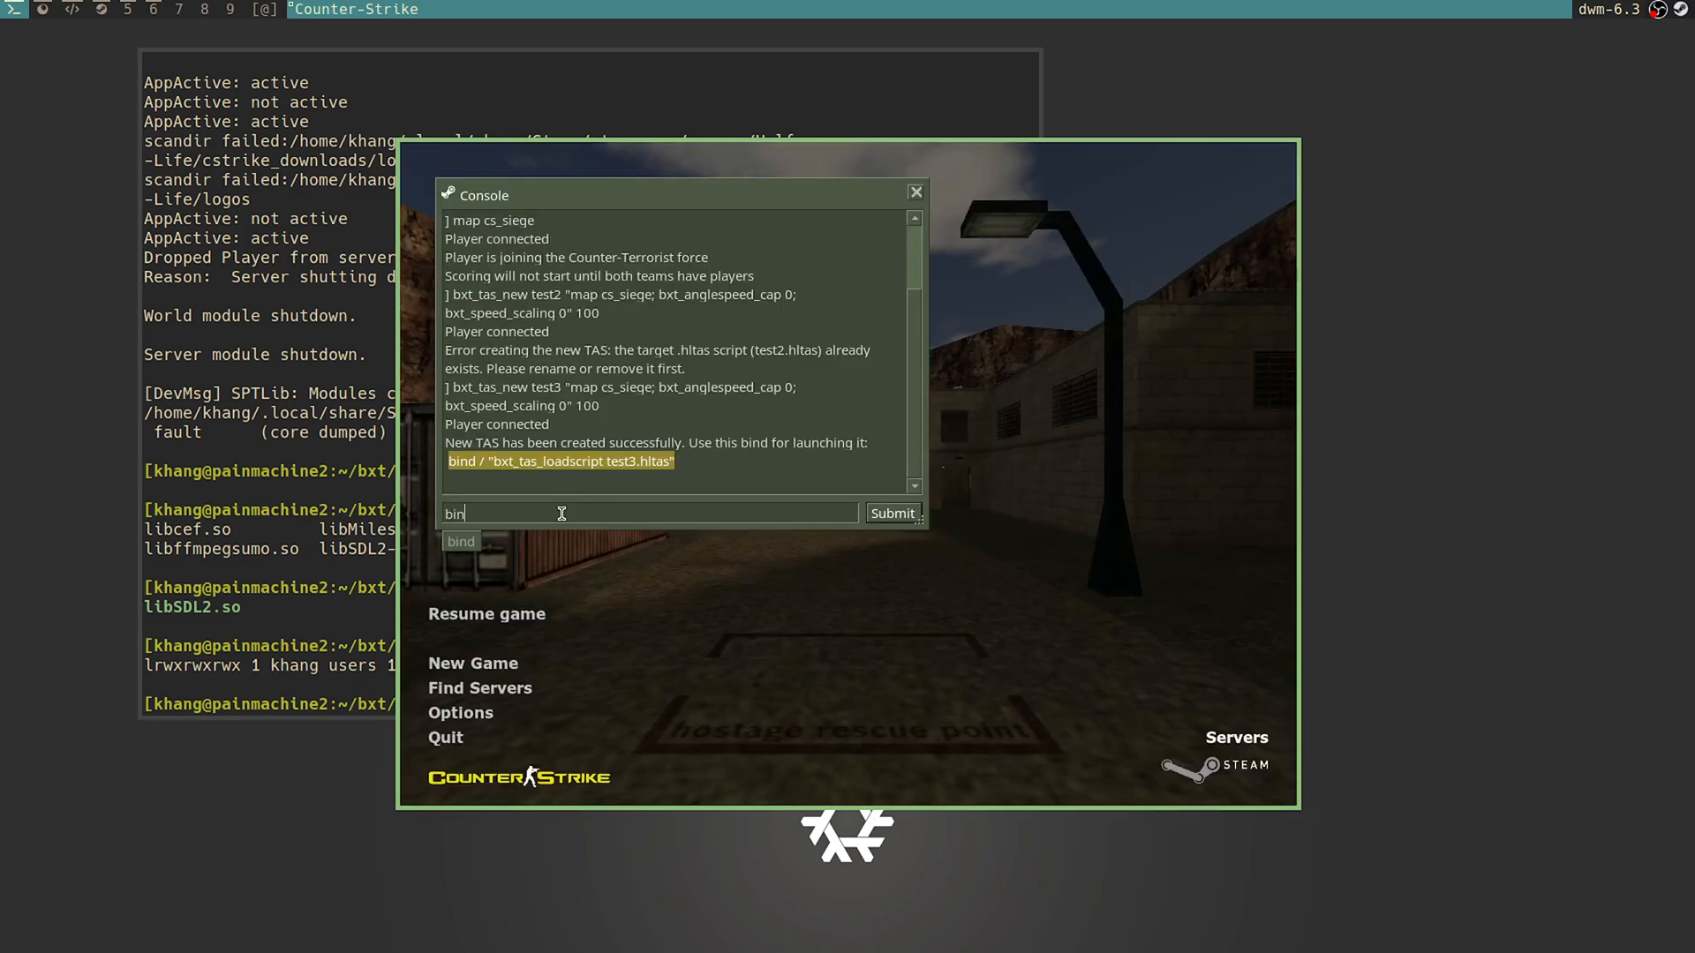
pyautogui.press('Return')
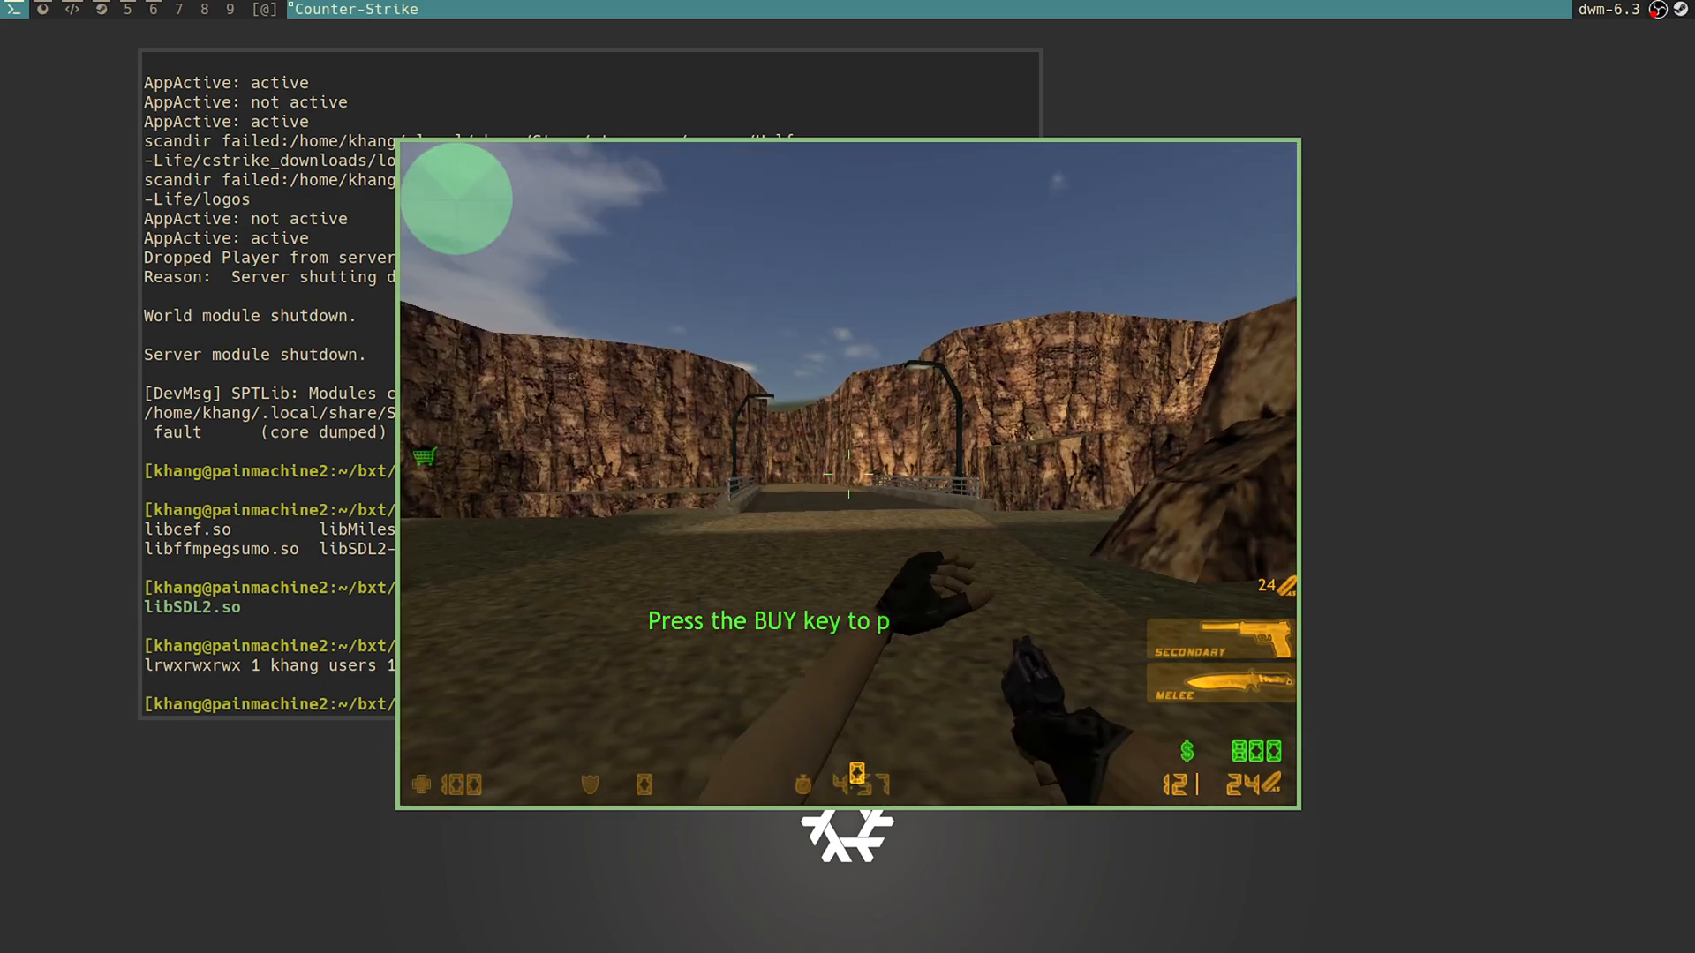
pyautogui.press('Escape')
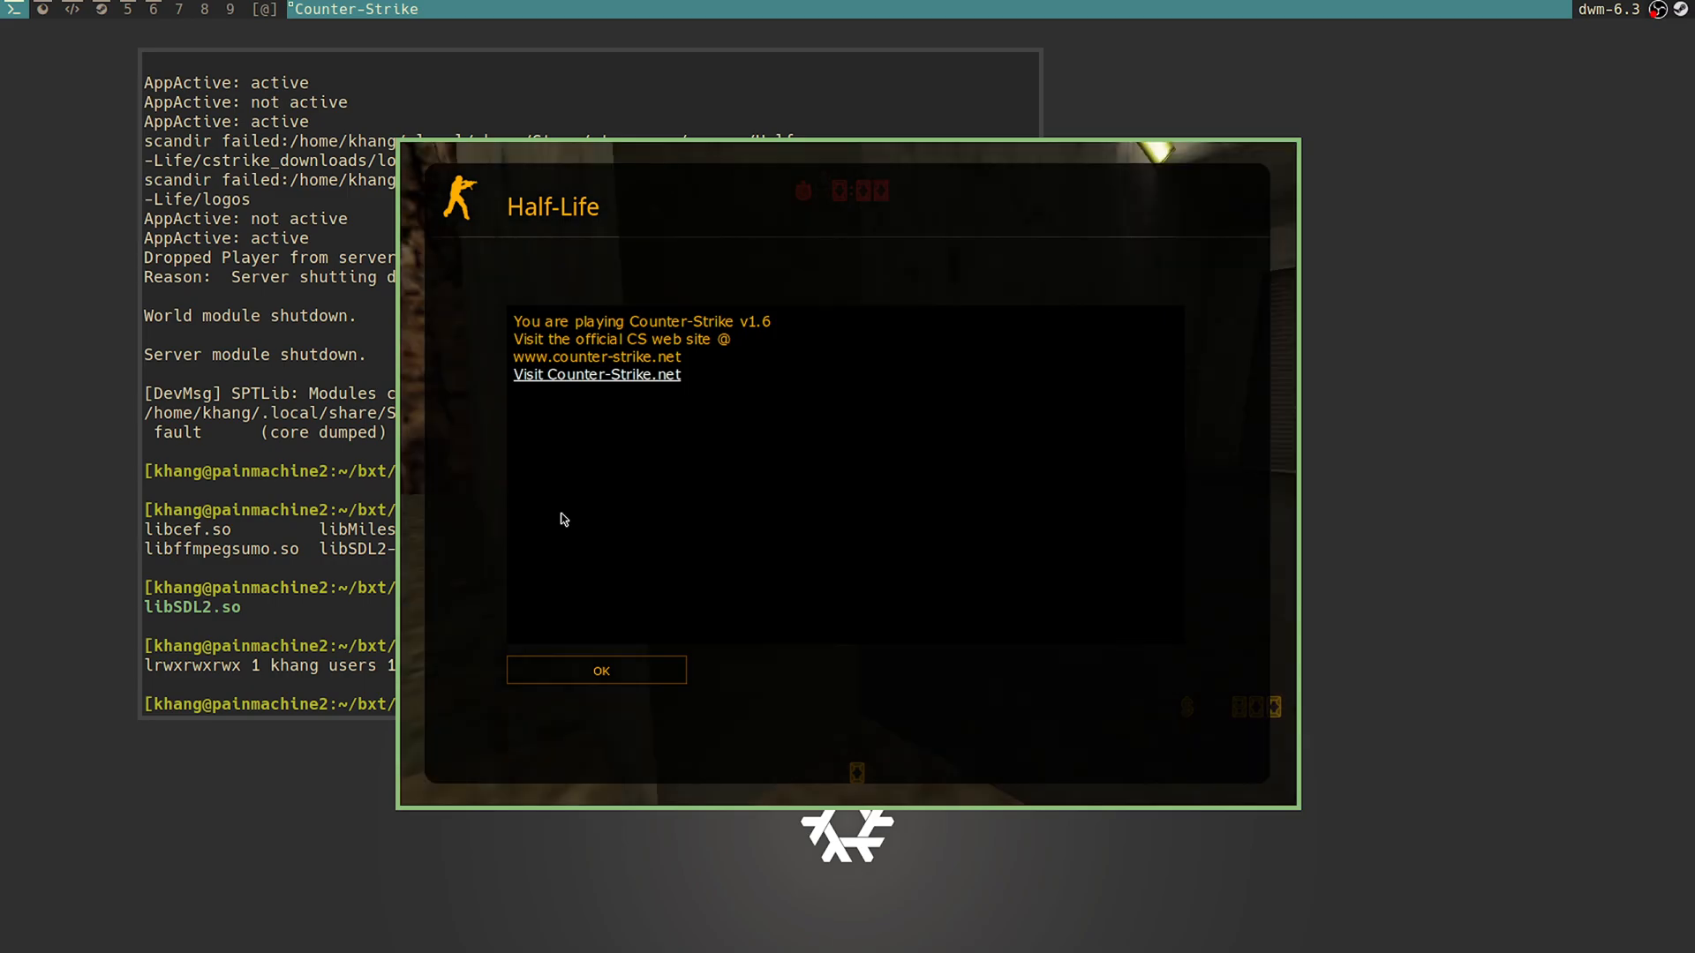
pyautogui.click(595, 670)
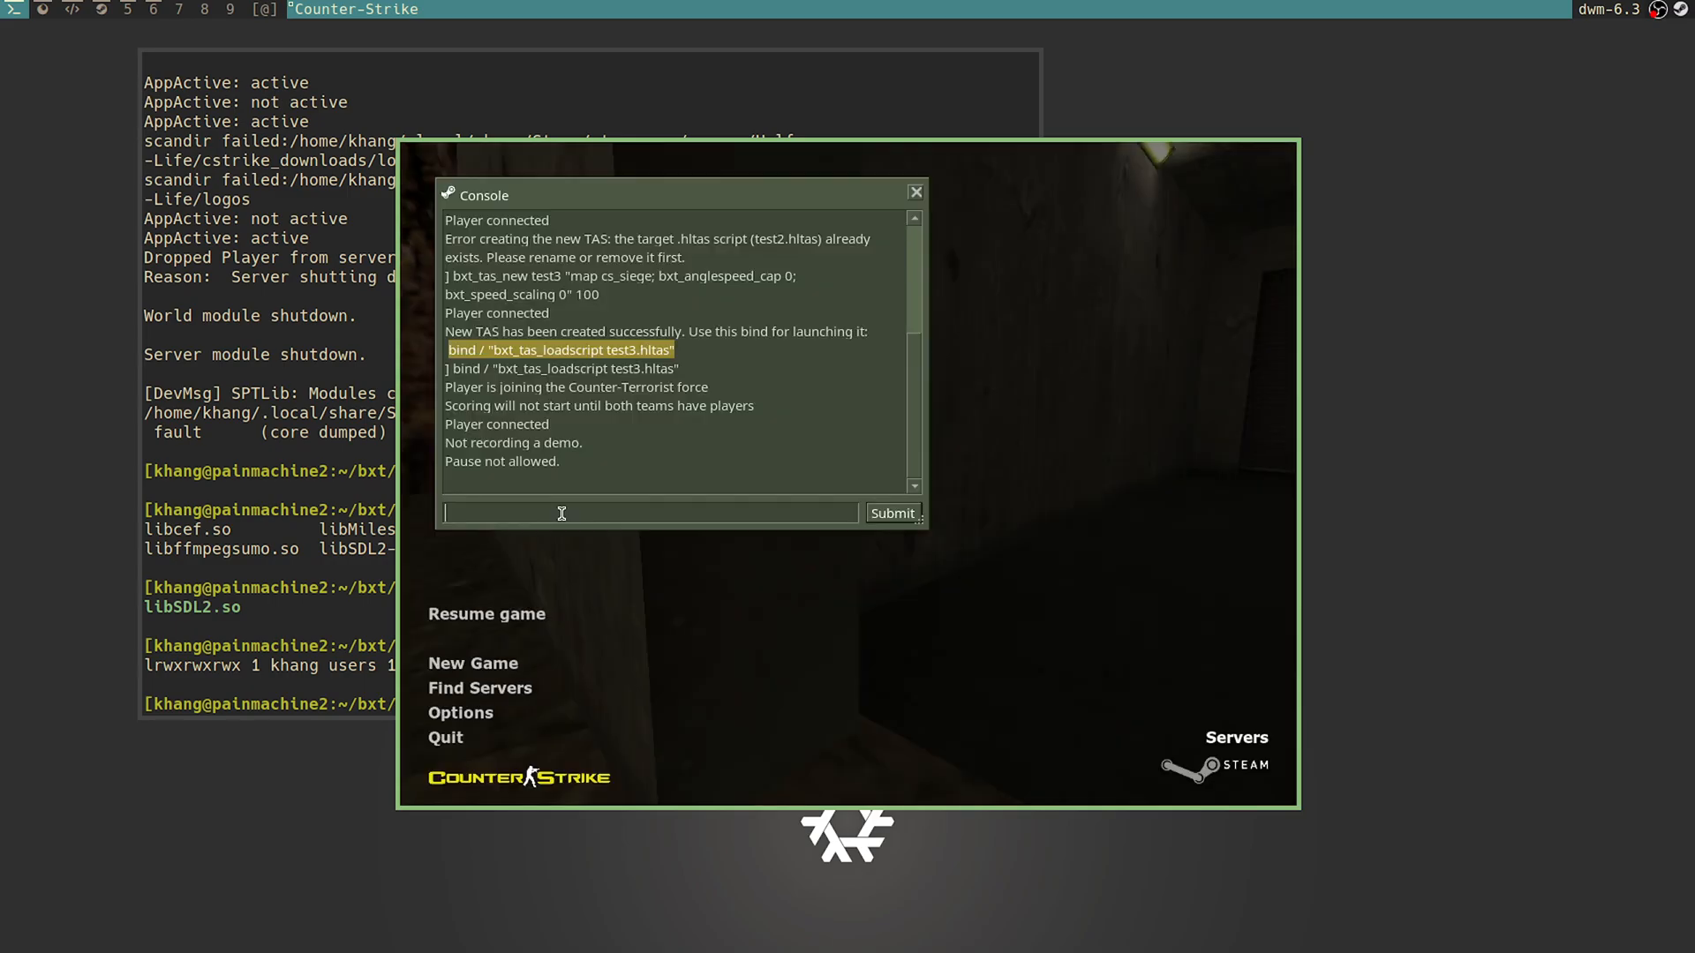
pyautogui.write('ju')
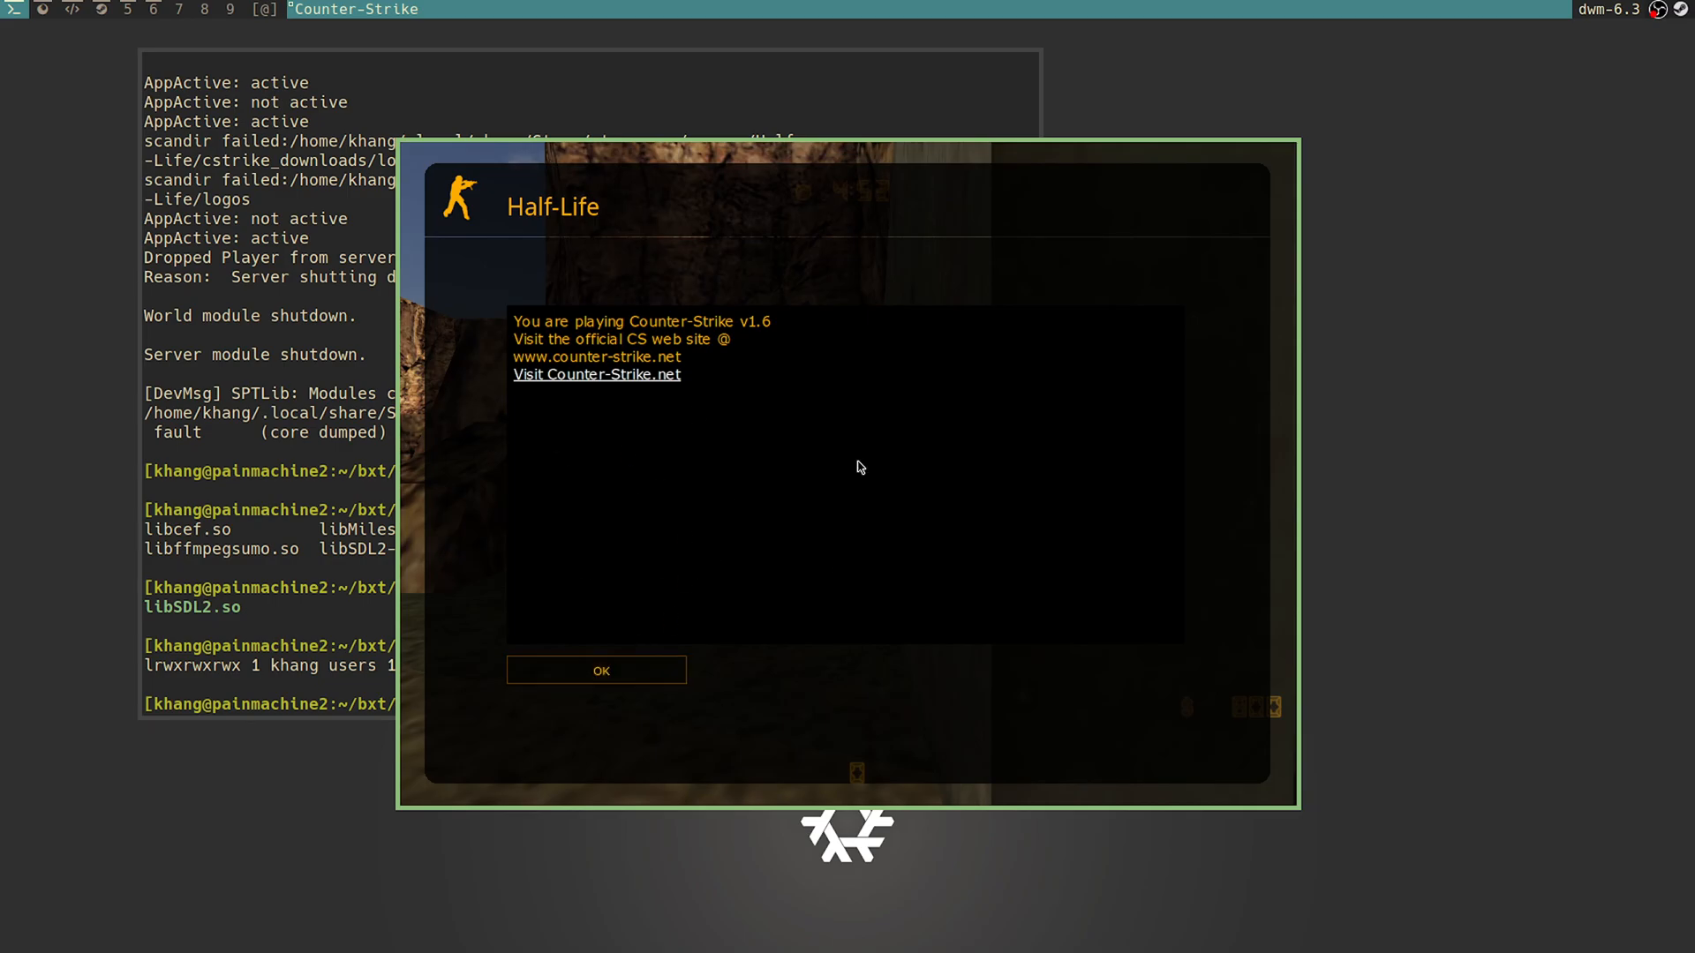
pyautogui.moveTo(657, 669)
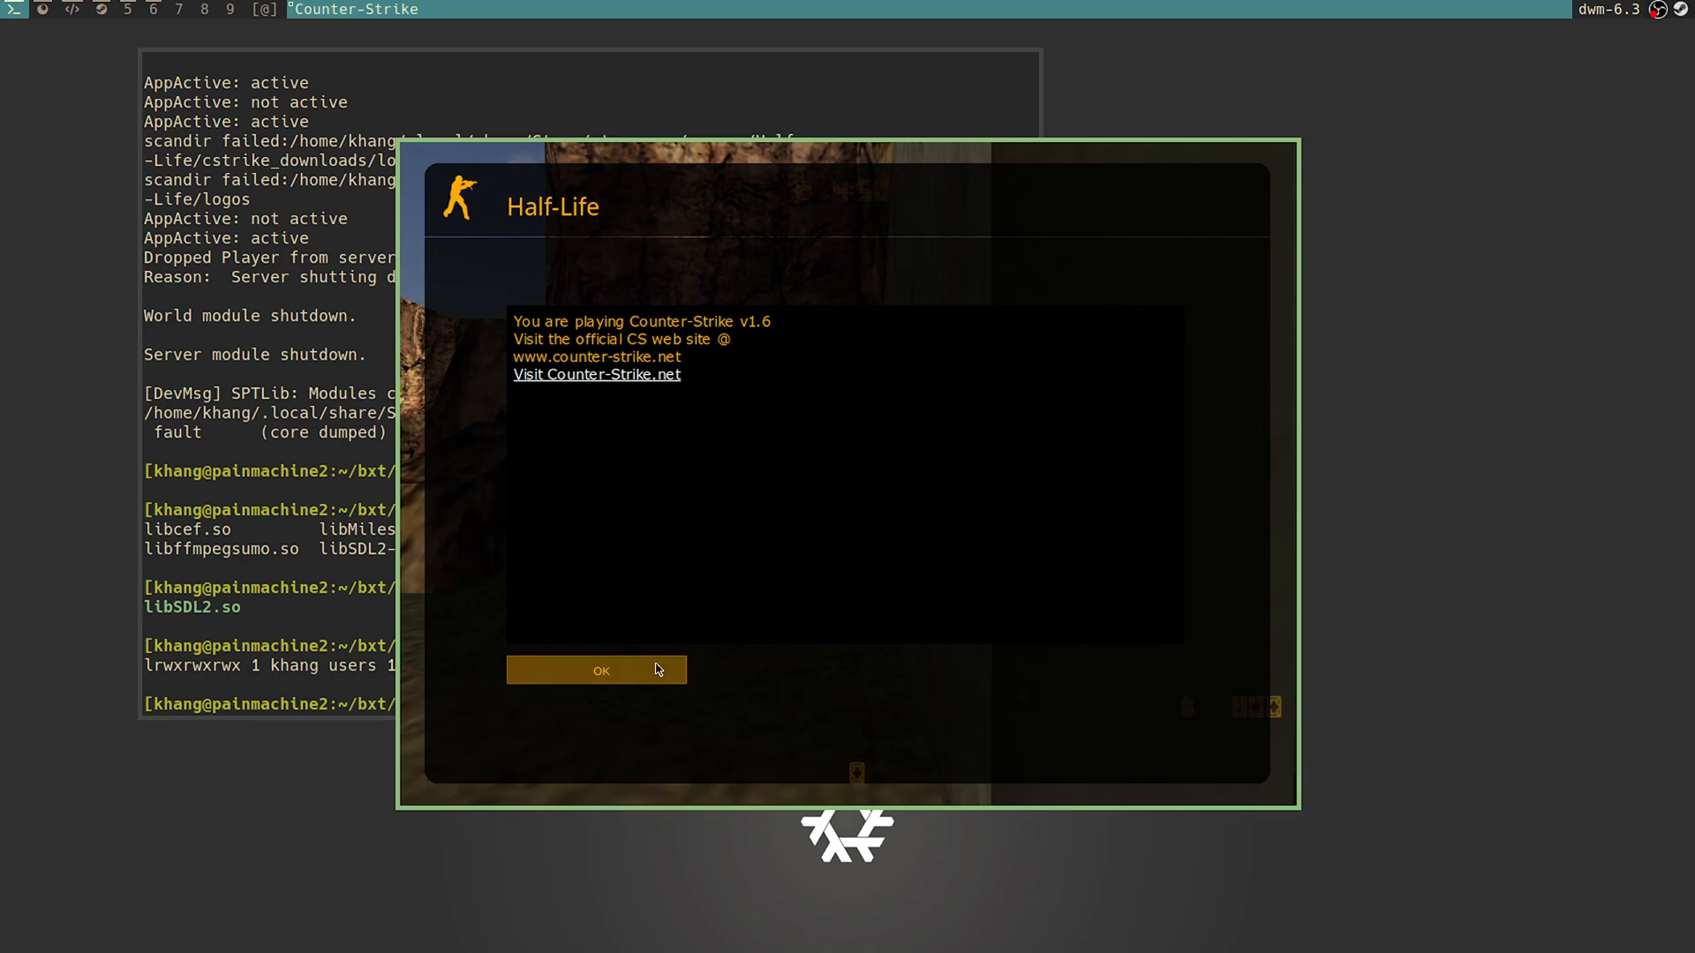
pyautogui.moveTo(653, 431)
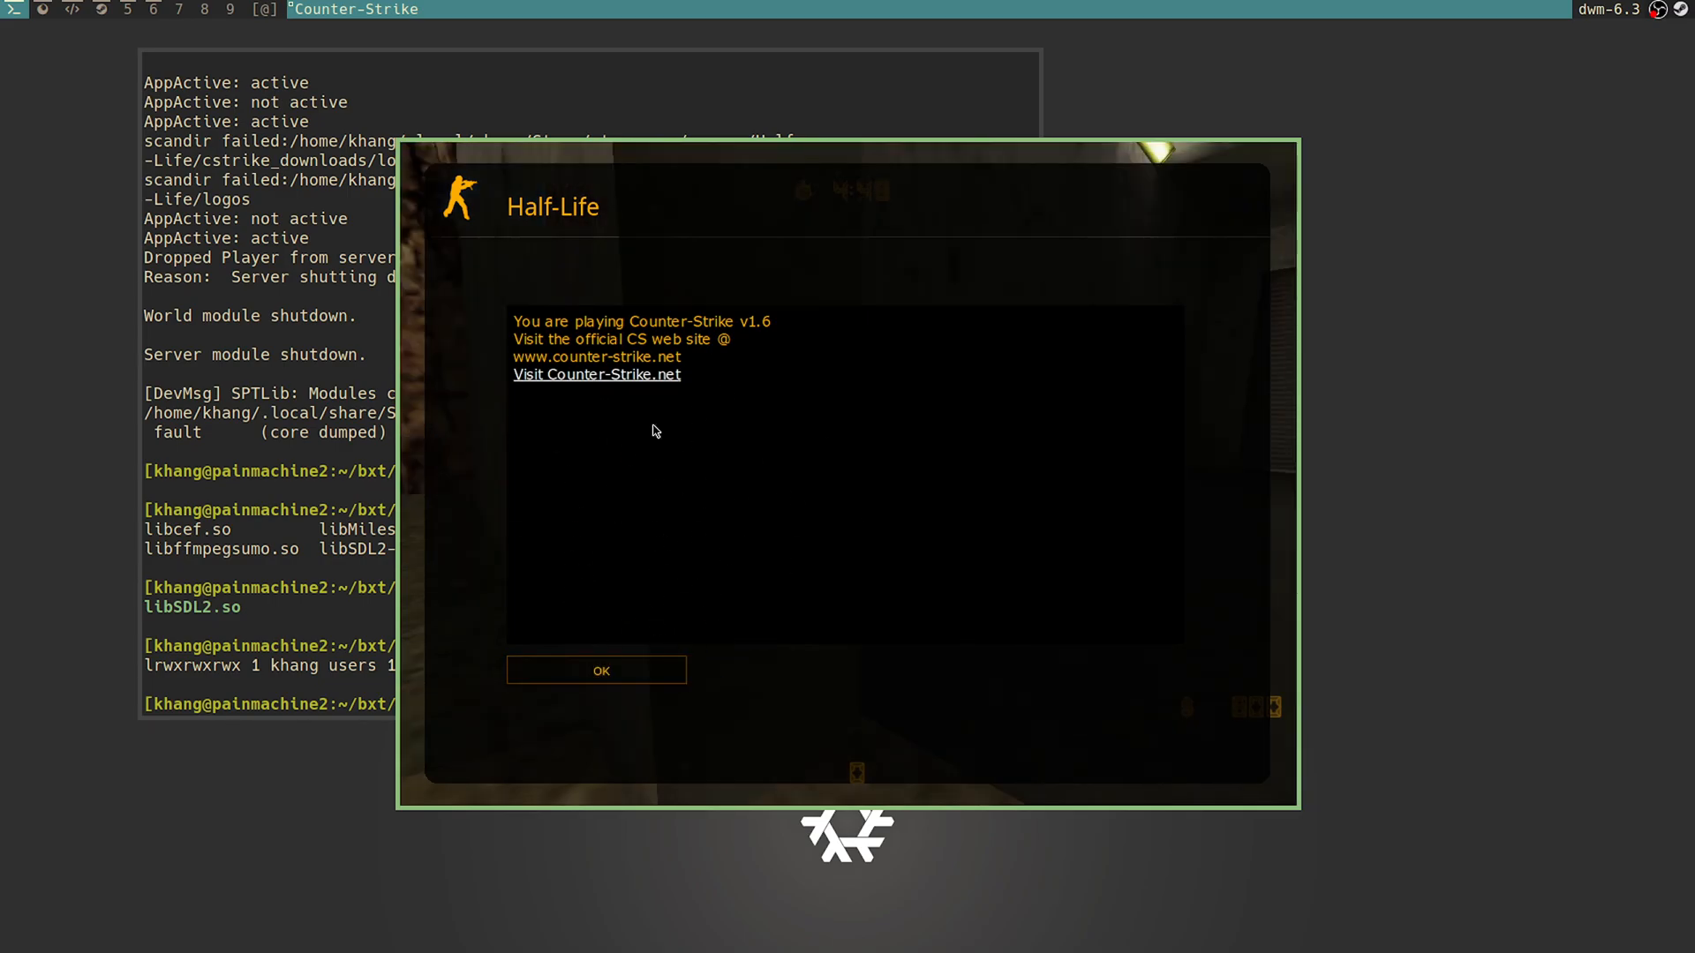
pyautogui.moveTo(670, 558)
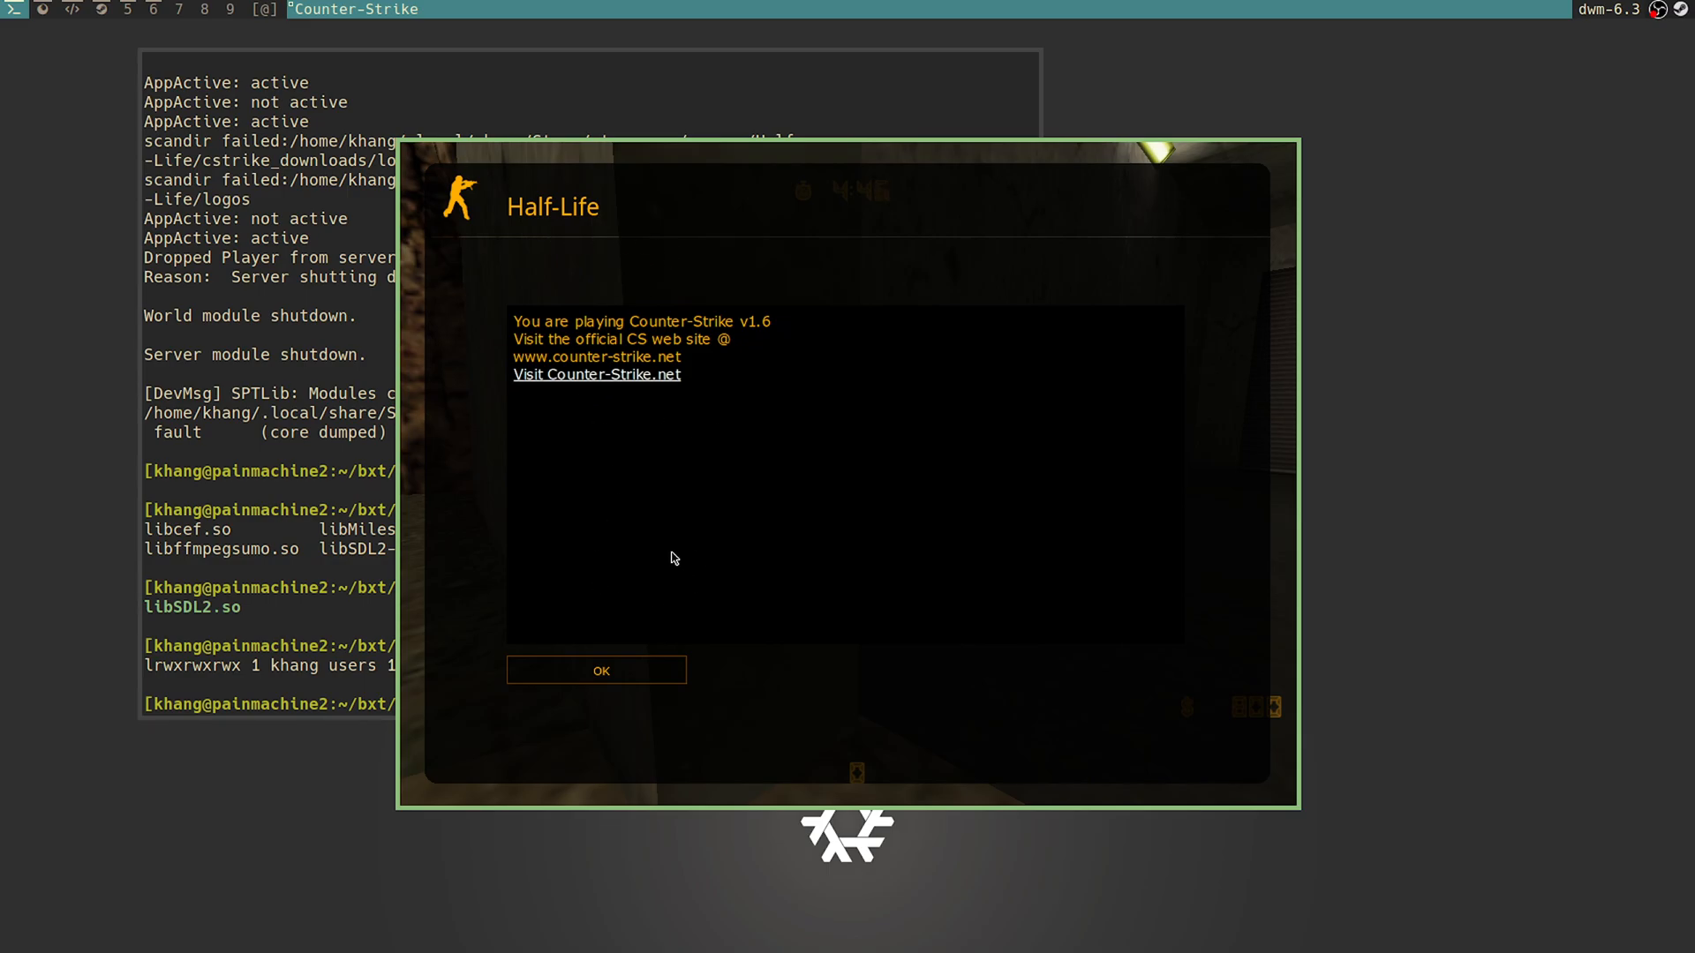
pyautogui.moveTo(774, 398)
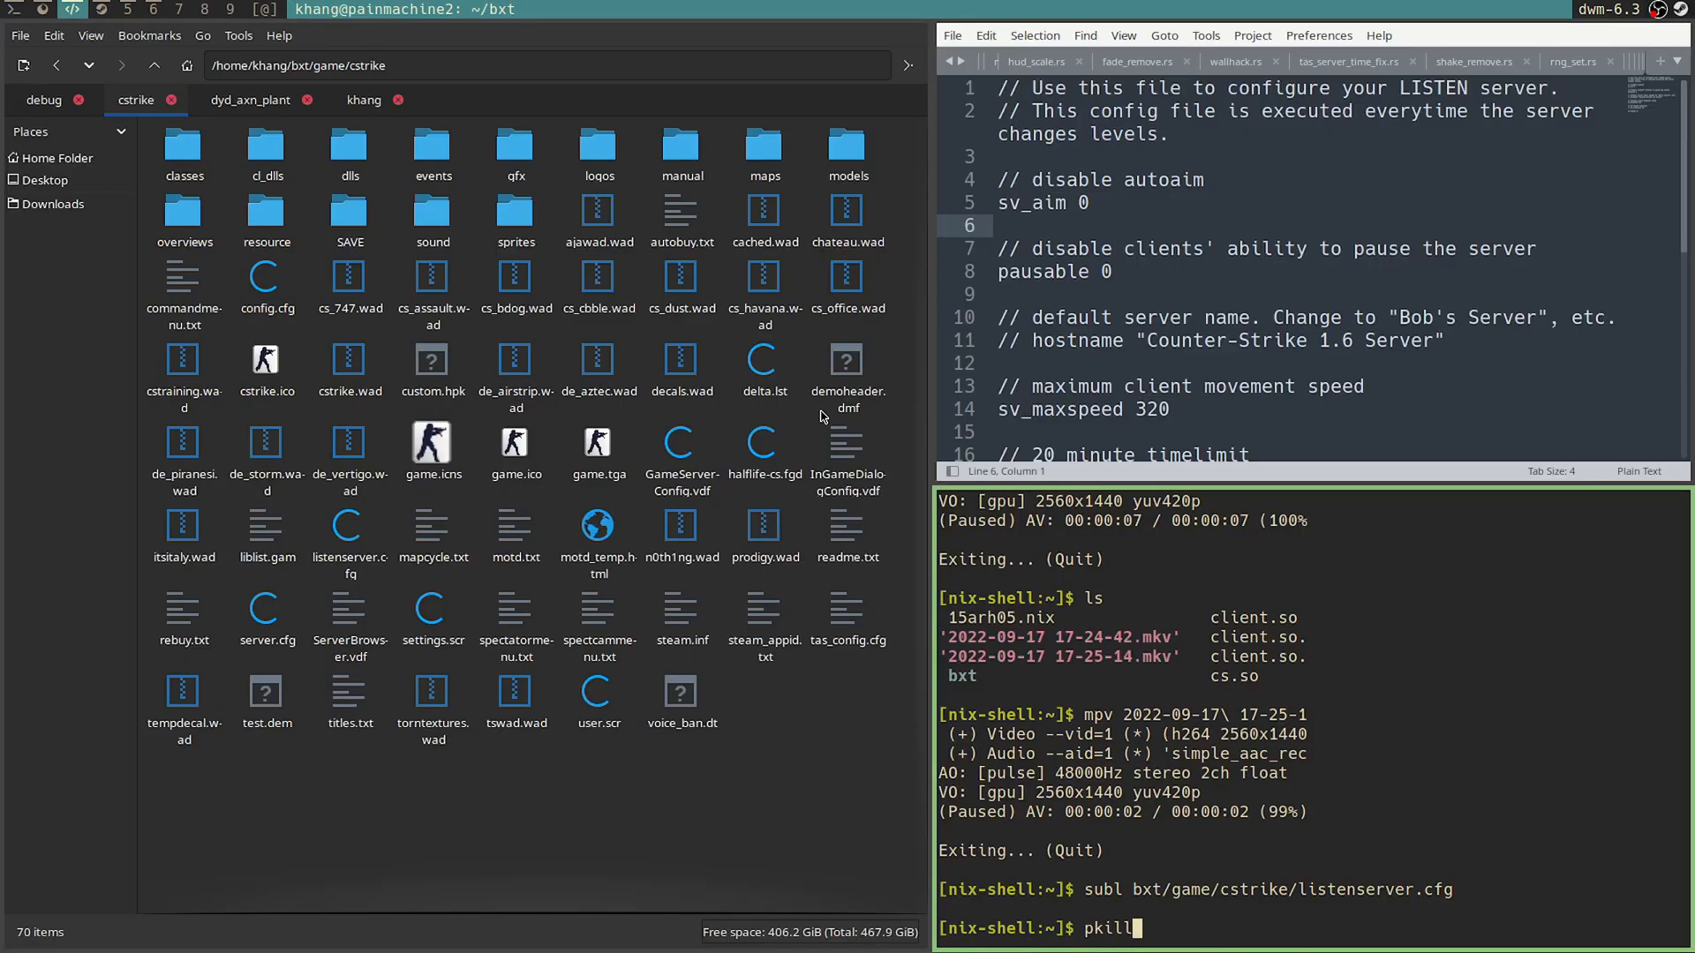
pyautogui.moveTo(721, 592)
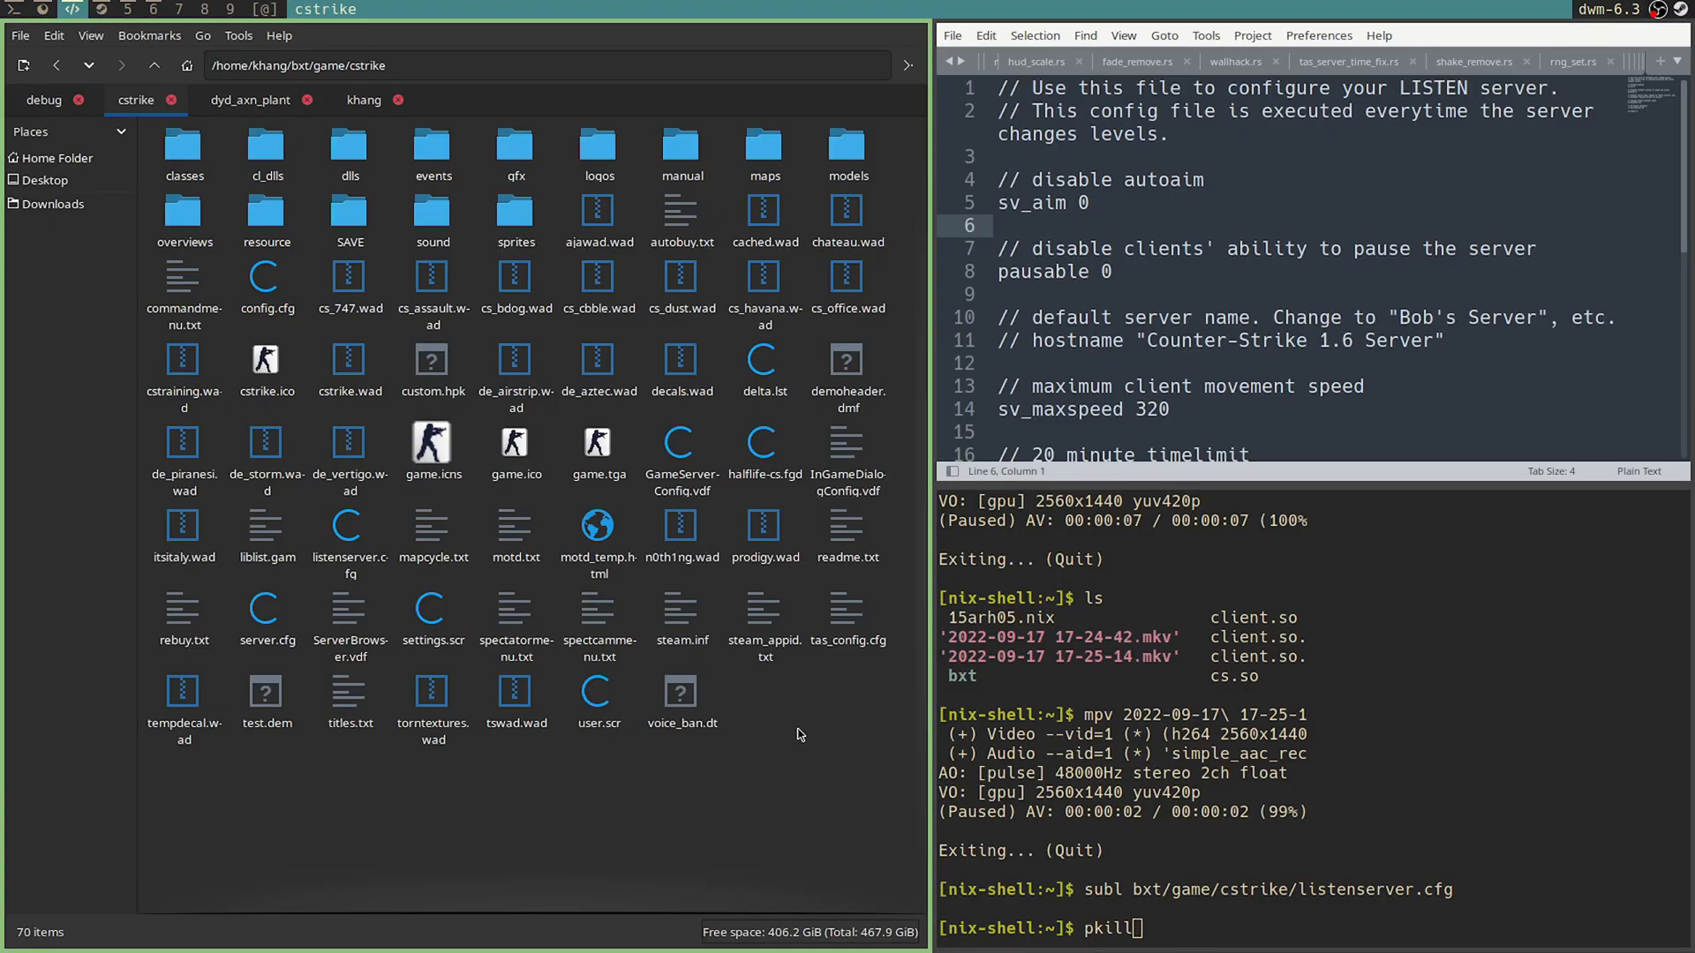
# Step: Rename motd.txt in the cstrike folder to _motd.txt using F2
pyautogui.click(515, 537)
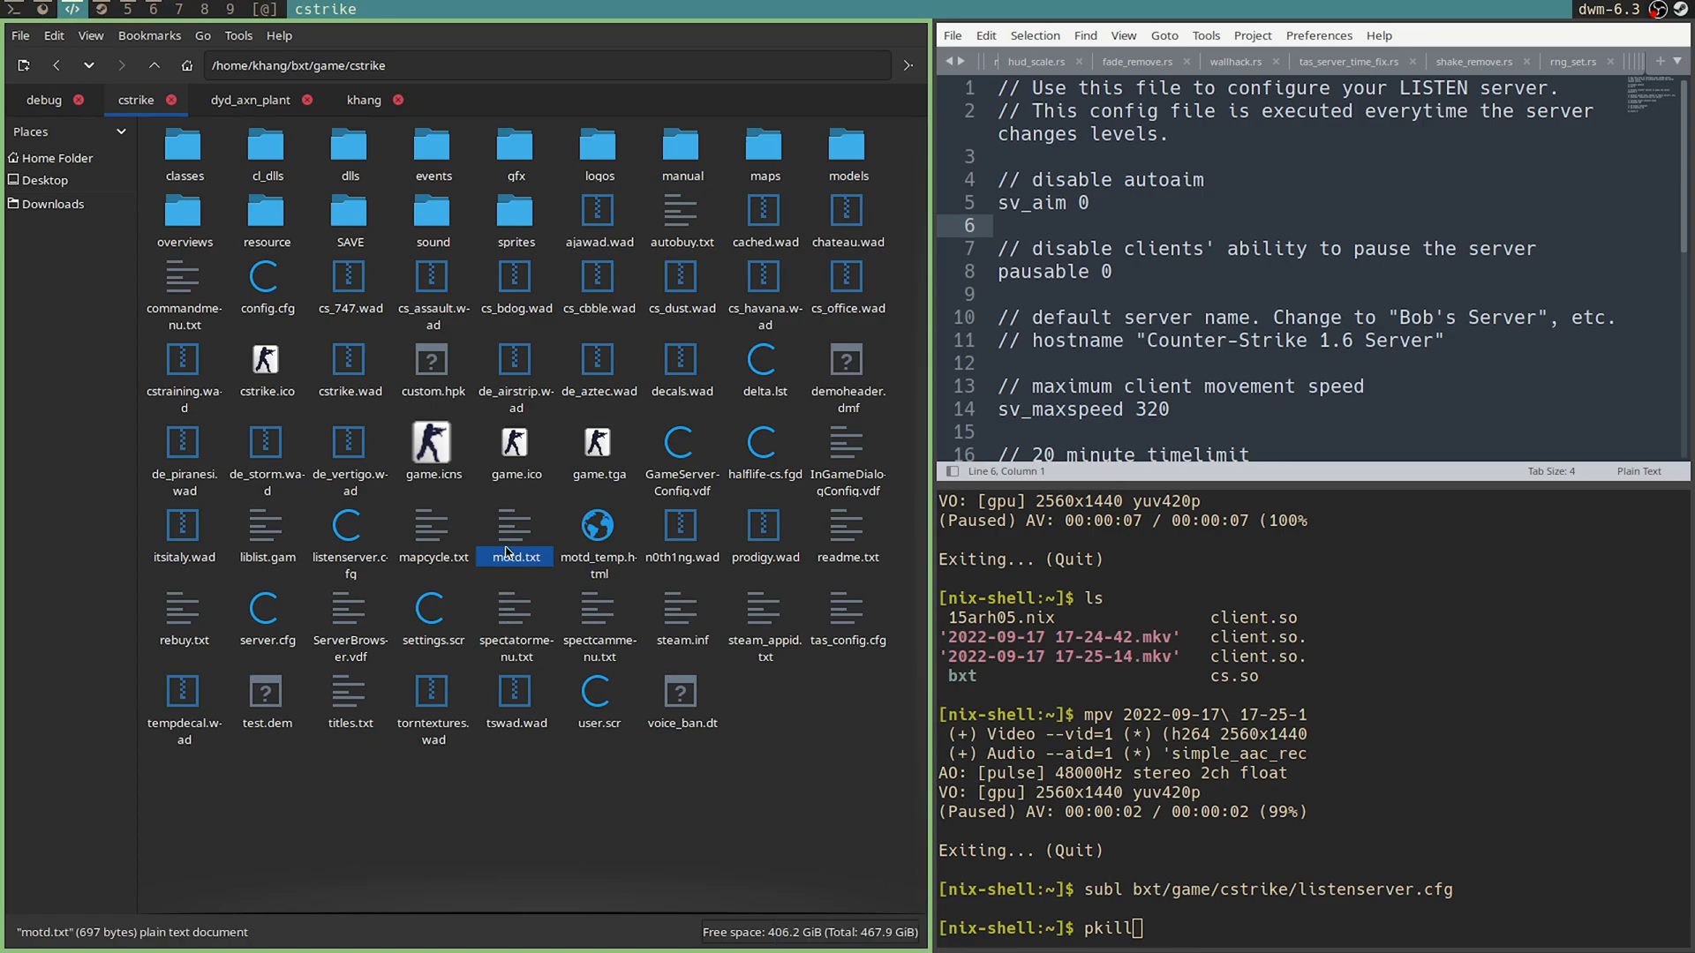
pyautogui.press('F2')
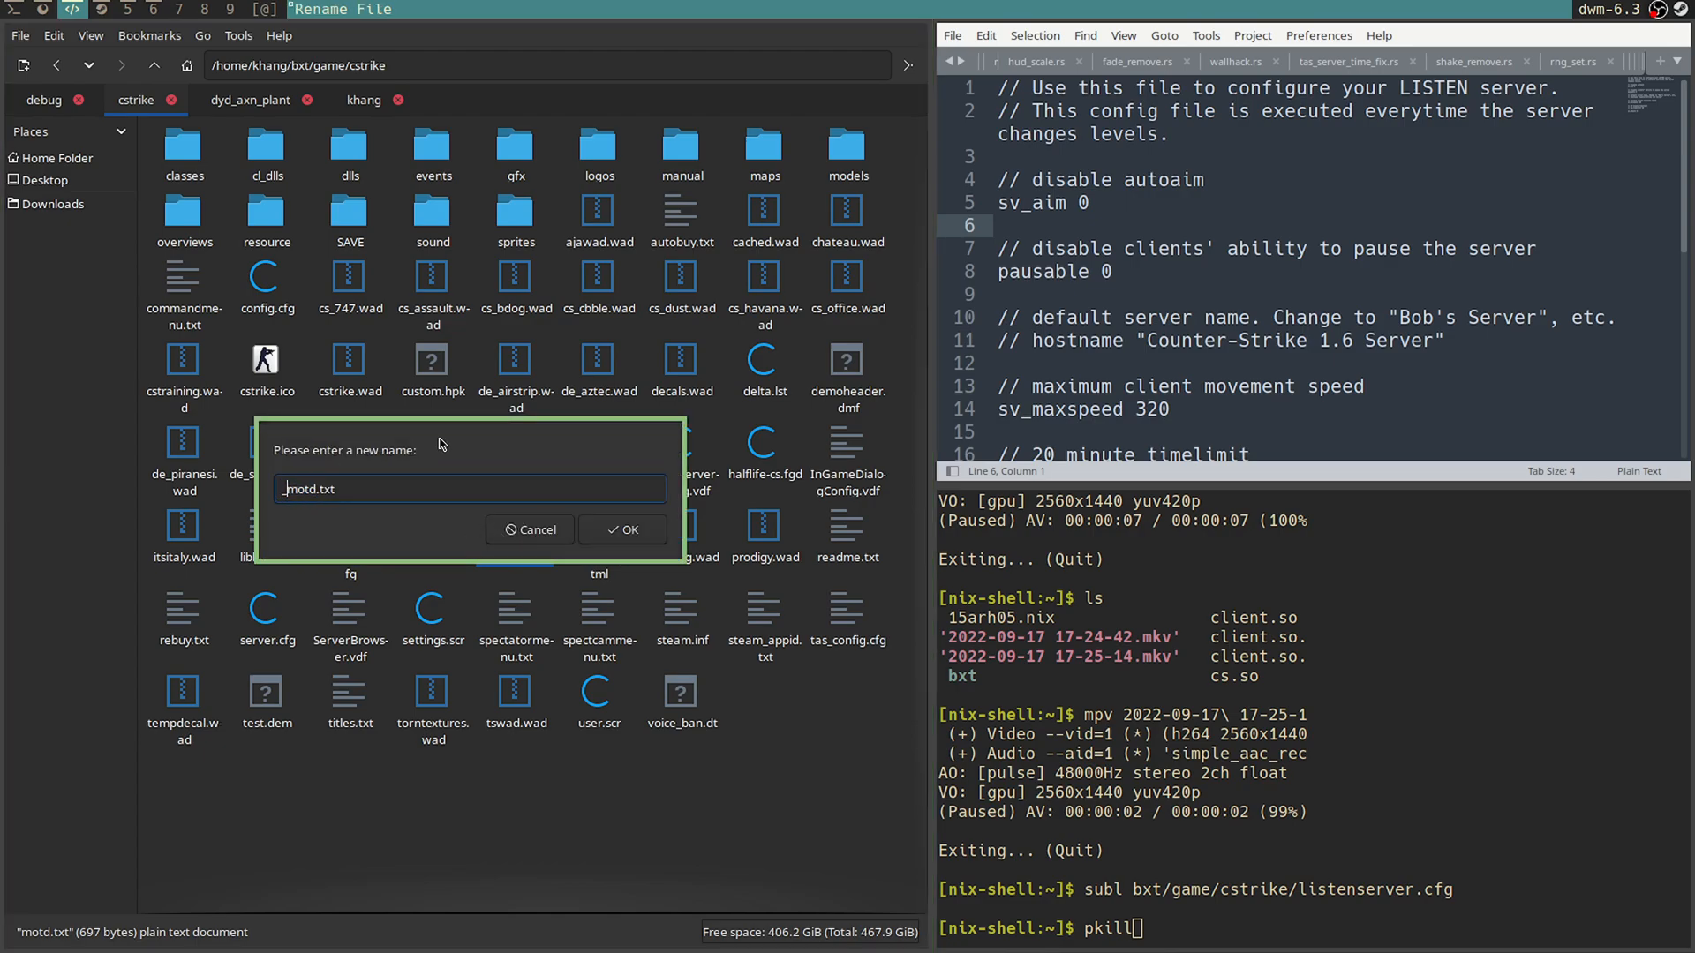
pyautogui.click(622, 529)
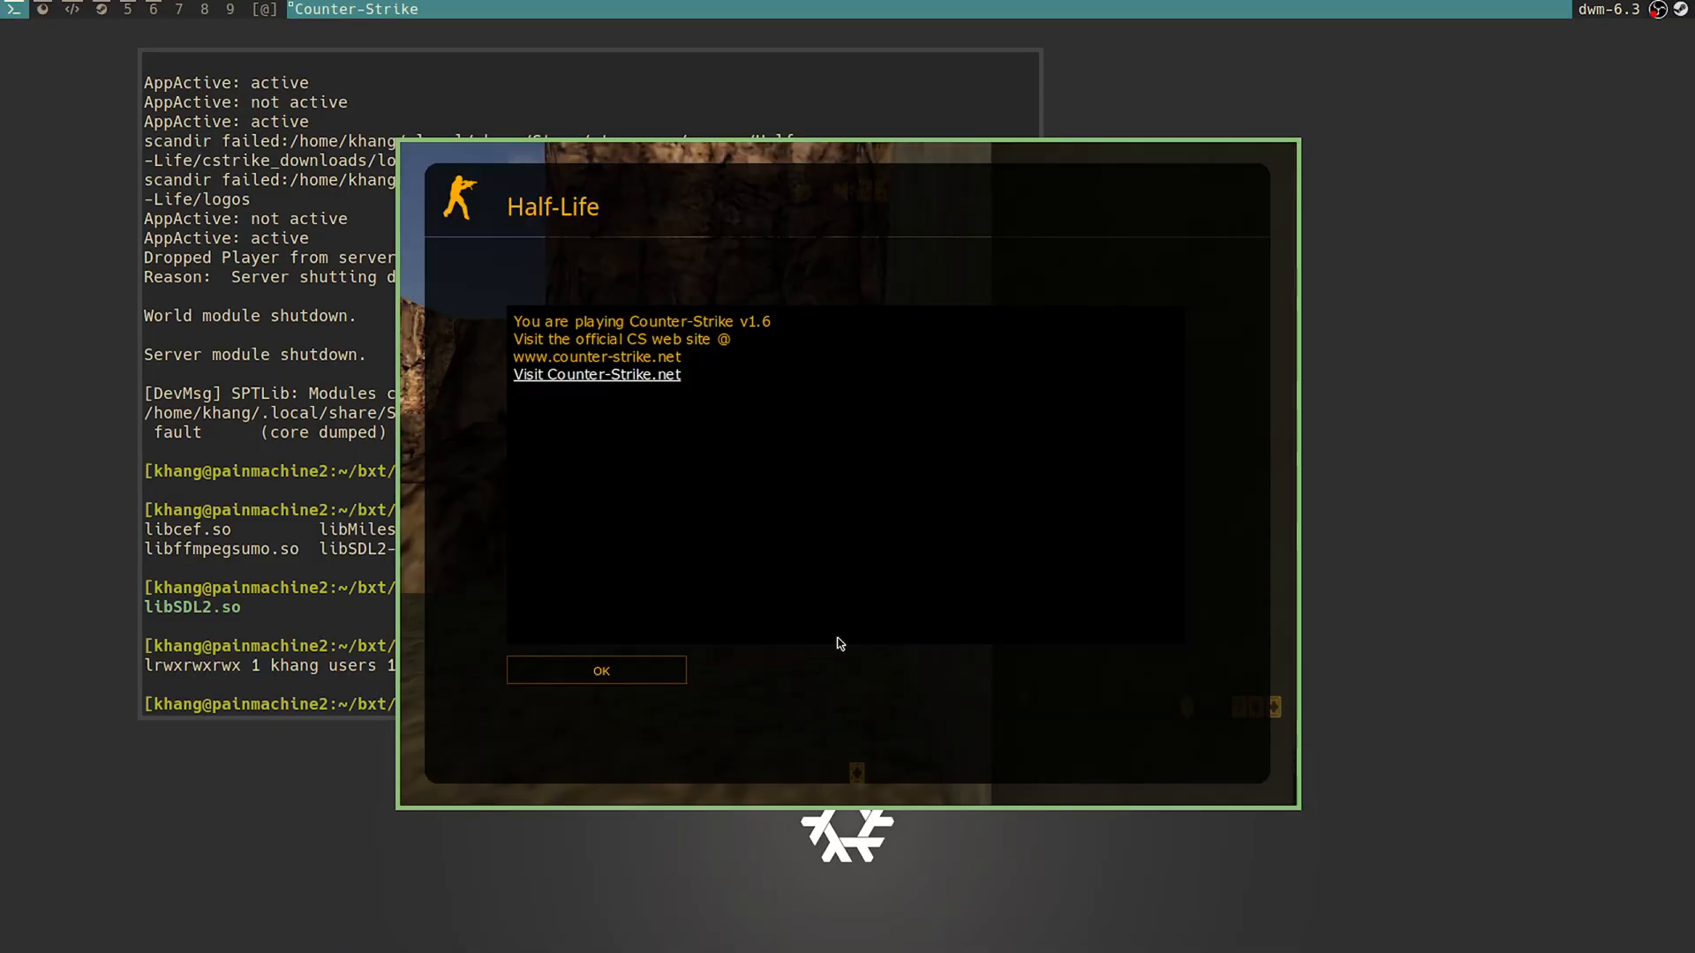
# Step: Dismiss the welcome message and keep VGUI menus as the Advanced buy menu type
pyautogui.click(596, 670)
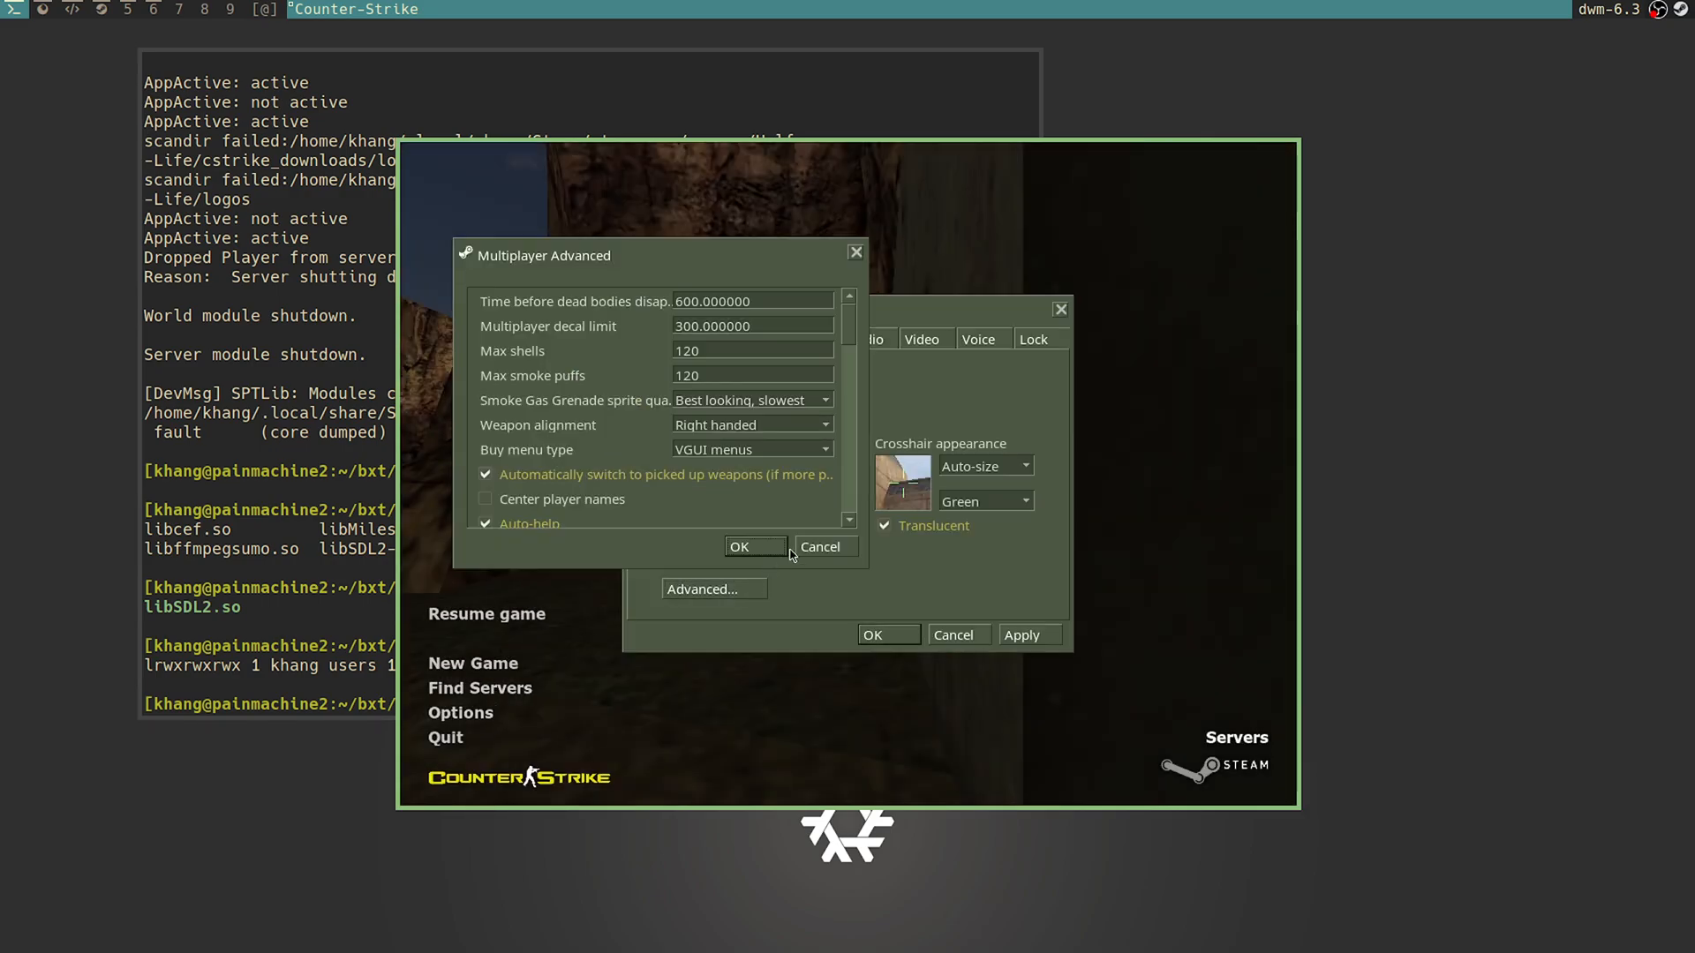
pyautogui.click(824, 450)
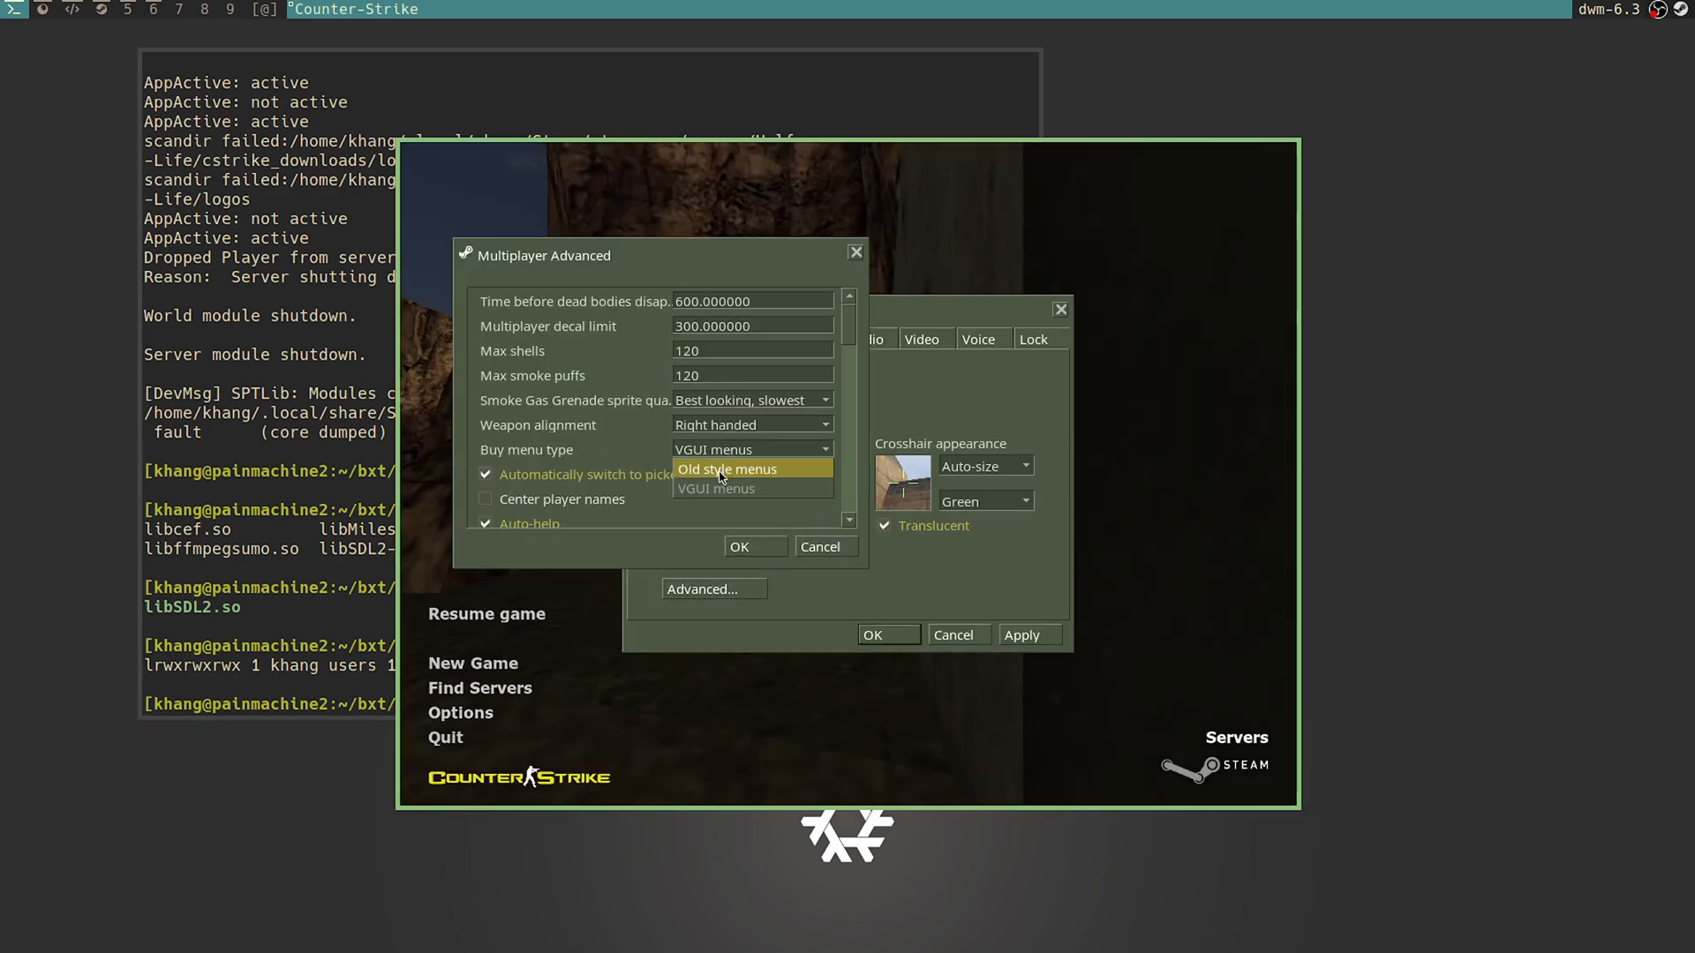
pyautogui.moveTo(723, 488)
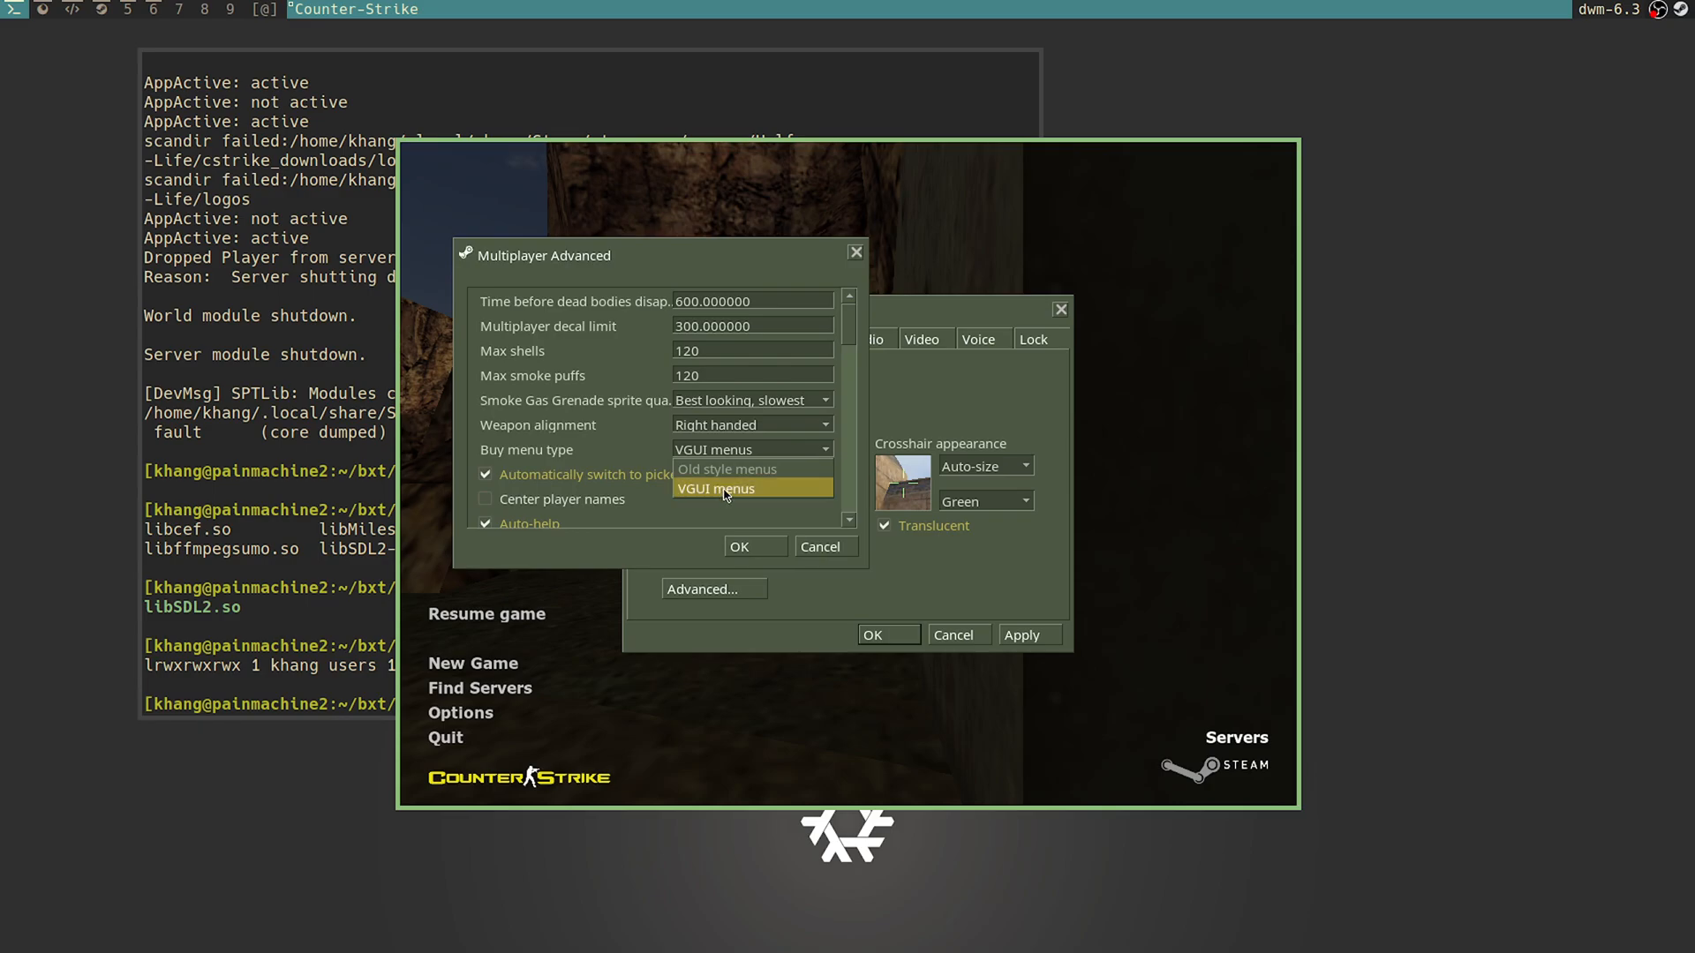
pyautogui.click(726, 468)
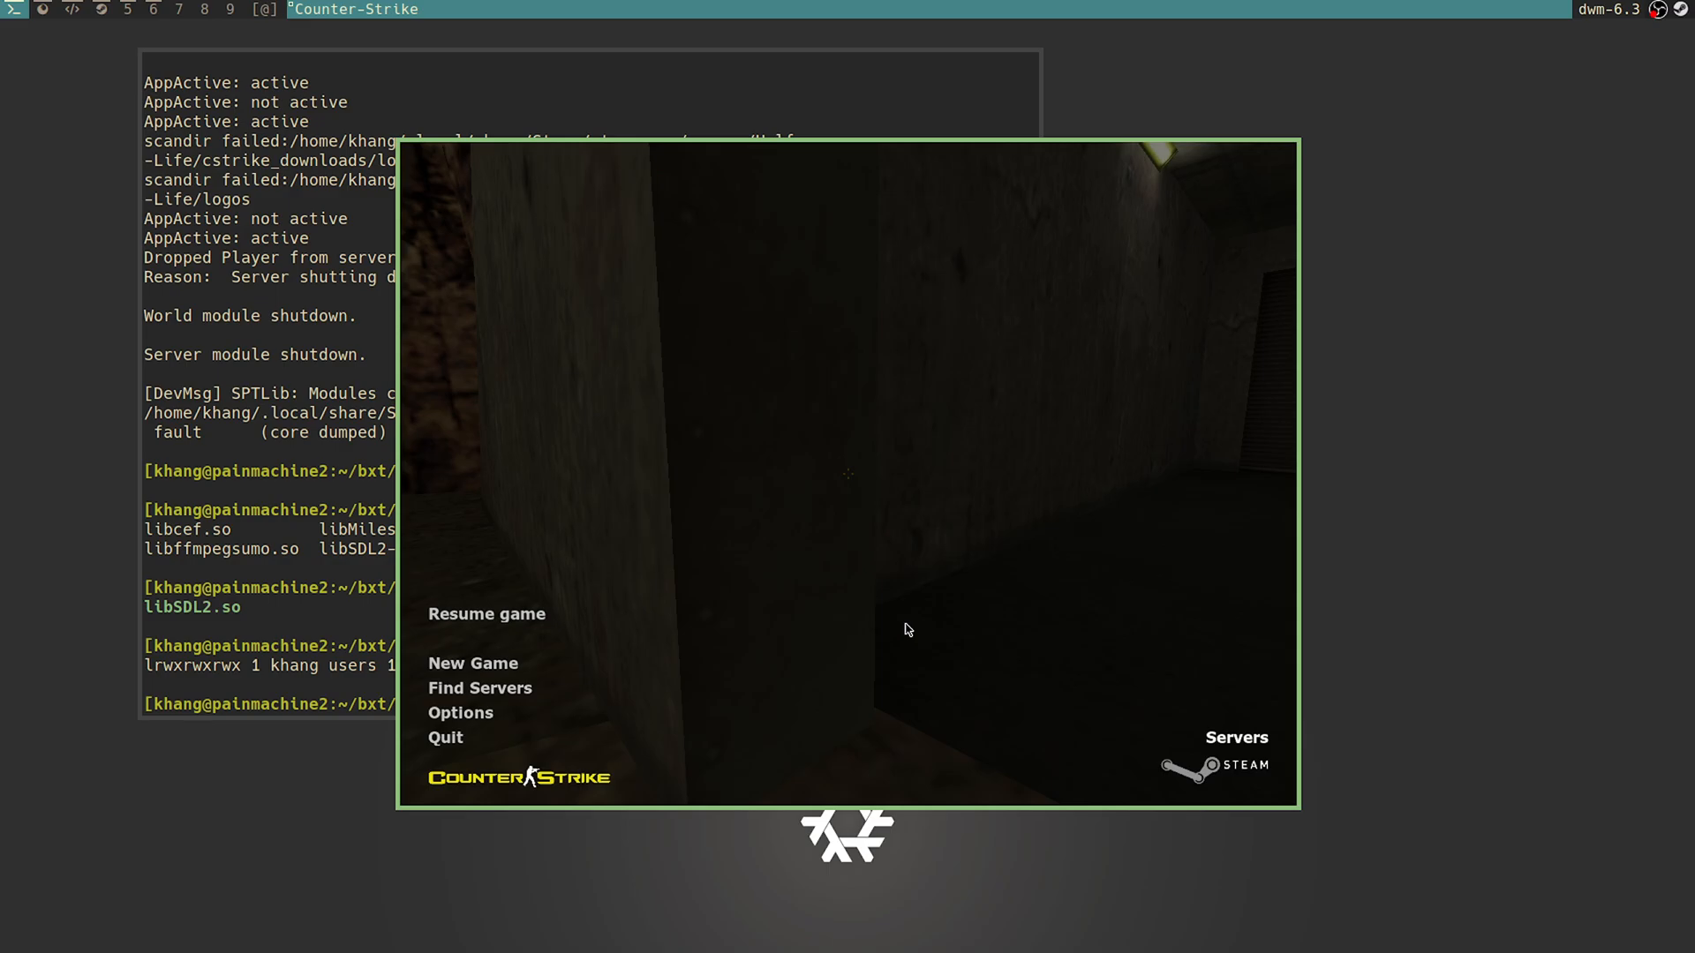
# Step: Resume the game and enter slot1 in the console to join the Counter-Terrorists
pyautogui.click(486, 615)
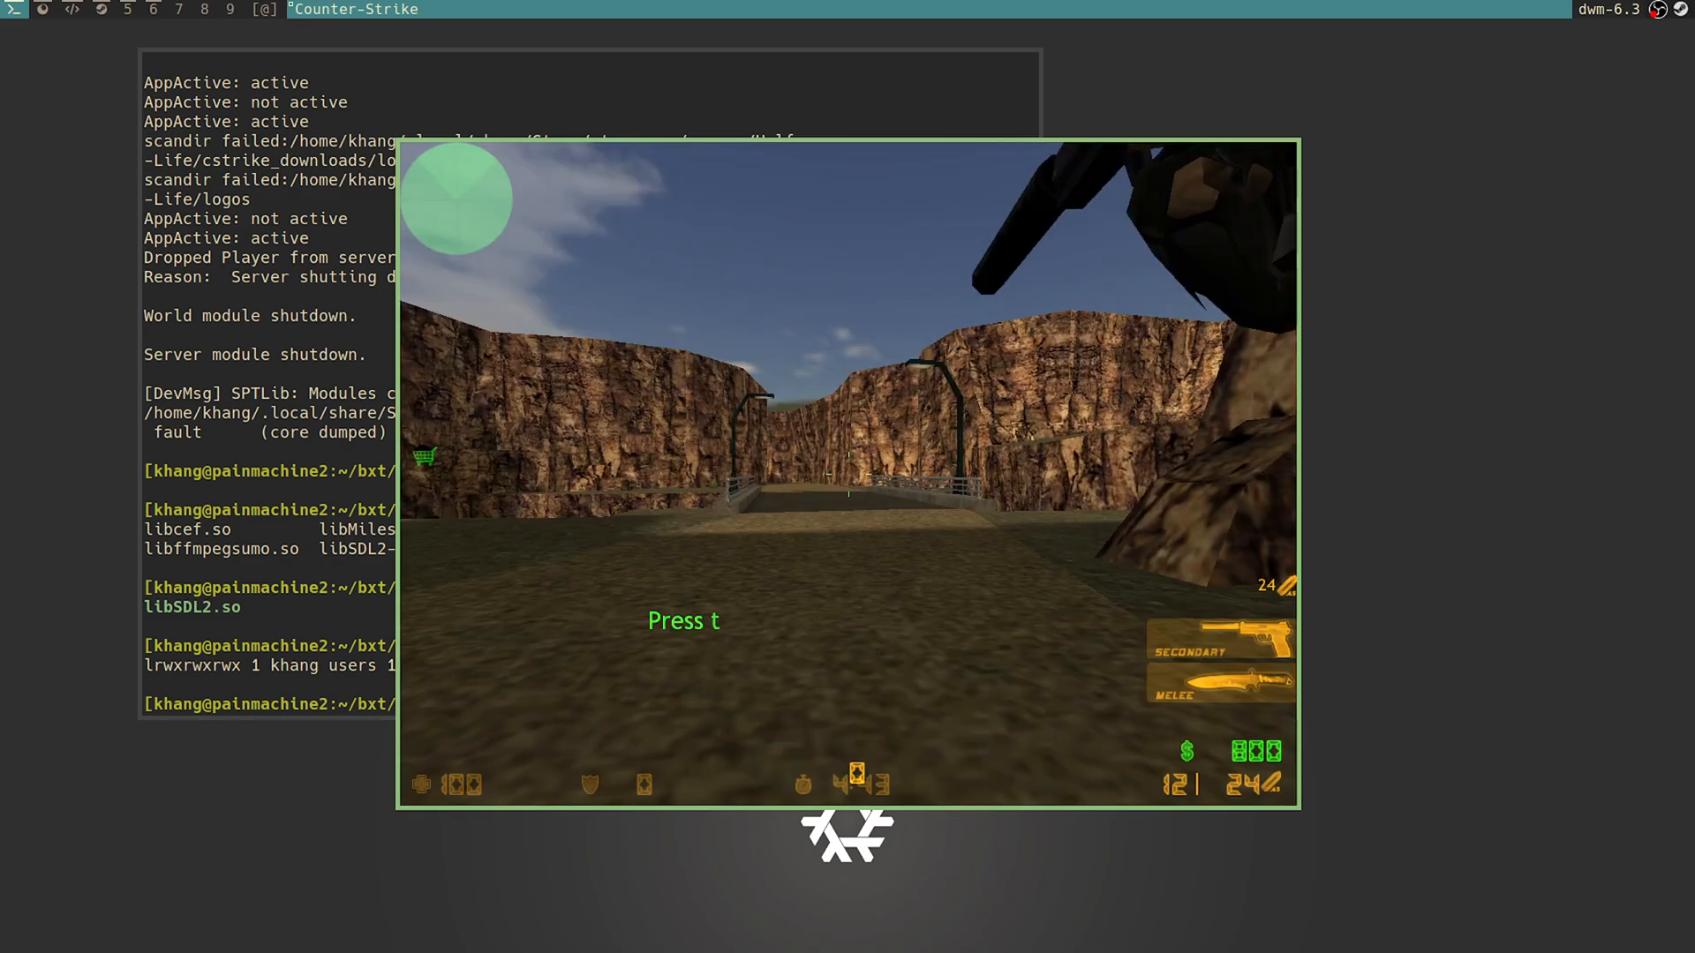
pyautogui.press('t')
pyautogui.write('slot')
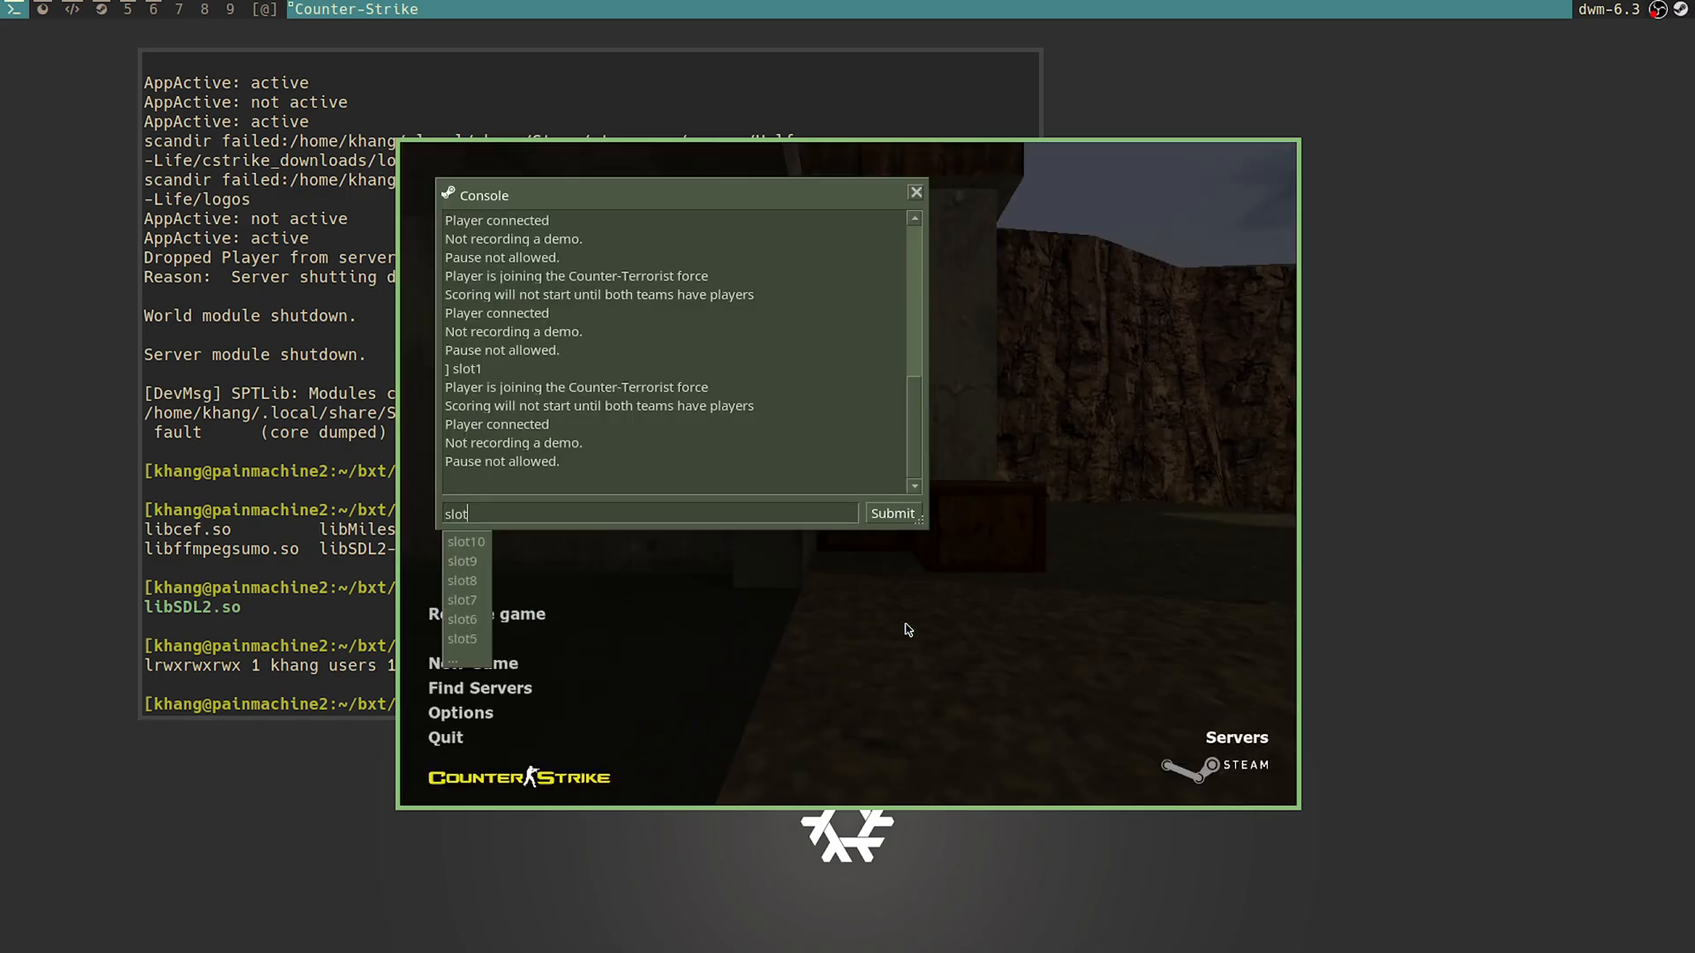
pyautogui.write('1')
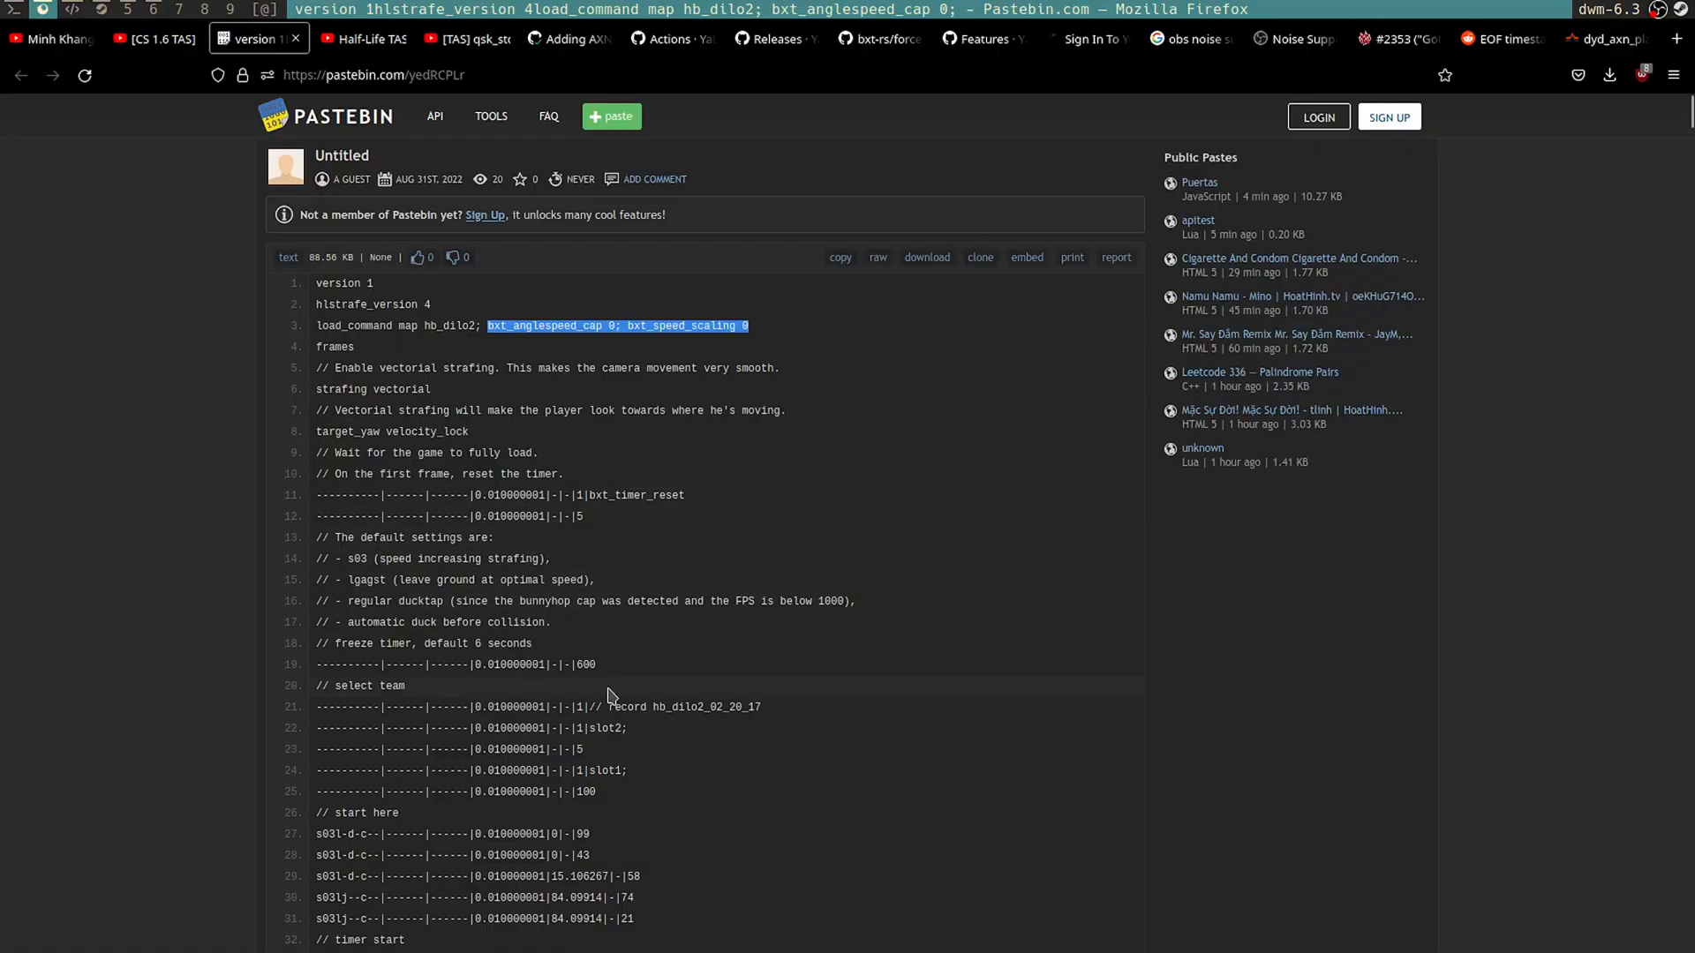
pyautogui.scroll(-3)
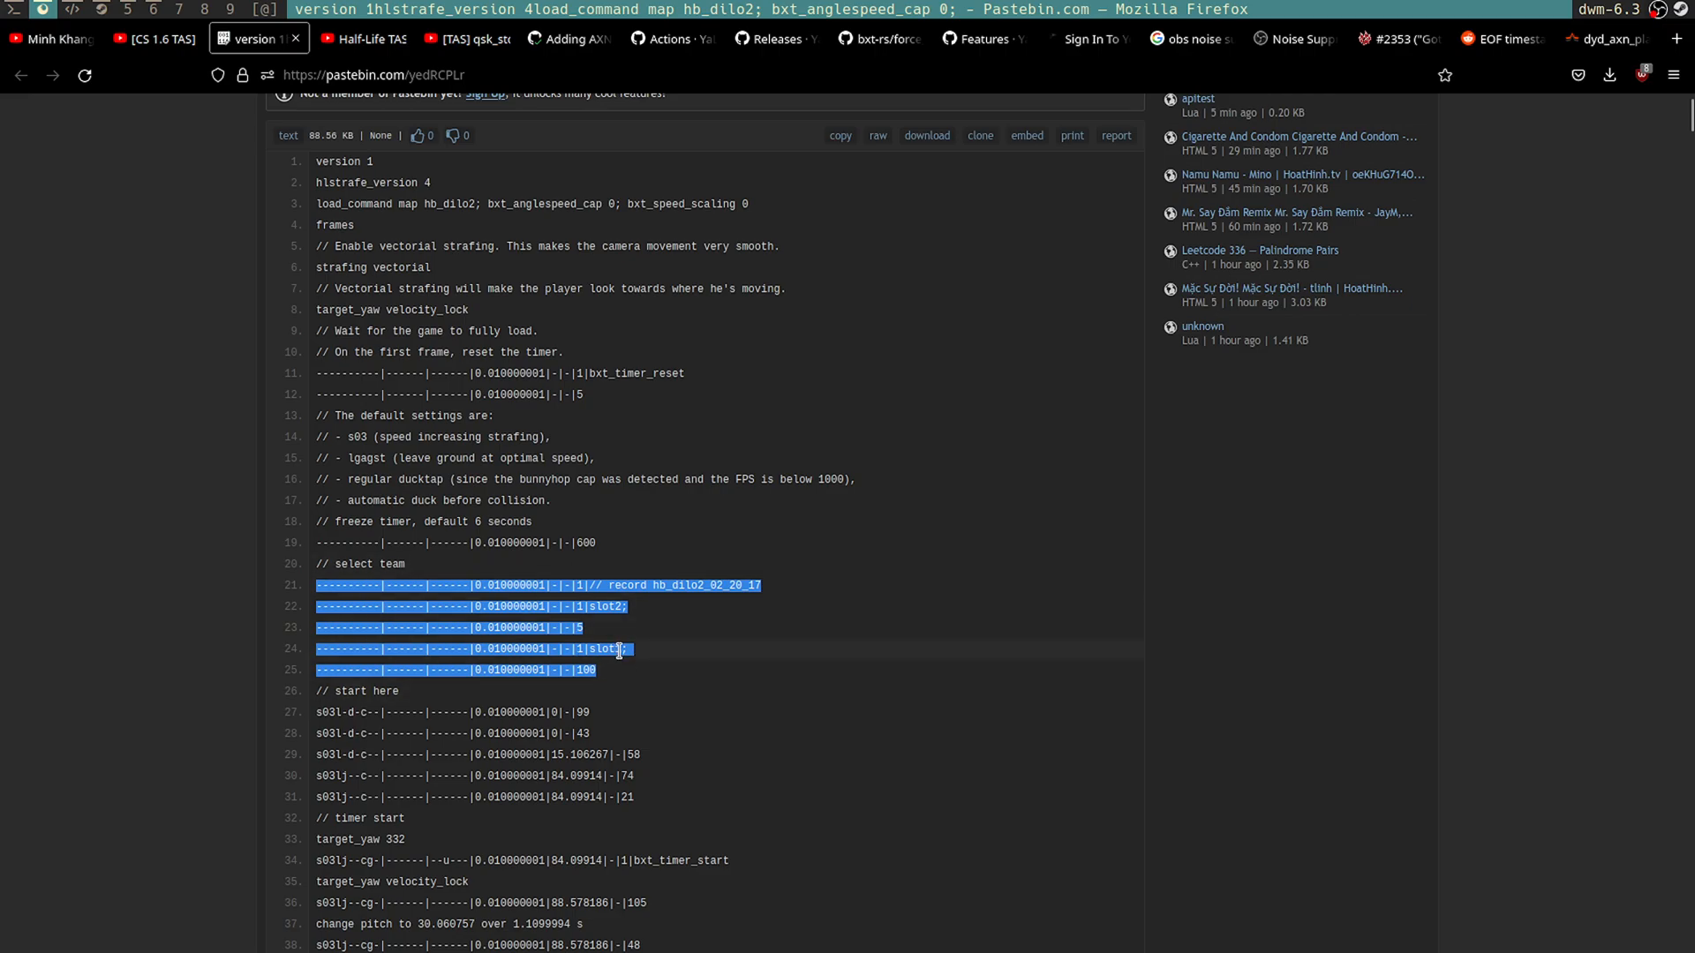
pyautogui.moveTo(652, 675)
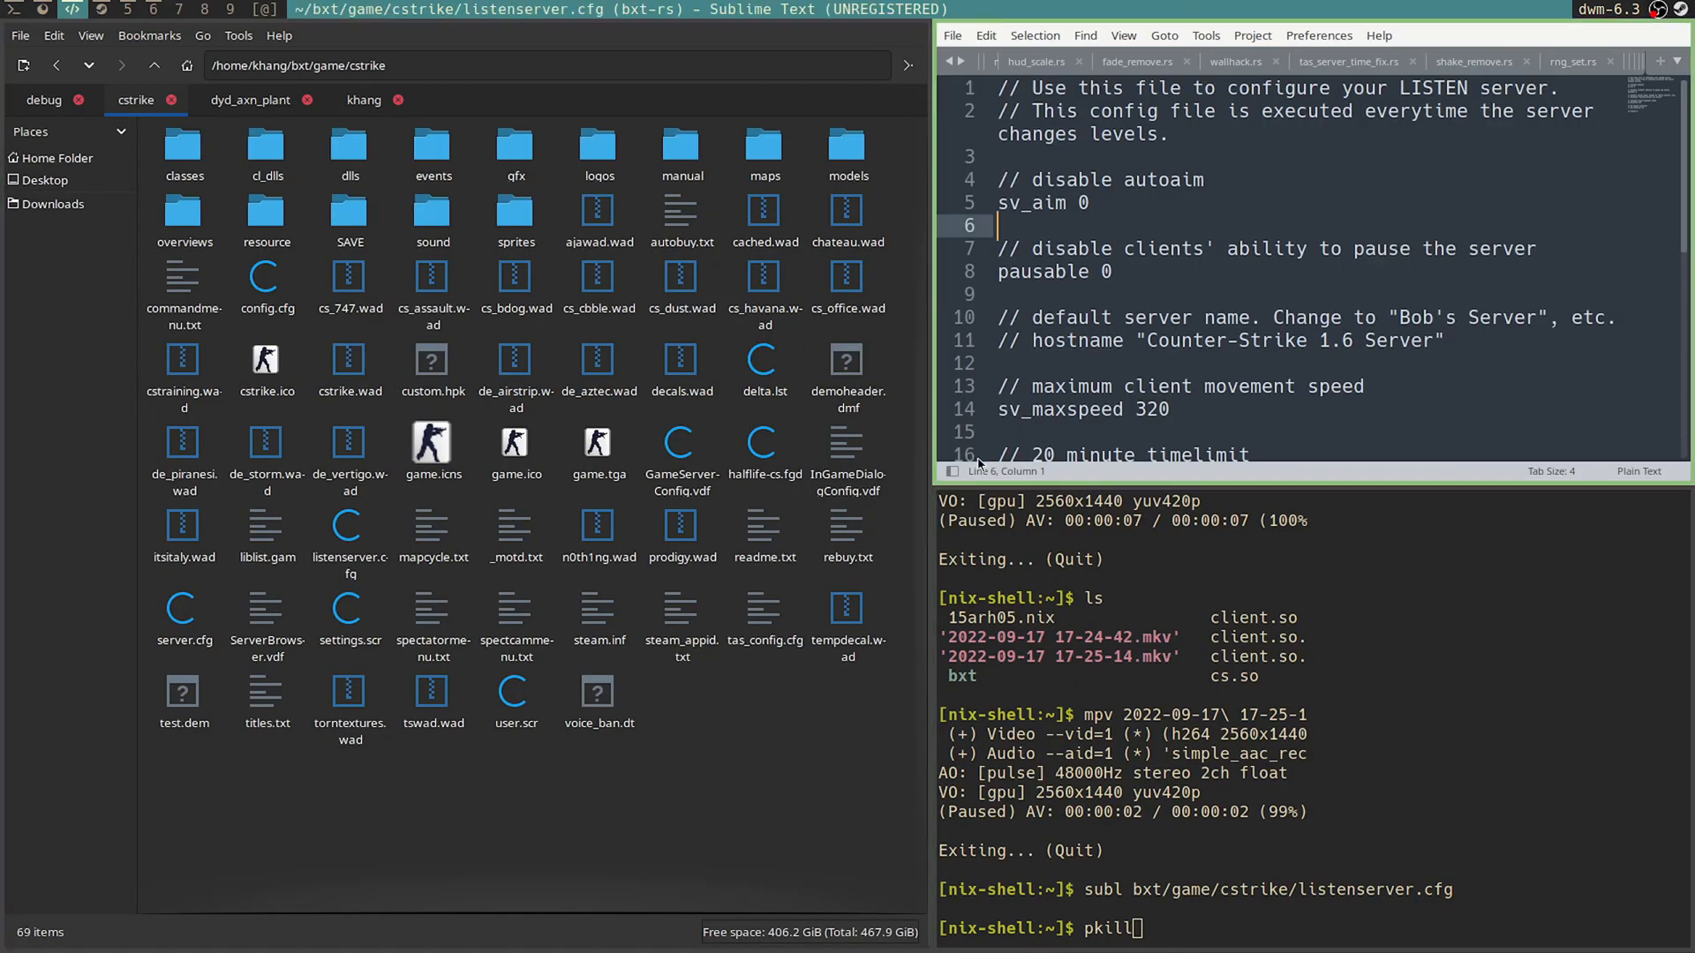
# Step: Discard the pkill line, cd into bxt/game, and run subl on the test script
pyautogui.press('Return')
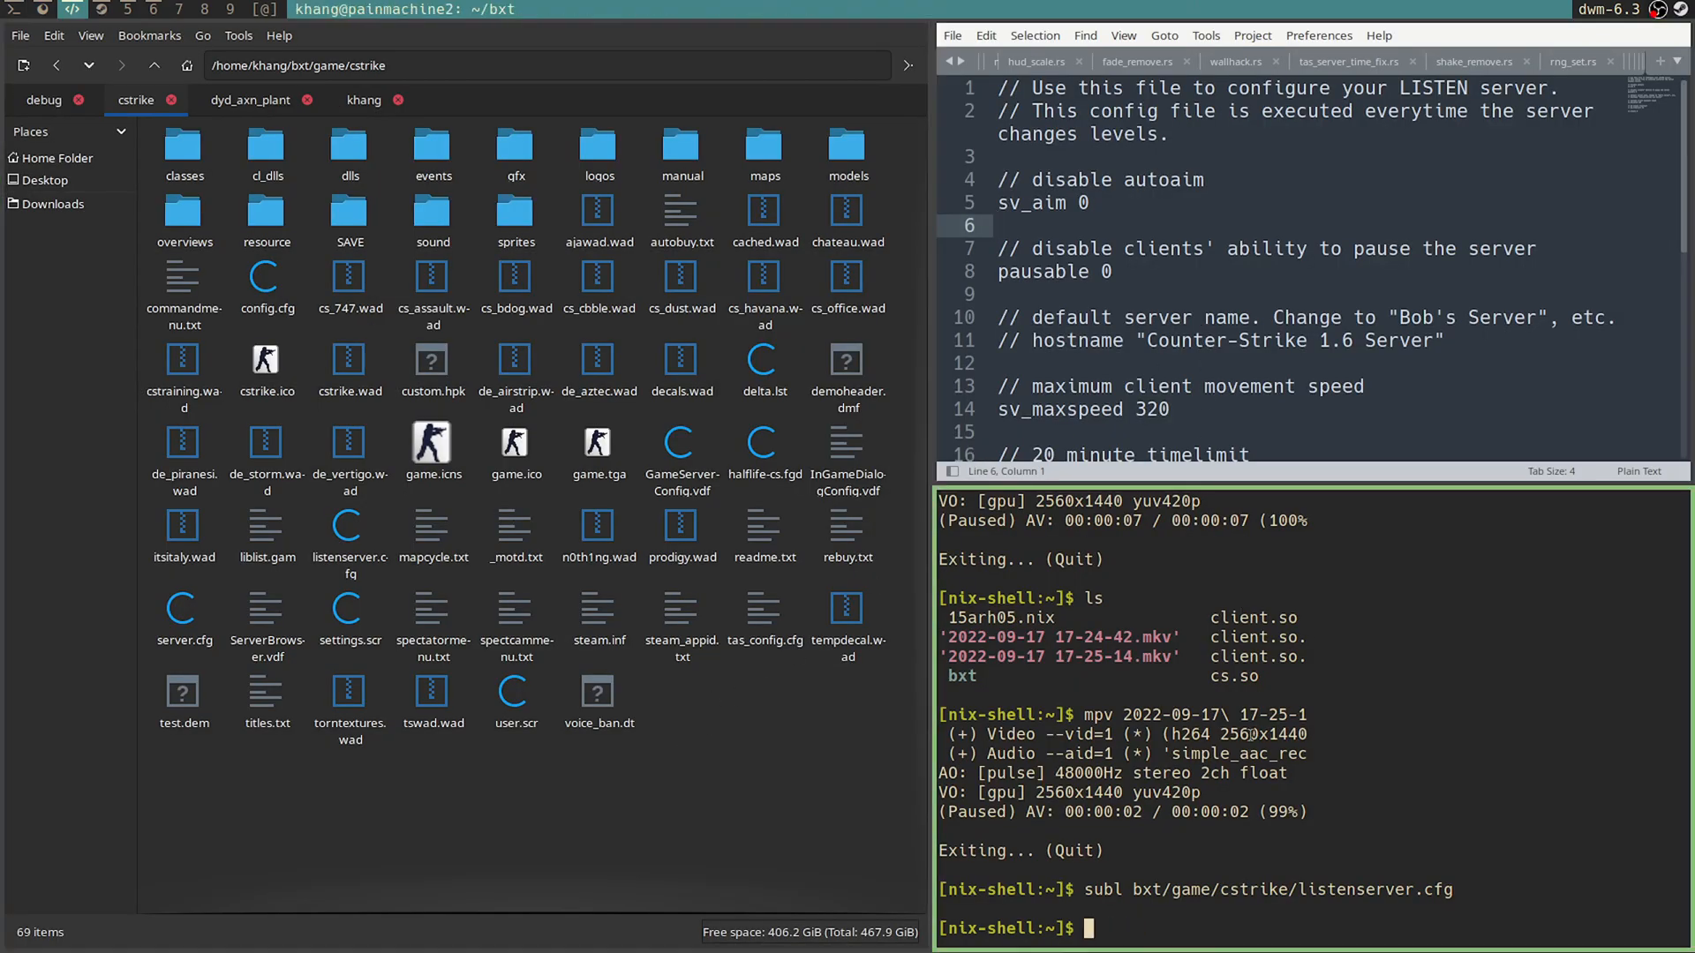
pyautogui.write('cd bxt/gg')
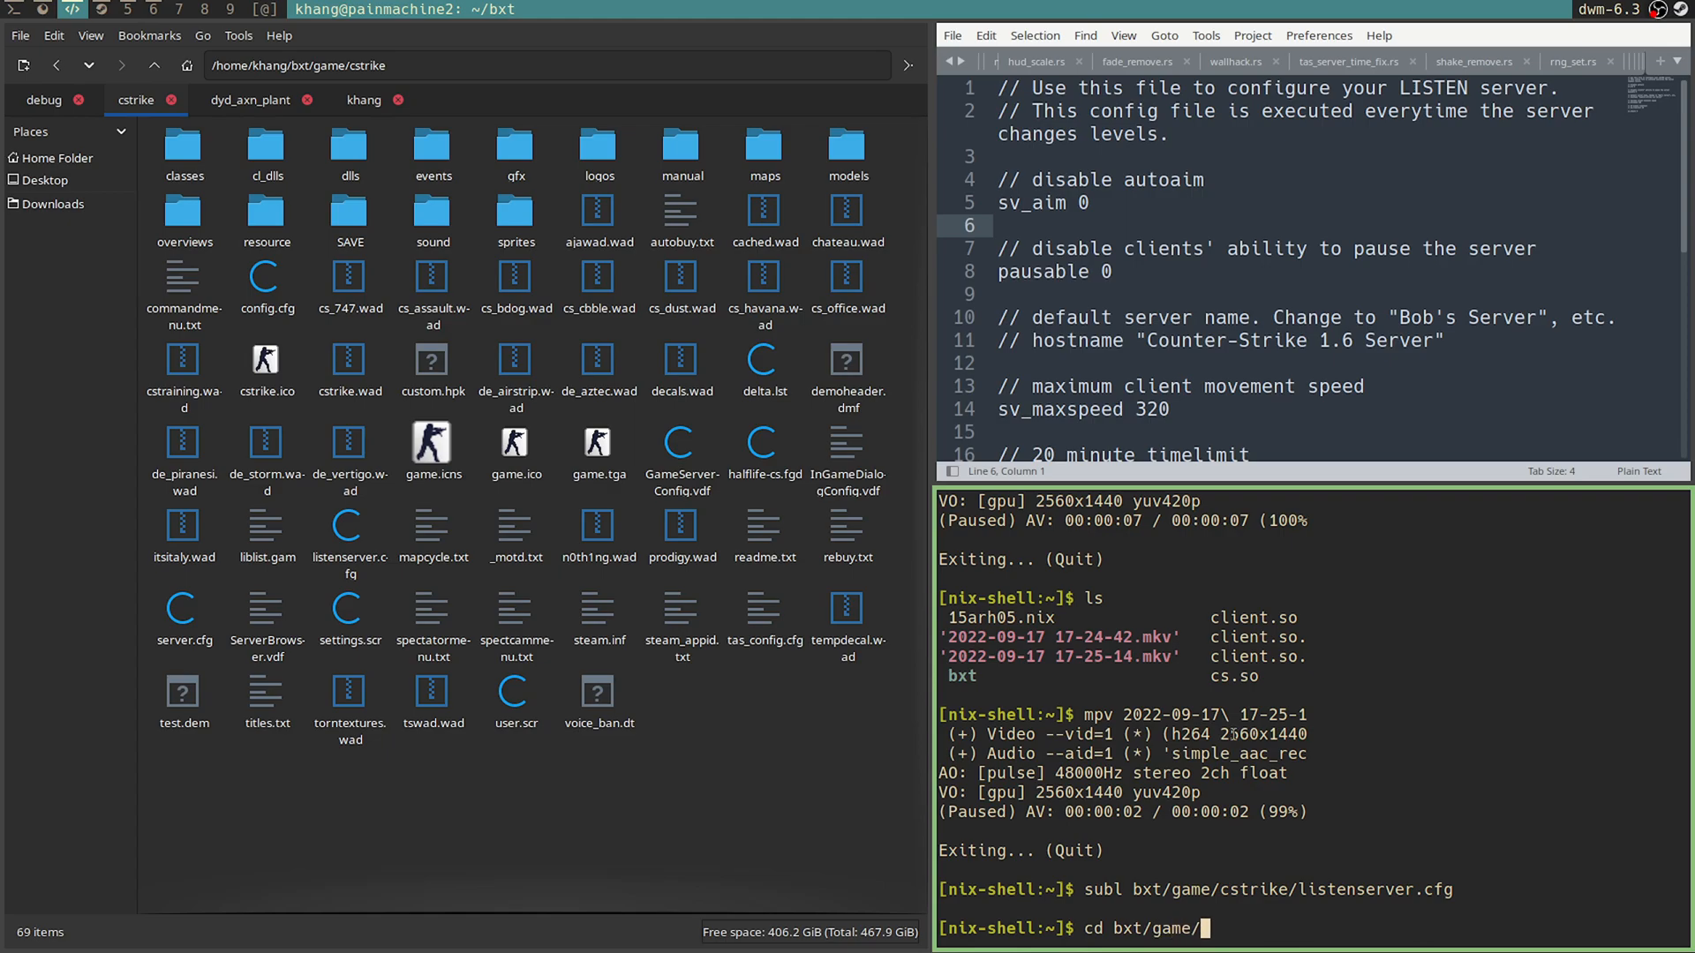
pyautogui.write('subl test')
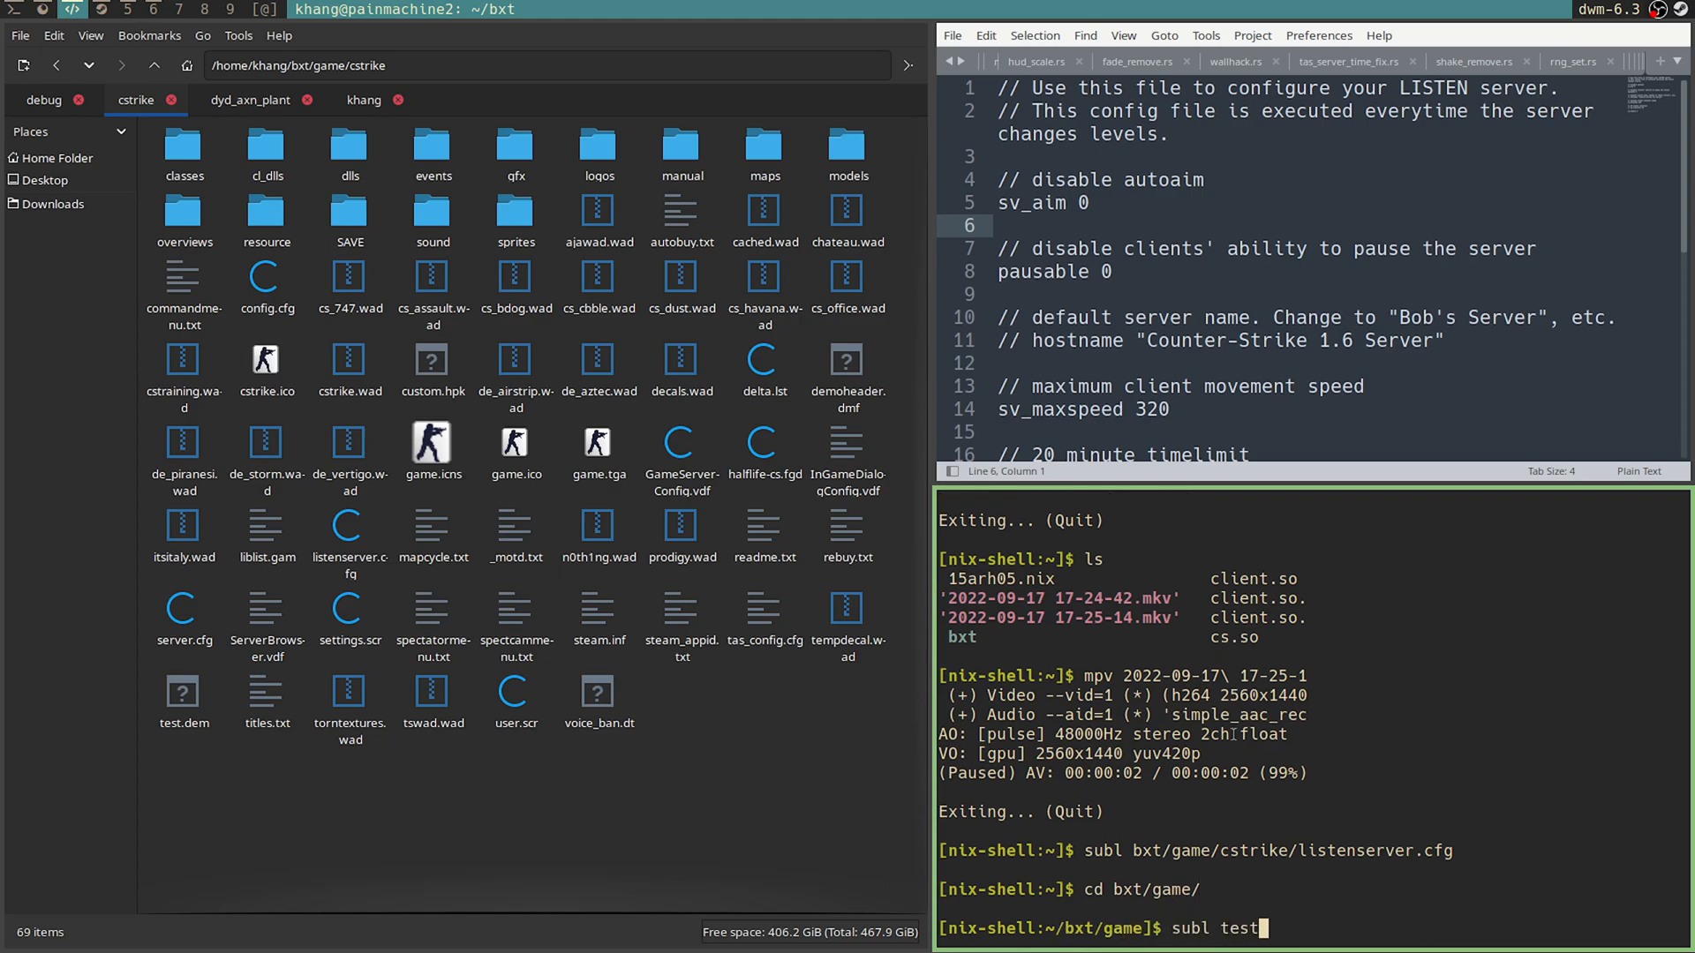
pyautogui.press('Return')
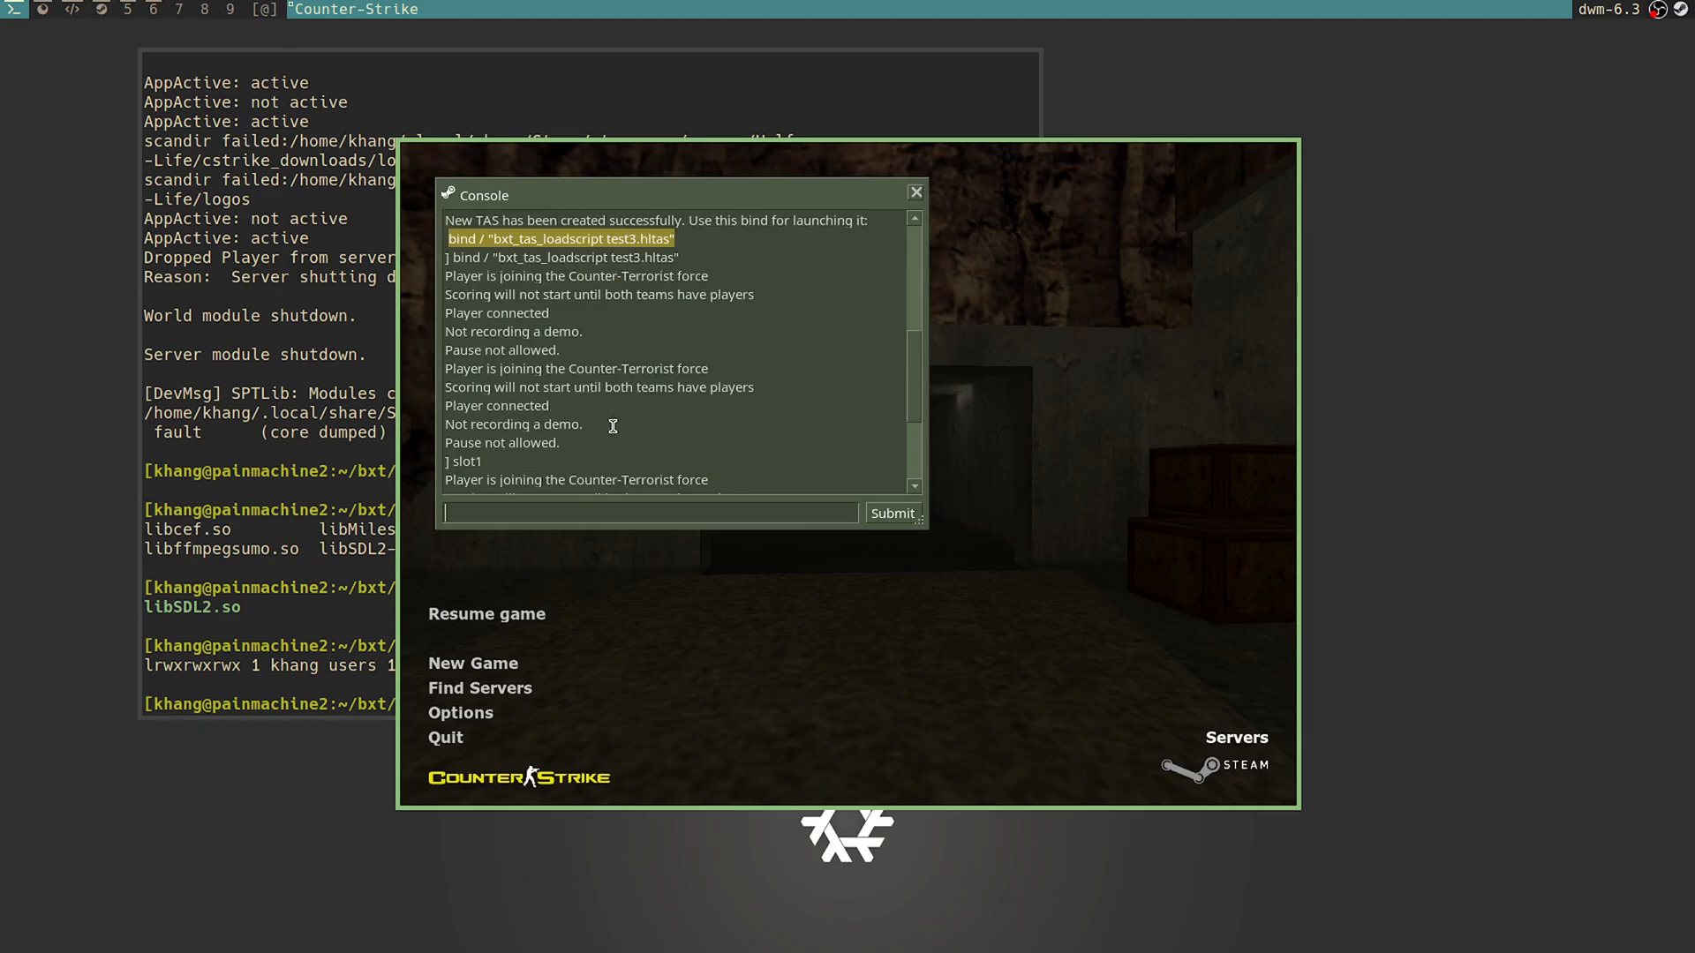
# Step: Put pausable 0 on the Counter-Strike console line from the suggestions and select it all
pyautogui.scroll(-3)
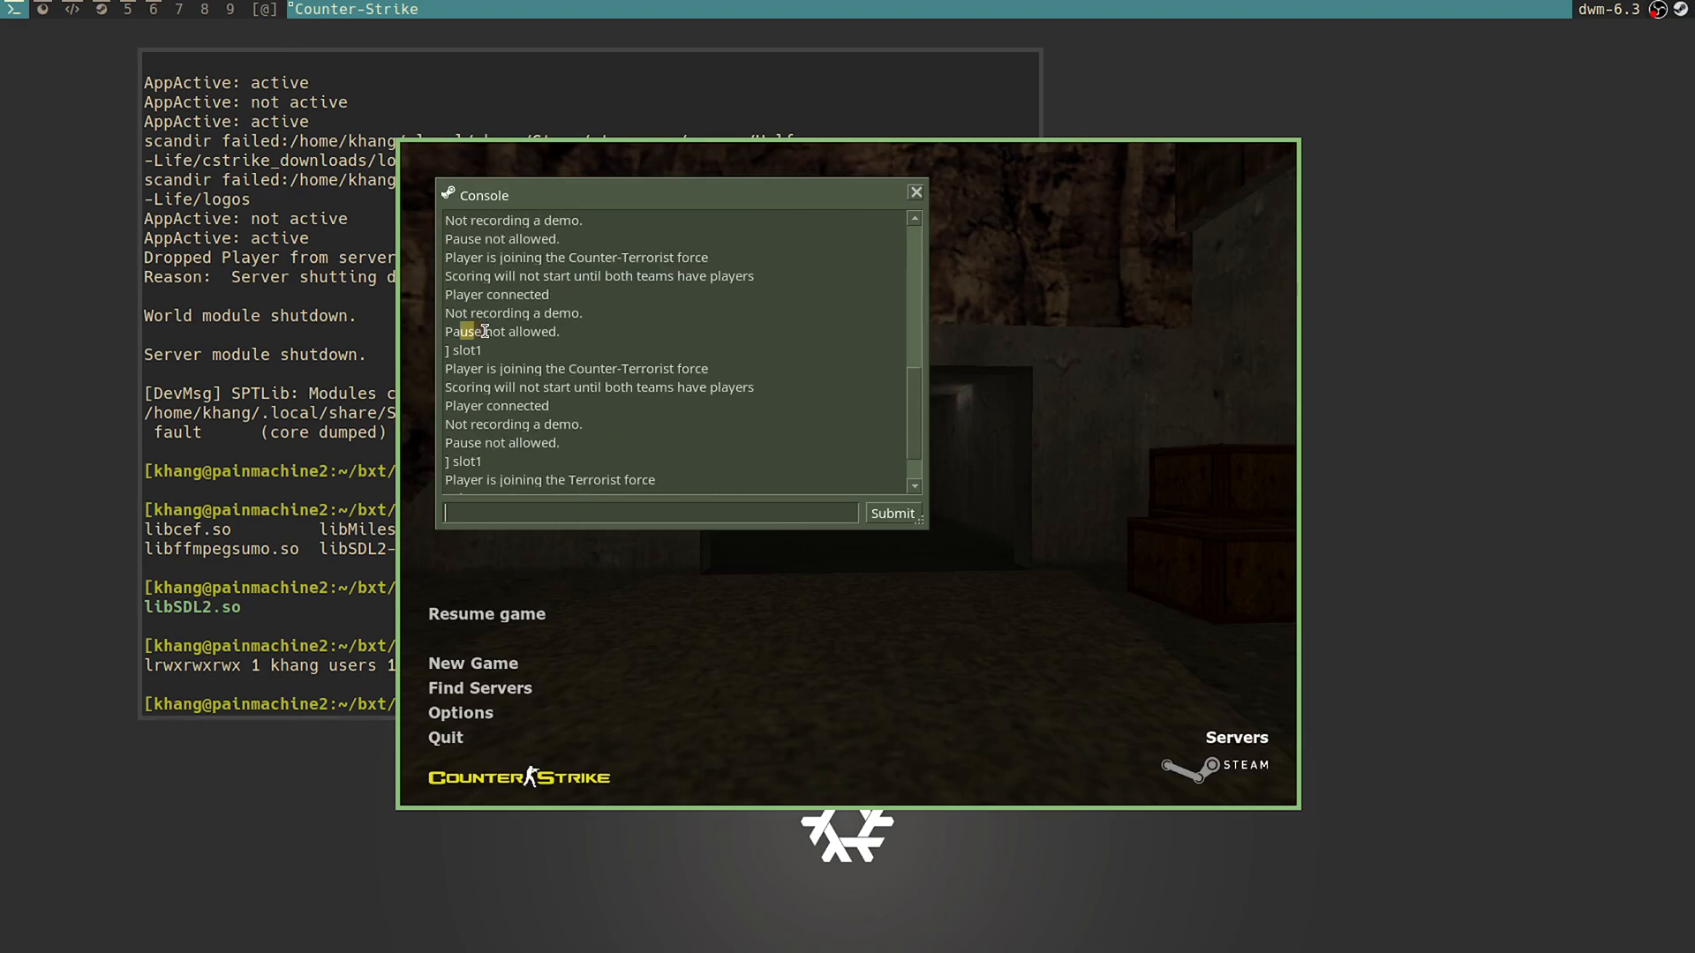
pyautogui.write('p')
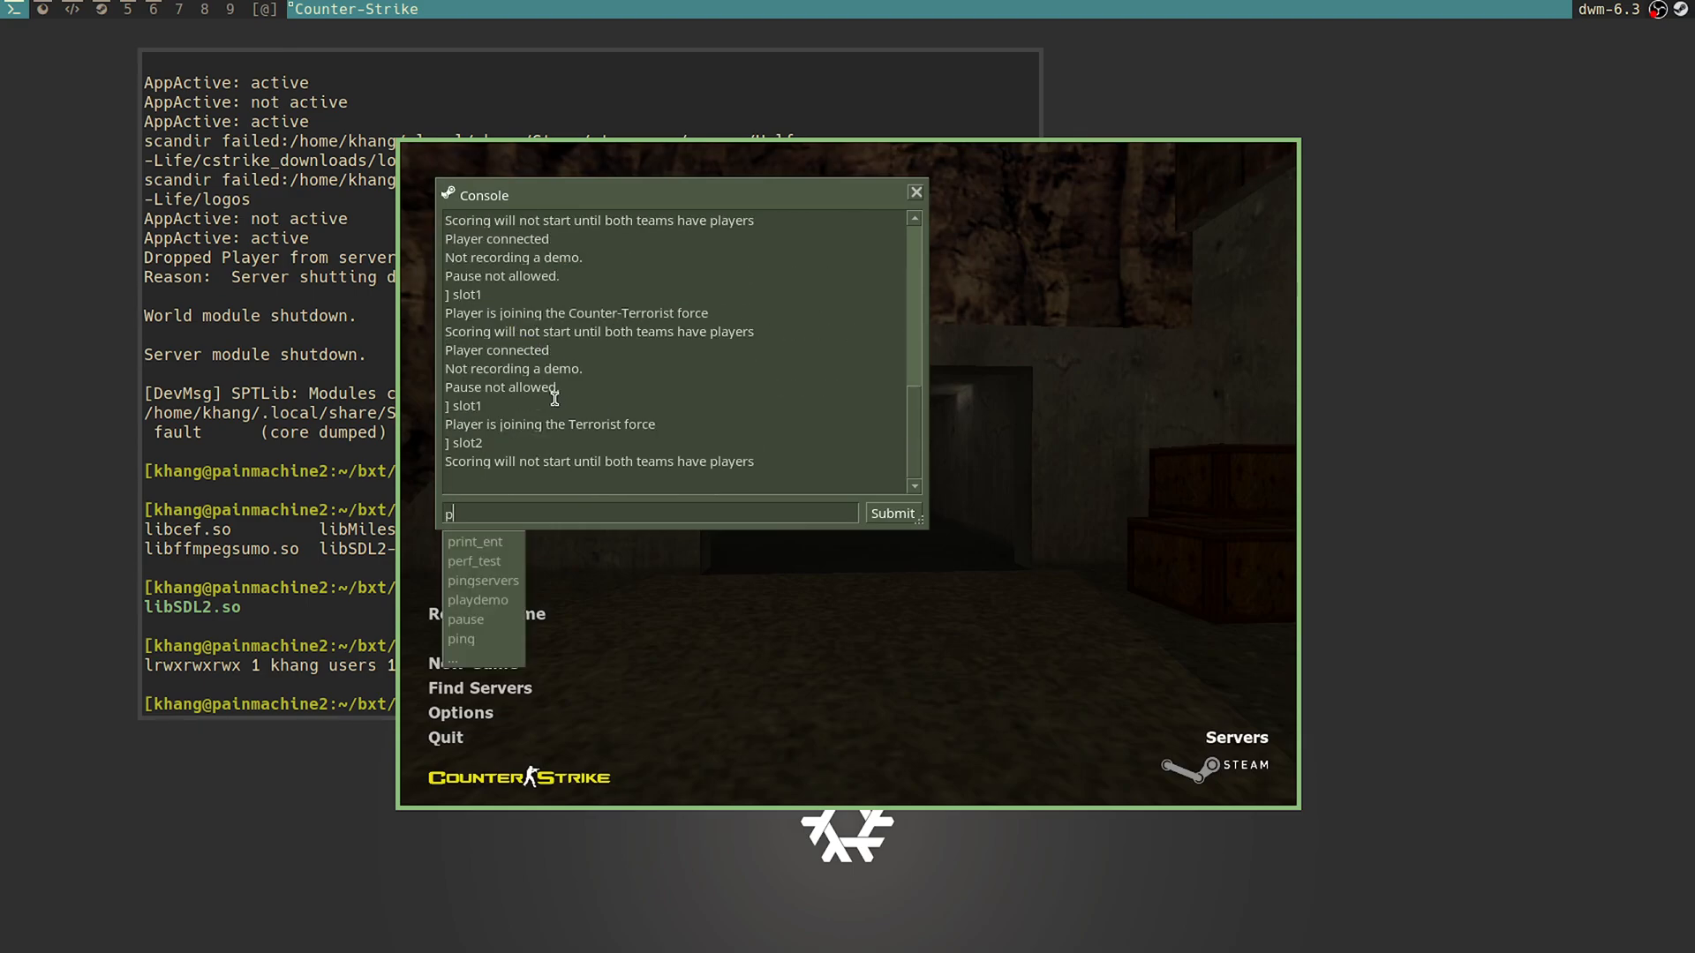
pyautogui.write('aus')
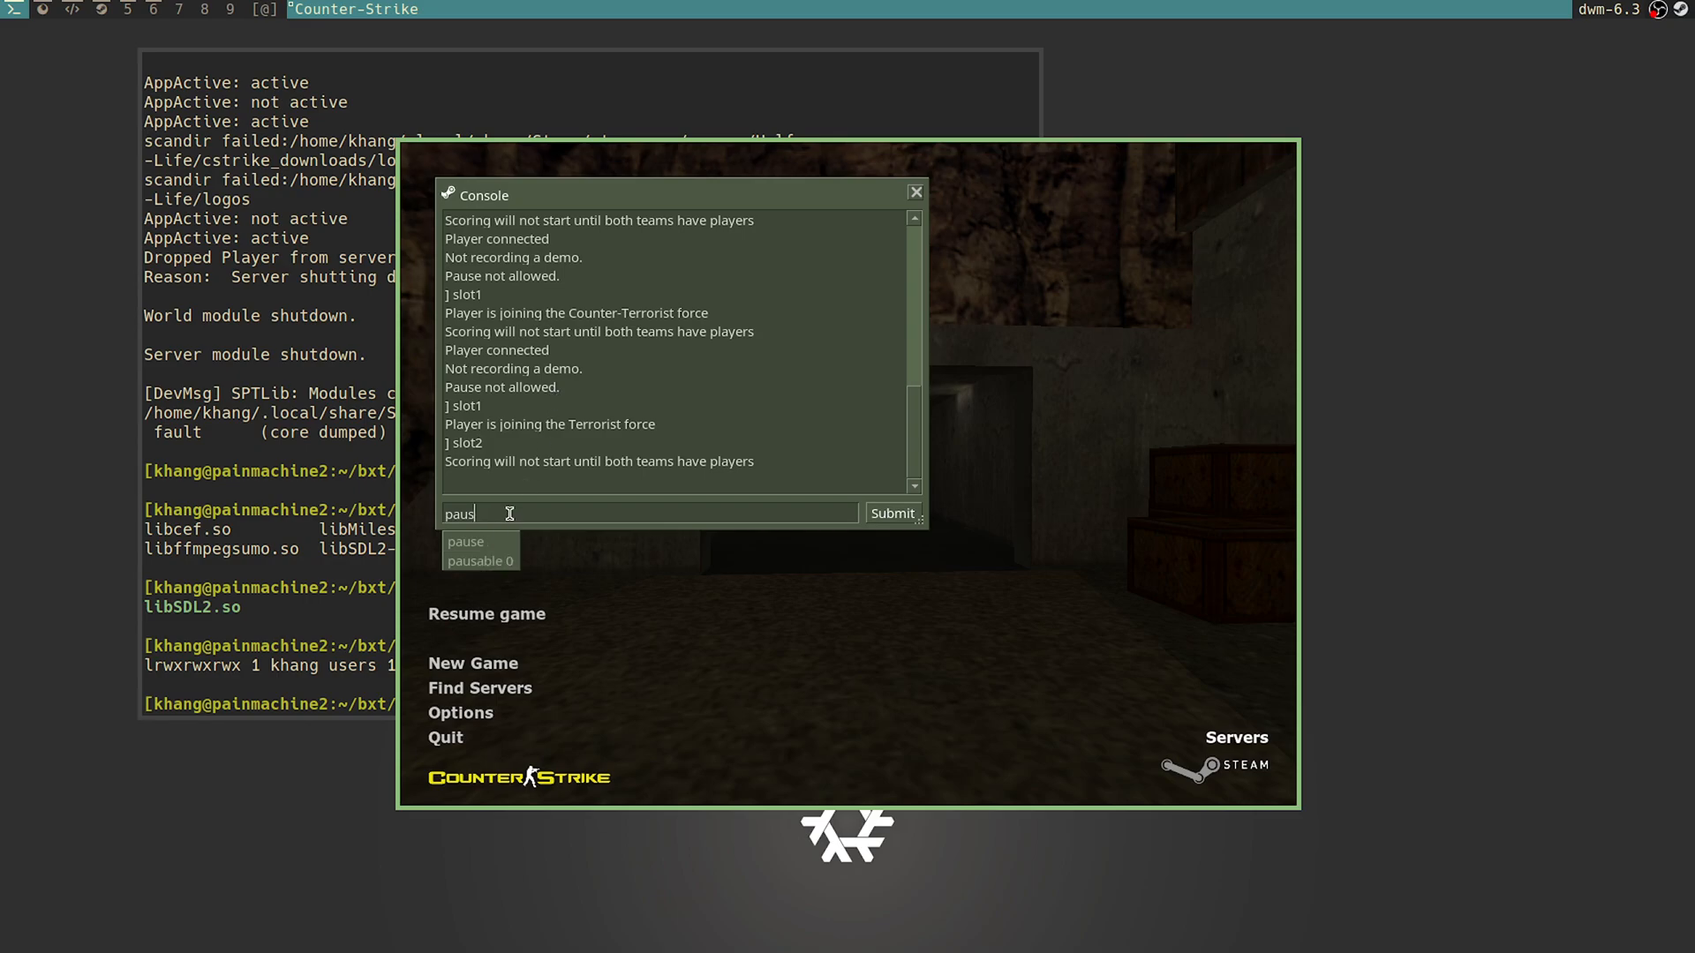
pyautogui.click(480, 559)
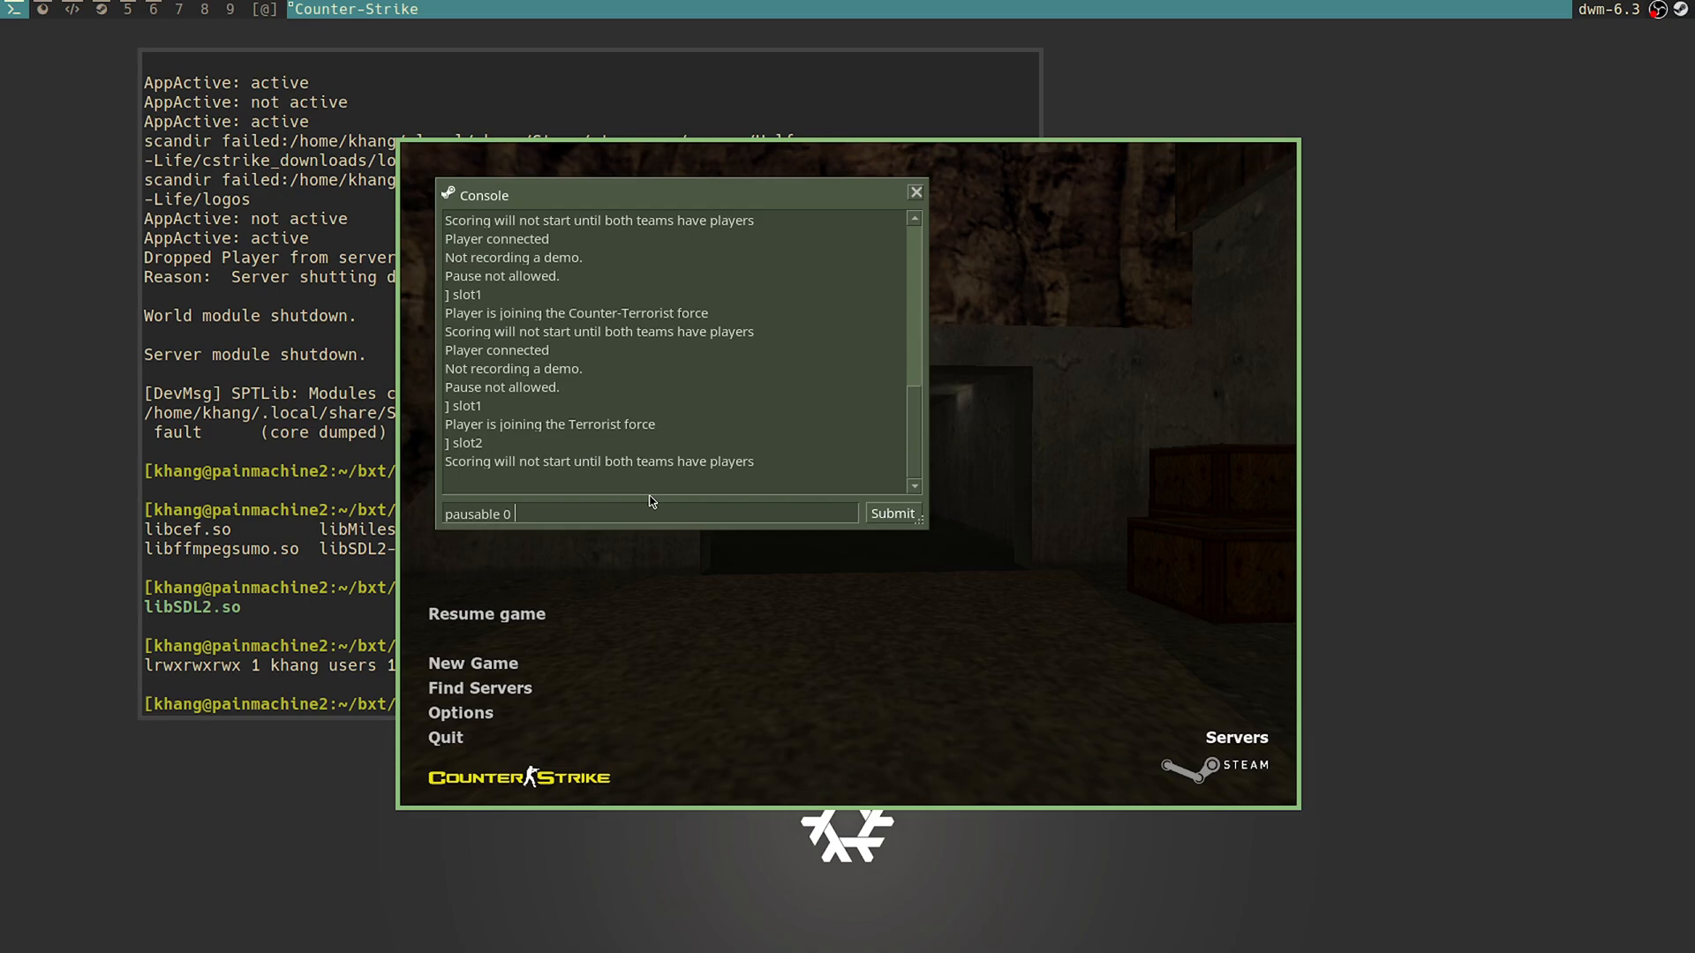
pyautogui.tripleClick(476, 514)
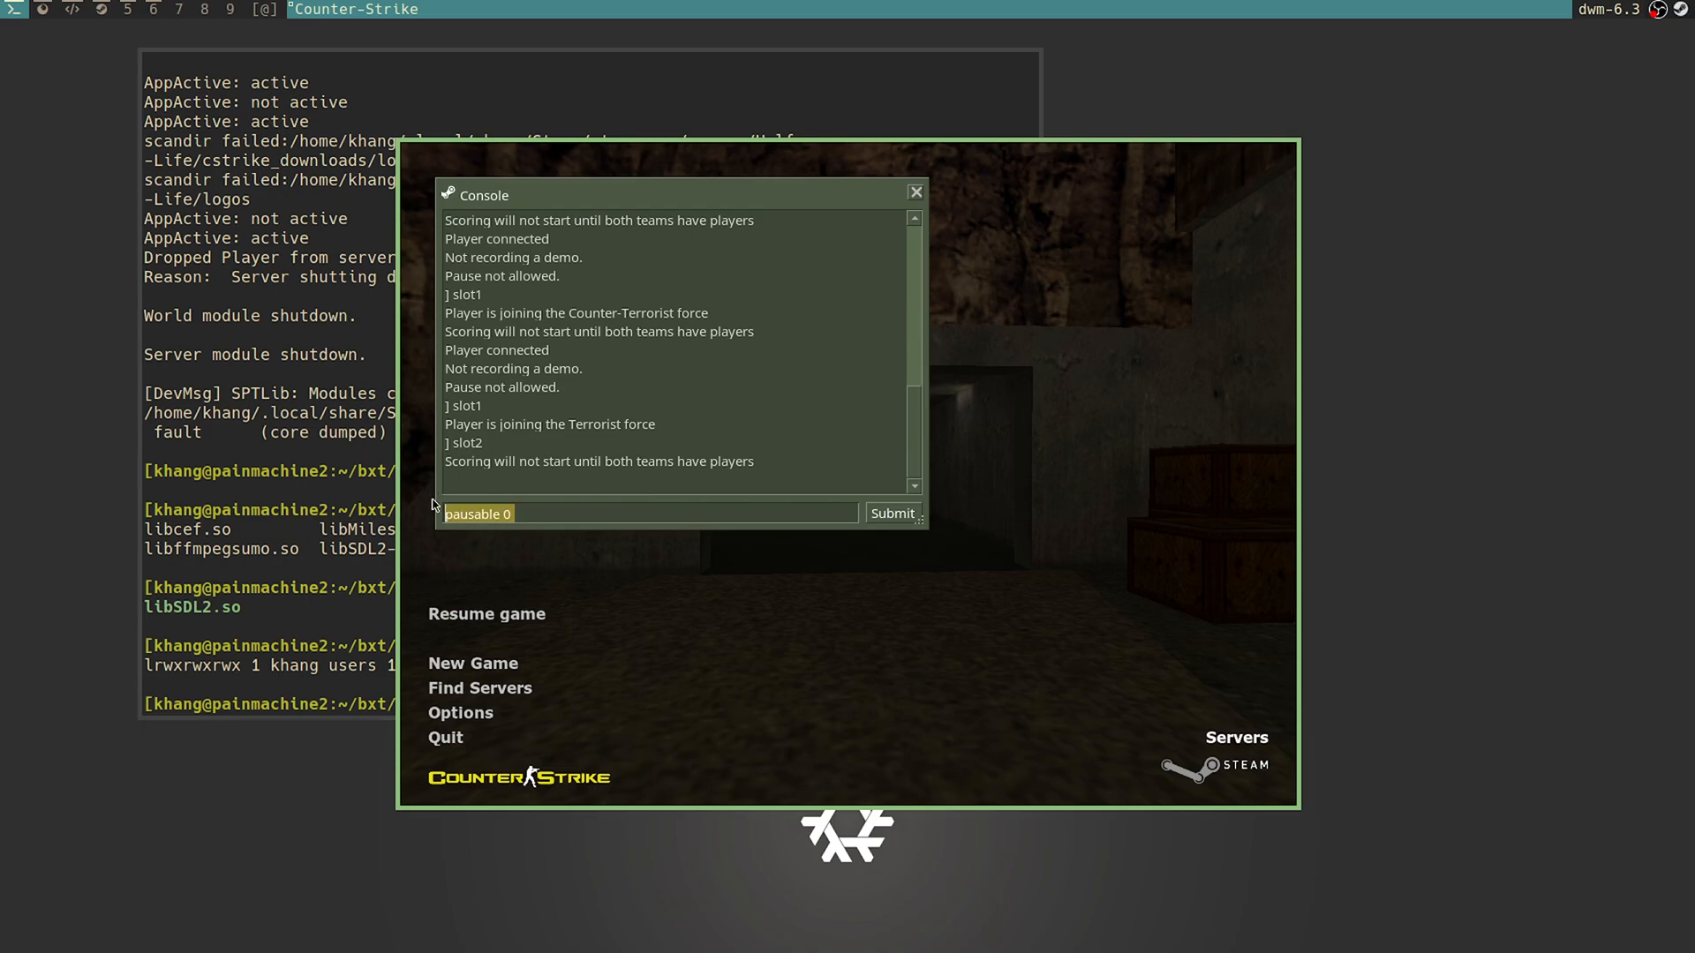
pyautogui.moveTo(781, 467)
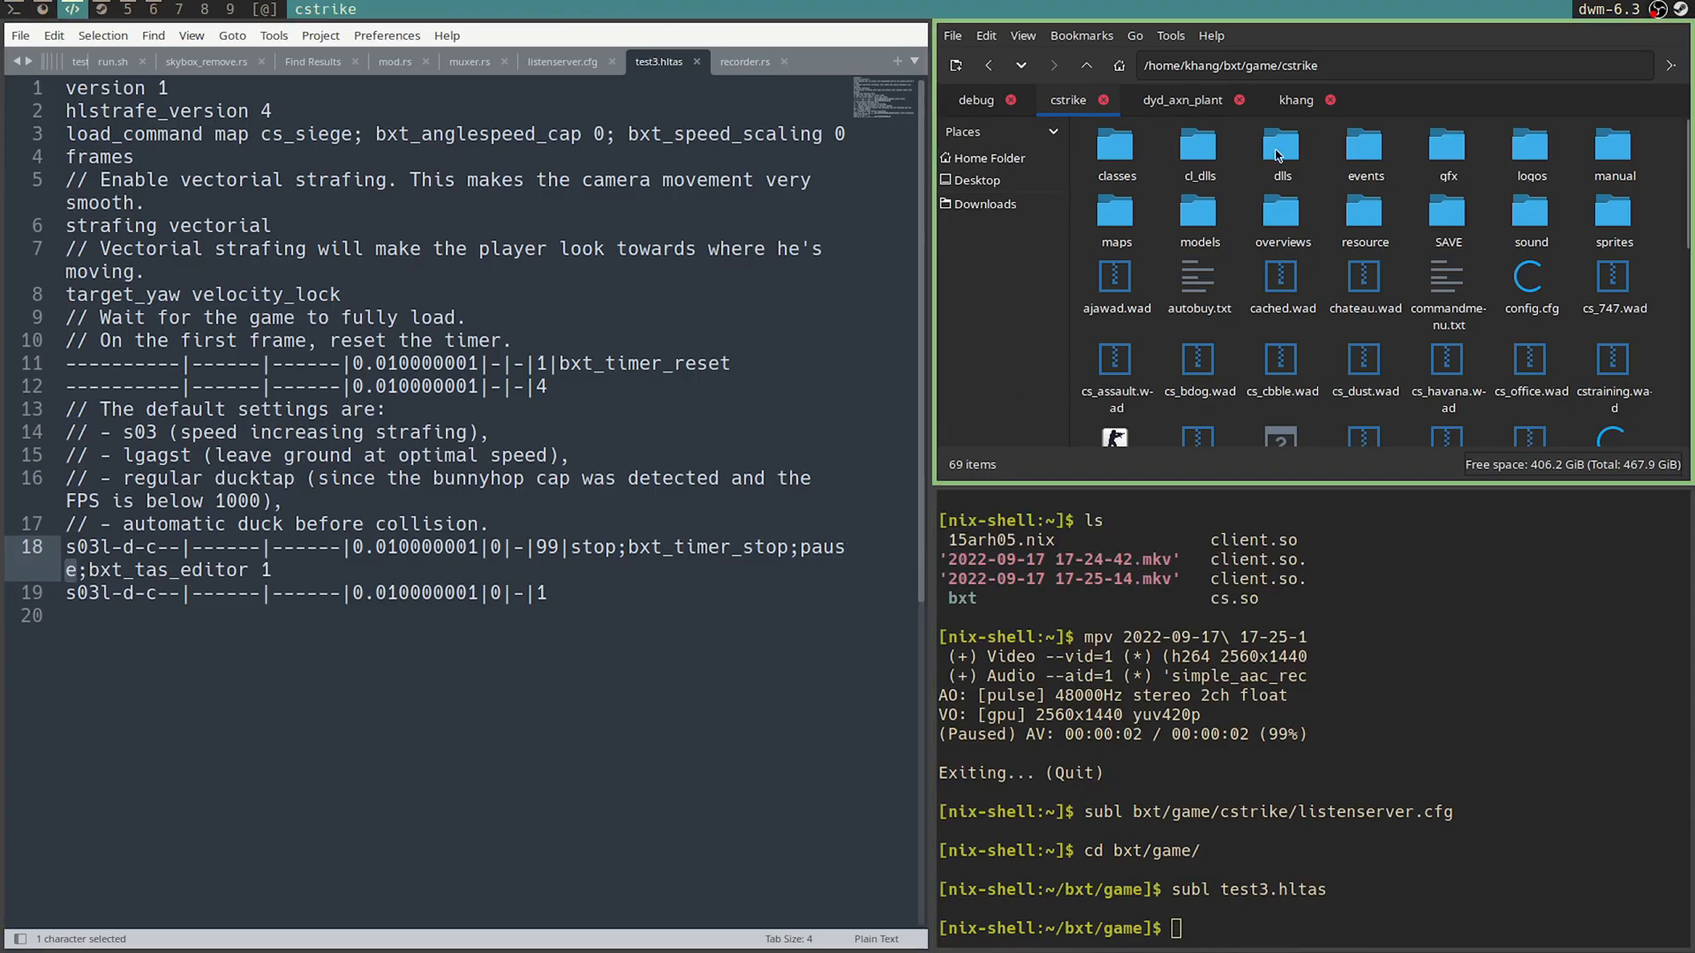
# Step: In listenserver.cfg, set pausable to 1, edit the freezetime 0 line, and save
pyautogui.scroll(-3)
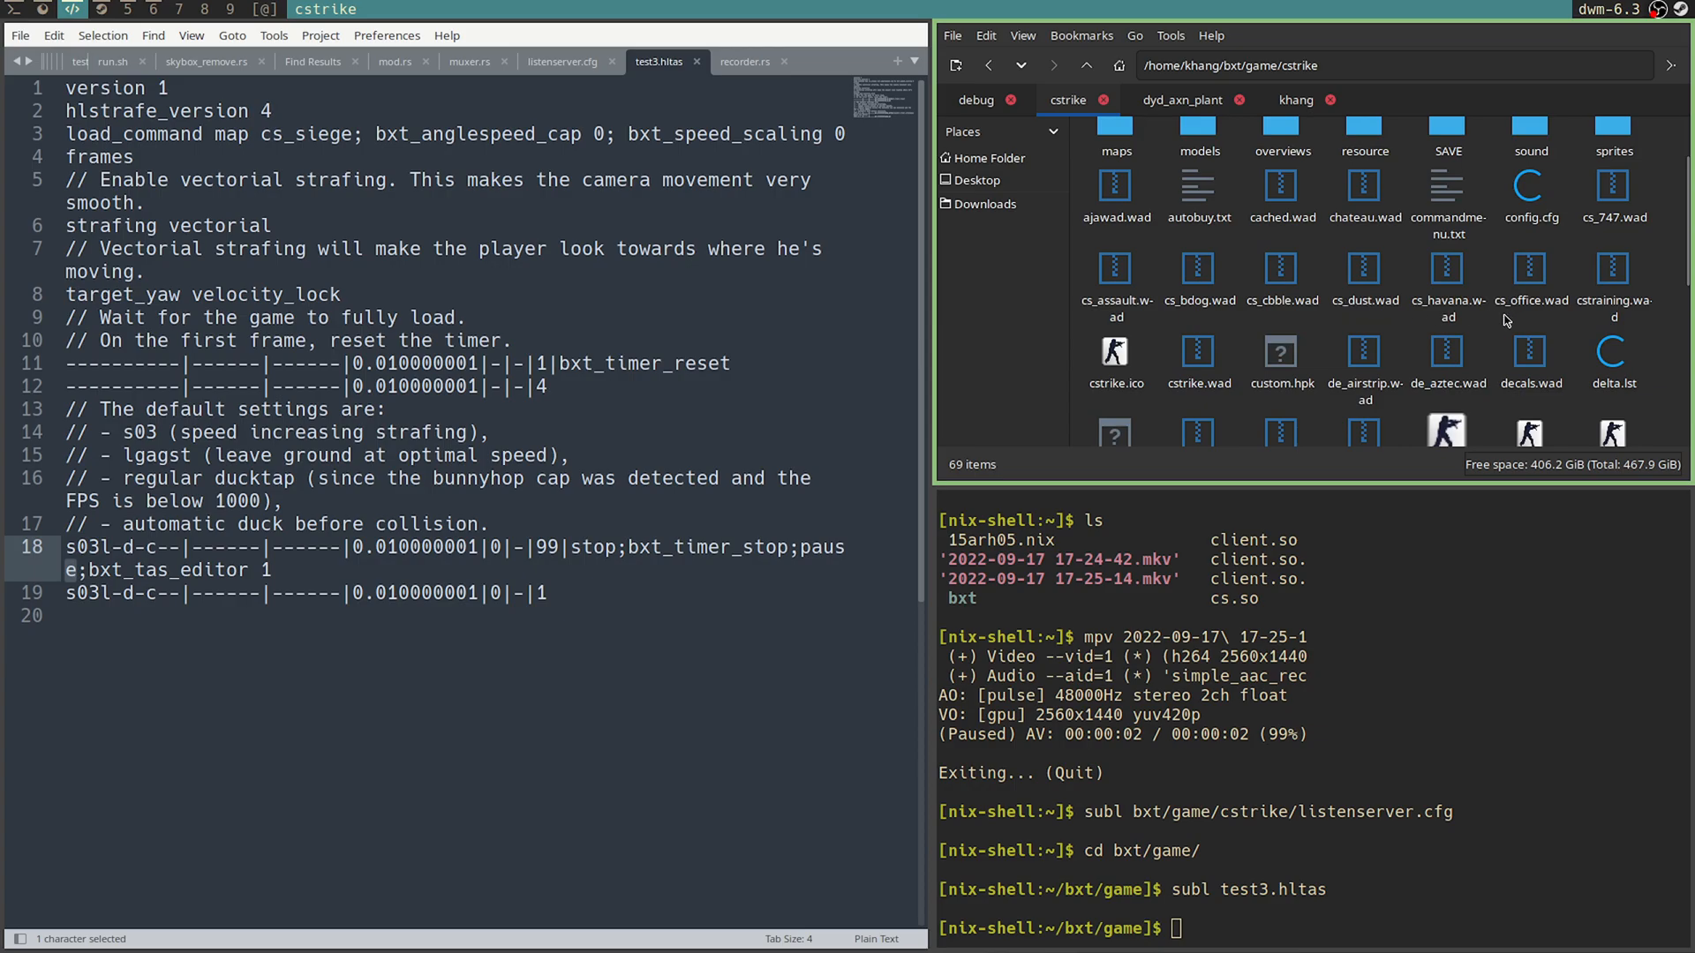
pyautogui.moveTo(1568, 337)
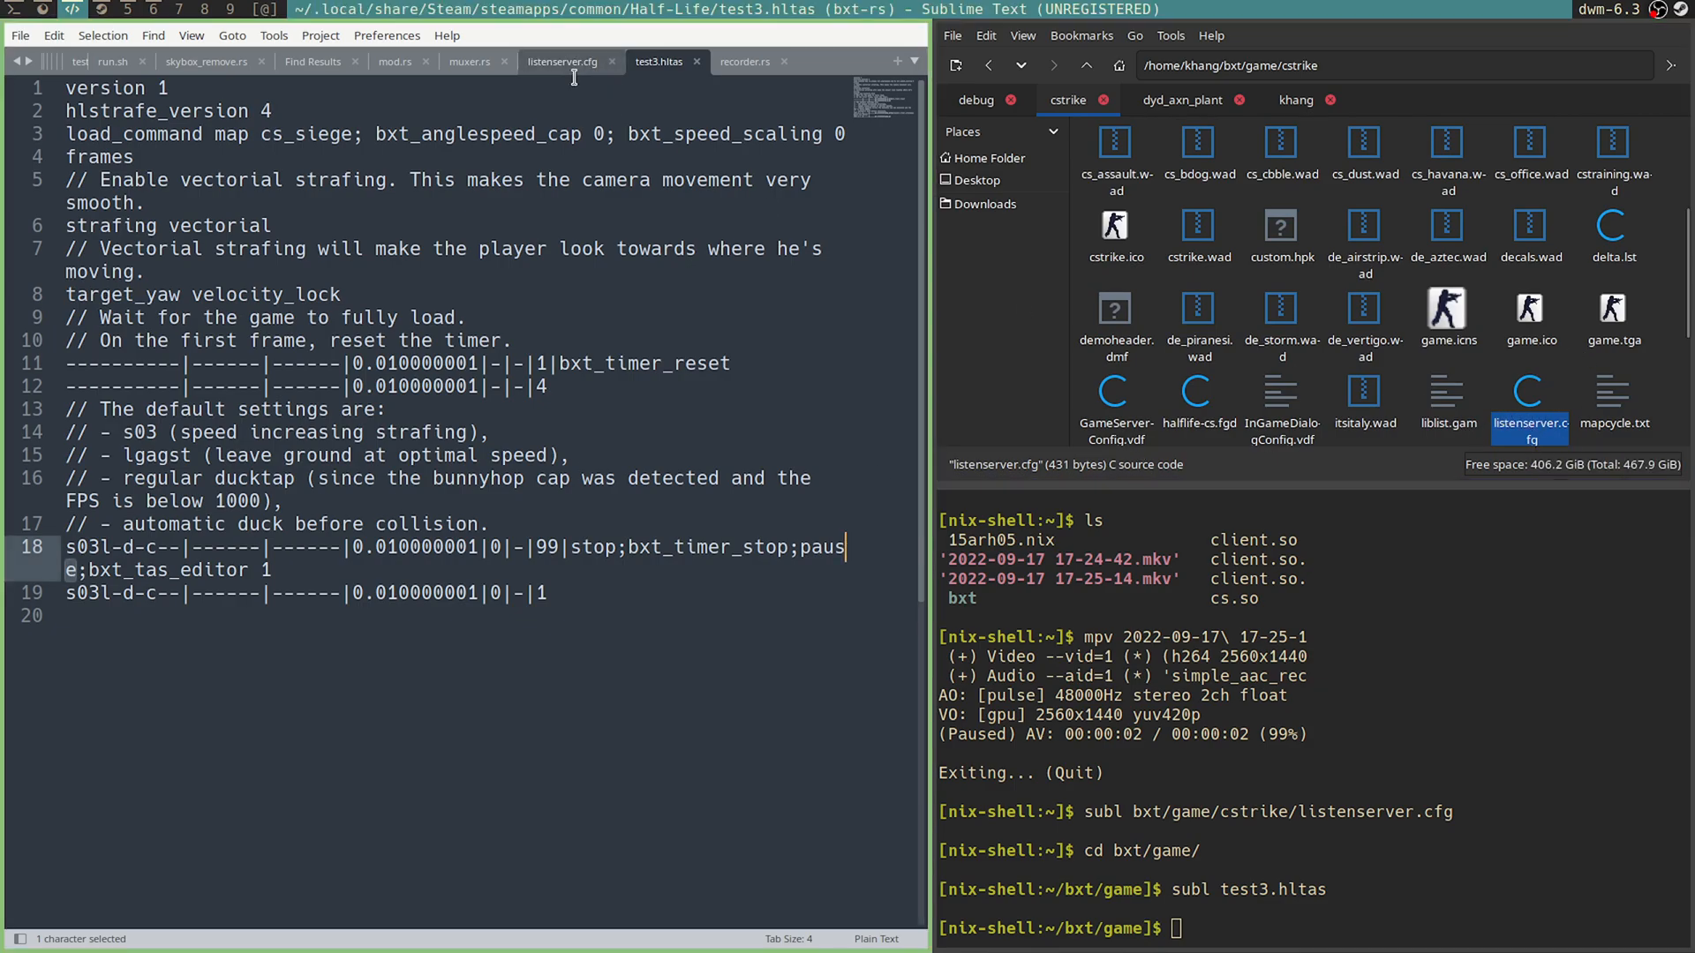
pyautogui.click(562, 62)
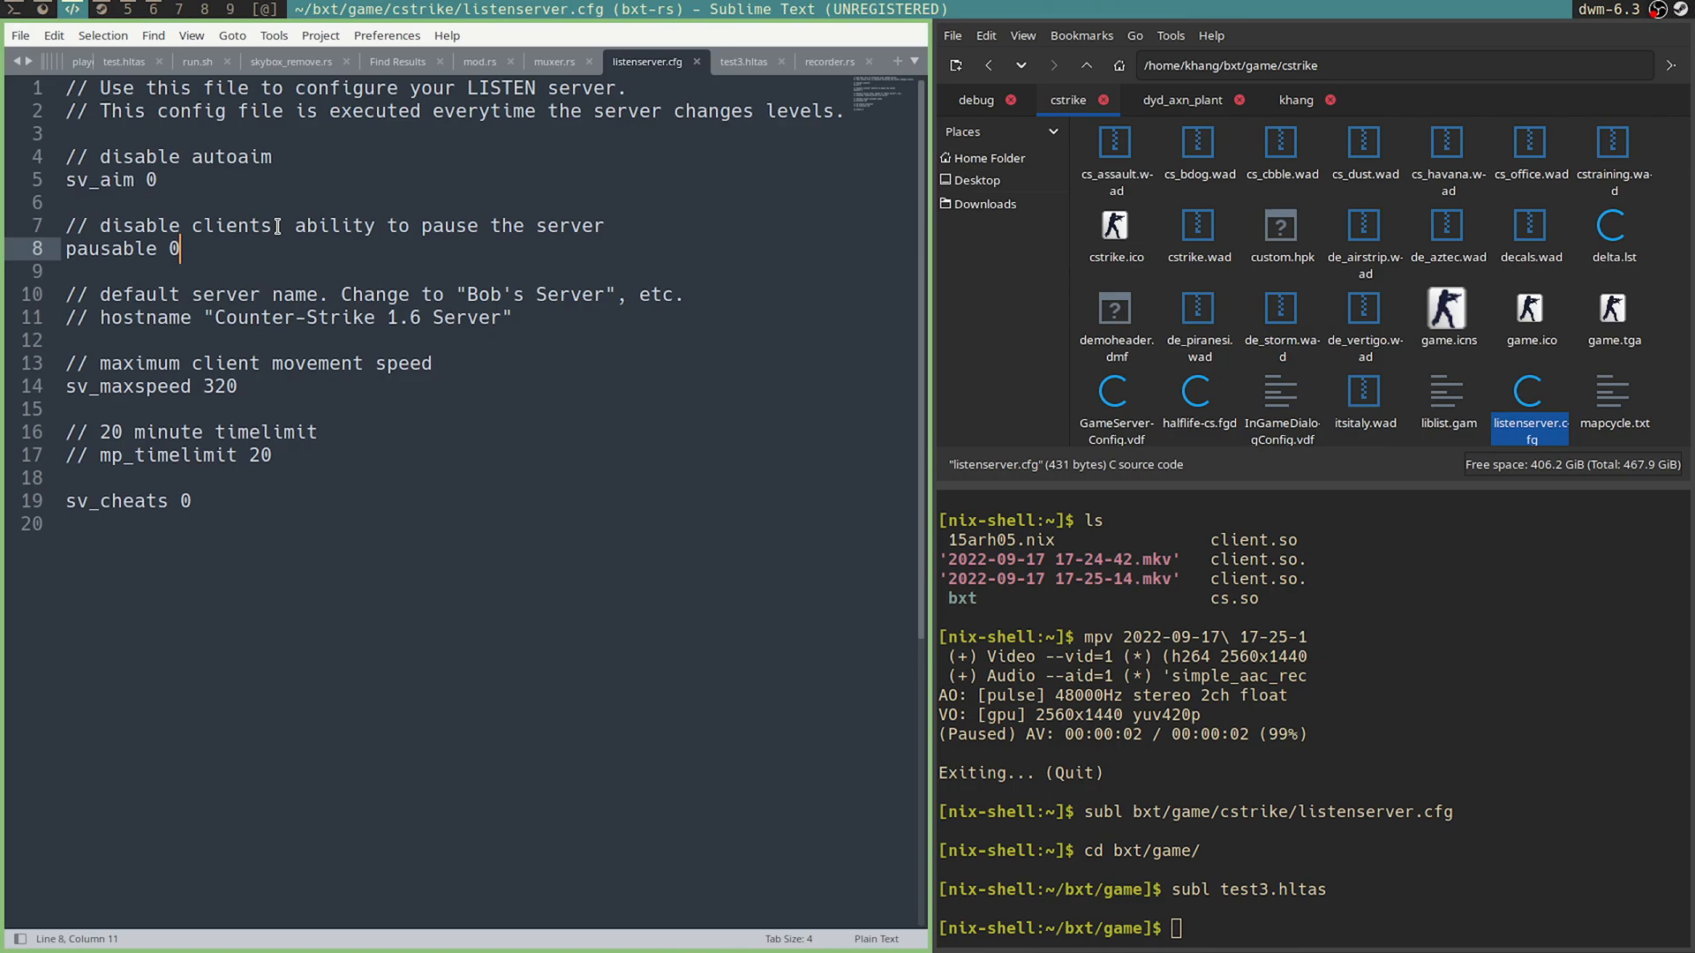
pyautogui.write('1')
pyautogui.write('mp_fr')
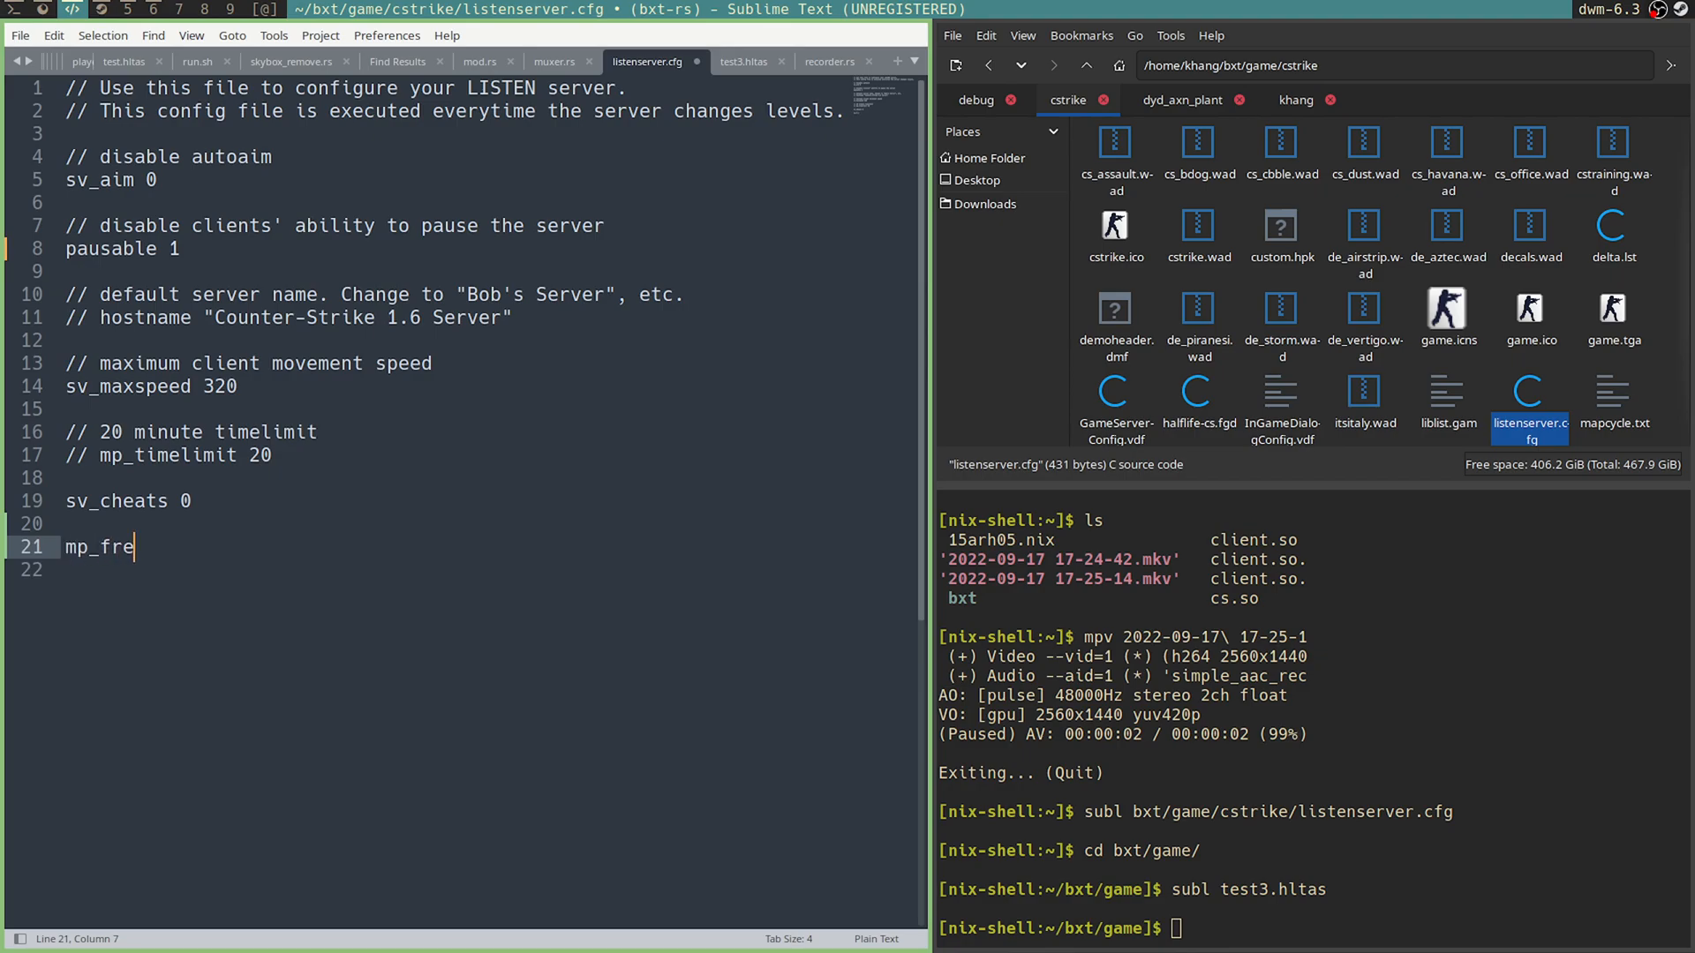
pyautogui.write('ezetime 0')
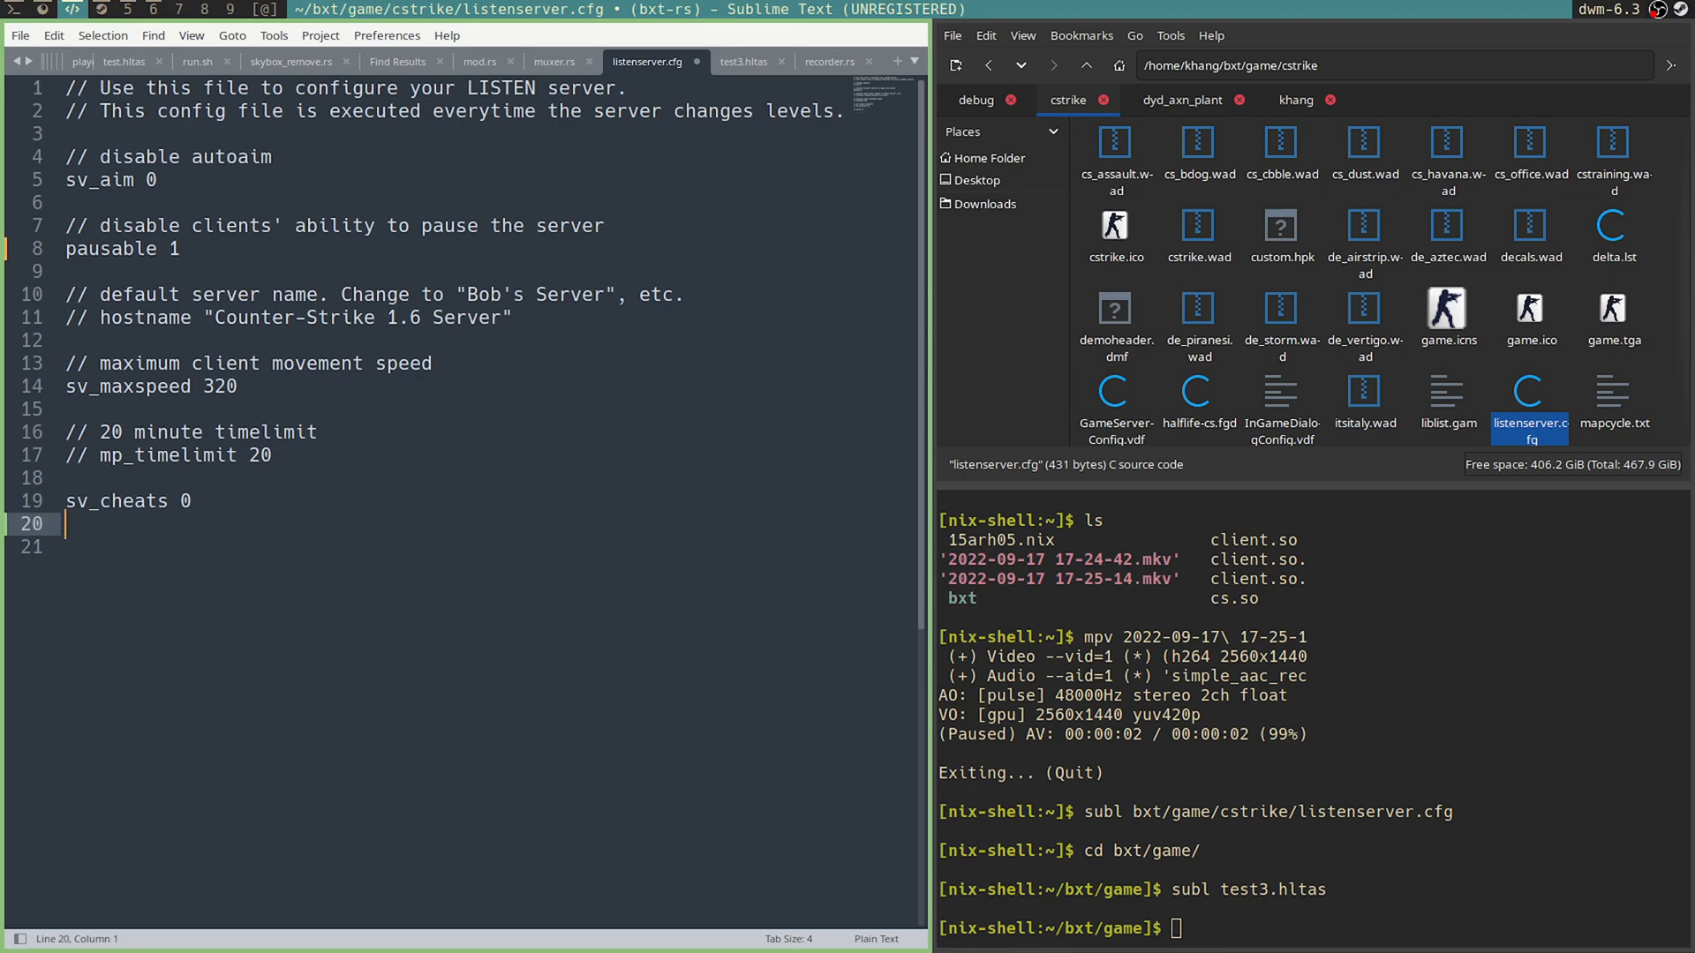
pyautogui.press('ctrl+s')
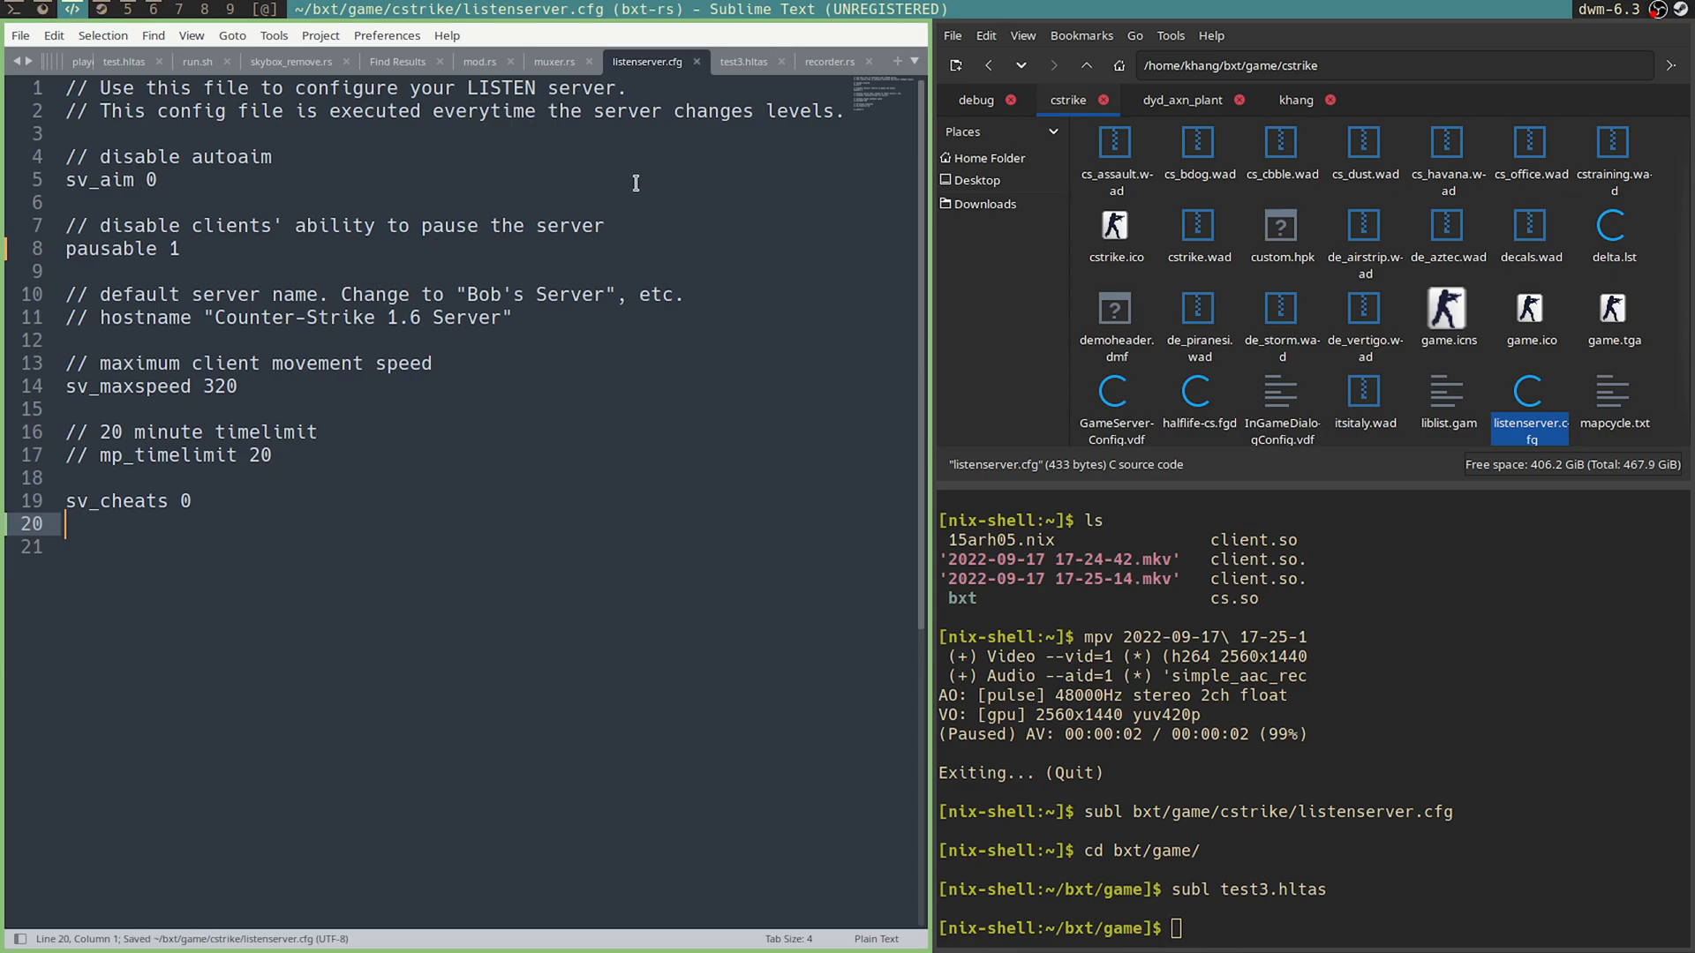
pyautogui.moveTo(519, 178)
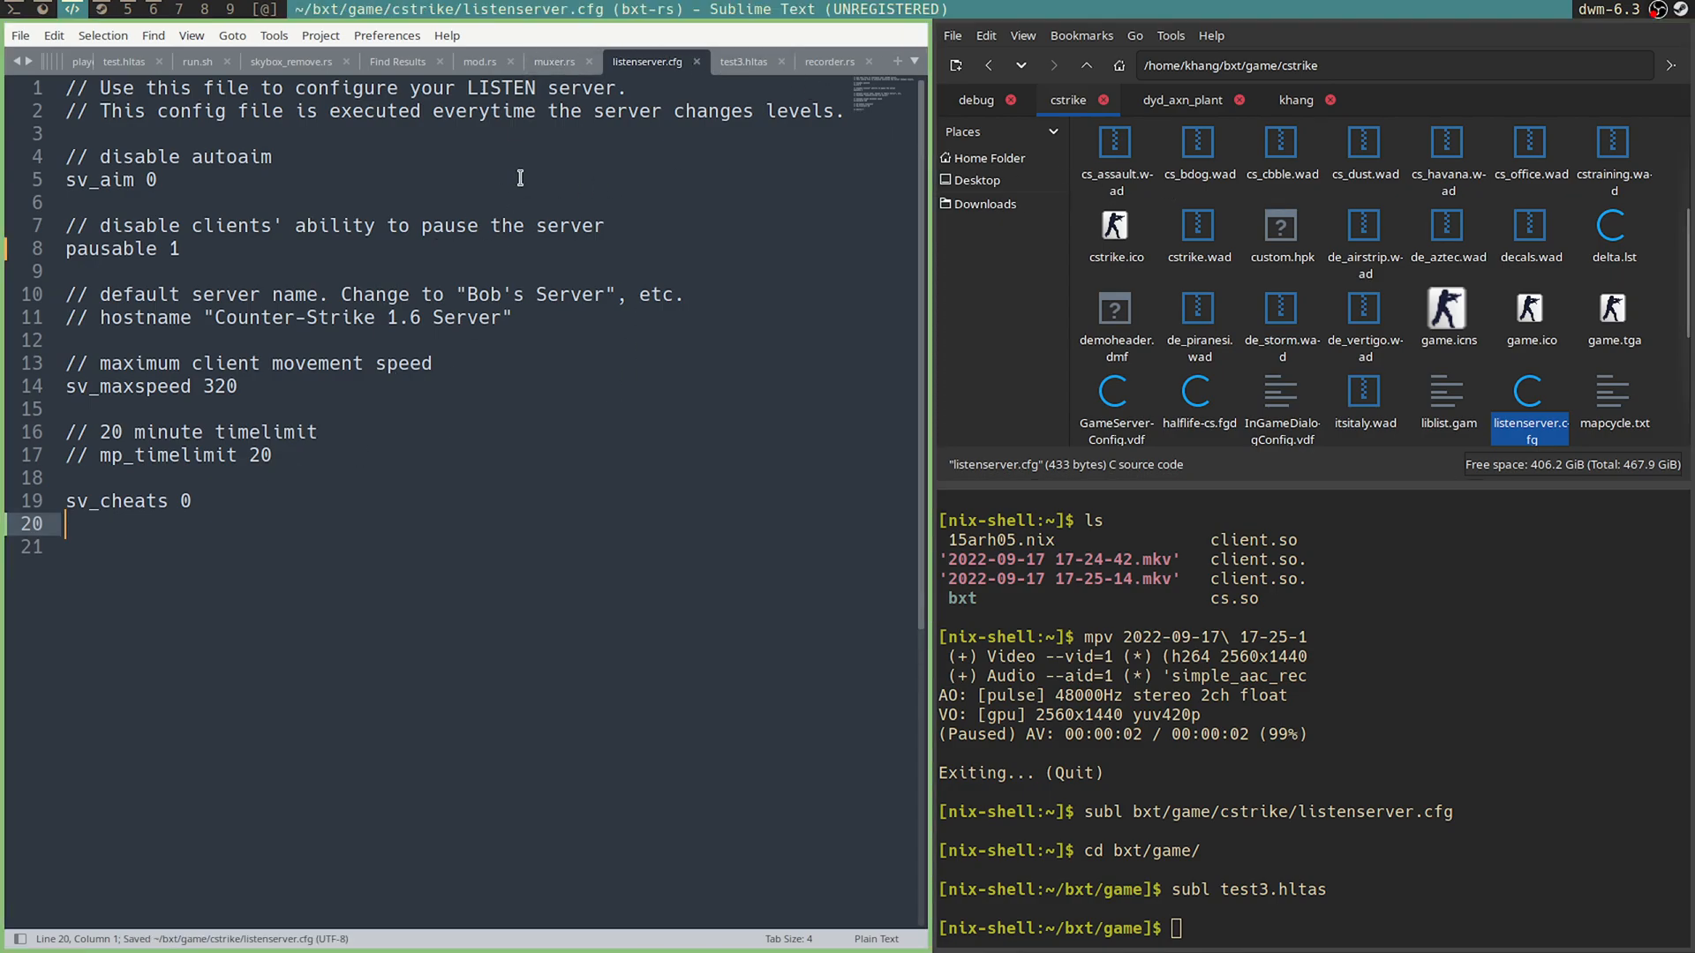
pyautogui.moveTo(634, 371)
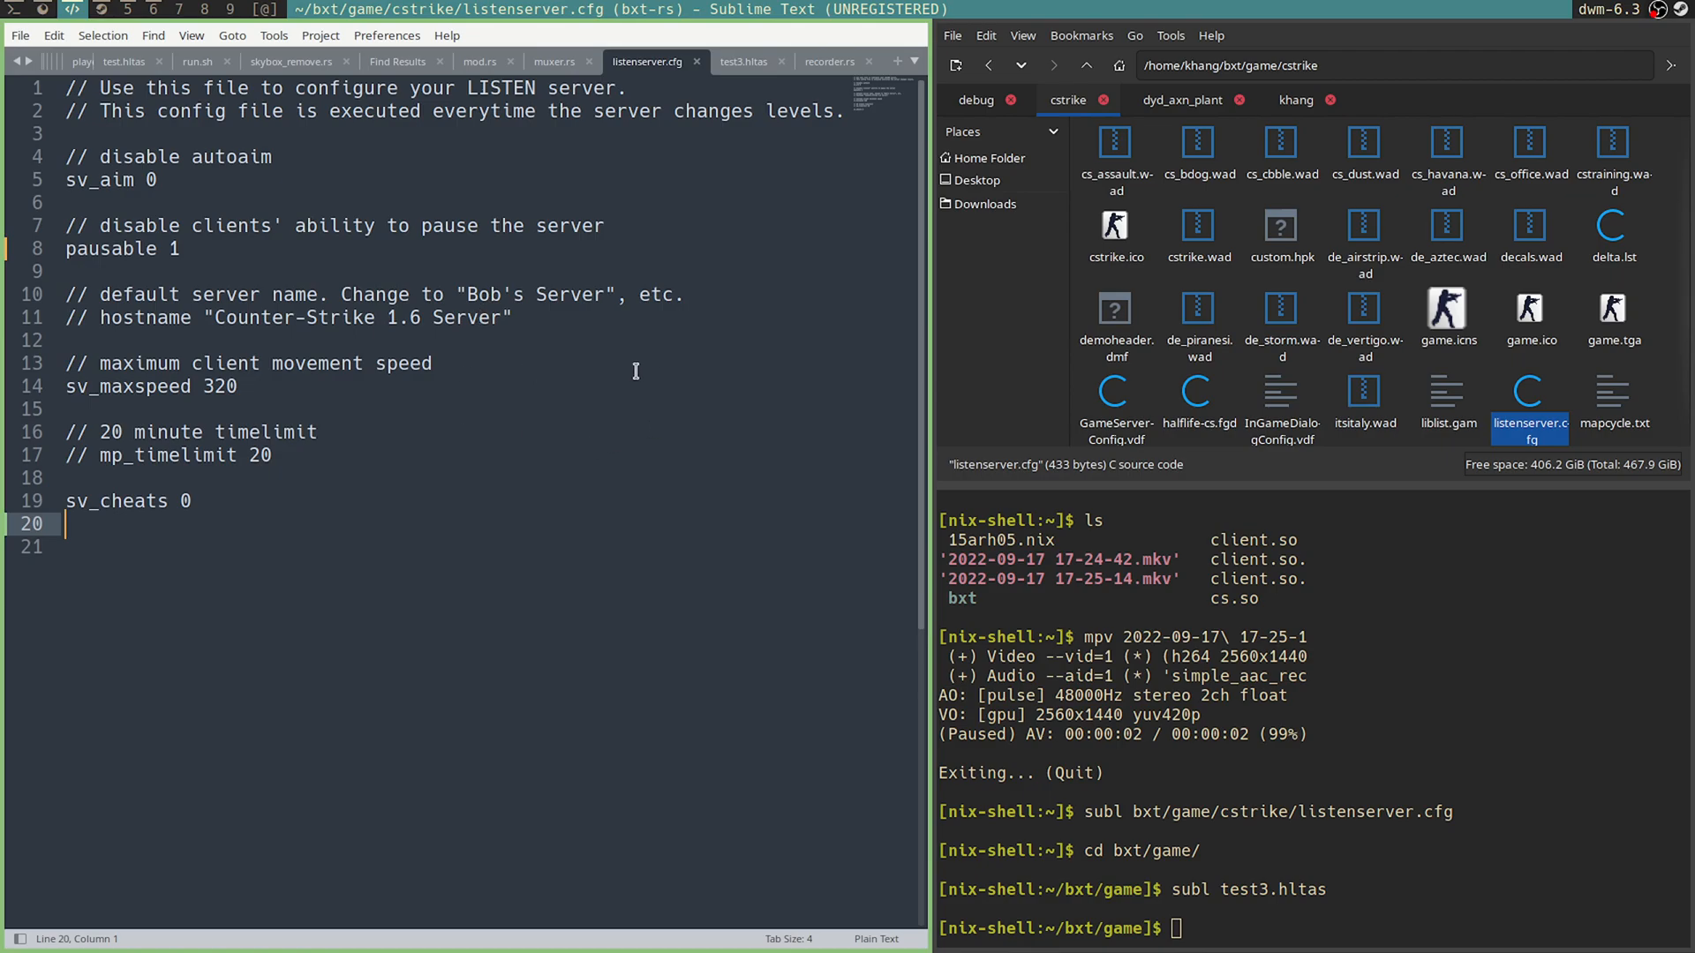
pyautogui.moveTo(775, 337)
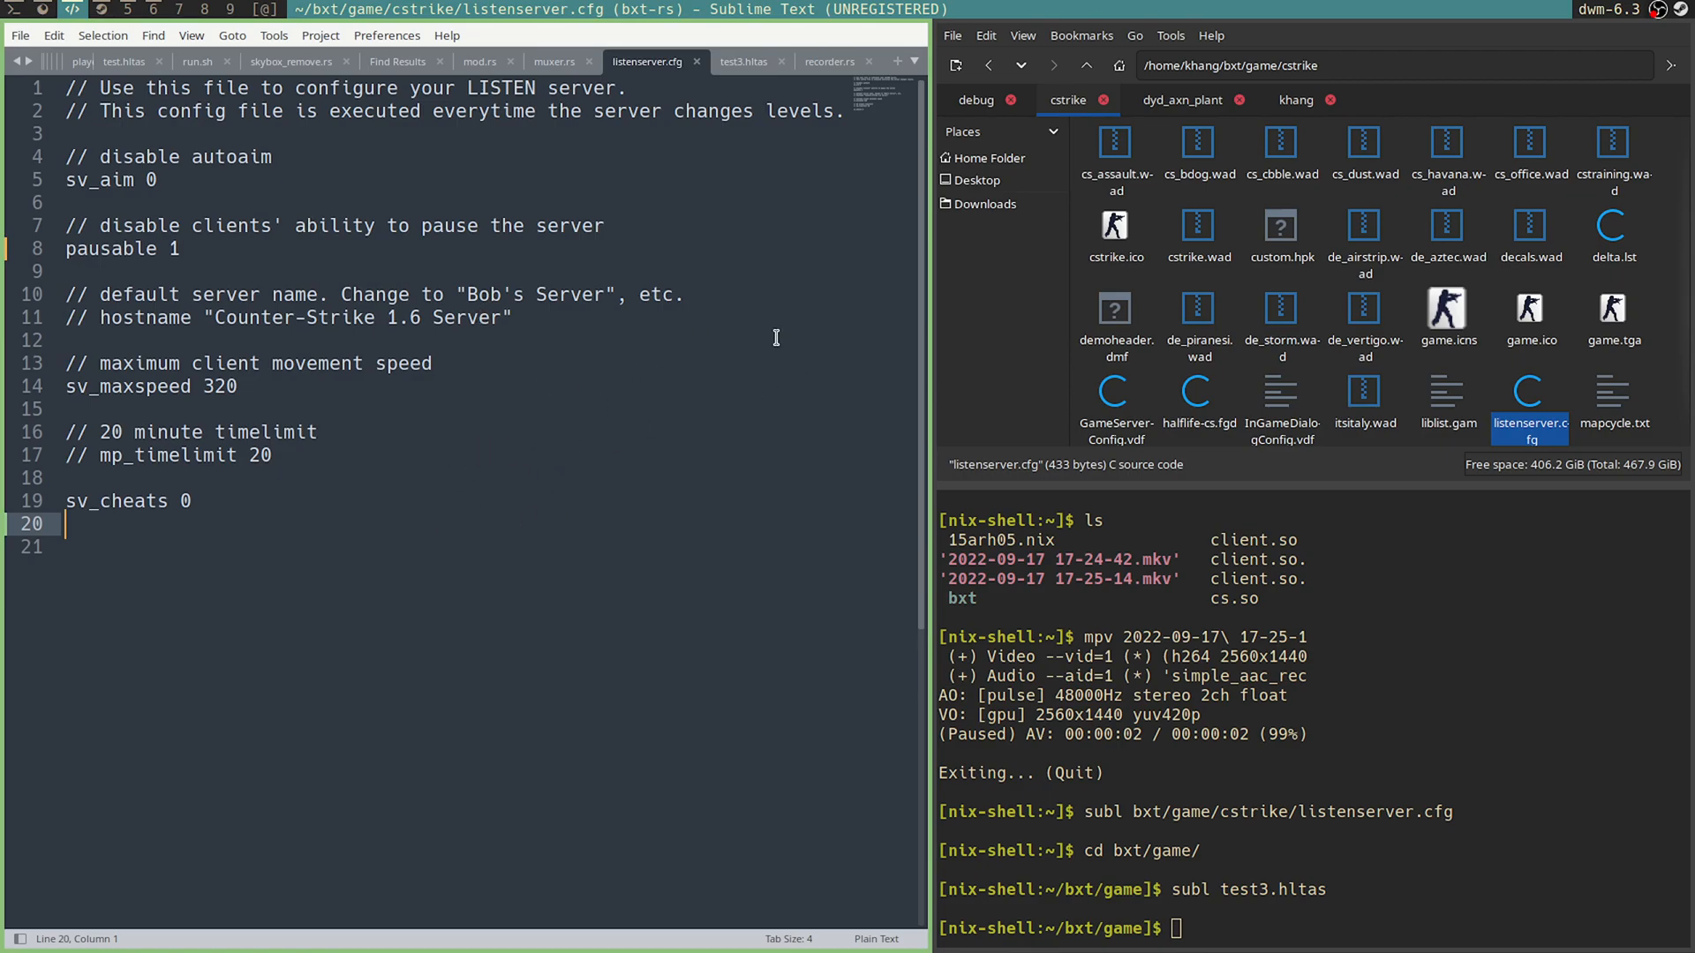
pyautogui.moveTo(384, 253)
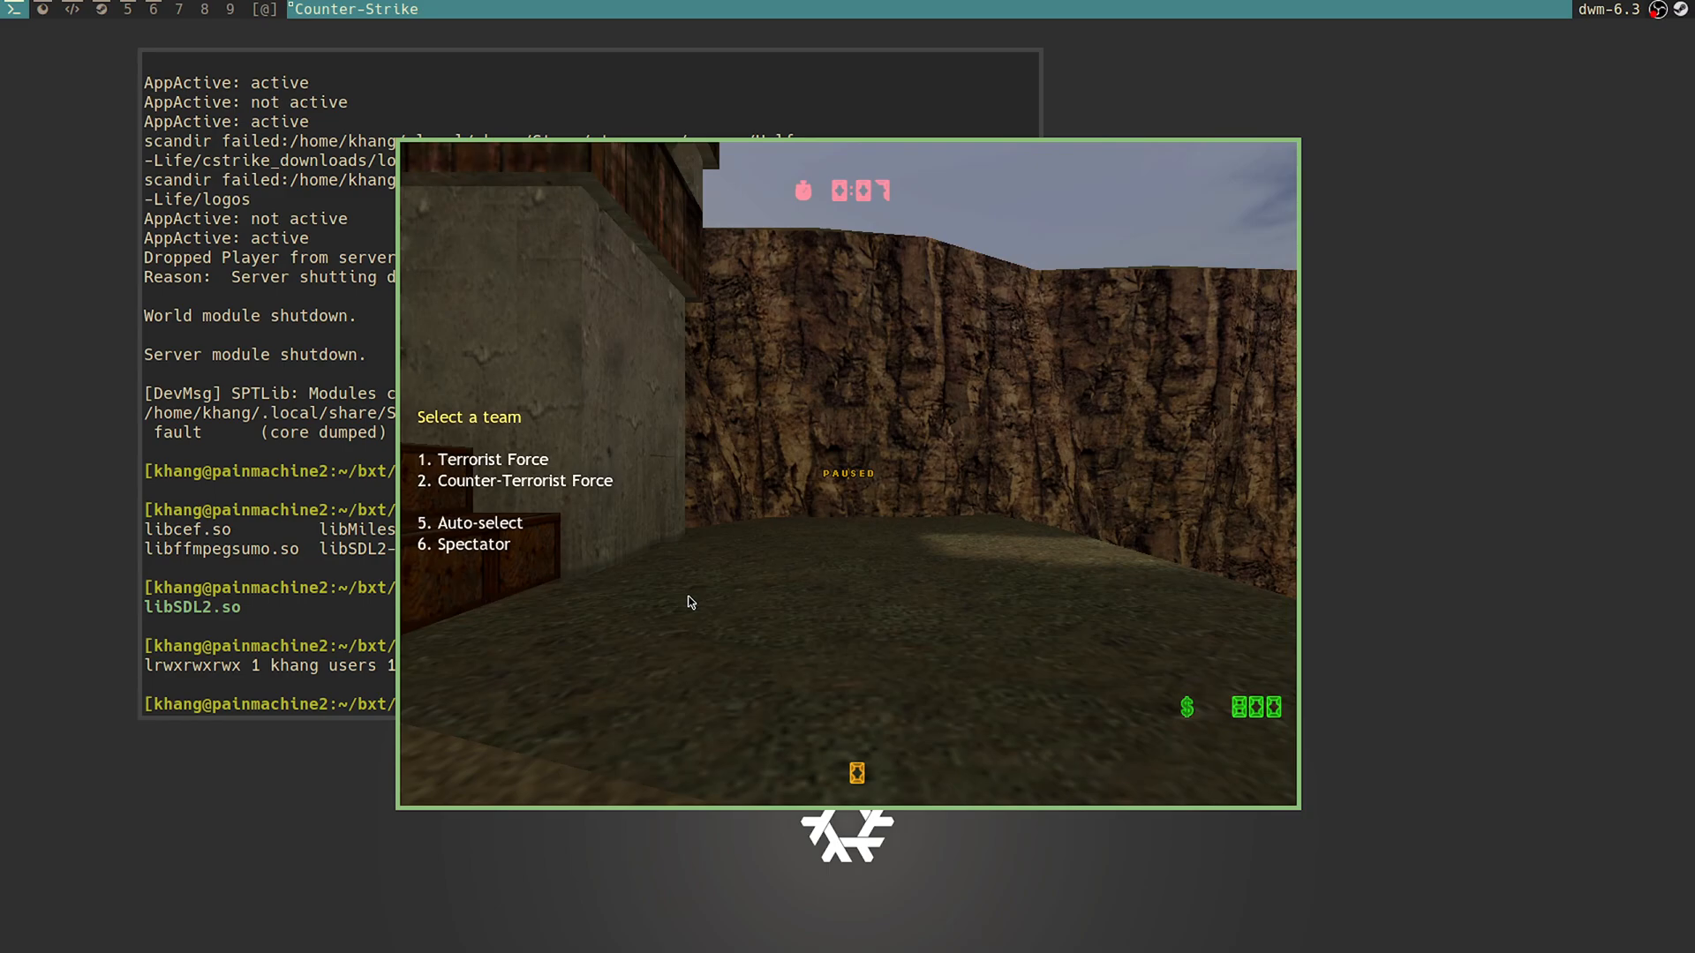
pyautogui.moveTo(765, 591)
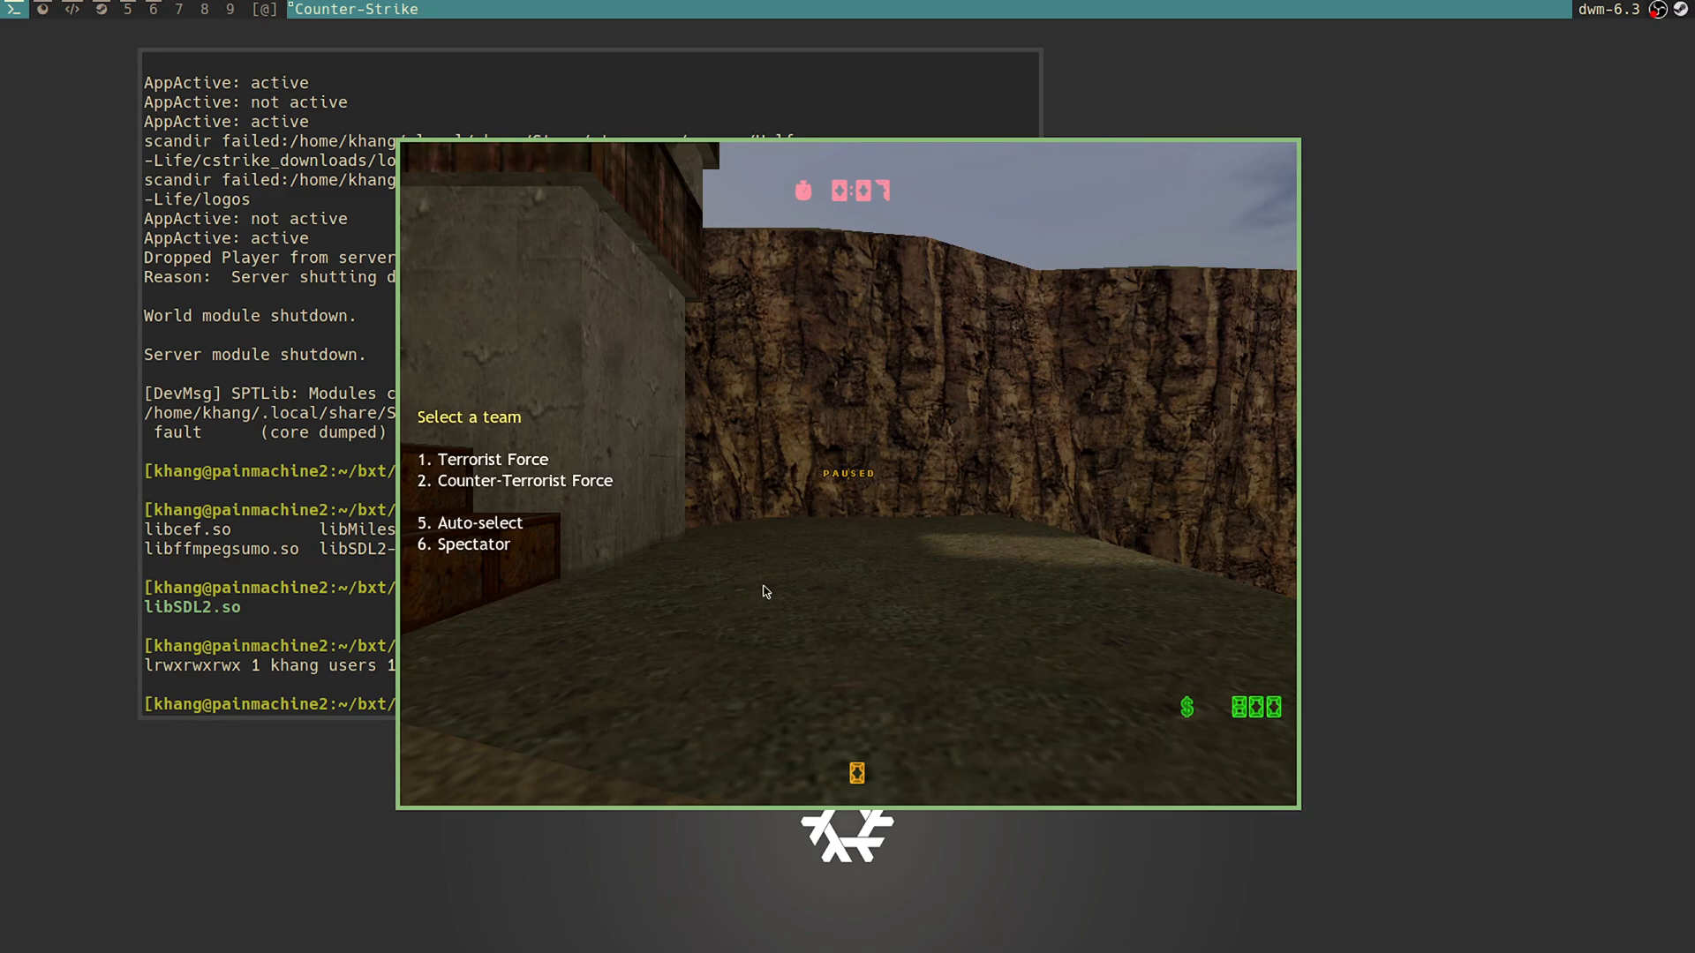
pyautogui.moveTo(850, 531)
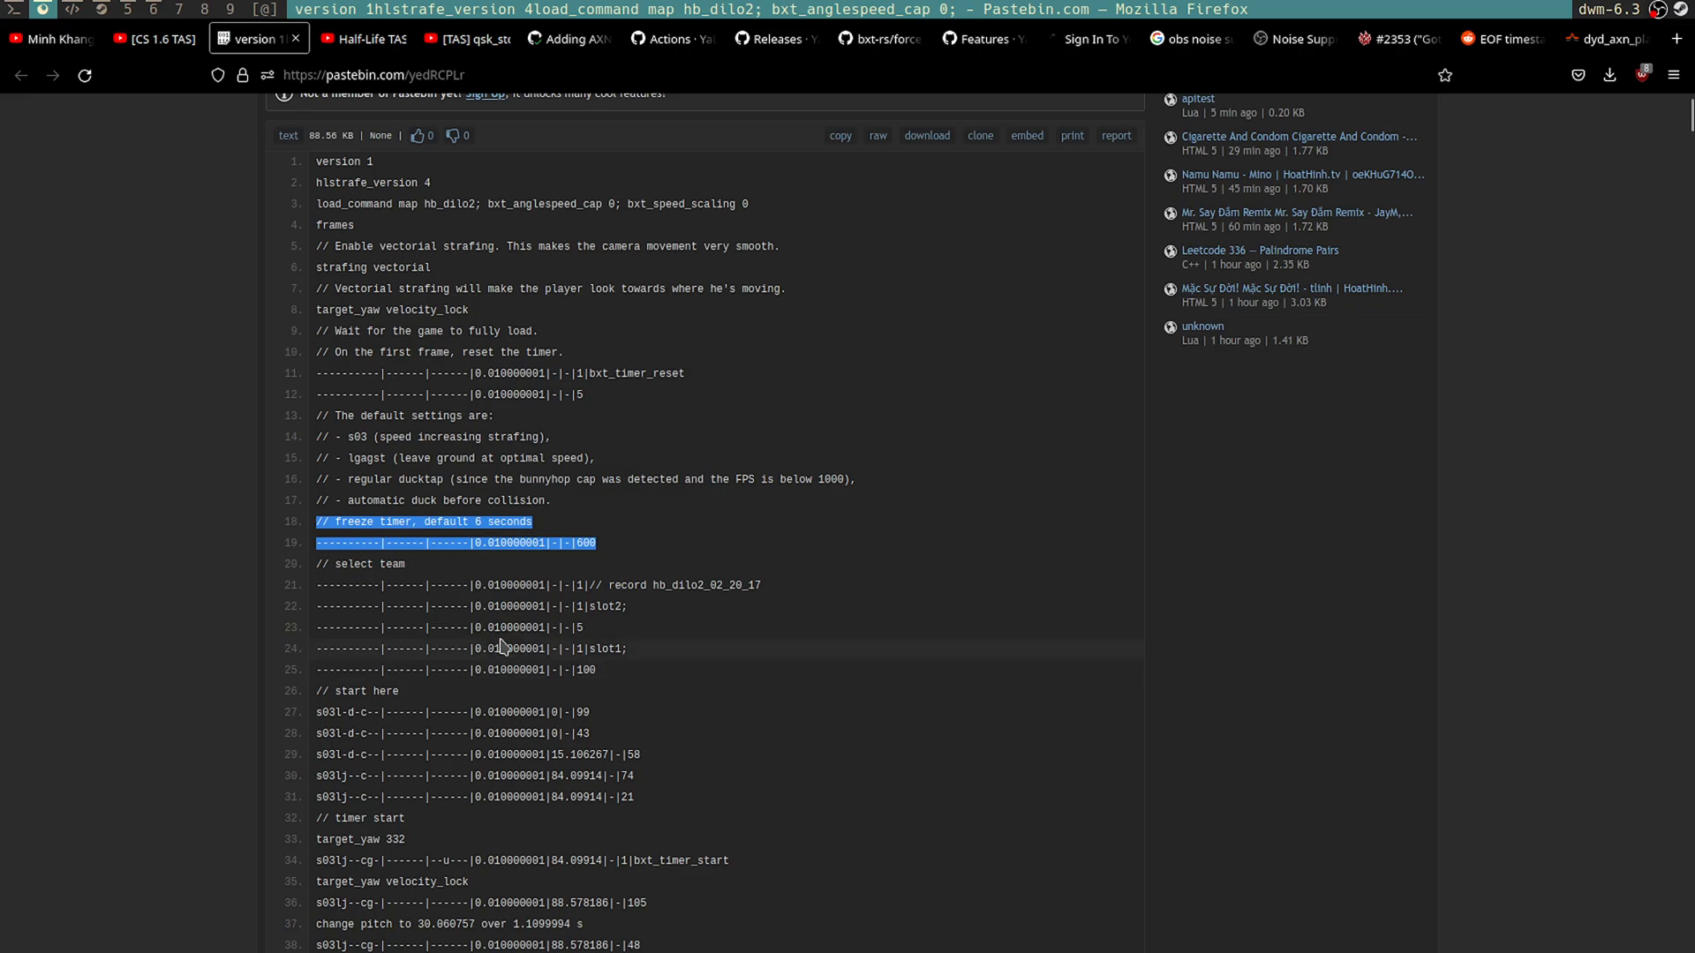
pyautogui.moveTo(594, 674)
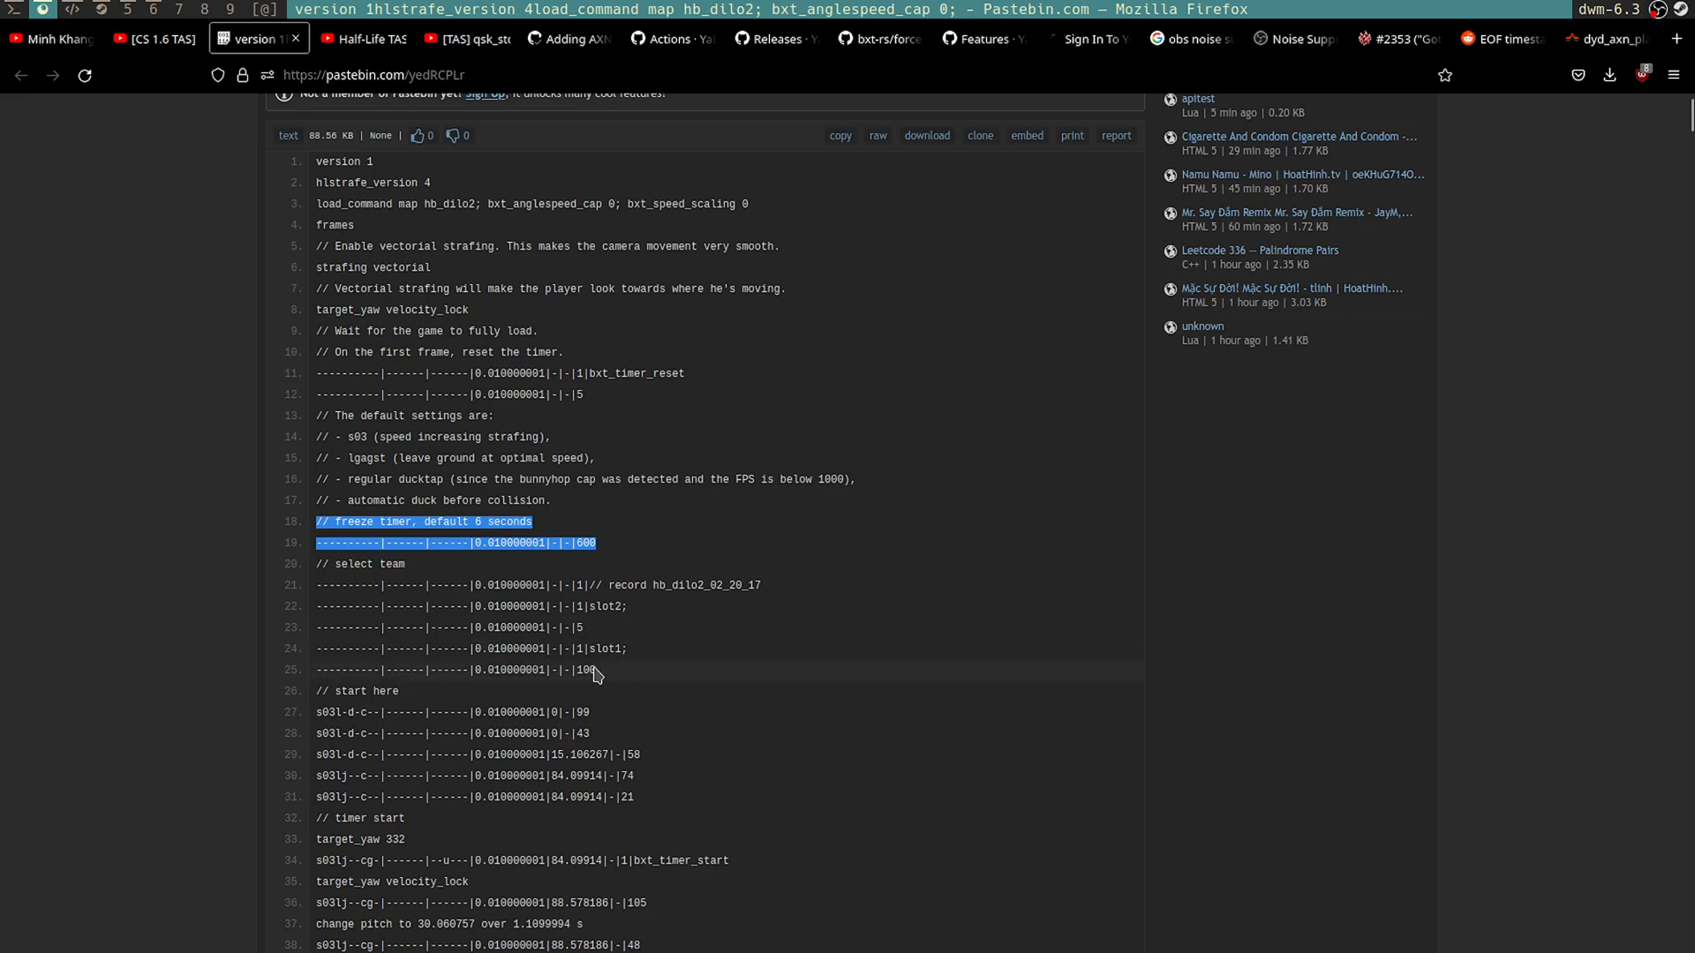
# Step: Check the Pastebin reference script's freeze timer and select team lines
pyautogui.click(590, 605)
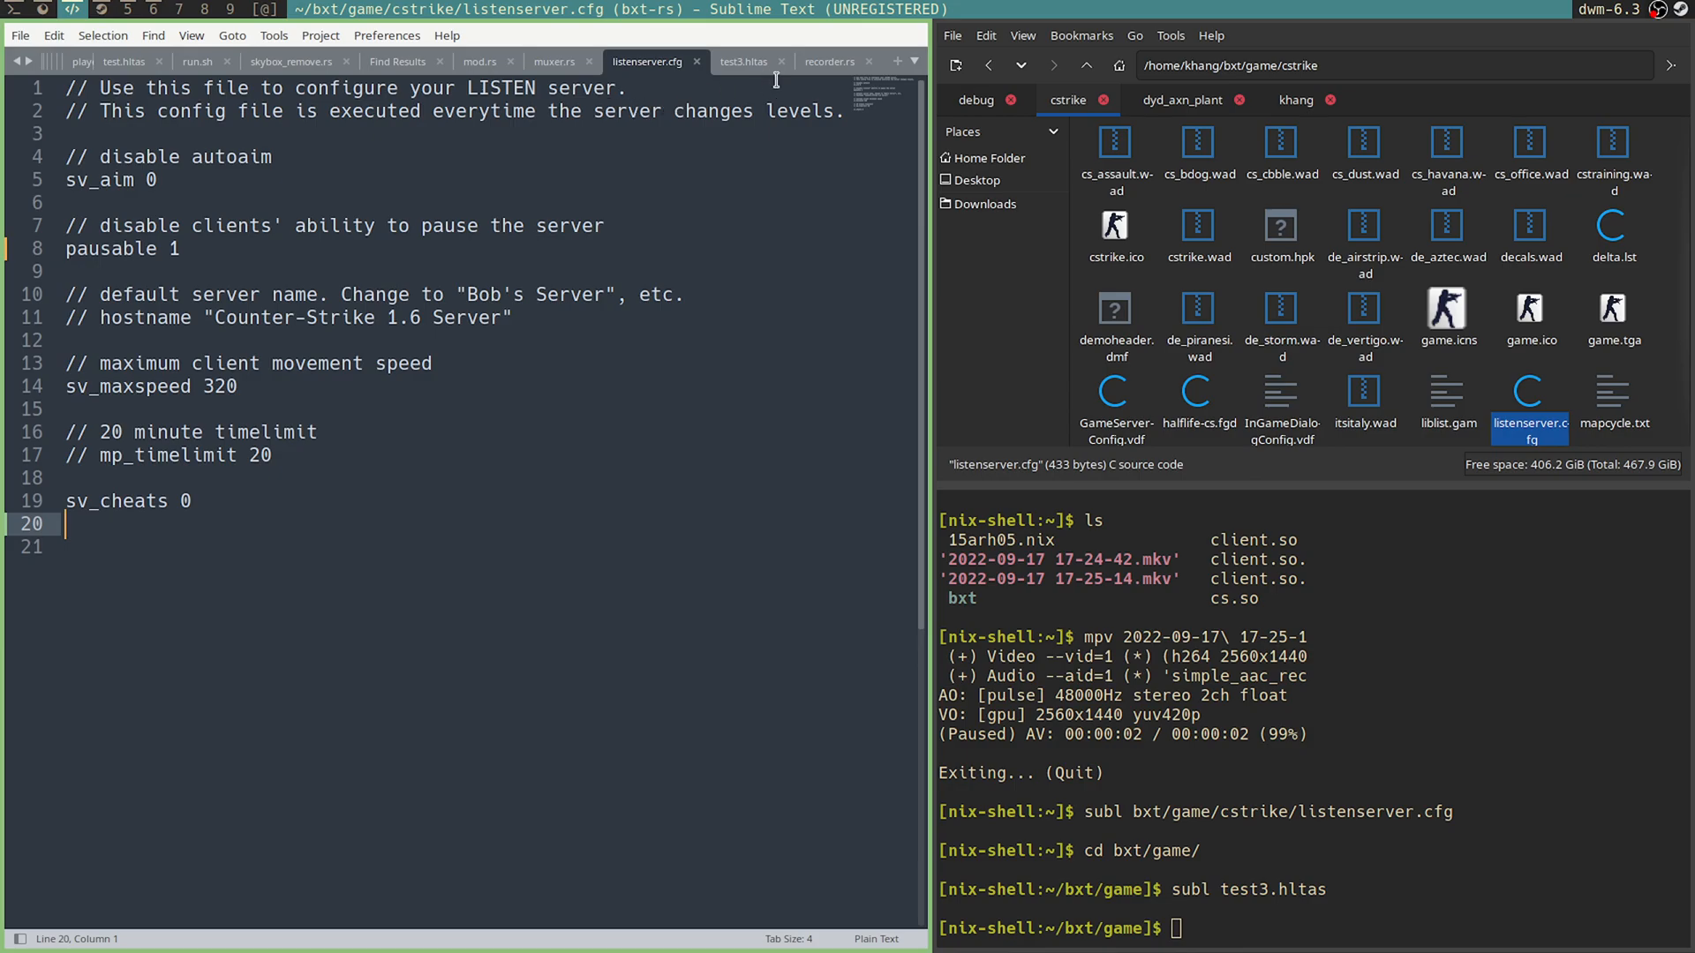
# Step: Open the test3.hltas tab and place the cursor at the line 18 pause command
pyautogui.click(743, 62)
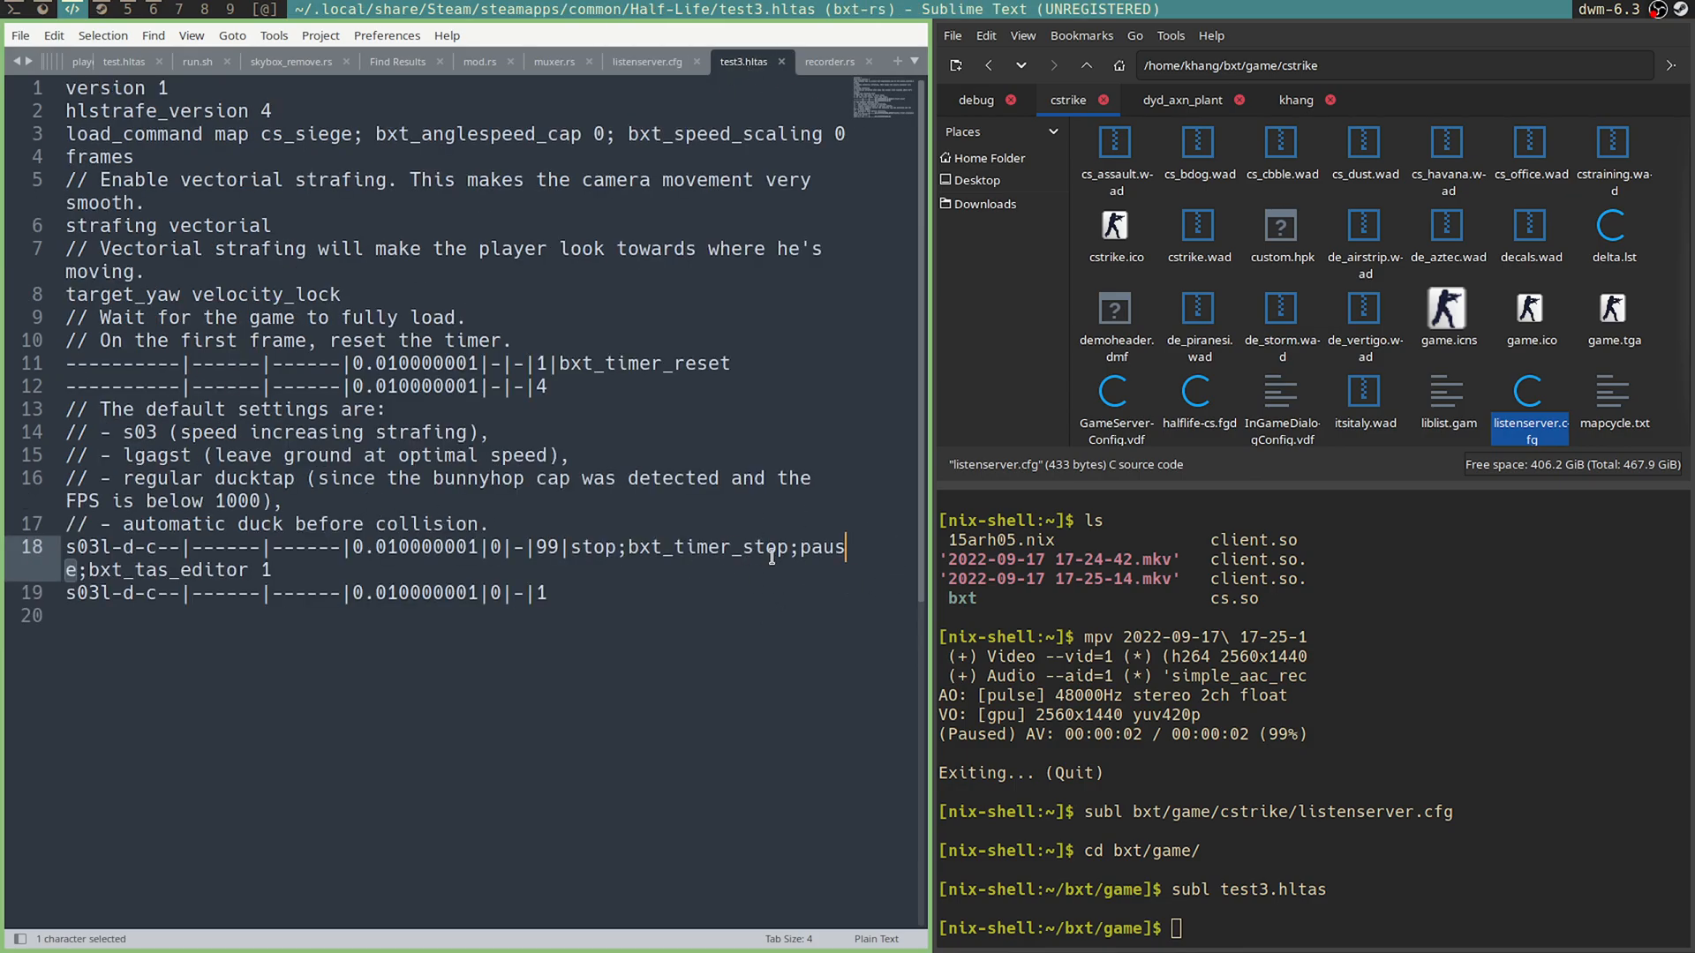
pyautogui.click(490, 524)
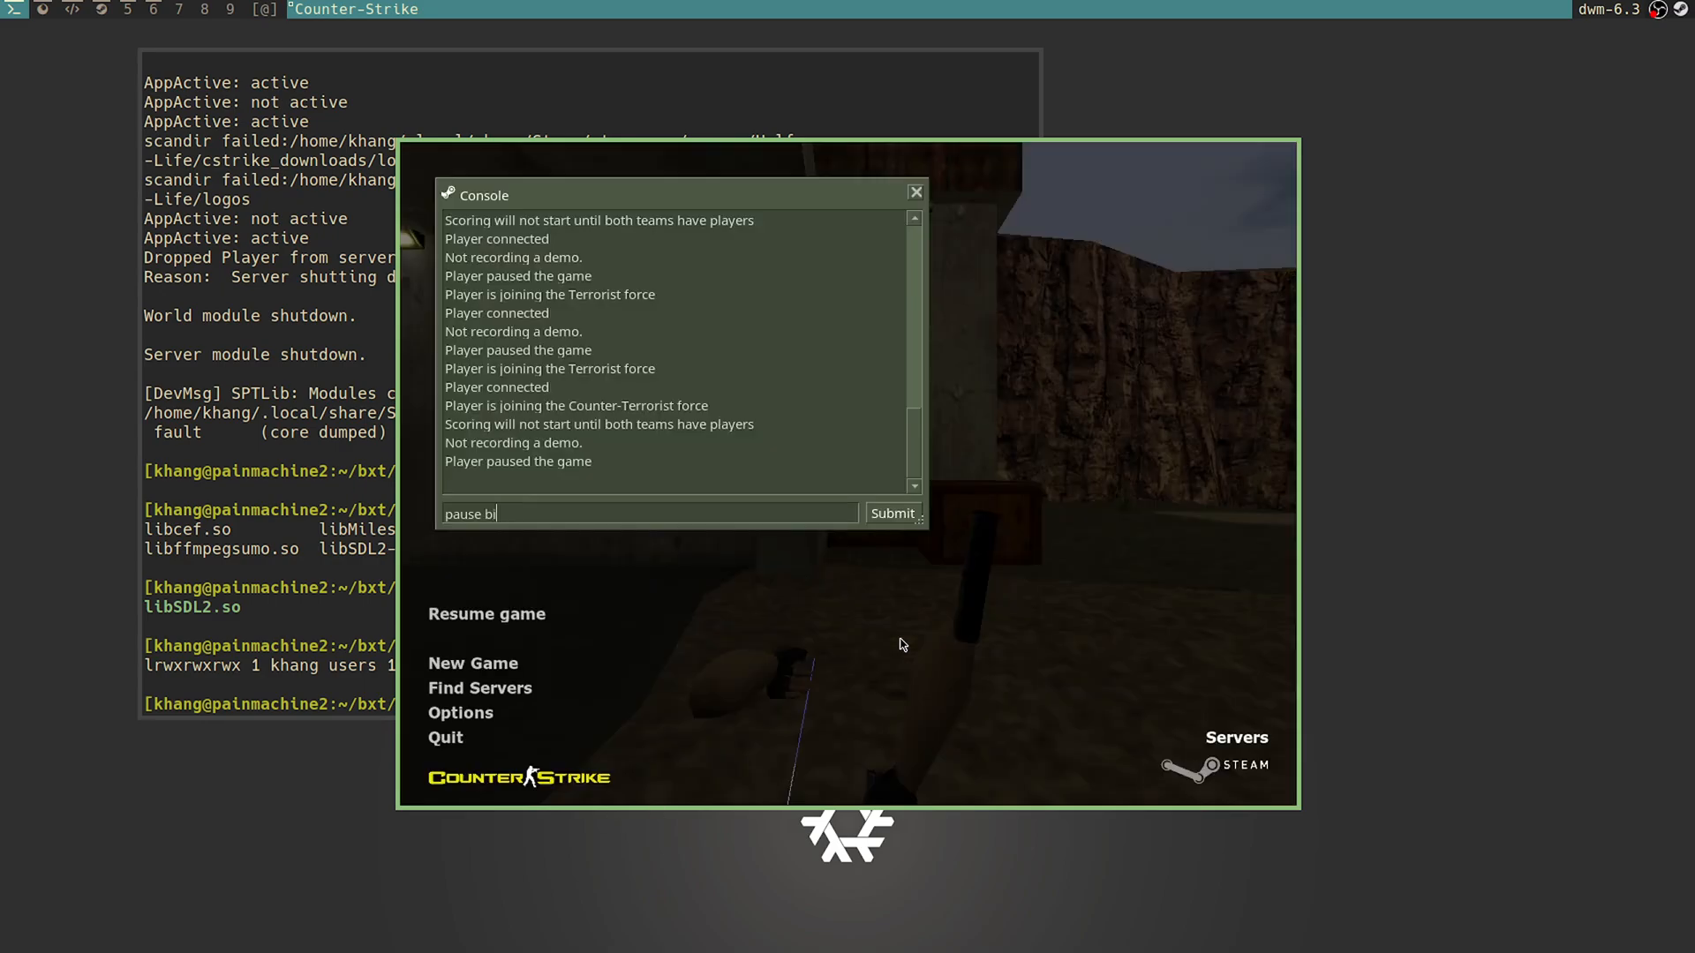
# Step: Enter 'bind ctrl +bxt_tas_editor_look_around' in the Counter-Strike console
pyautogui.write('+bxt_tas_editor_look_around')
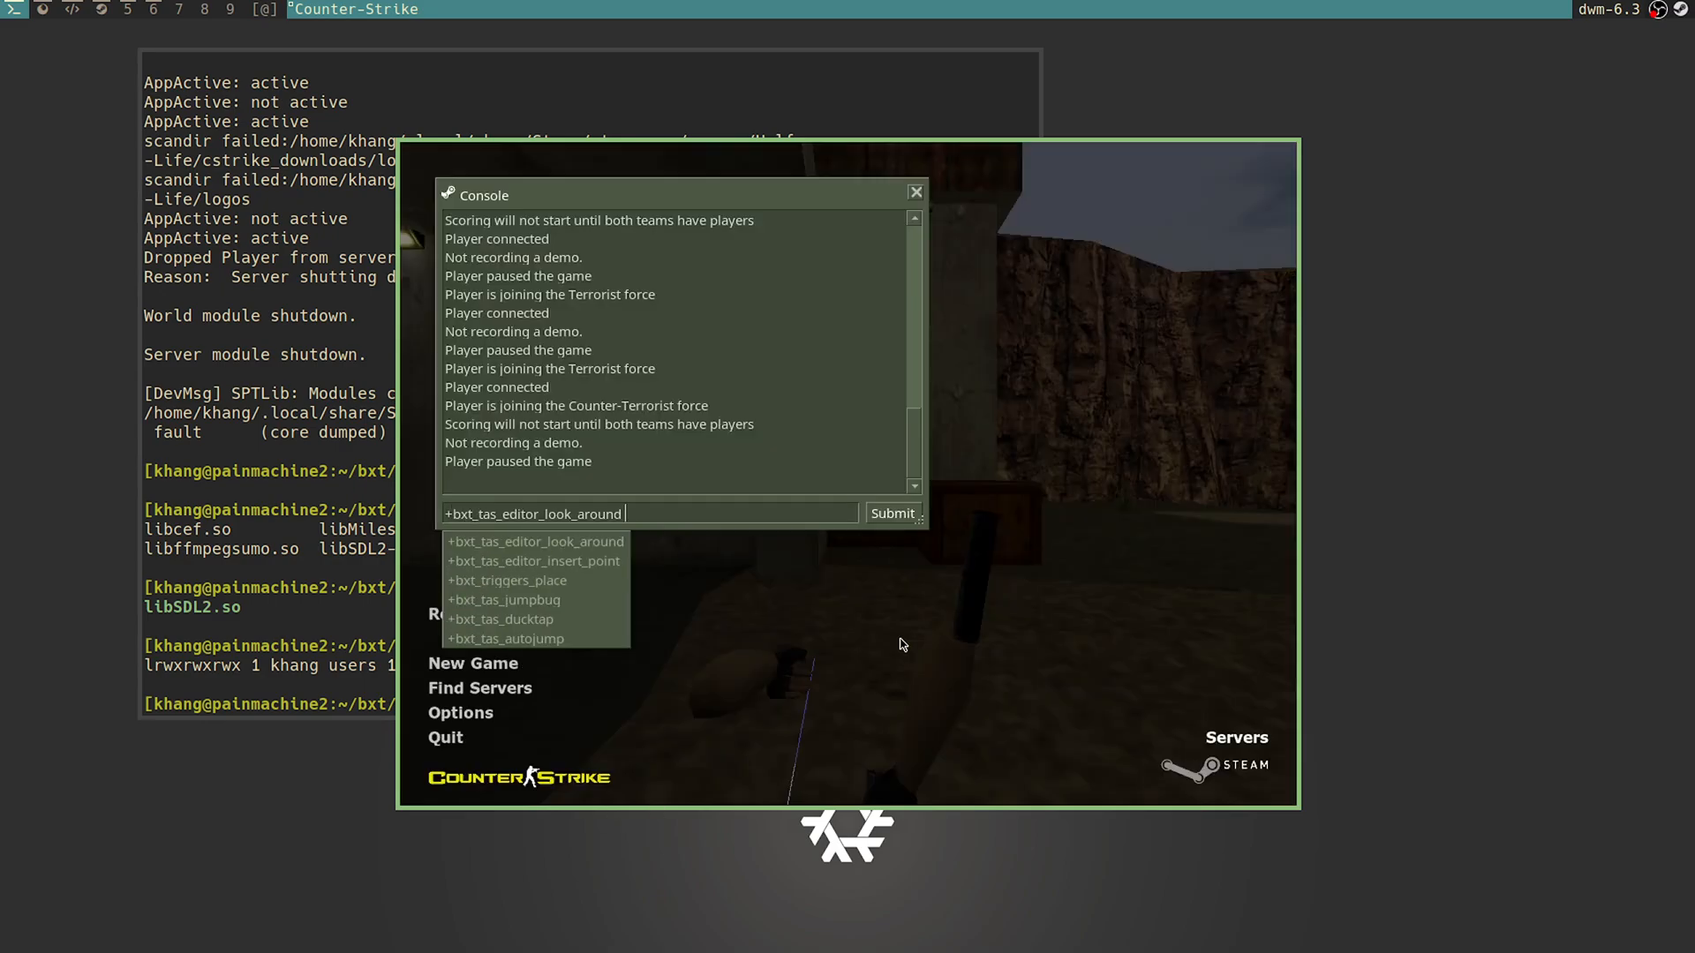
pyautogui.write('bind ctrl')
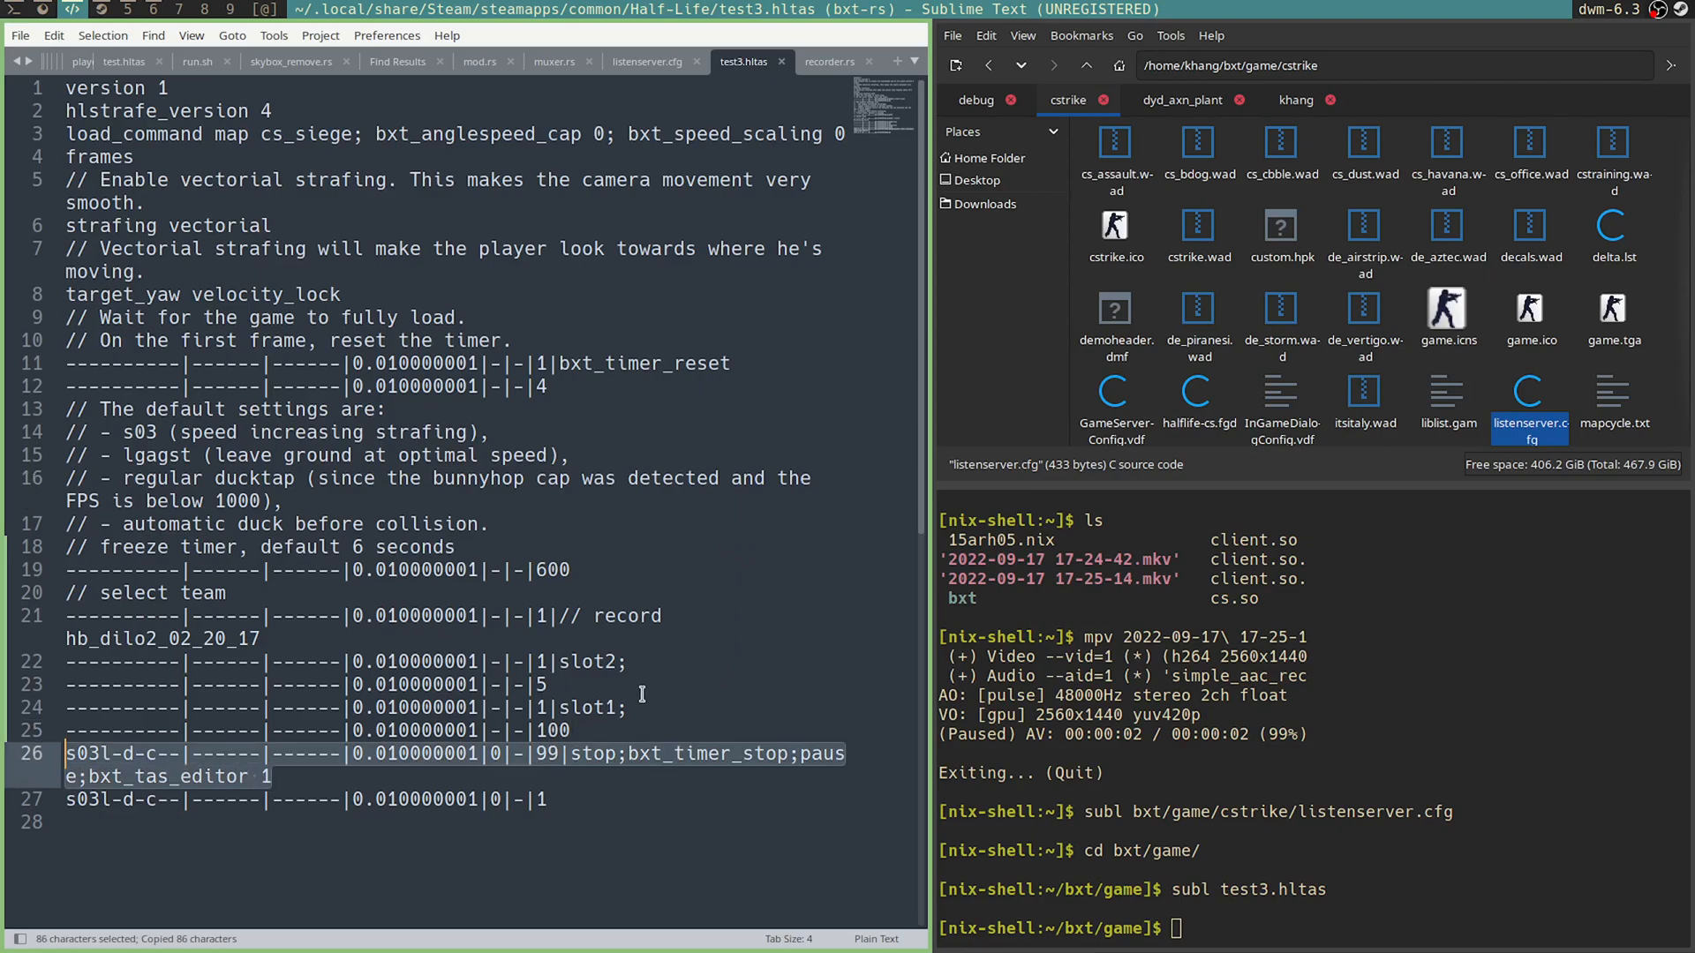
# Step: Paste the Pastebin freeze timer and select team lines above the stop/pause editor line
pyautogui.press('ctrl+v')
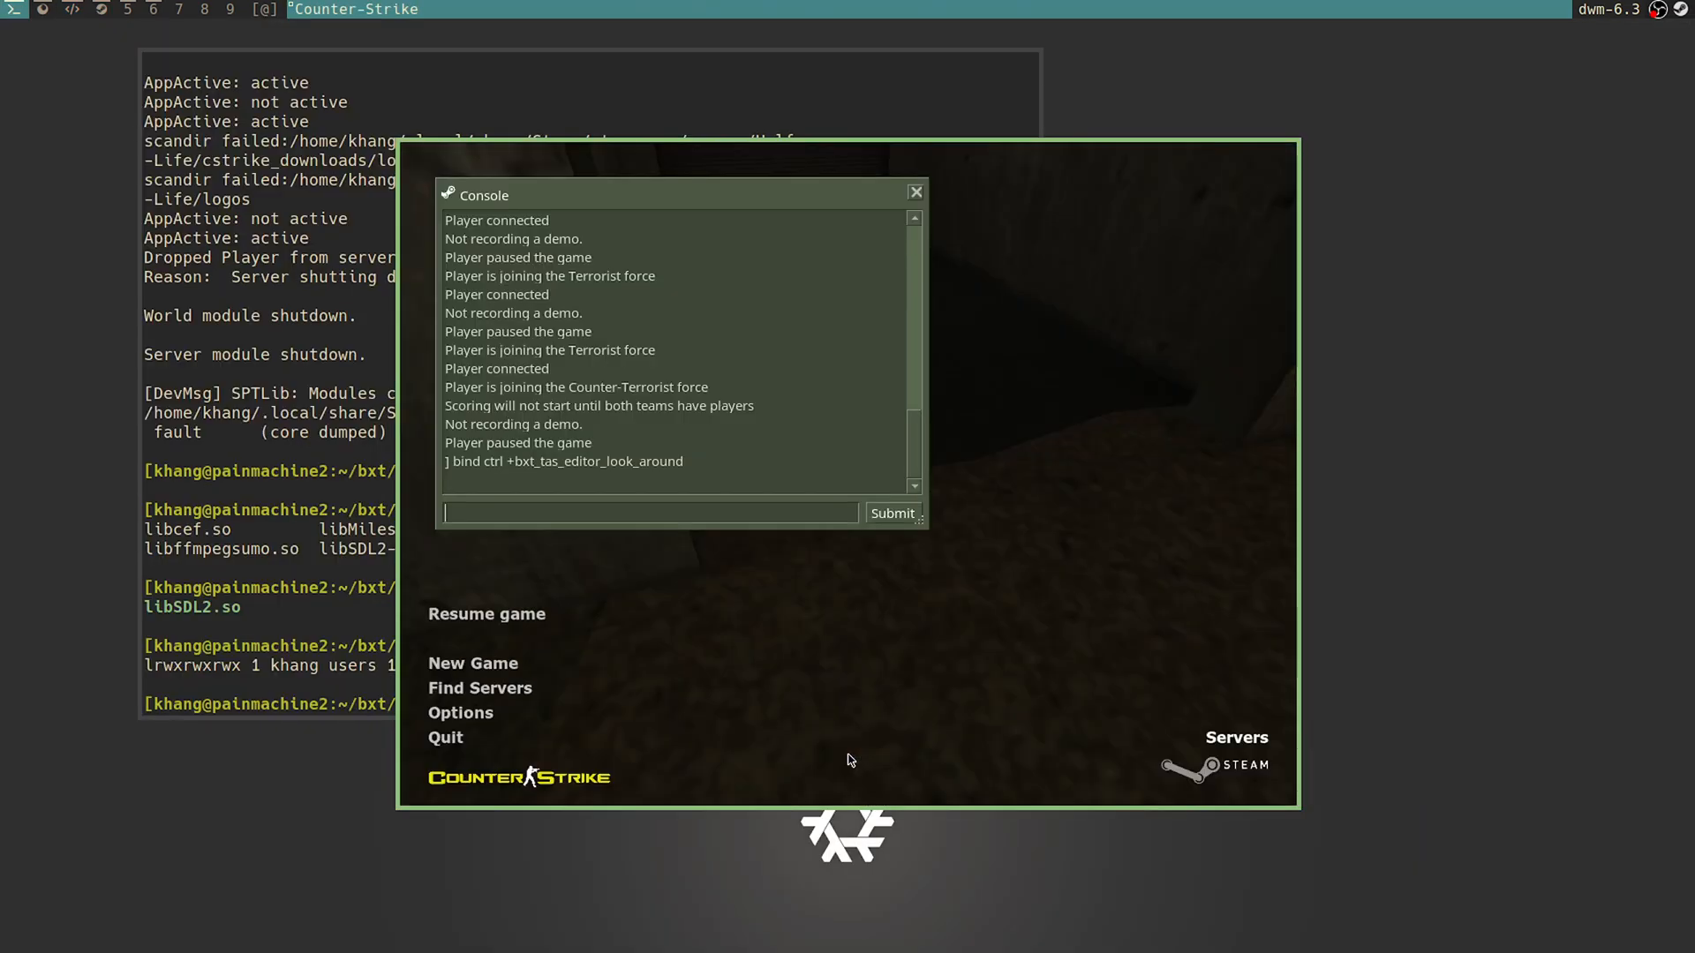
# Step: Run bxt_tas_norefresh_until_last_frames so the TAS editor draws the movement path
pyautogui.write('bxt_tas_norefresh_until_last_frames')
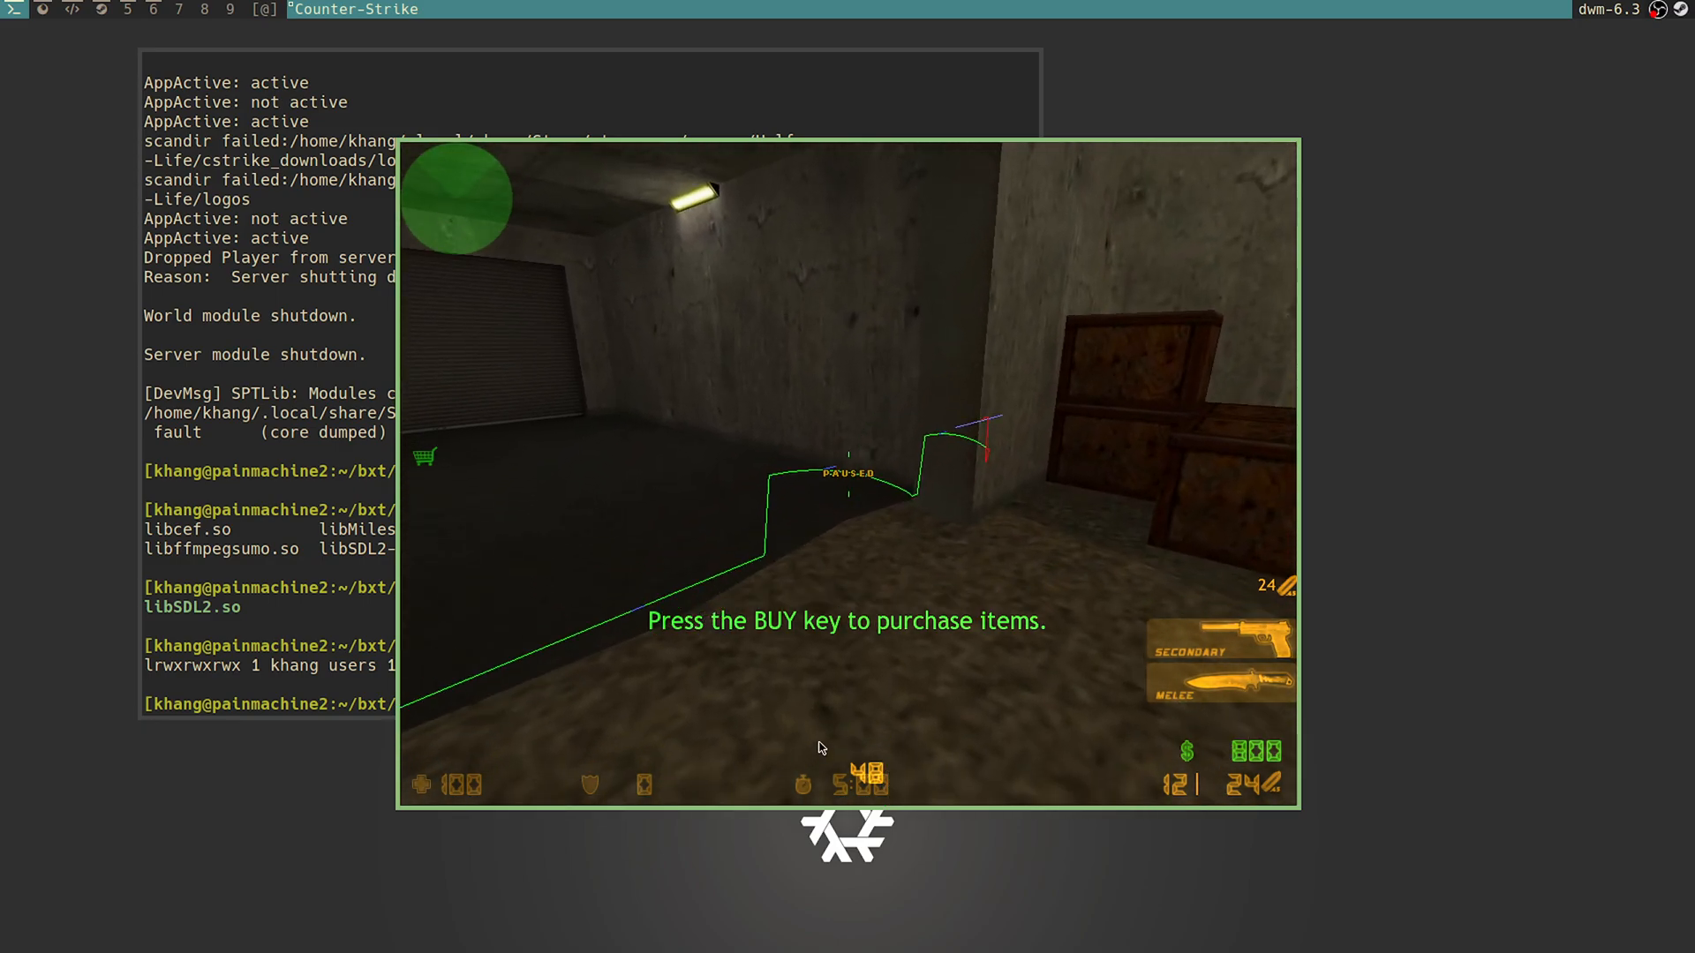
pyautogui.moveTo(996, 453)
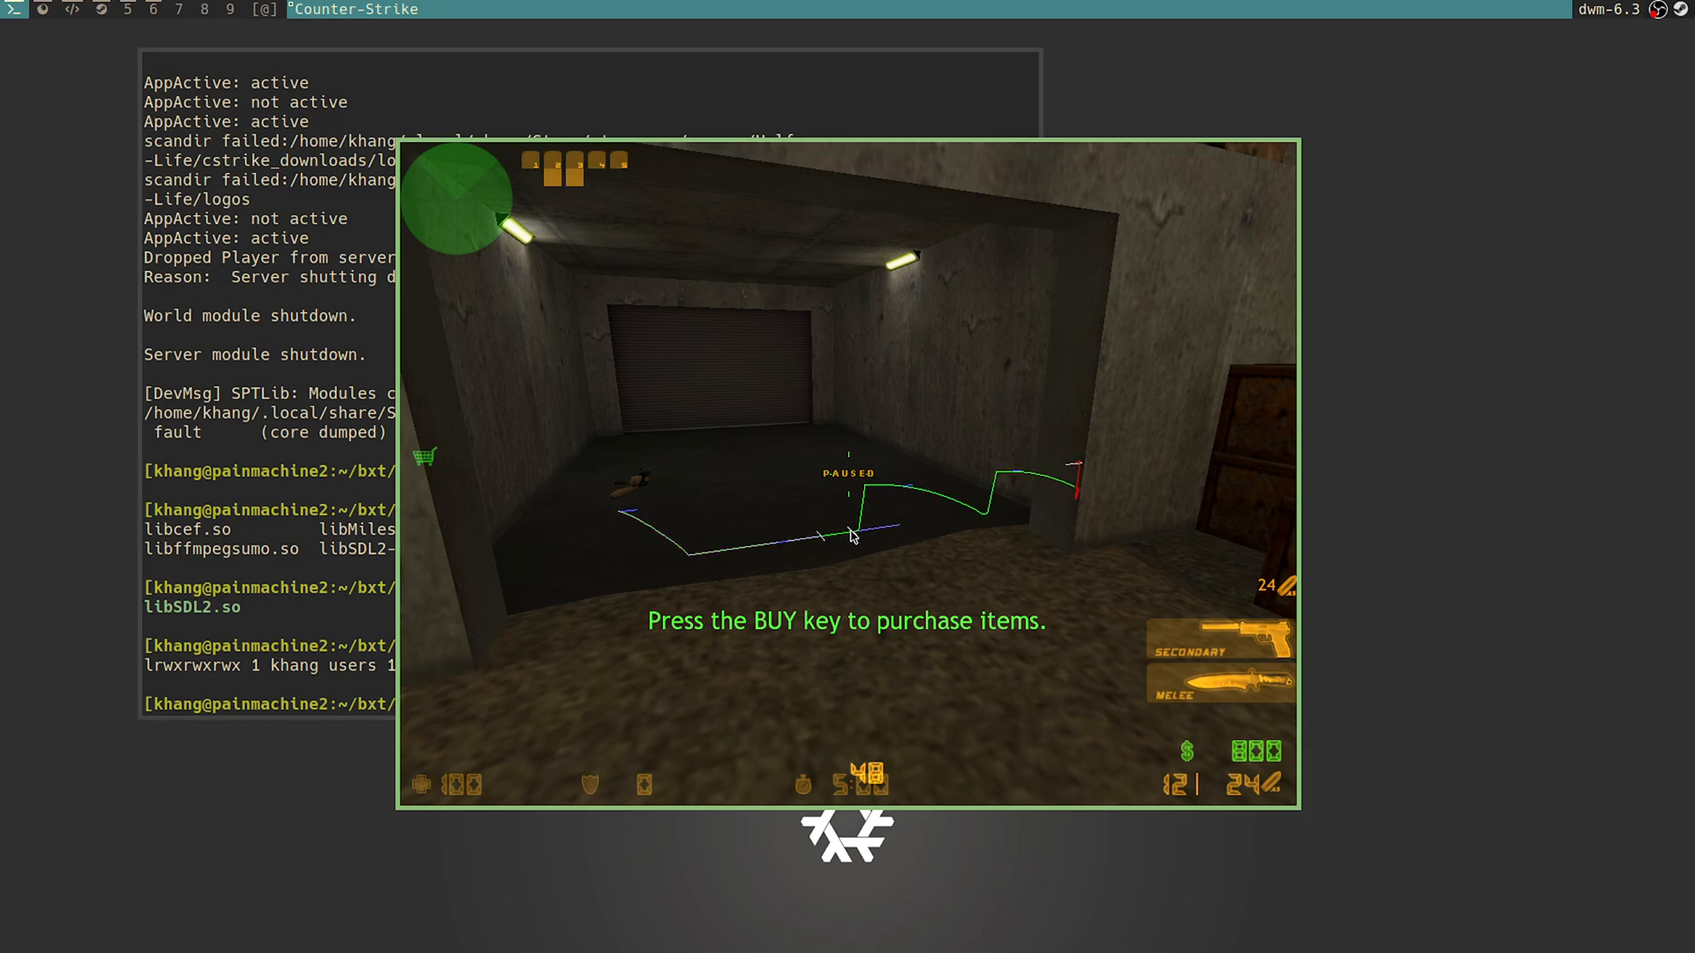
pyautogui.moveTo(849, 541)
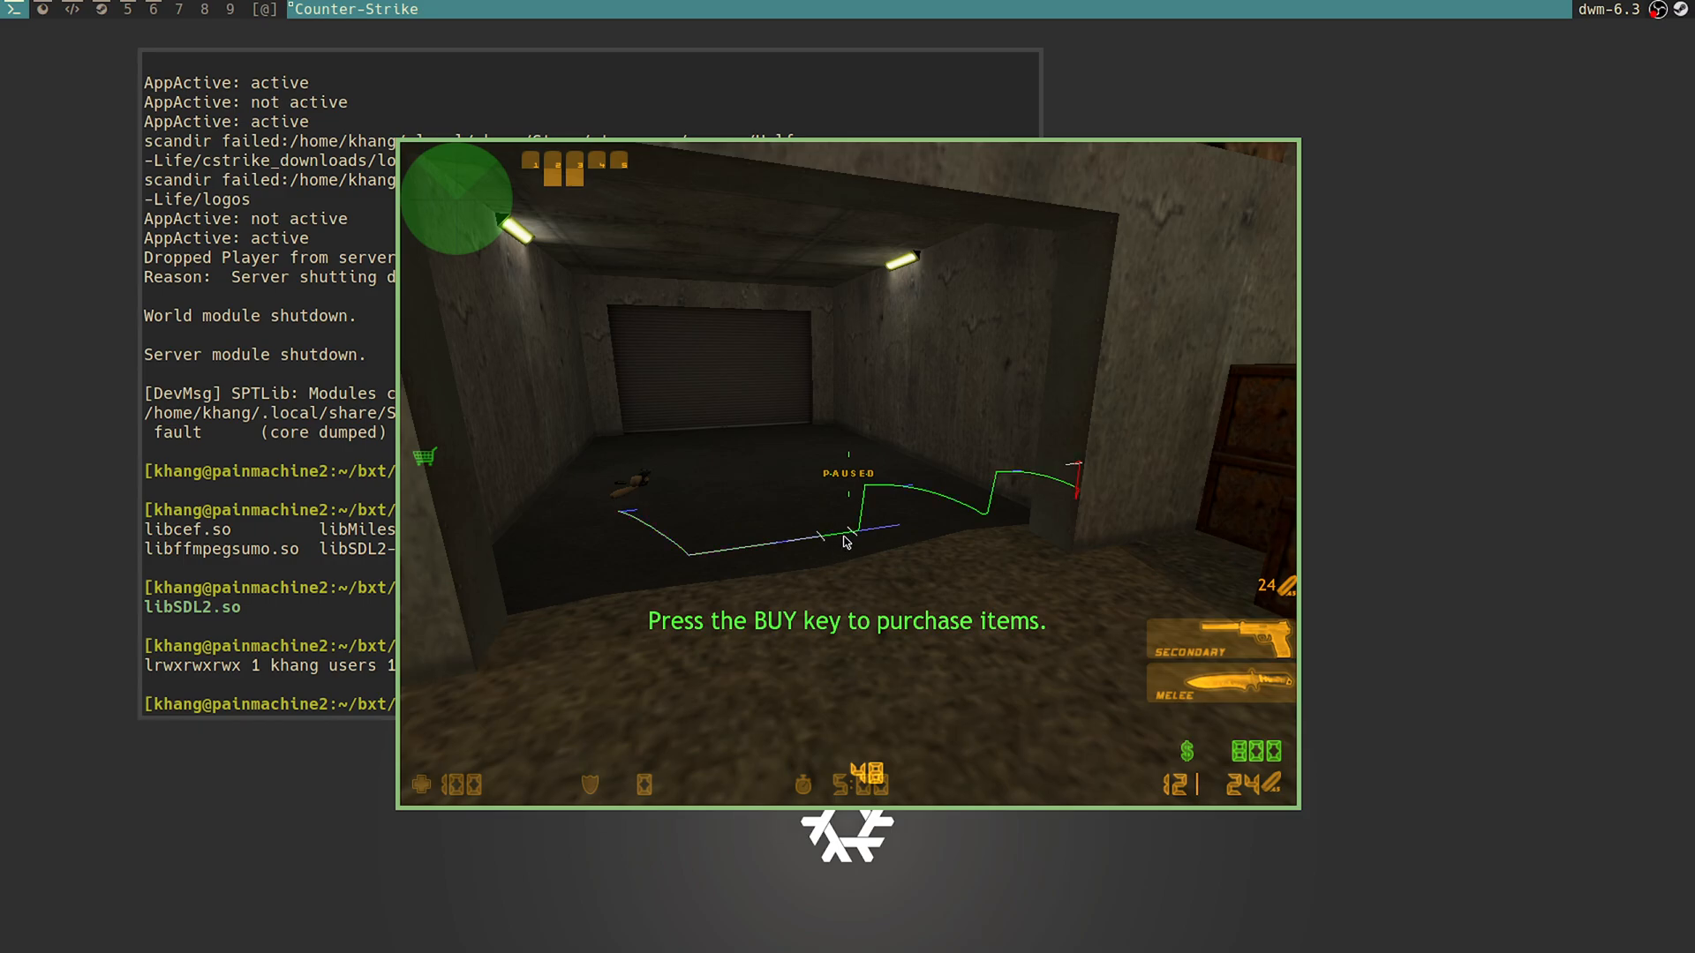
pyautogui.moveTo(904, 502)
pyautogui.write('bxt_')
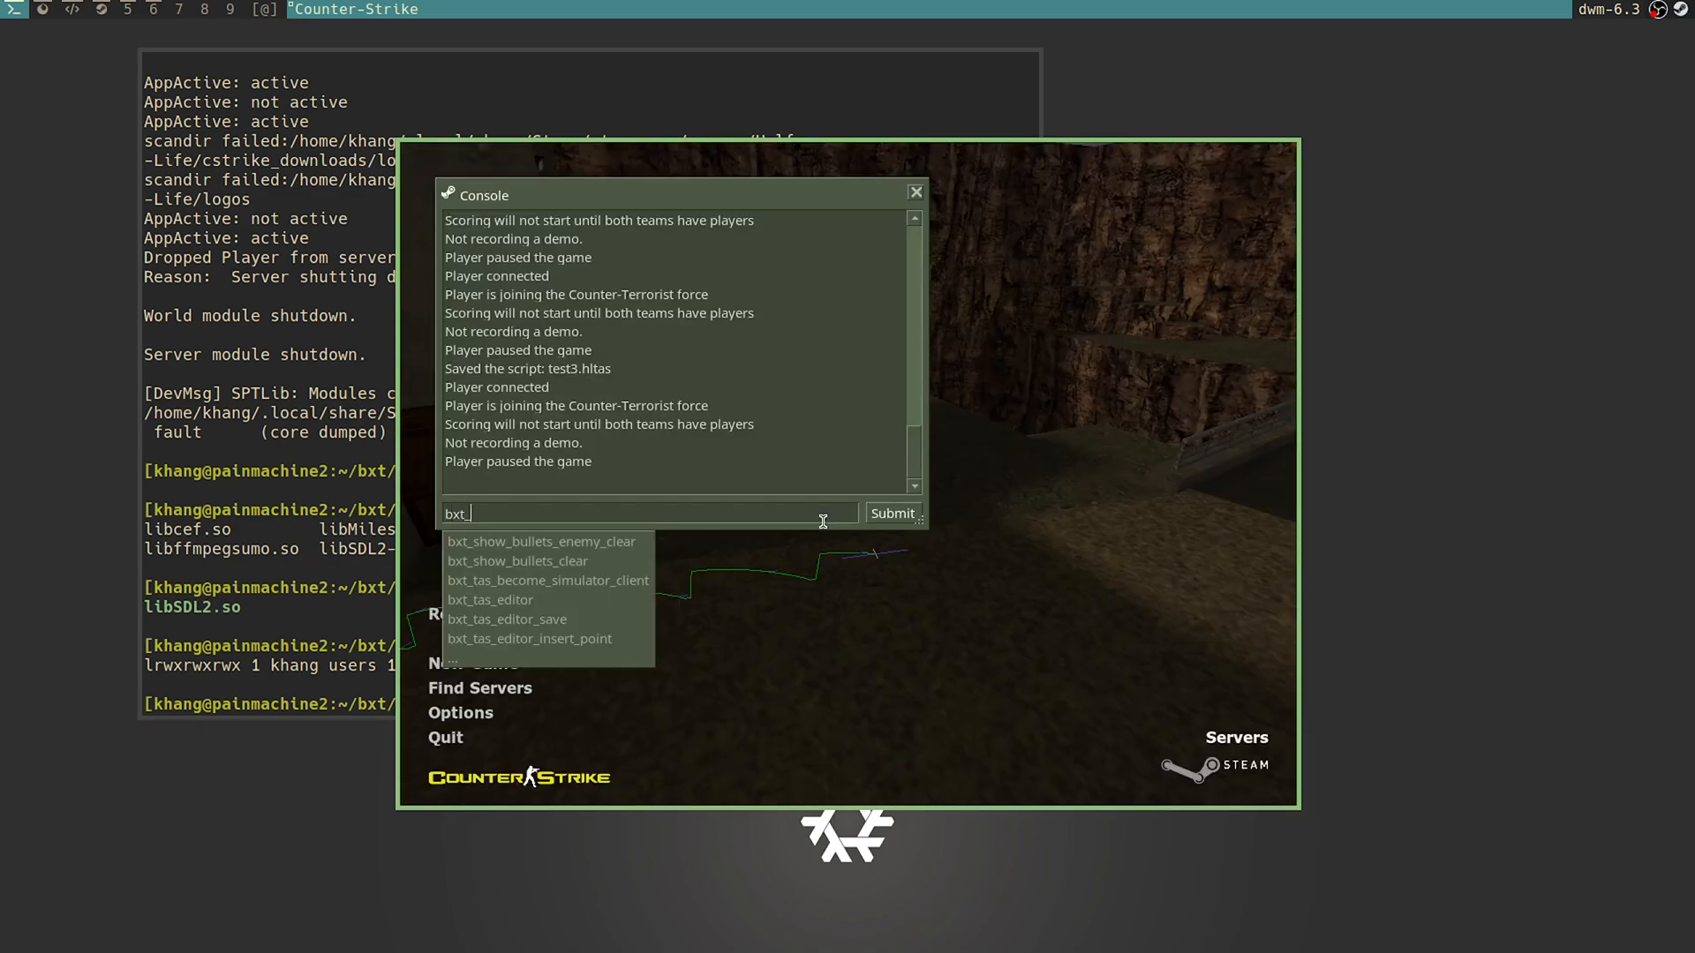
# Step: Save the script to test3.hltas, check bxt_bhopcap, and exit the TAS editor
pyautogui.write('si')
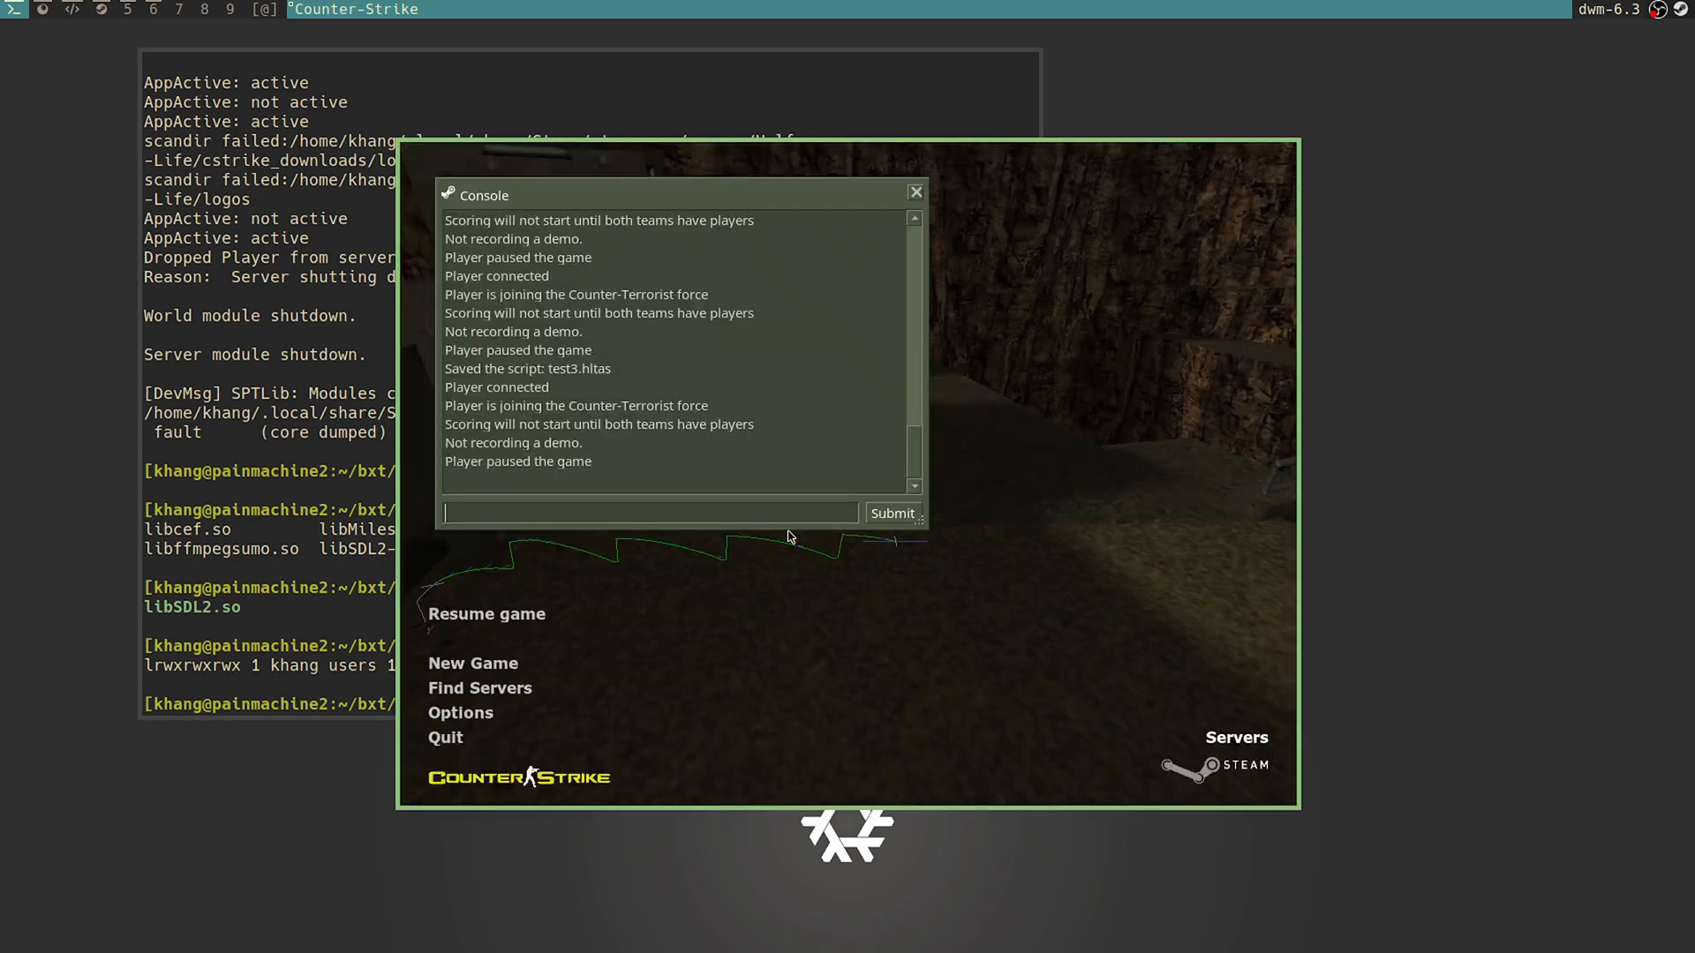
pyautogui.write('bxt_bhop')
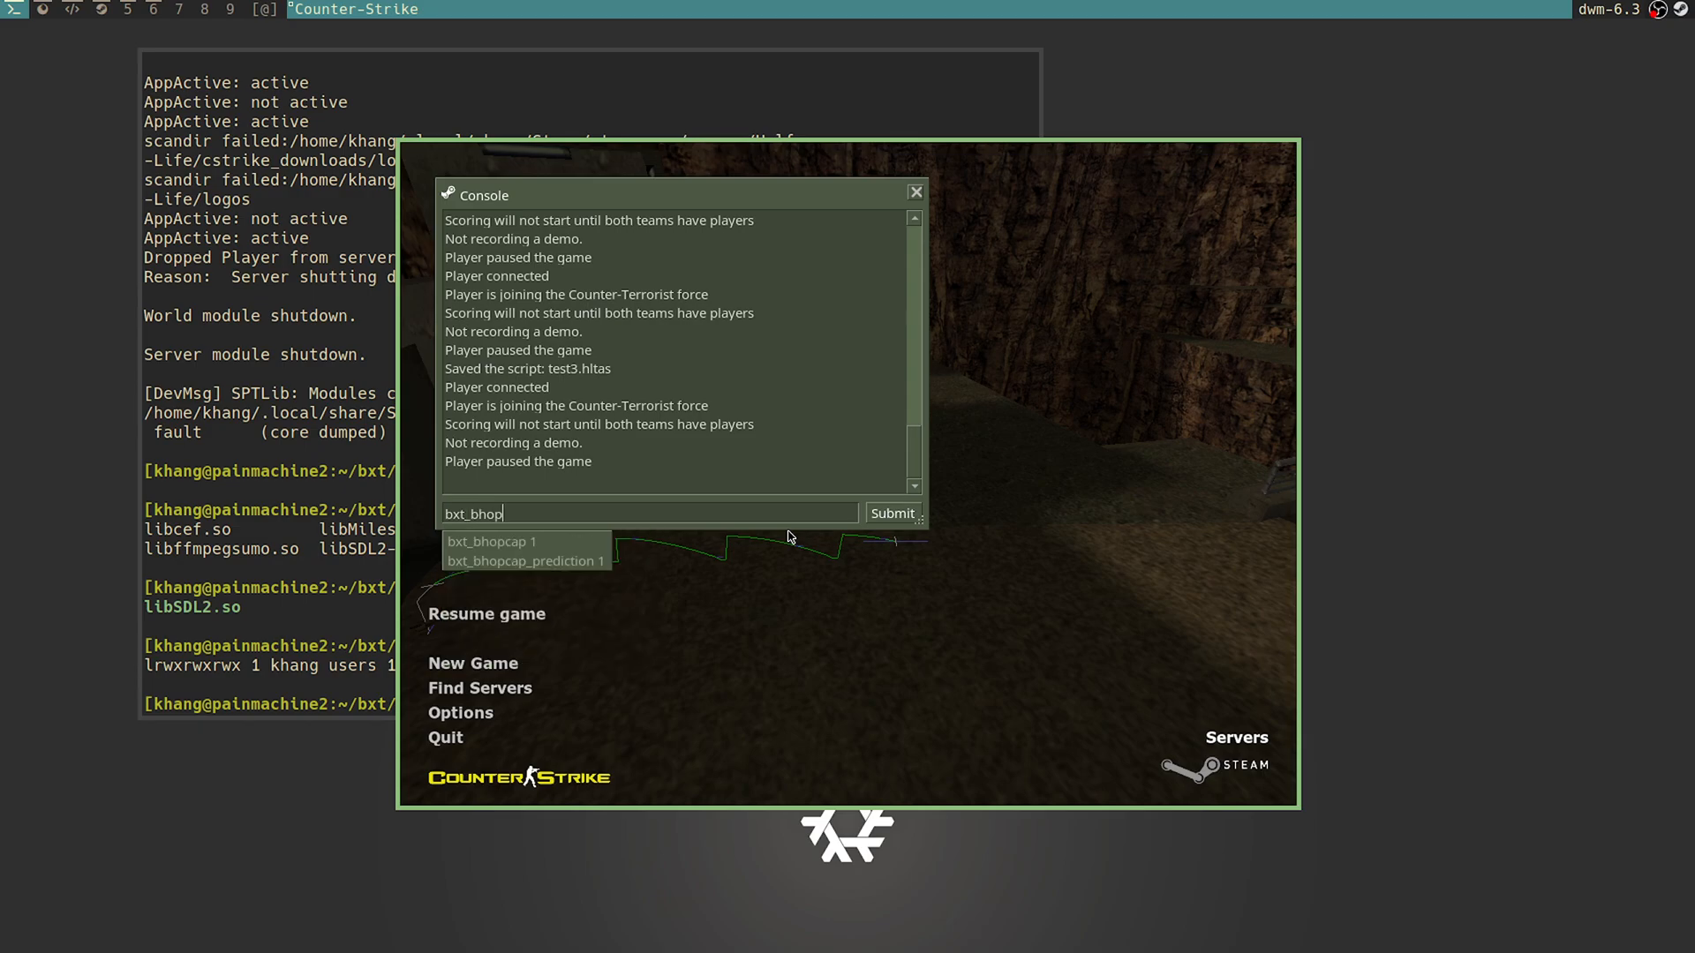
pyautogui.write('bxt_remo')
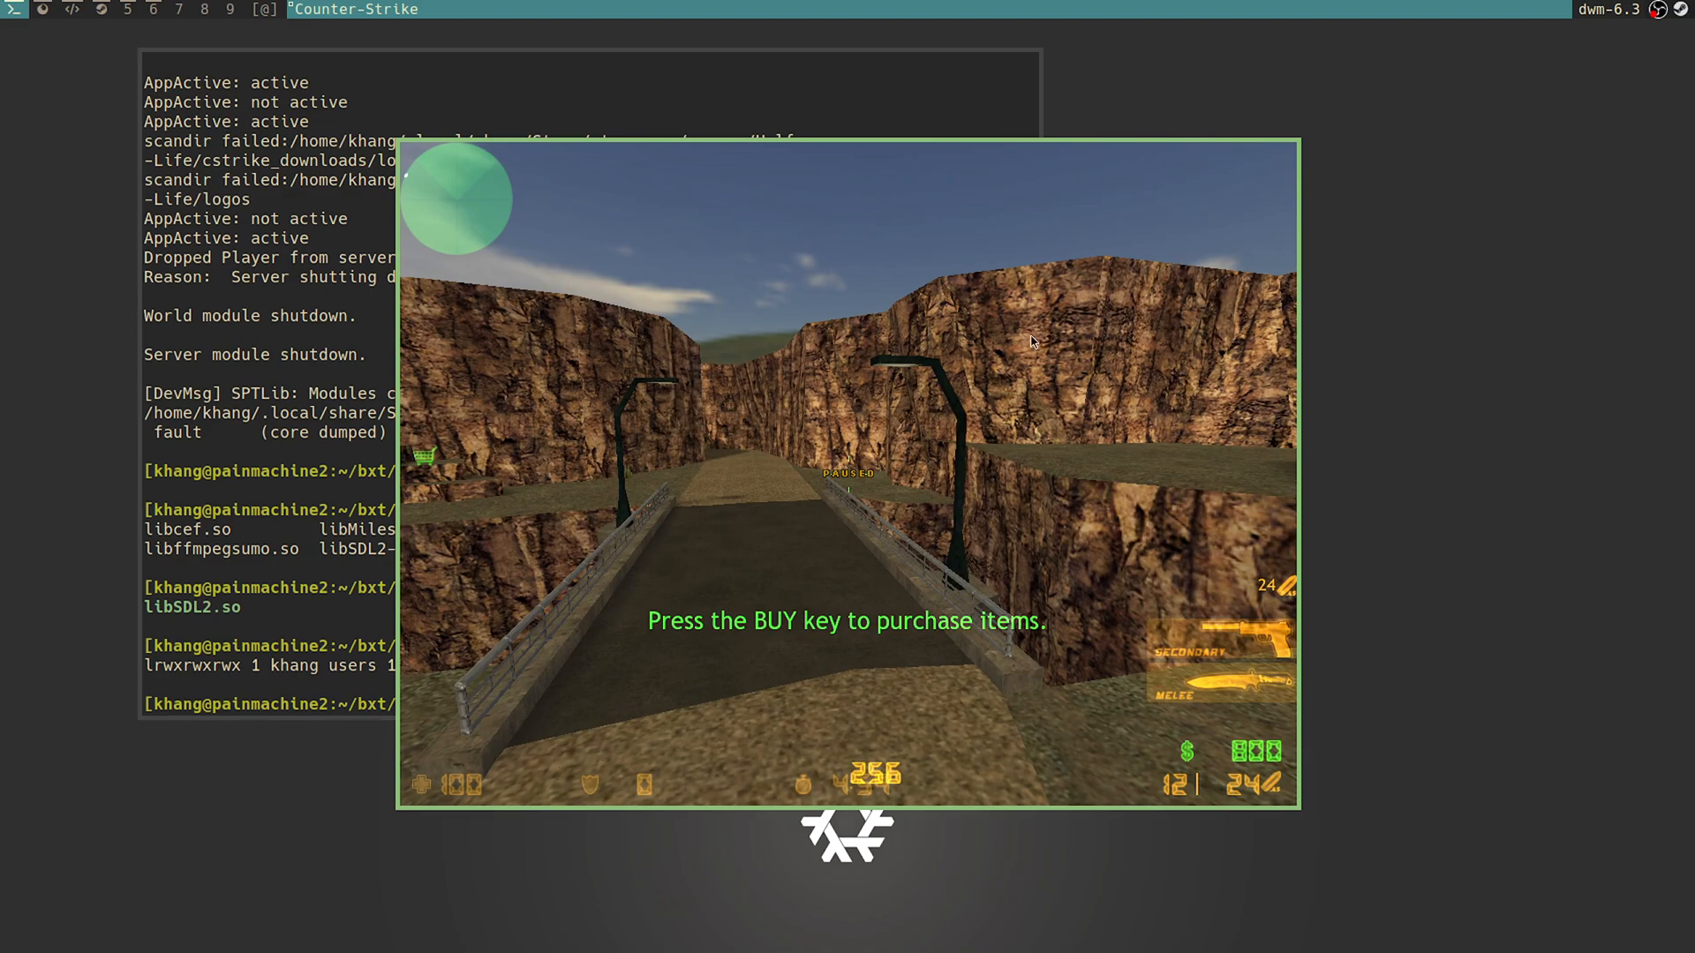
pyautogui.moveTo(921, 551)
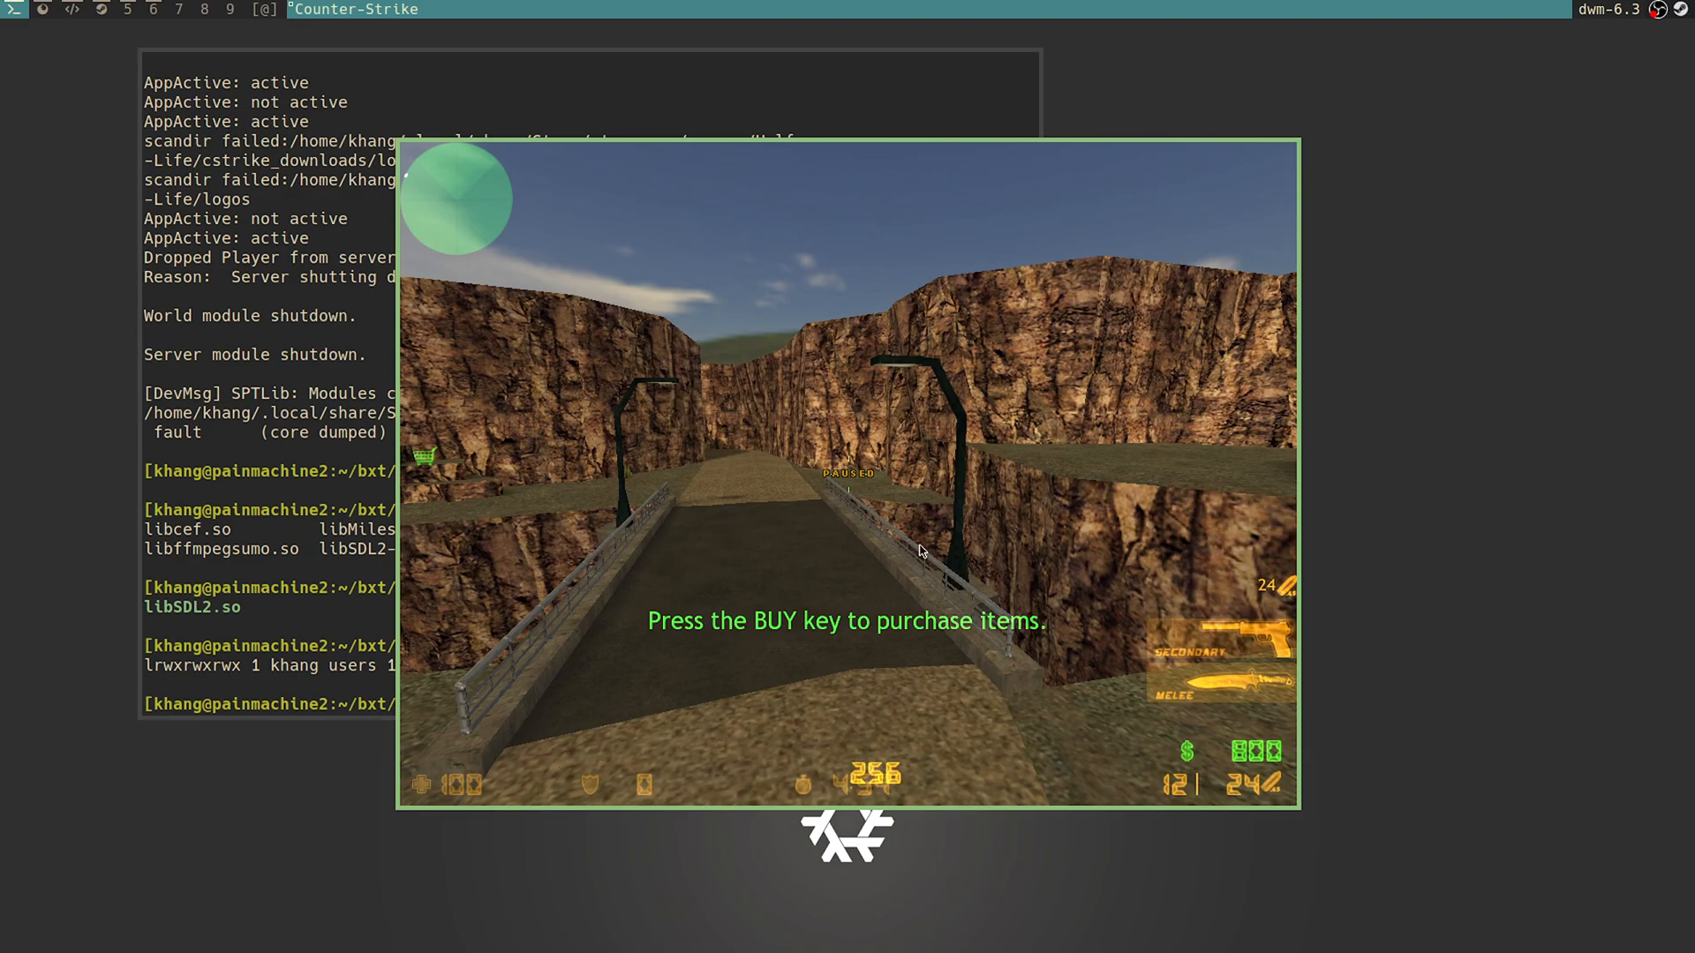